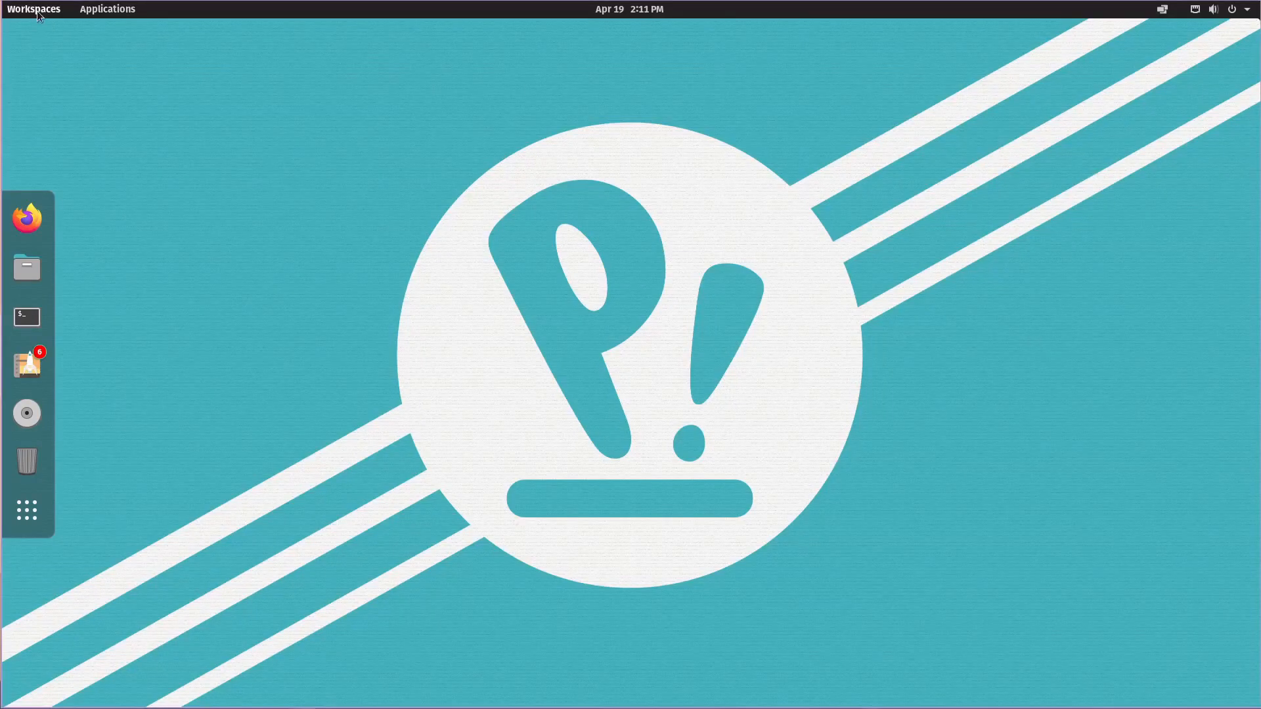
- Show the workspaces overview and then the Applications grid of installed apps
{"action": "left_click", "coordinate": [34, 9]}
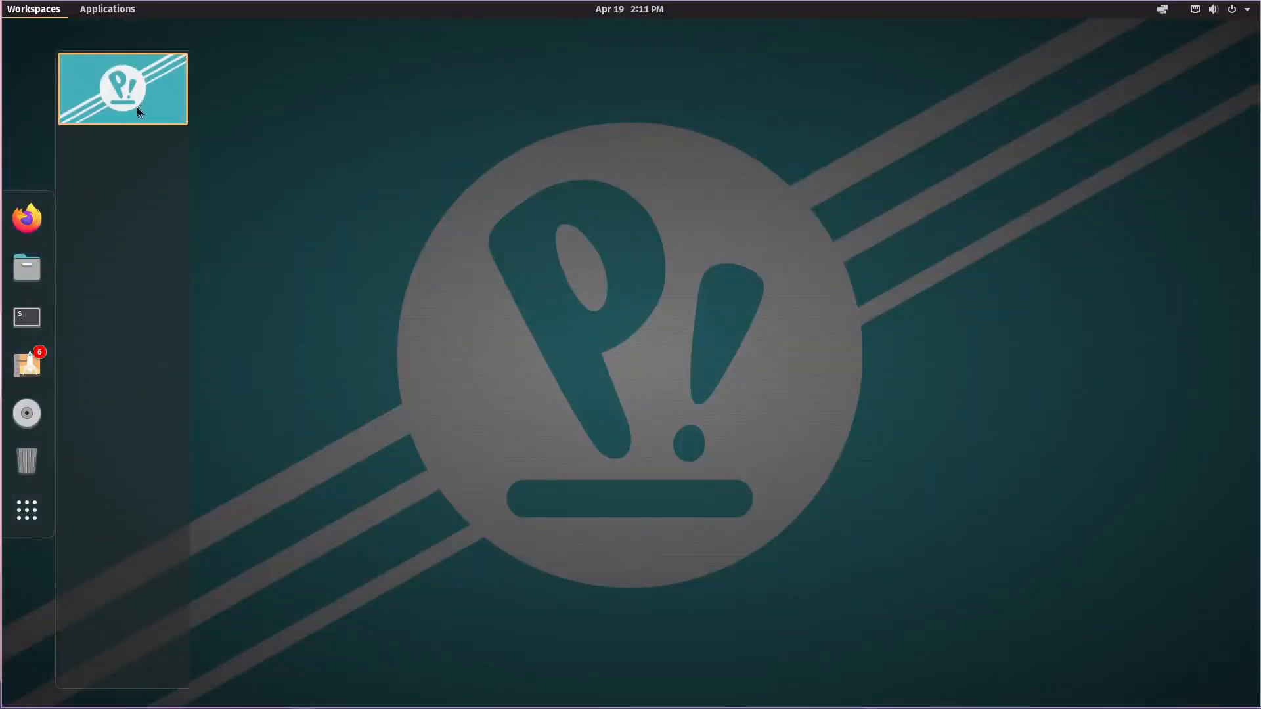
{"action": "mouse_move", "coordinate": [157, 410]}
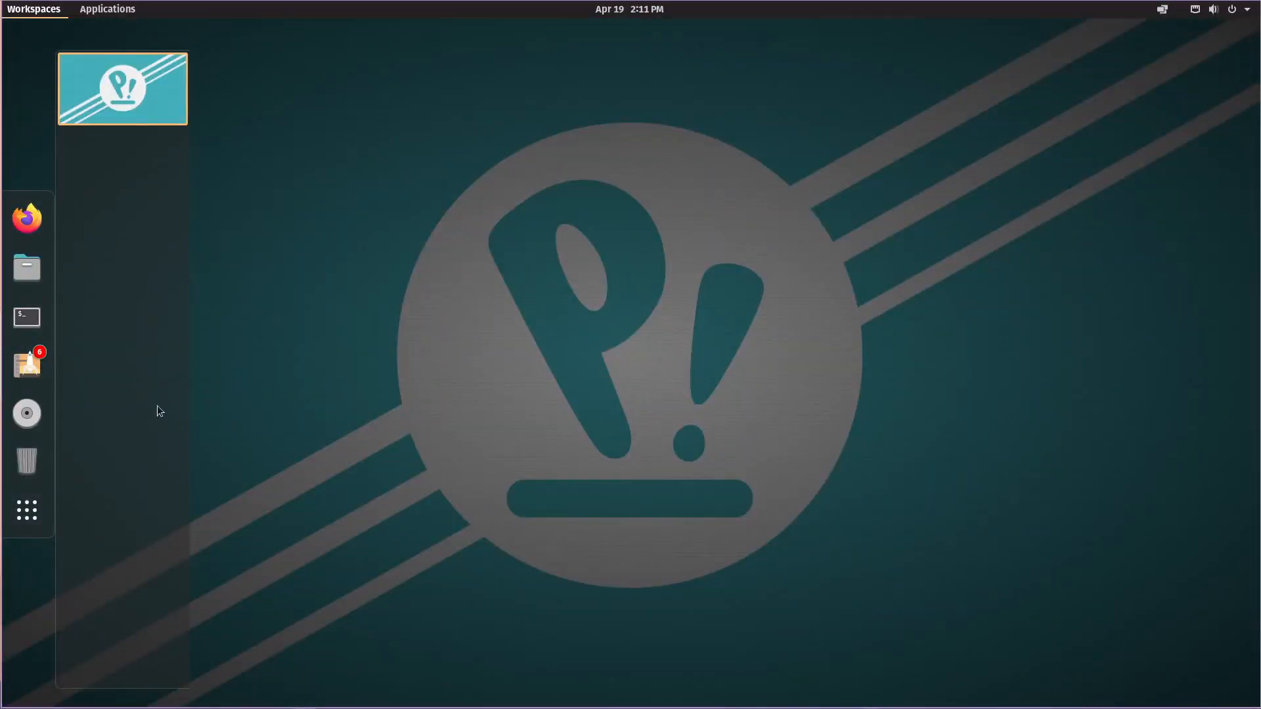
{"action": "mouse_move", "coordinate": [26, 316]}
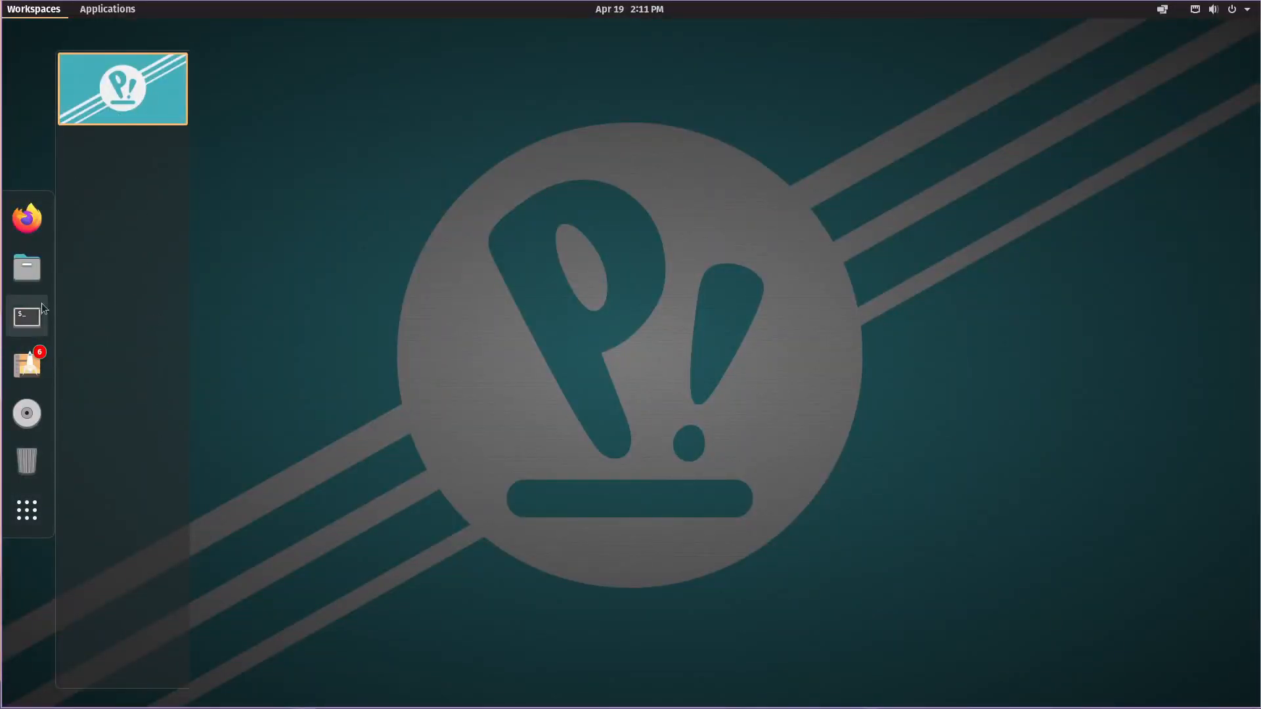
{"action": "left_click", "coordinate": [106, 10]}
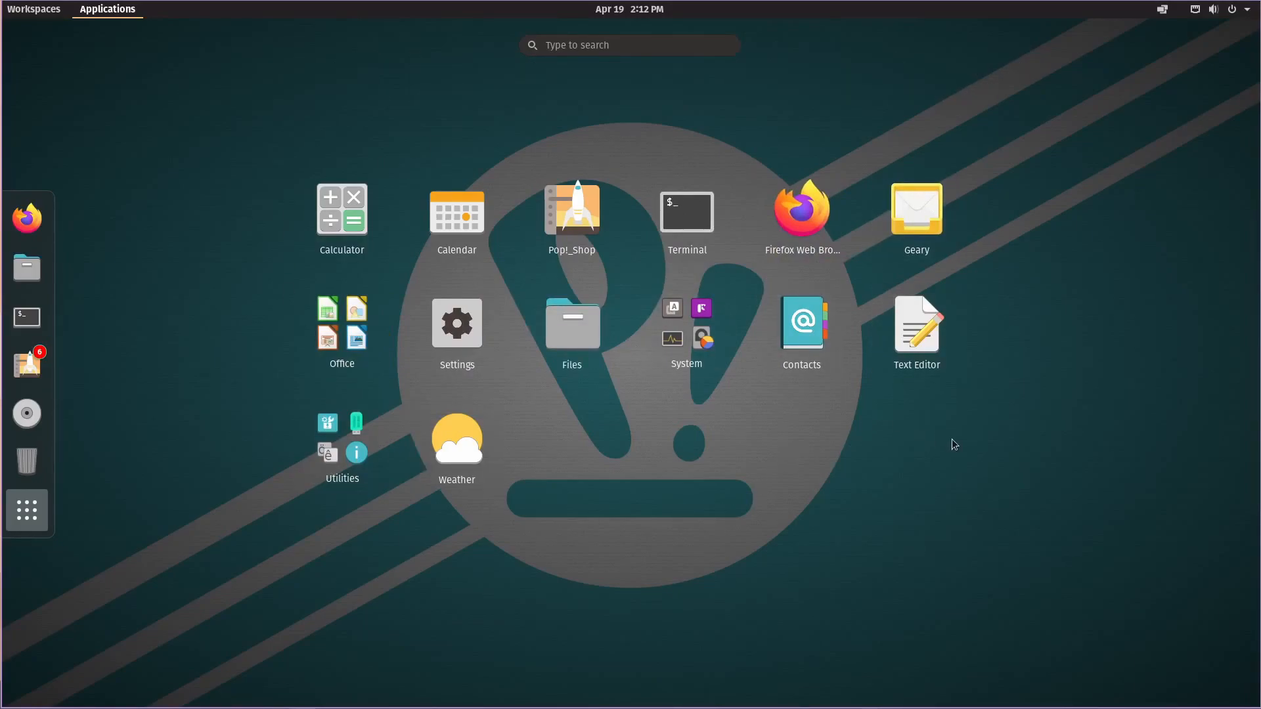
- Dismiss the Applications grid to return to the plain desktop with the dock
{"action": "left_click", "coordinate": [34, 9]}
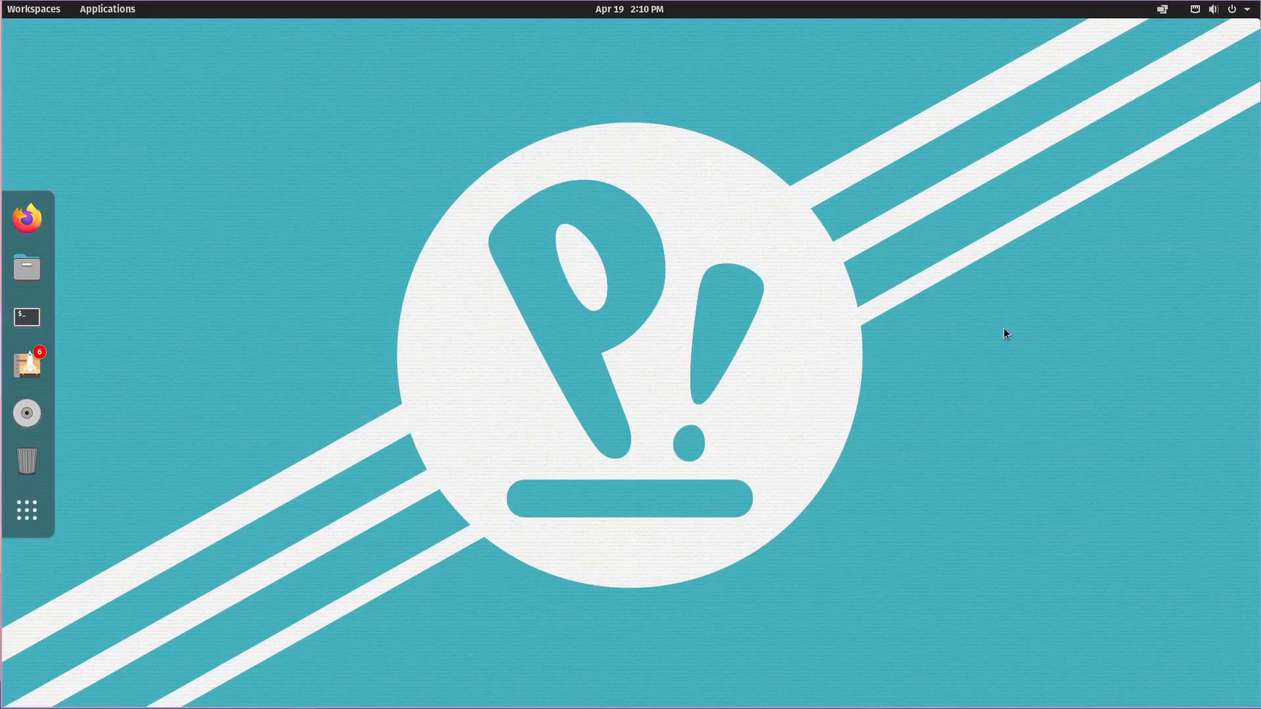
{"action": "mouse_move", "coordinate": [1188, 338]}
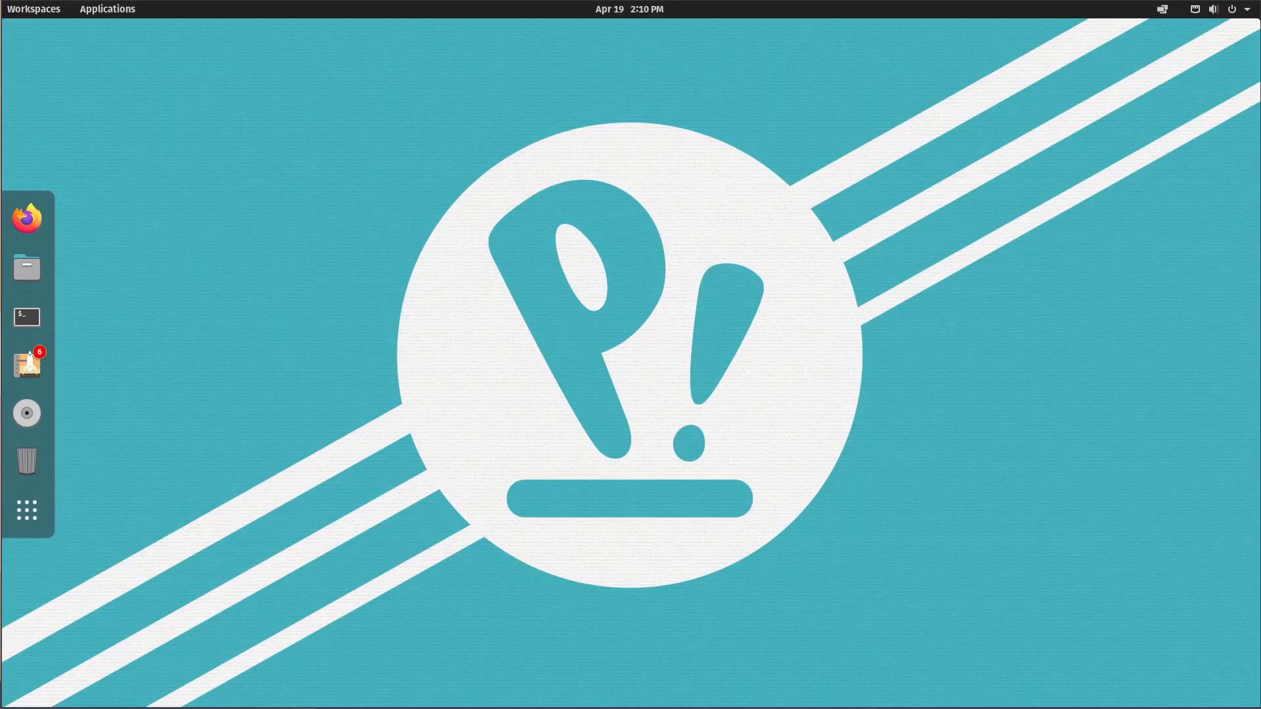
{"action": "mouse_move", "coordinate": [678, 348]}
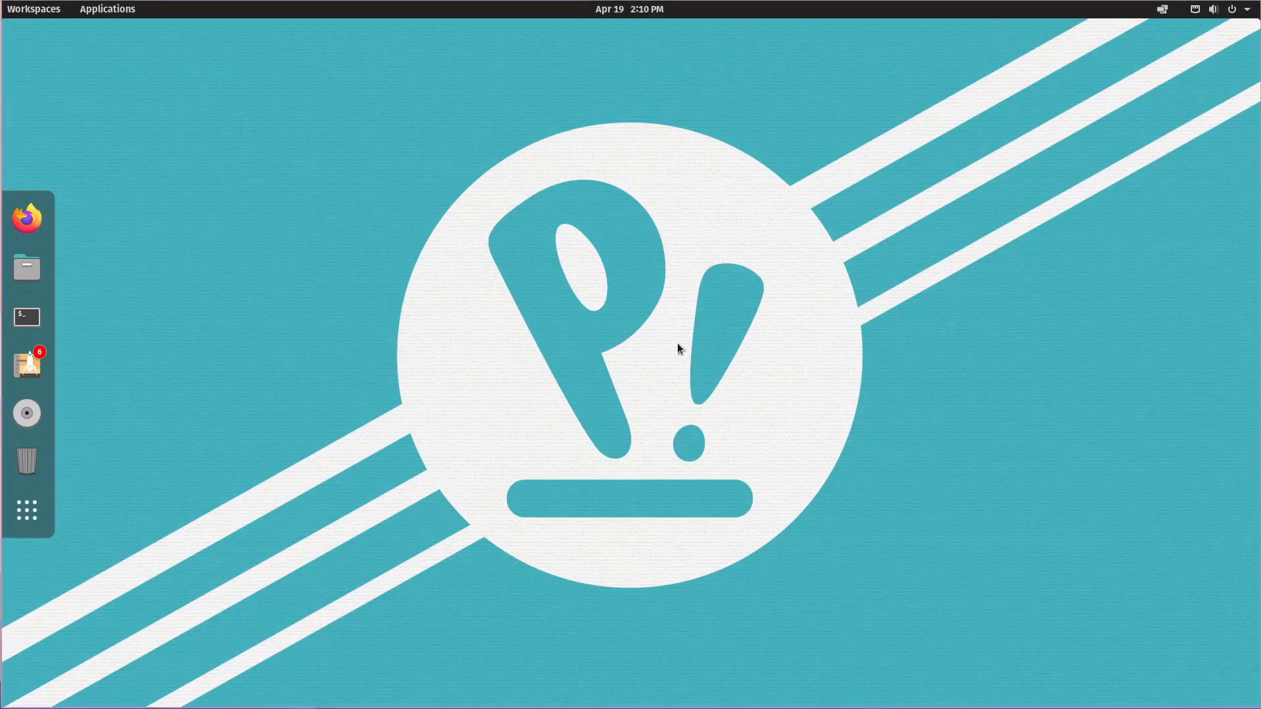
{"action": "mouse_move", "coordinate": [449, 425]}
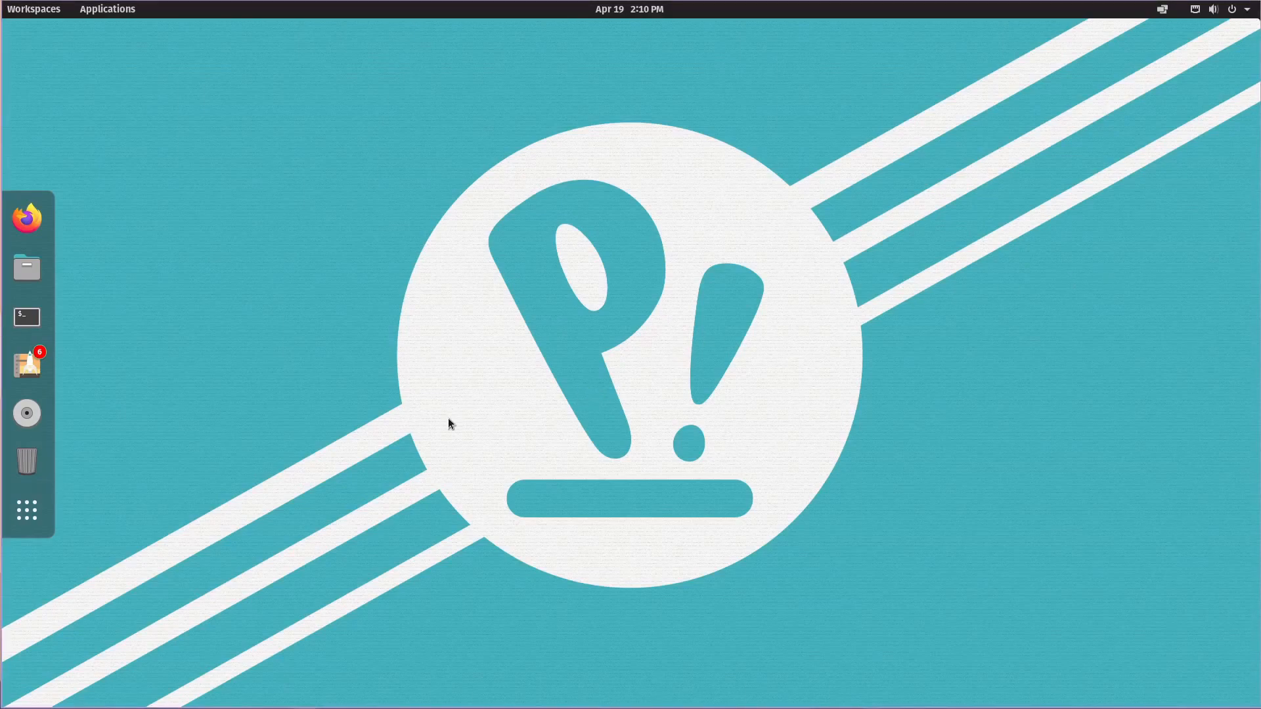
{"action": "mouse_move", "coordinate": [103, 227]}
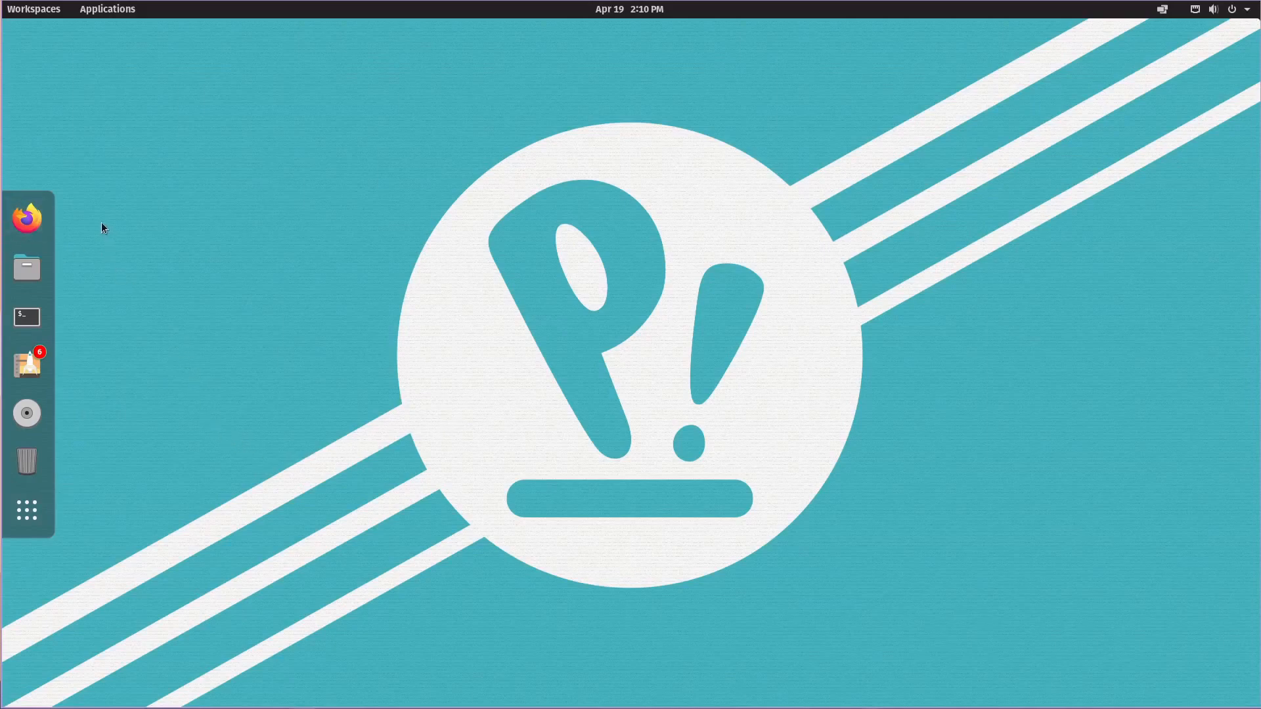
{"action": "mouse_move", "coordinate": [26, 266]}
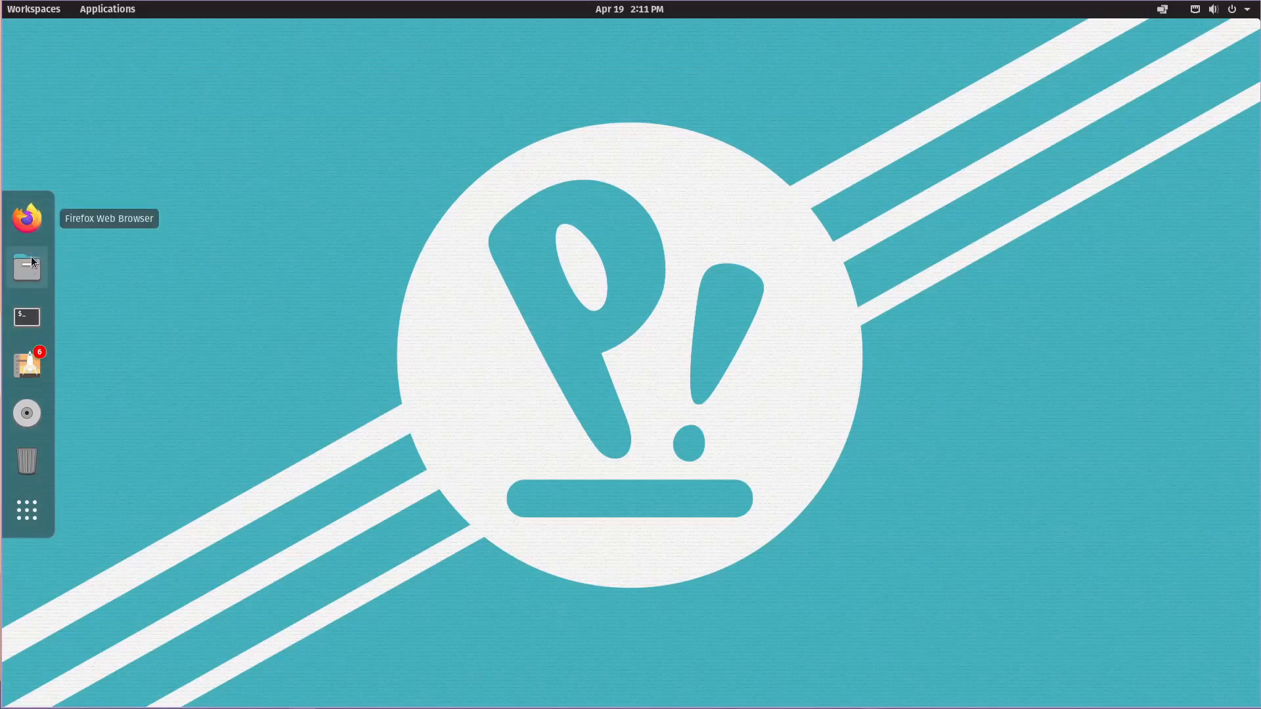
{"action": "mouse_move", "coordinate": [26, 367]}
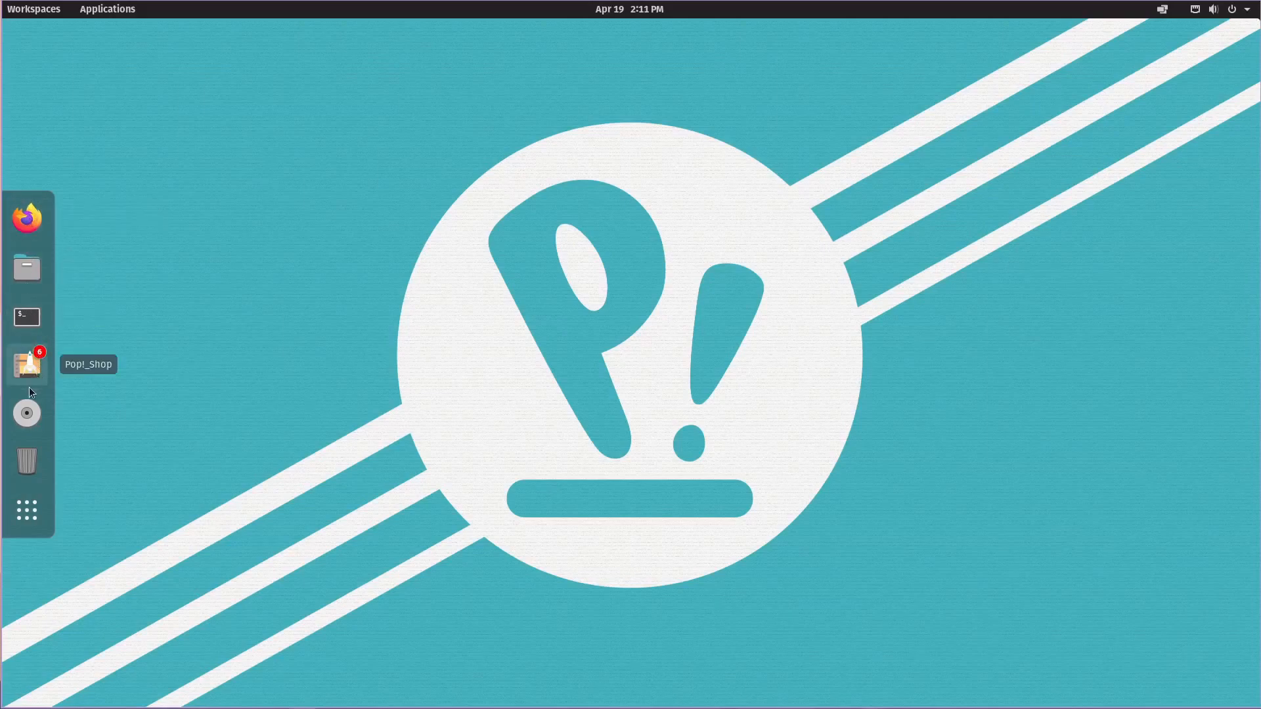
{"action": "mouse_move", "coordinate": [263, 480]}
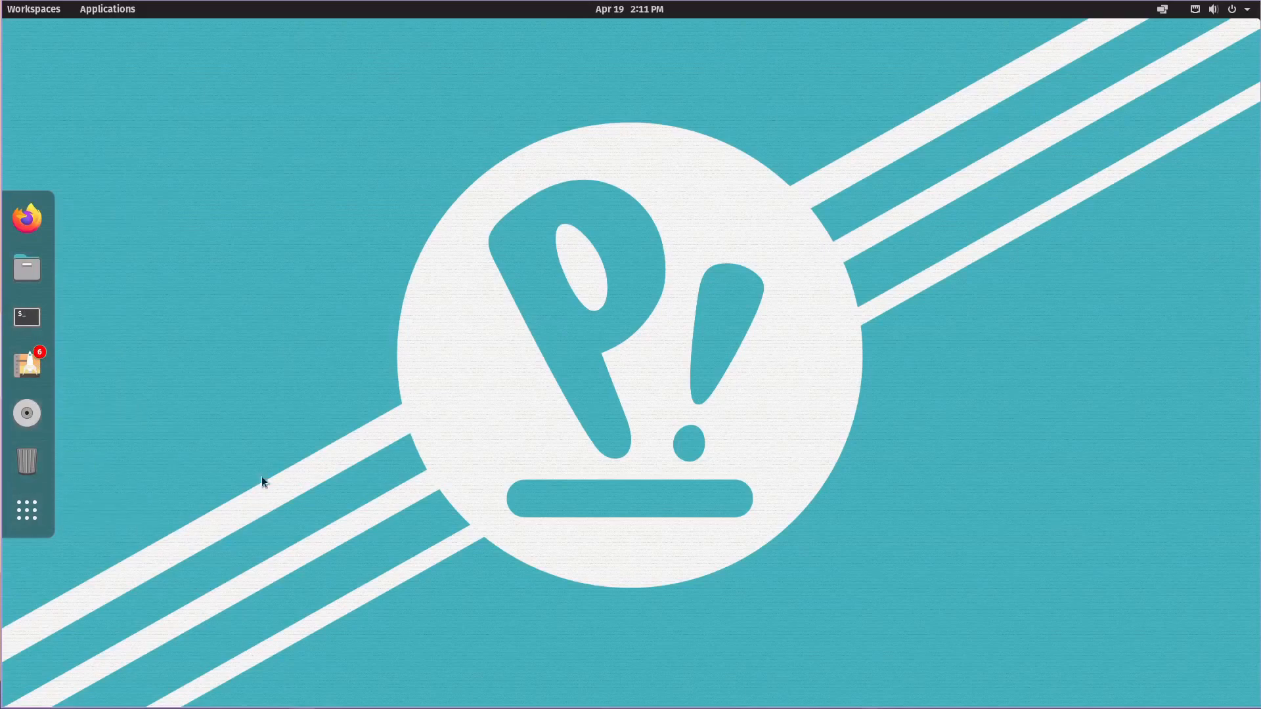
{"action": "mouse_move", "coordinate": [272, 201]}
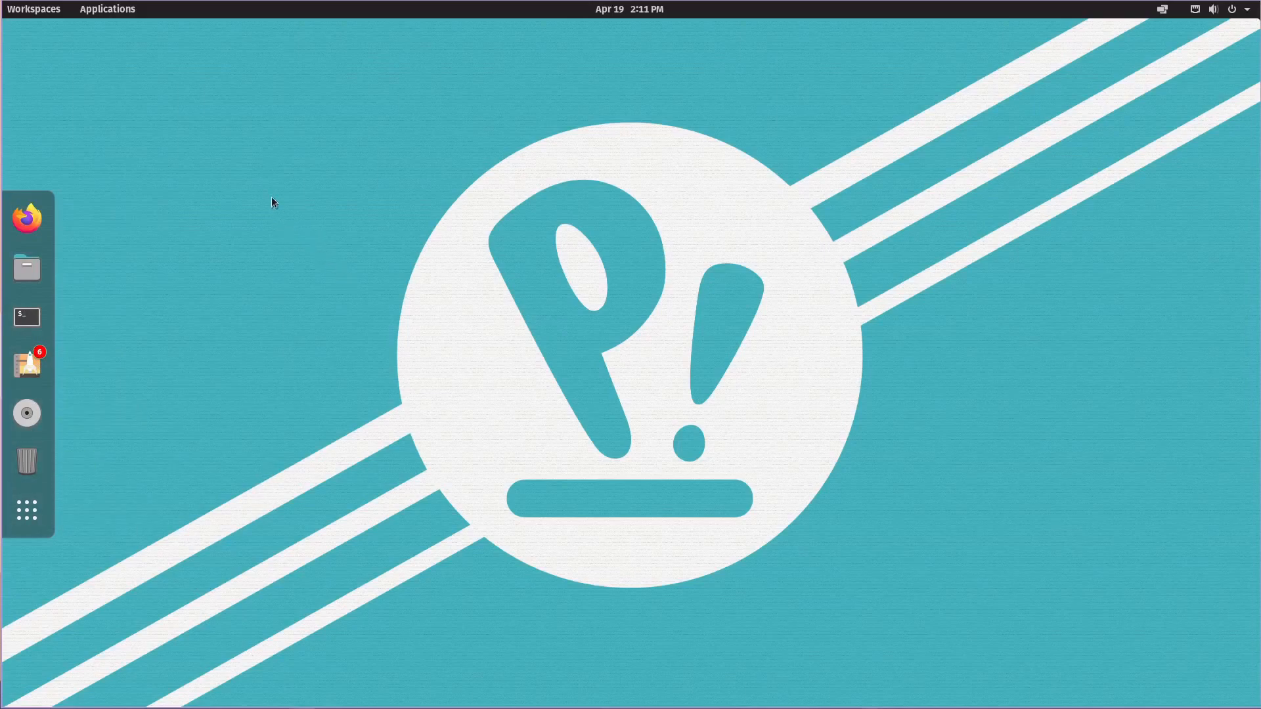
{"action": "mouse_move", "coordinate": [141, 121]}
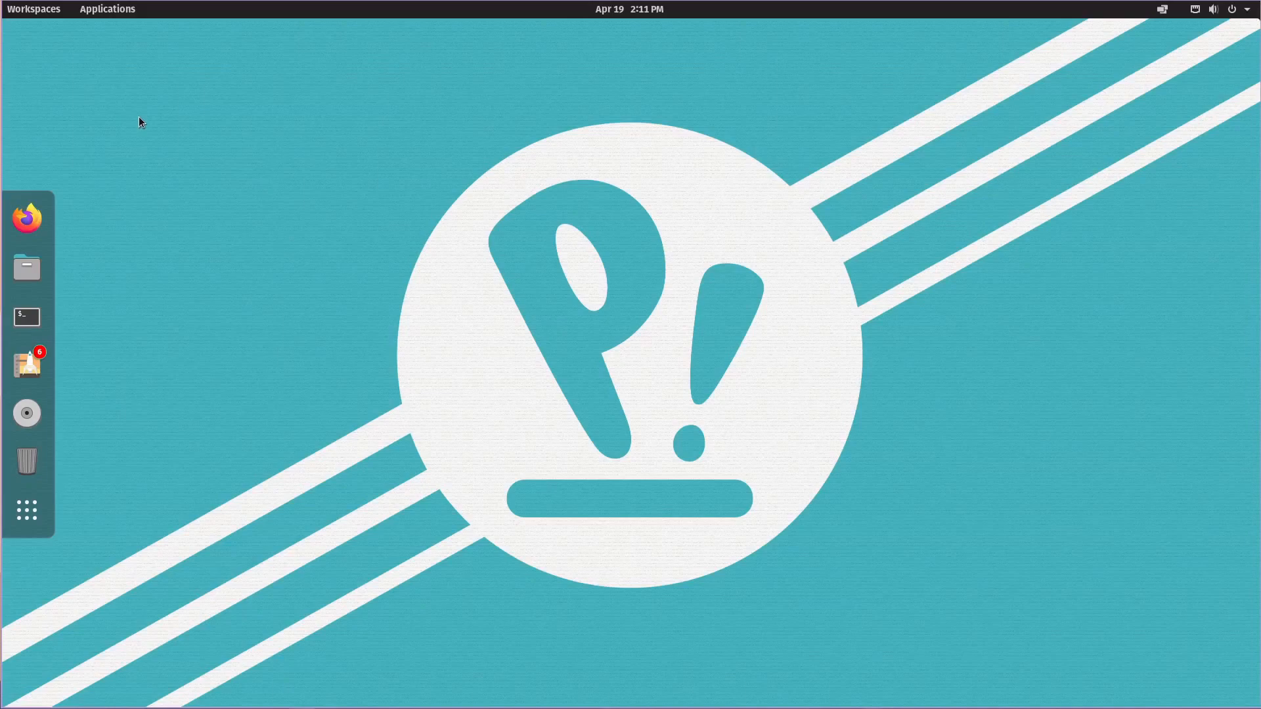
{"action": "mouse_move", "coordinate": [107, 9]}
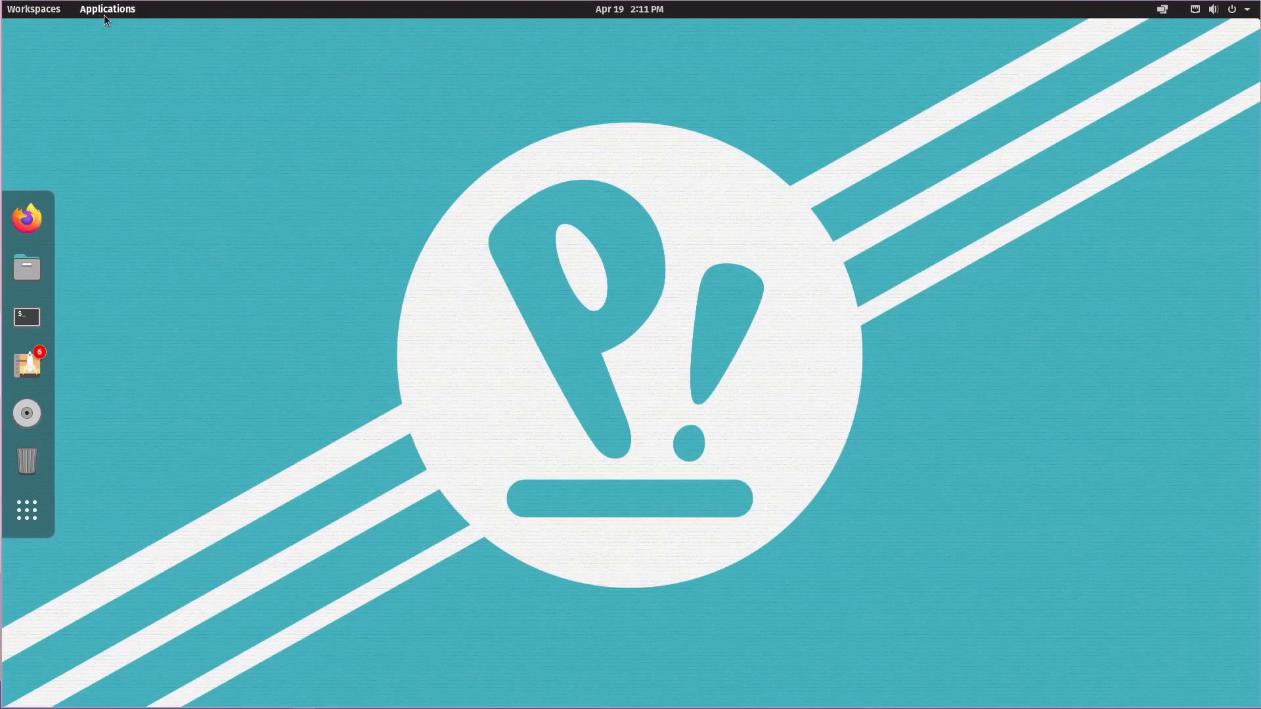
{"action": "mouse_move", "coordinate": [57, 499]}
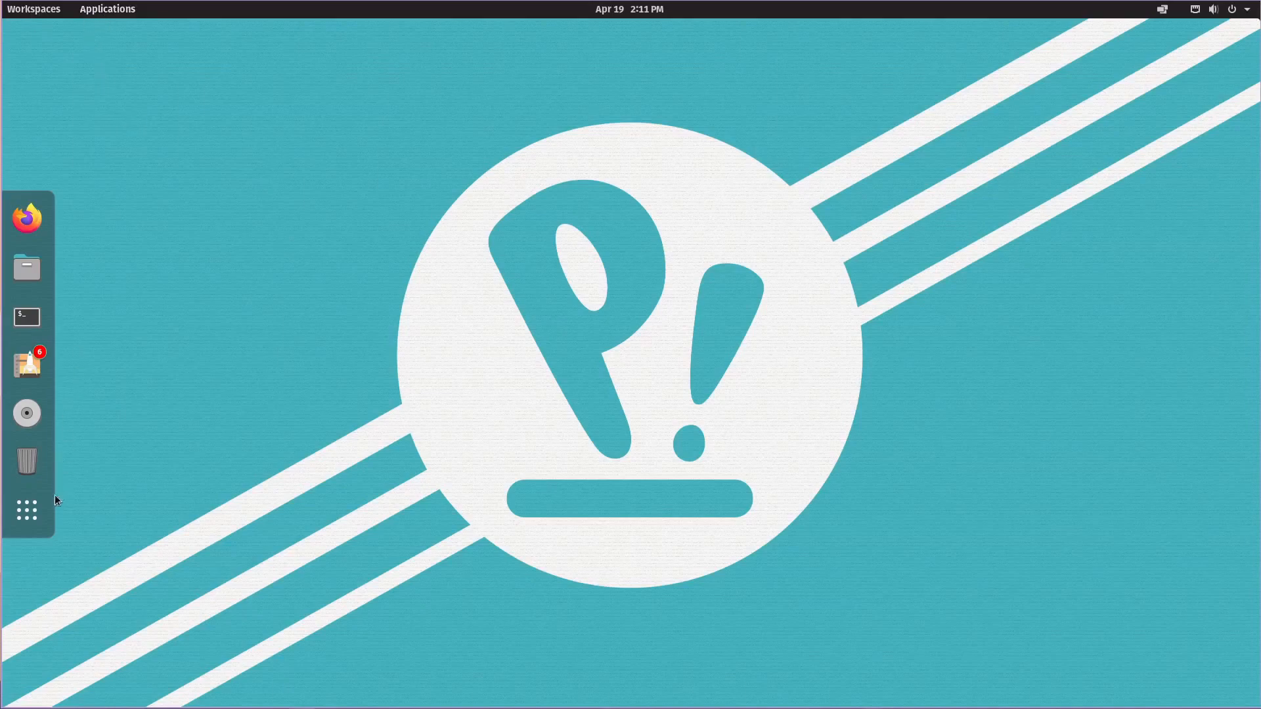
{"action": "mouse_move", "coordinate": [26, 510]}
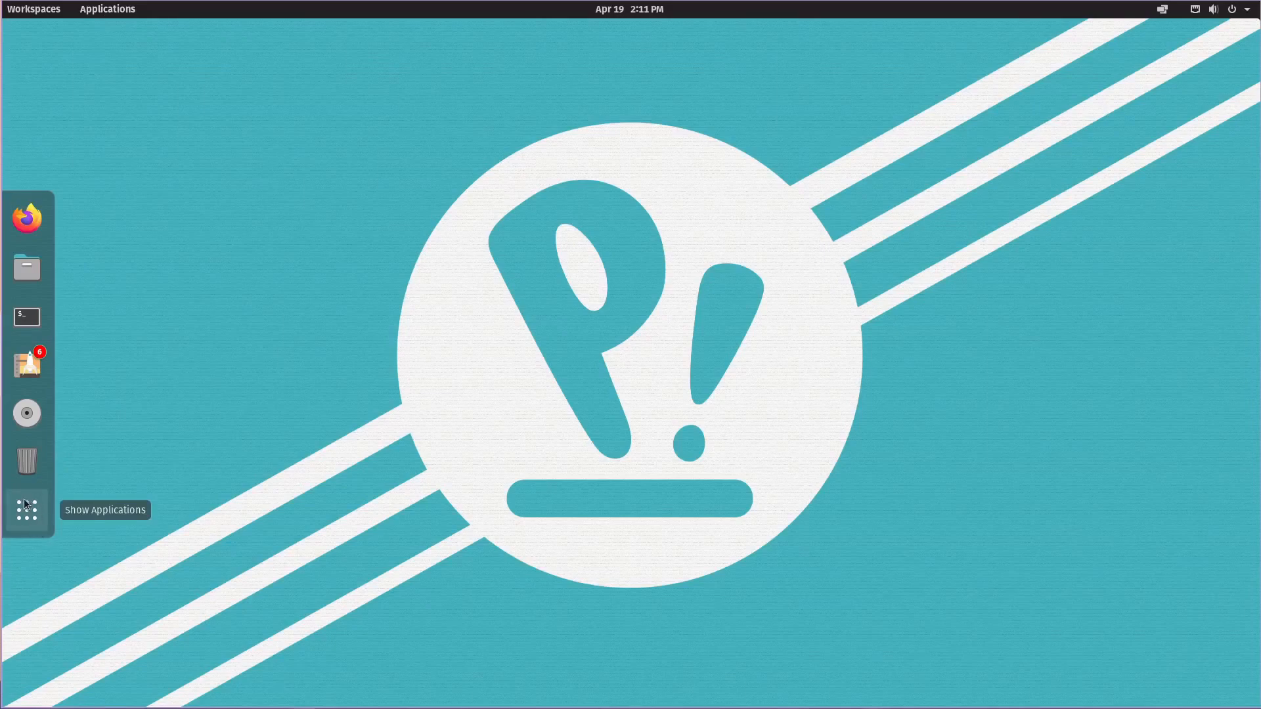
{"action": "mouse_move", "coordinate": [214, 244]}
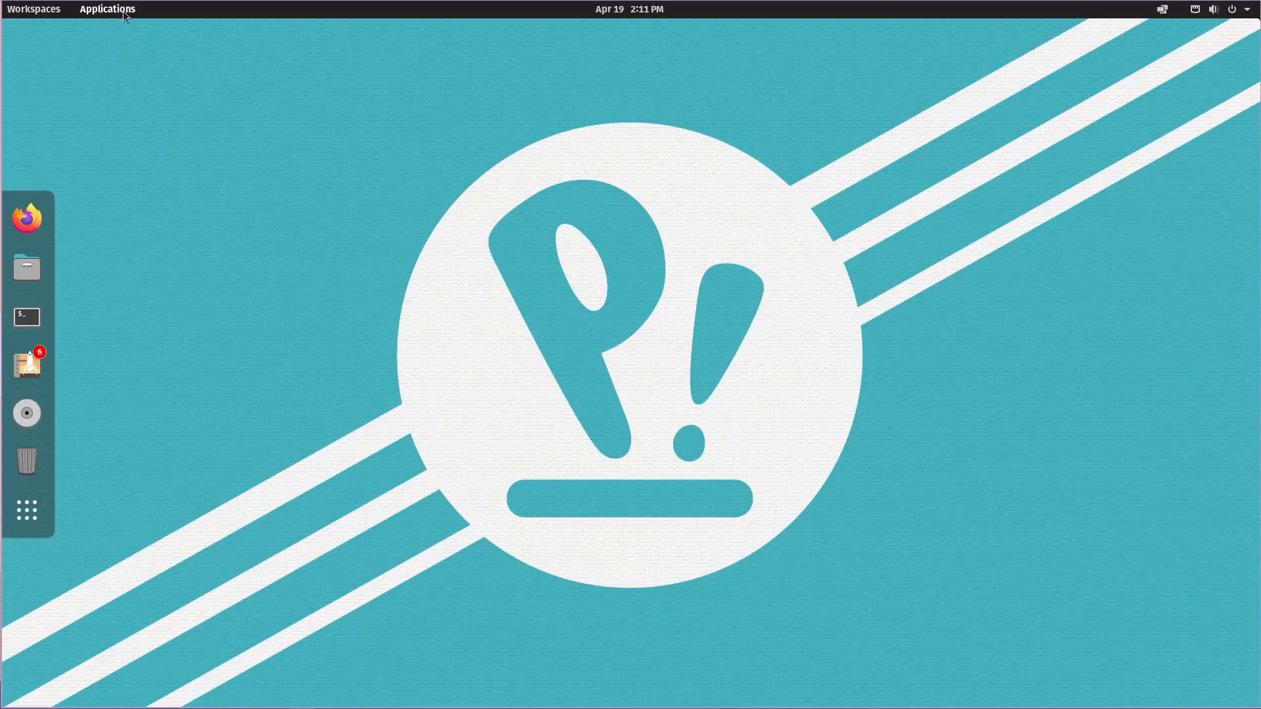
{"action": "mouse_move", "coordinate": [34, 9]}
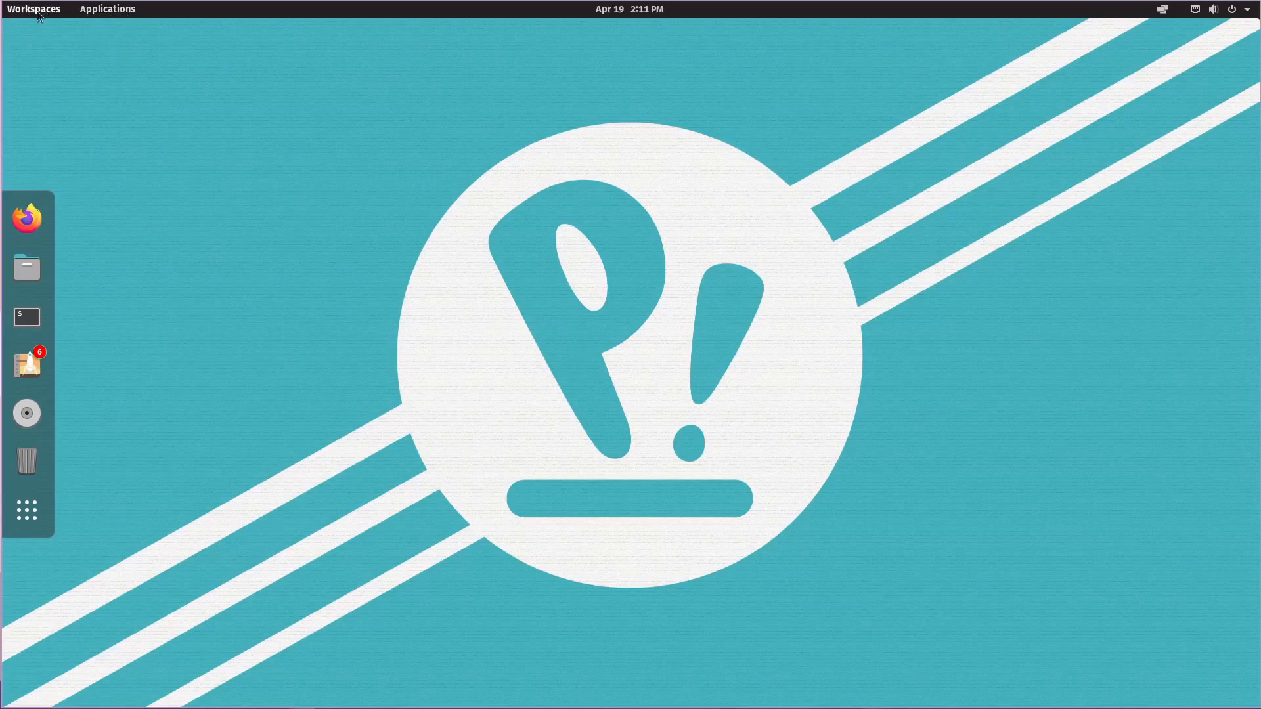
{"action": "left_click", "coordinate": [34, 9]}
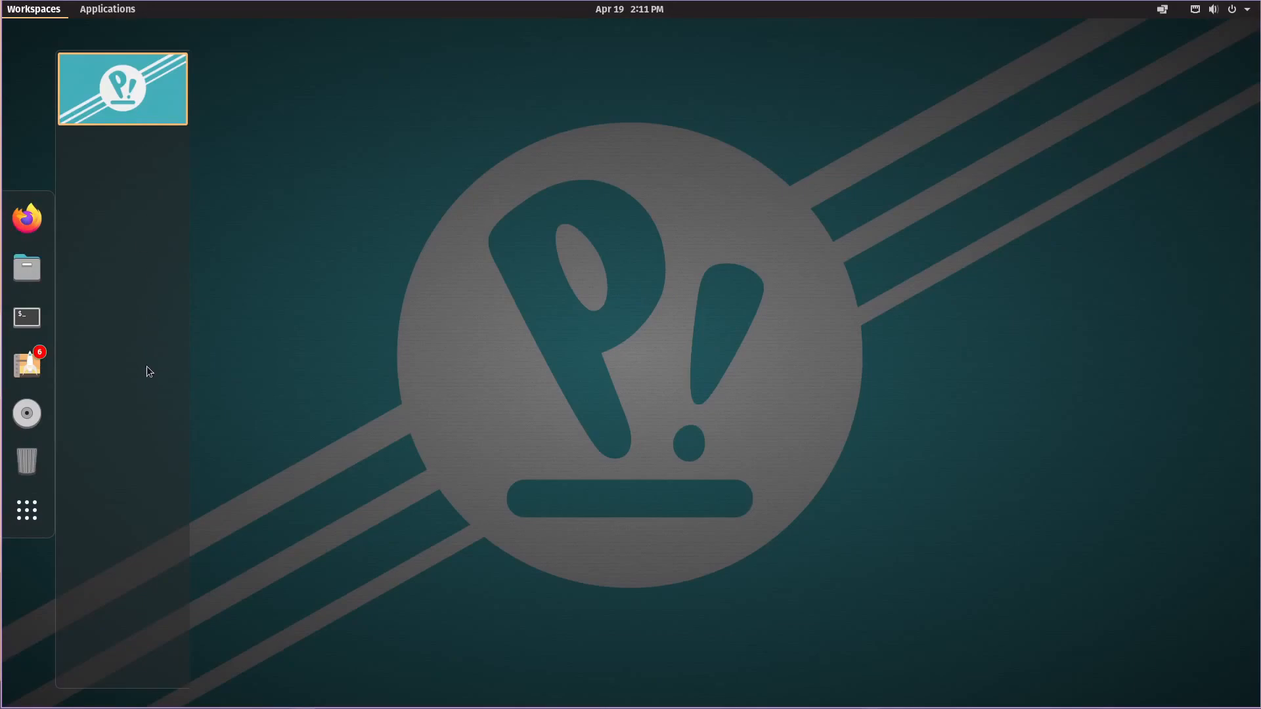
{"action": "mouse_move", "coordinate": [207, 211]}
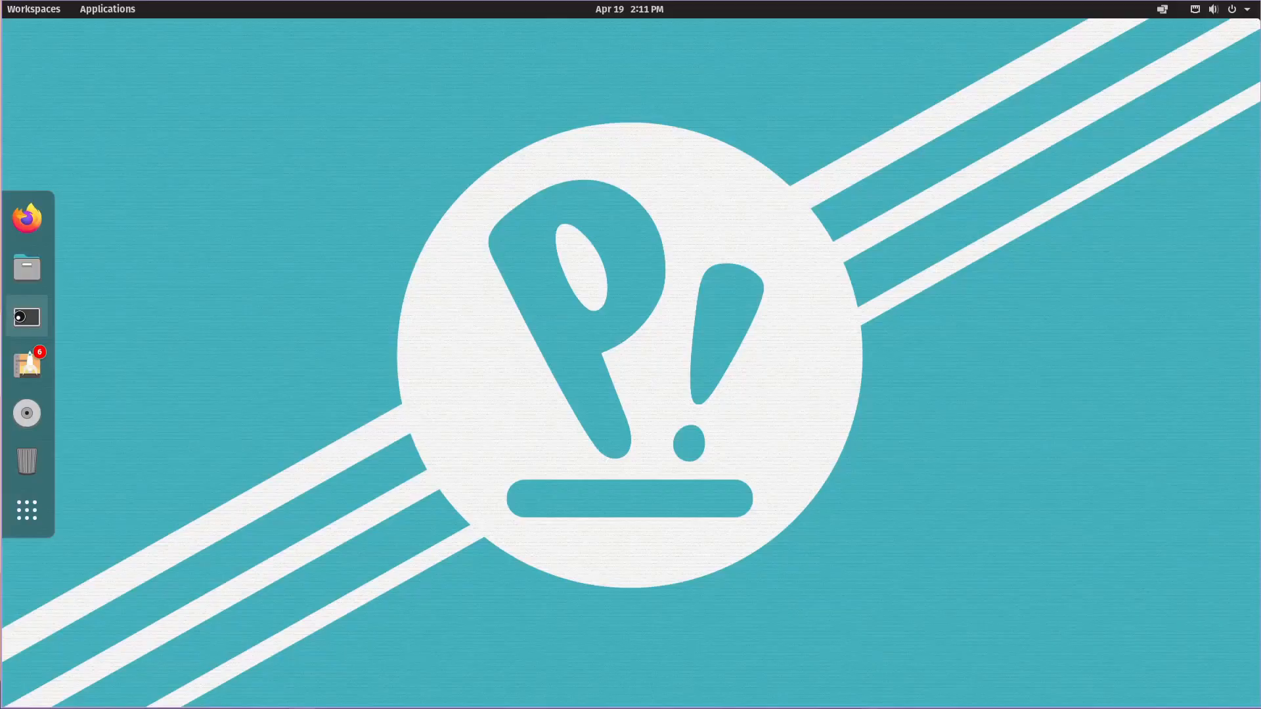
{"action": "left_click", "coordinate": [106, 9]}
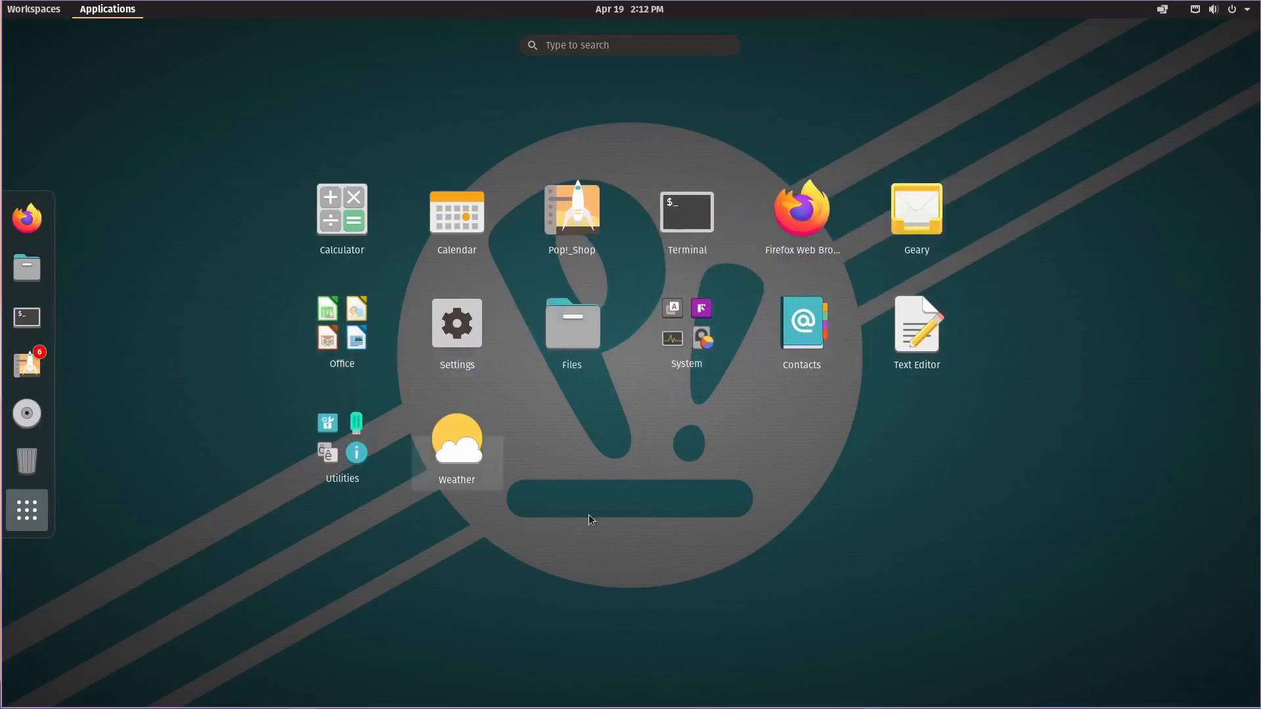
{"action": "mouse_move", "coordinate": [780, 458]}
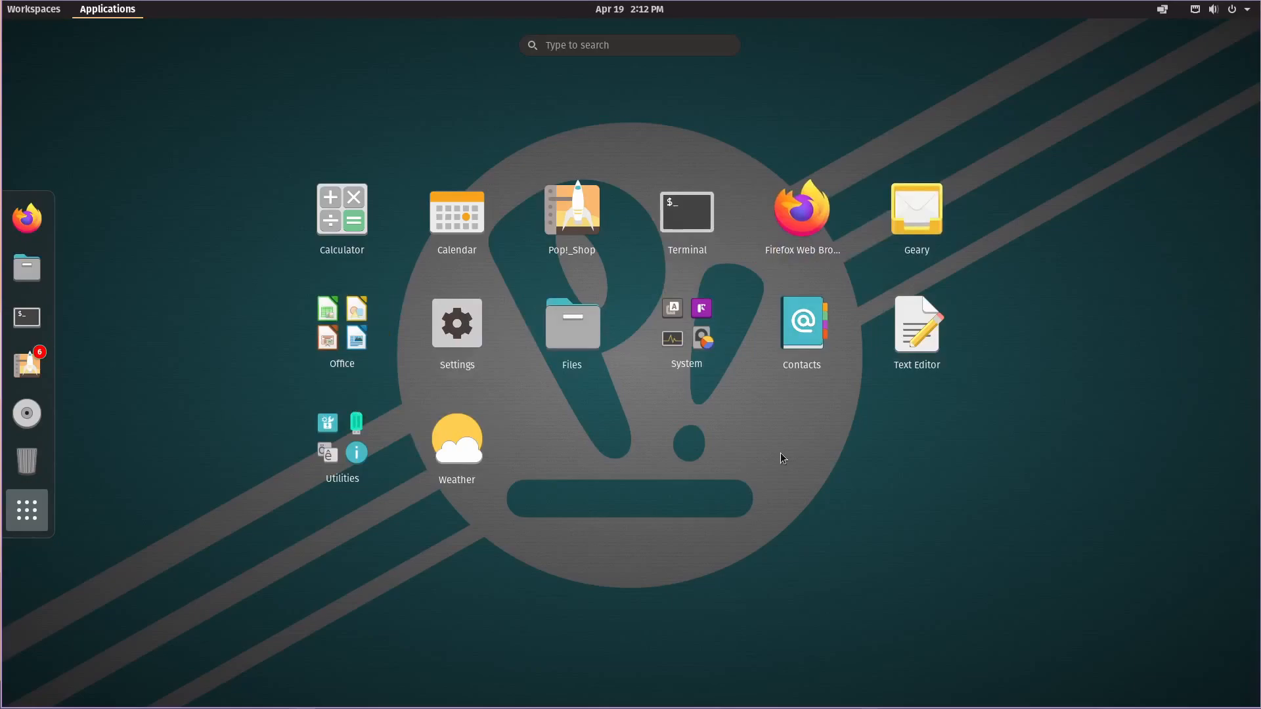
{"action": "left_click", "coordinate": [34, 10]}
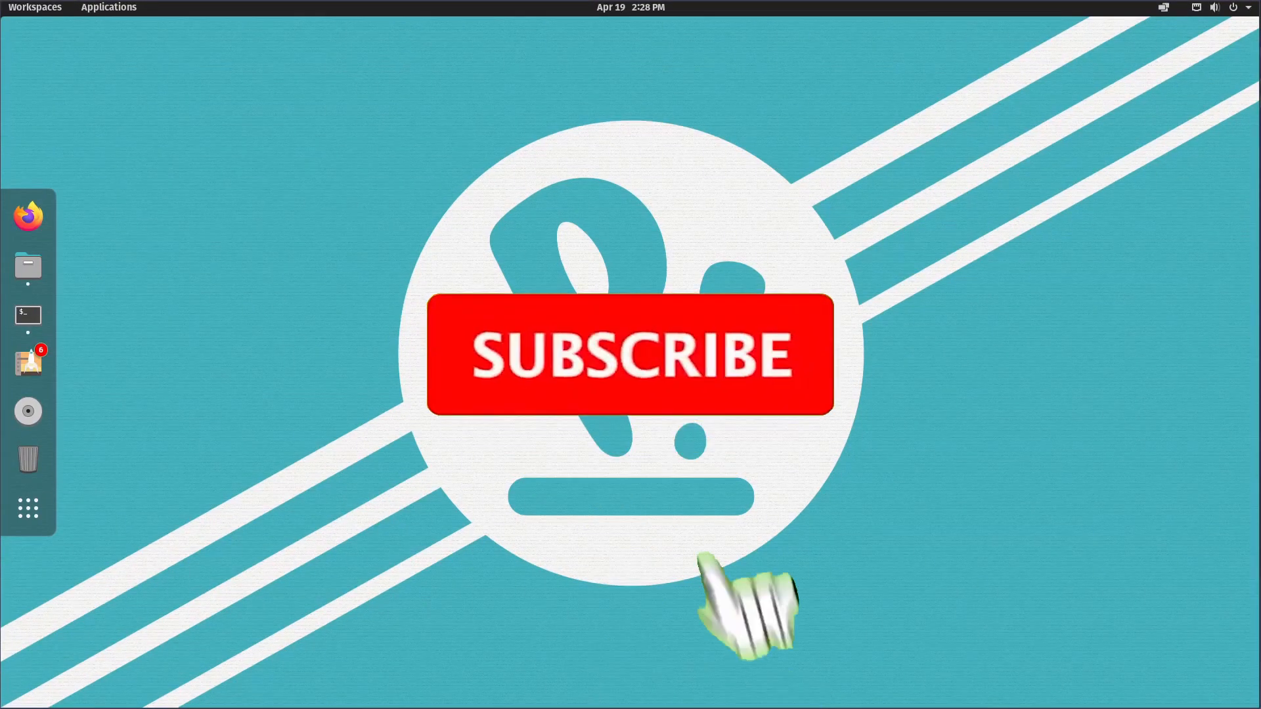
- Reload the session and bring up the Activities overview with dock, search and workspace
{"action": "left_click", "coordinate": [630, 354]}
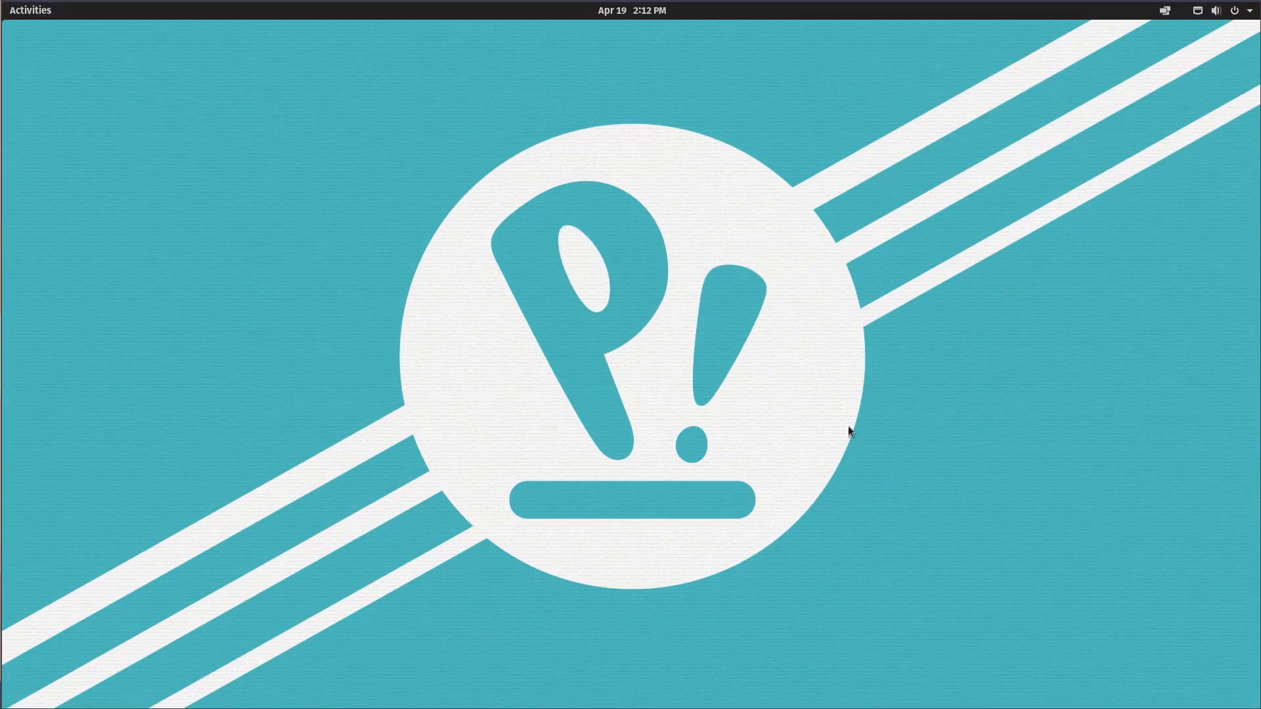
{"action": "mouse_move", "coordinate": [710, 419]}
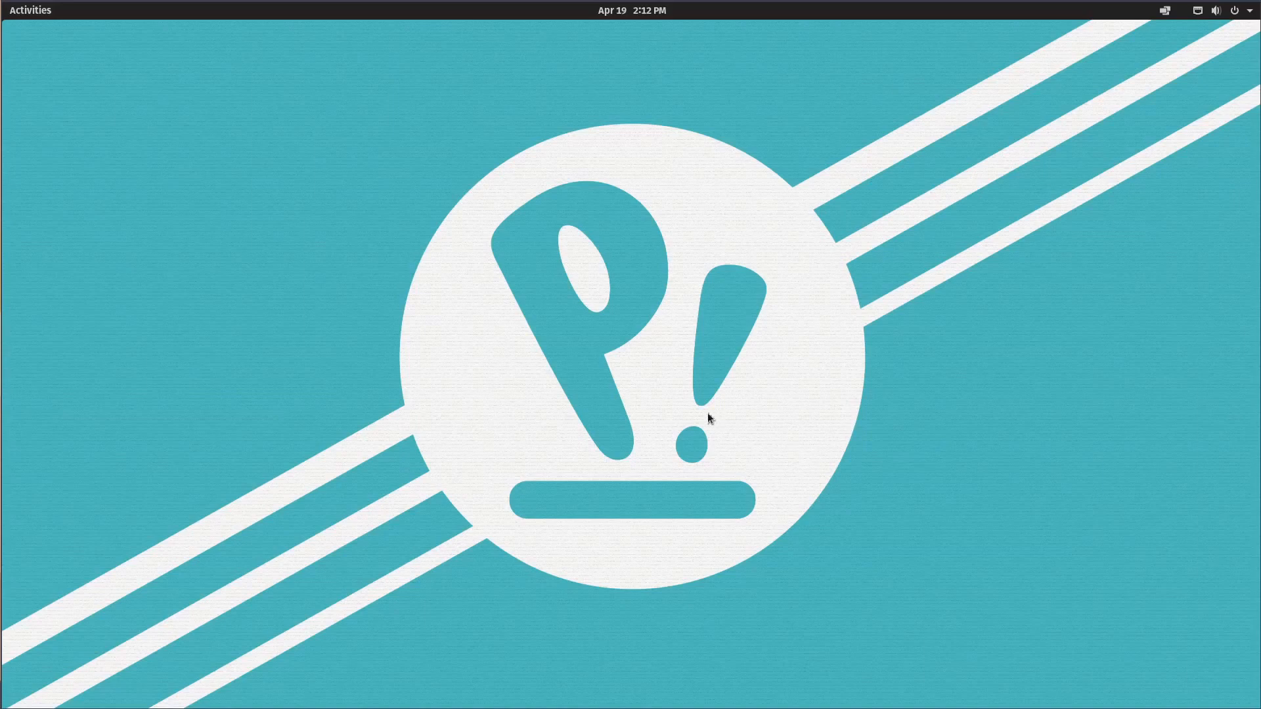
{"action": "left_click", "coordinate": [30, 10]}
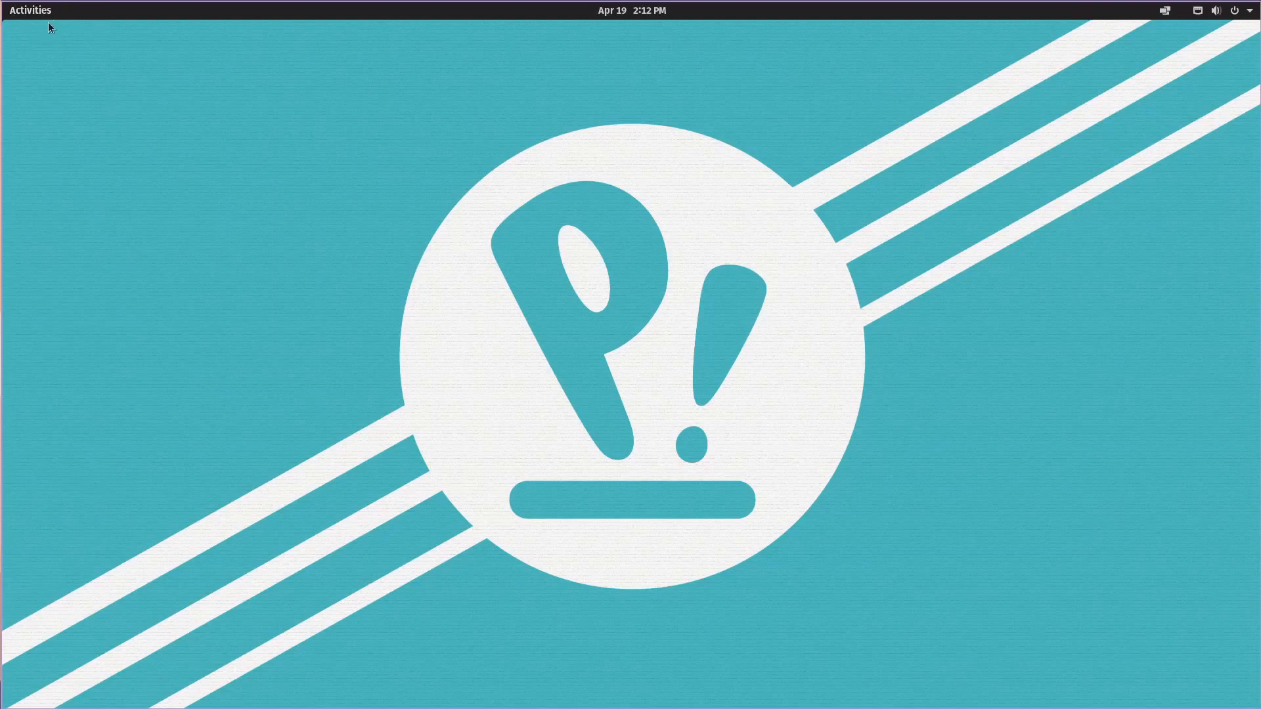
{"action": "mouse_move", "coordinate": [451, 199]}
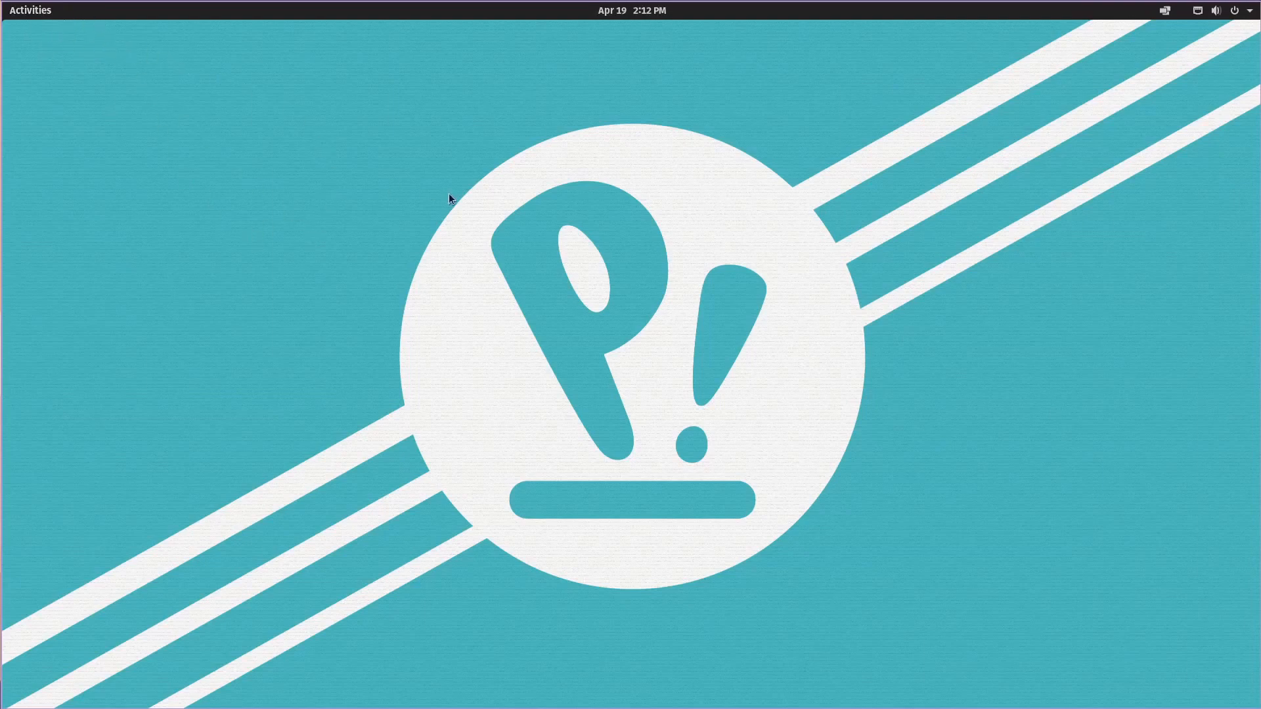
{"action": "mouse_move", "coordinate": [258, 167]}
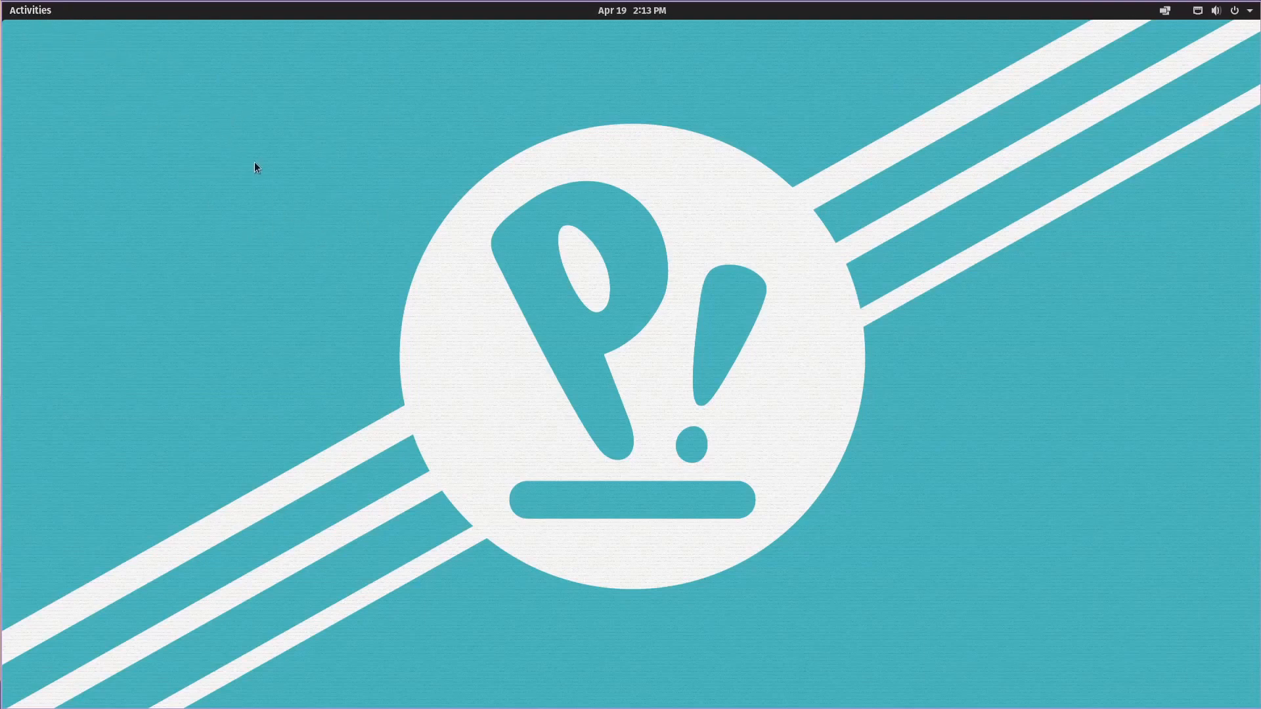
{"action": "mouse_move", "coordinate": [332, 316]}
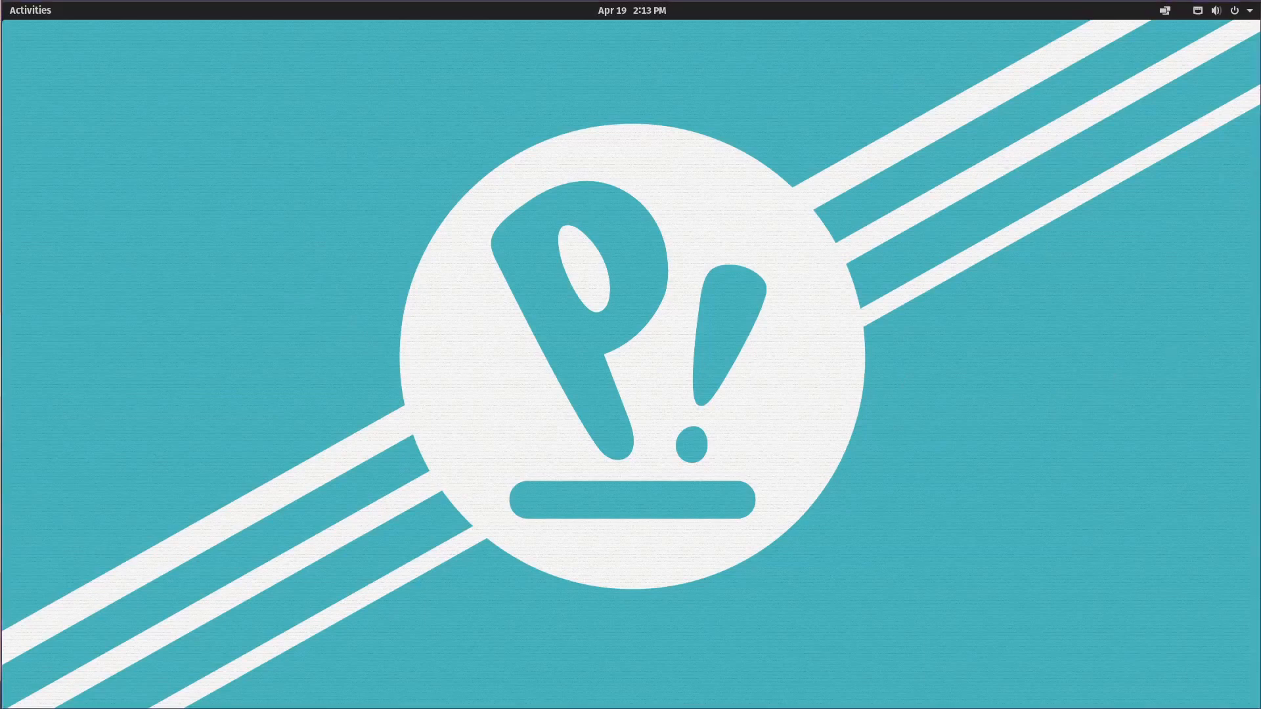
{"action": "mouse_move", "coordinate": [811, 339]}
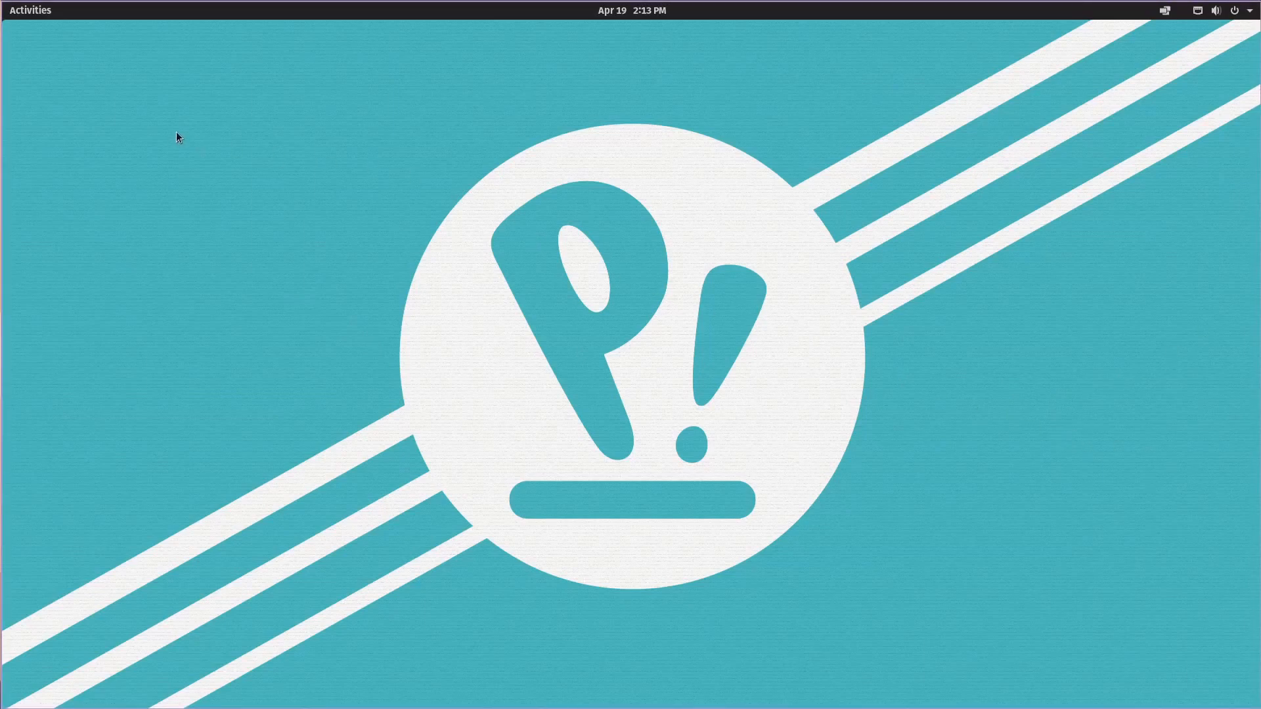
{"action": "mouse_move", "coordinate": [45, 22]}
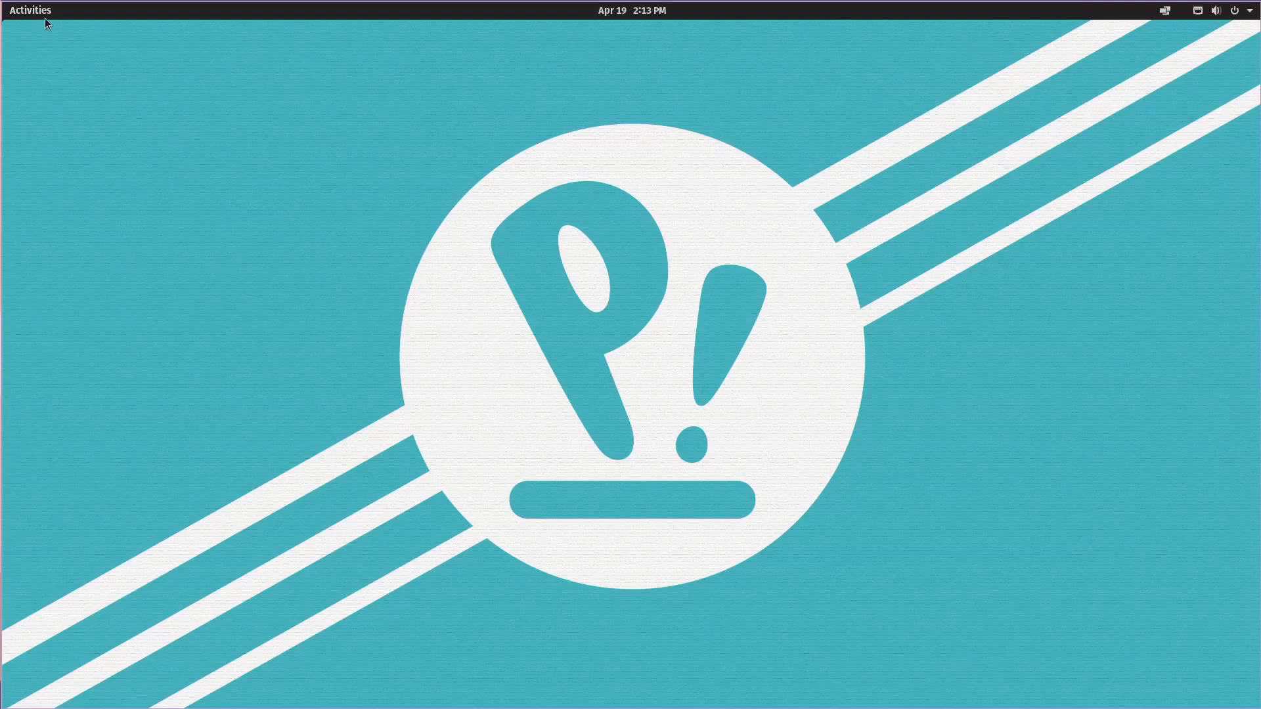
{"action": "left_click", "coordinate": [30, 10]}
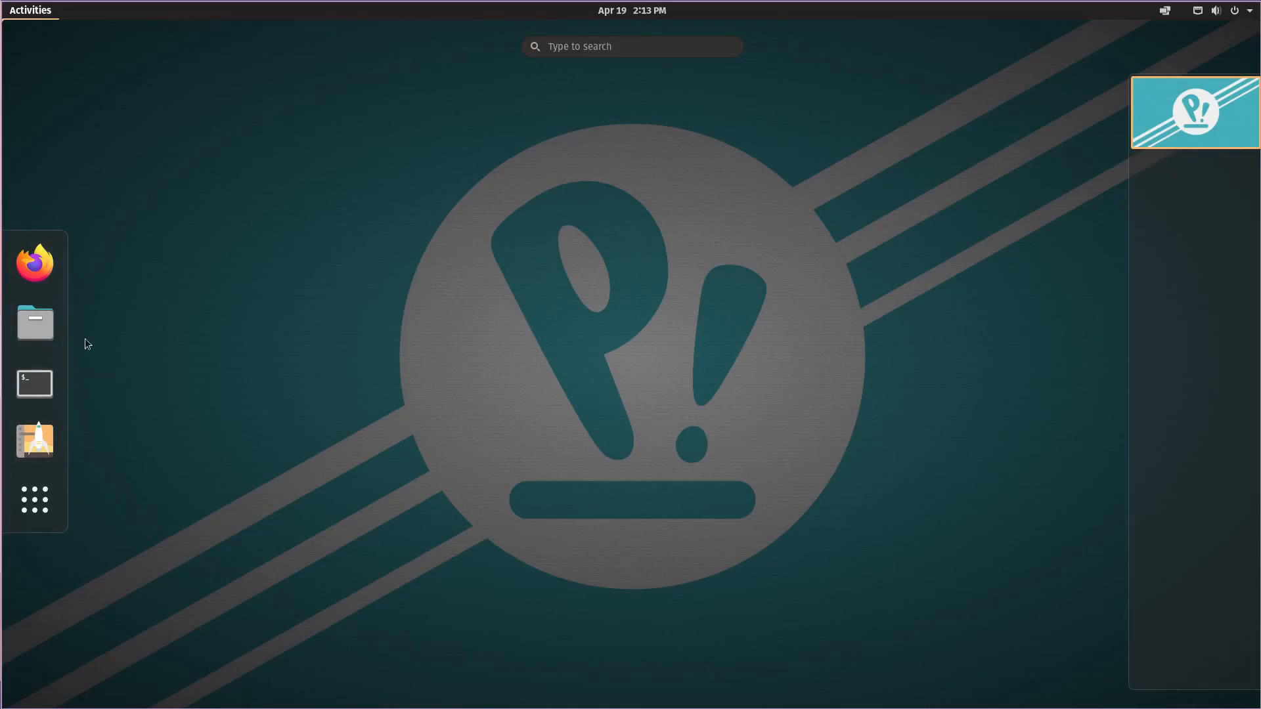
{"action": "mouse_move", "coordinate": [926, 316]}
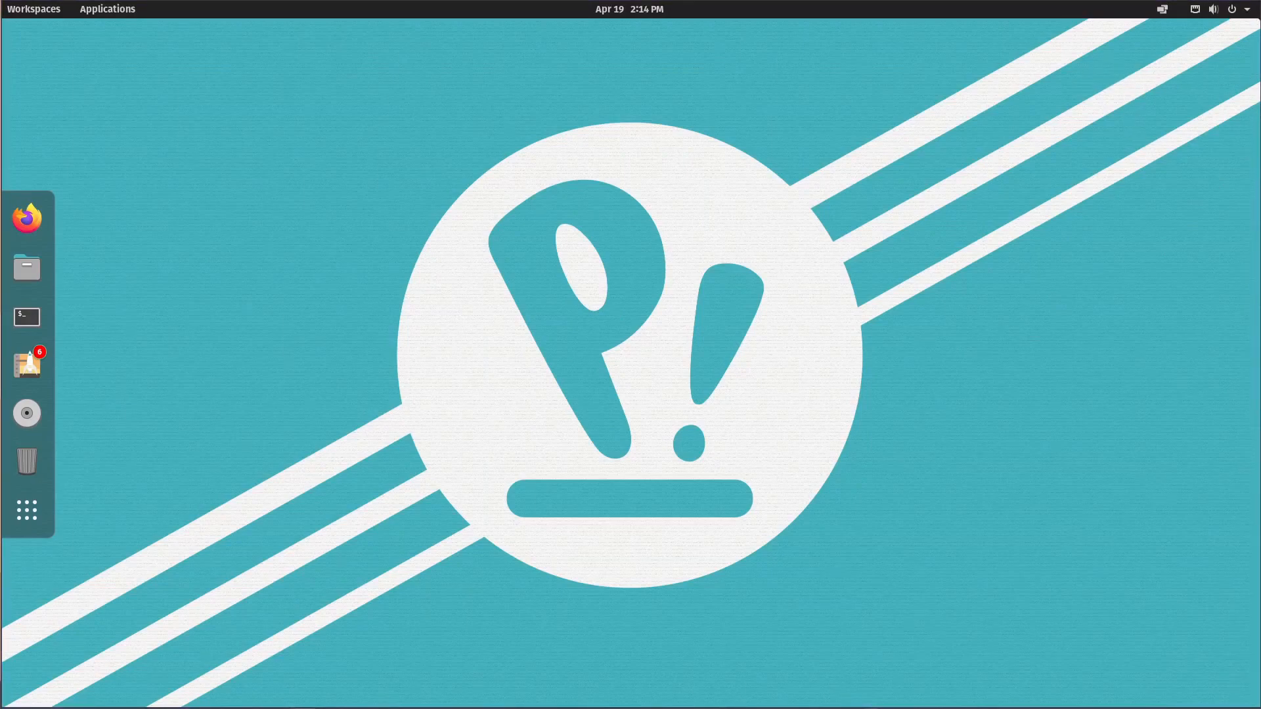
- Turn on Tile Windows from the top-bar tiling menu and close the menu
{"action": "left_click", "coordinate": [1214, 9]}
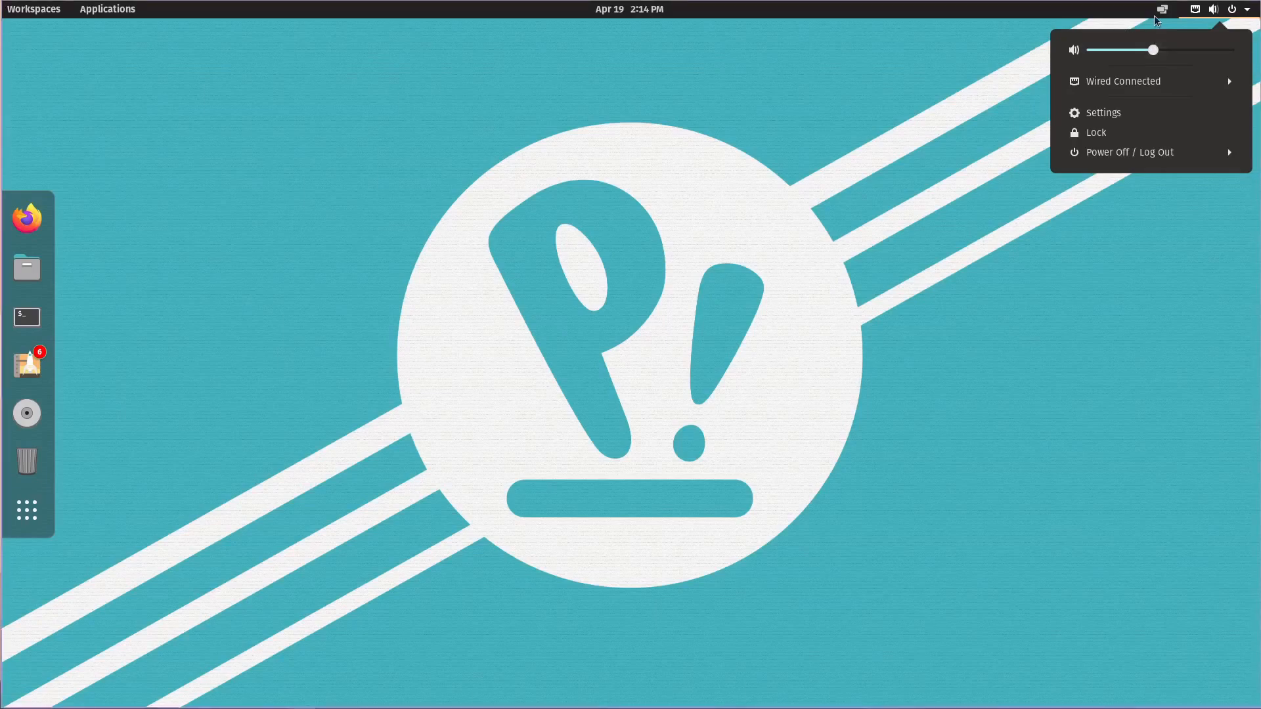
{"action": "left_click", "coordinate": [1161, 9]}
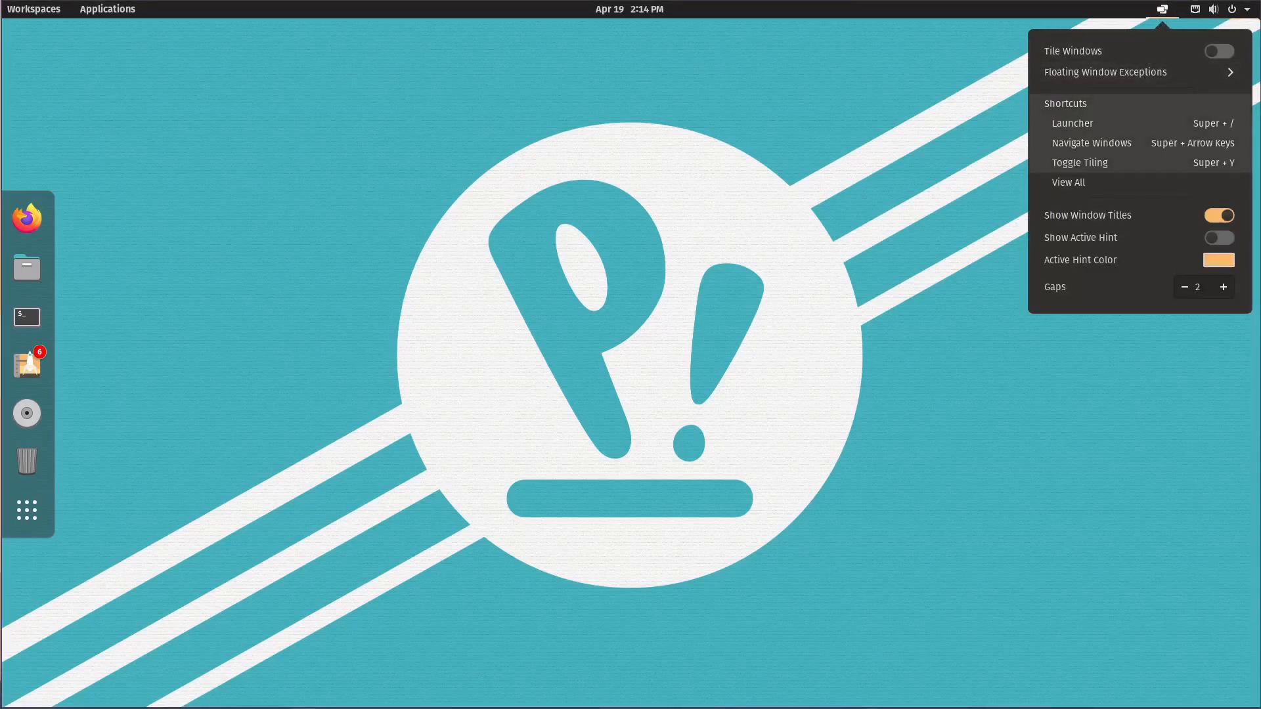
{"action": "left_click", "coordinate": [1161, 9]}
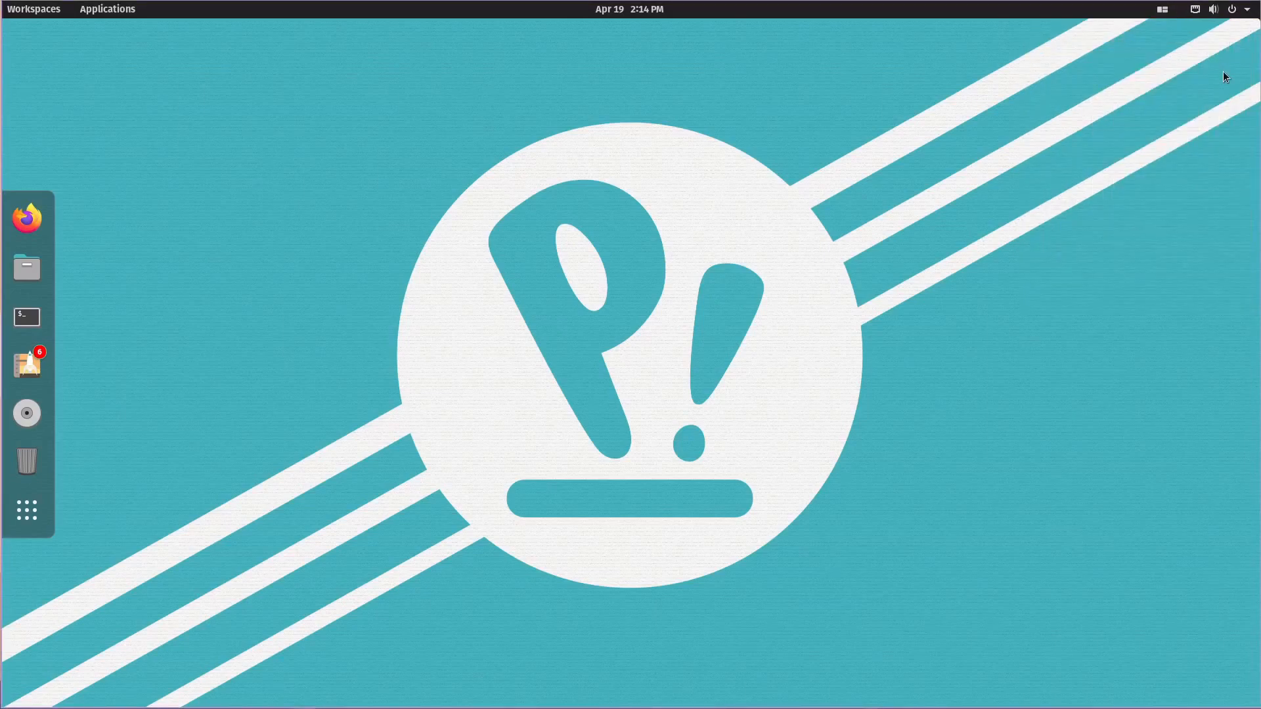
{"action": "left_click", "coordinate": [1161, 9]}
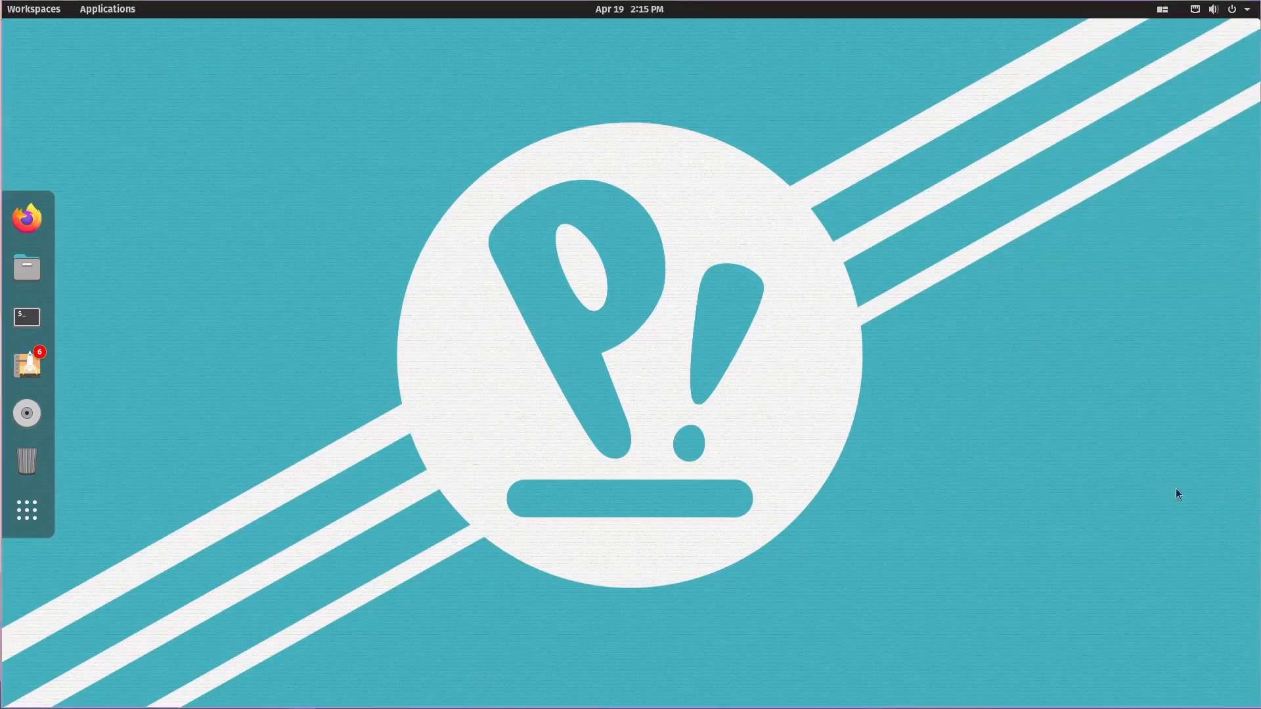
{"action": "mouse_move", "coordinate": [250, 270]}
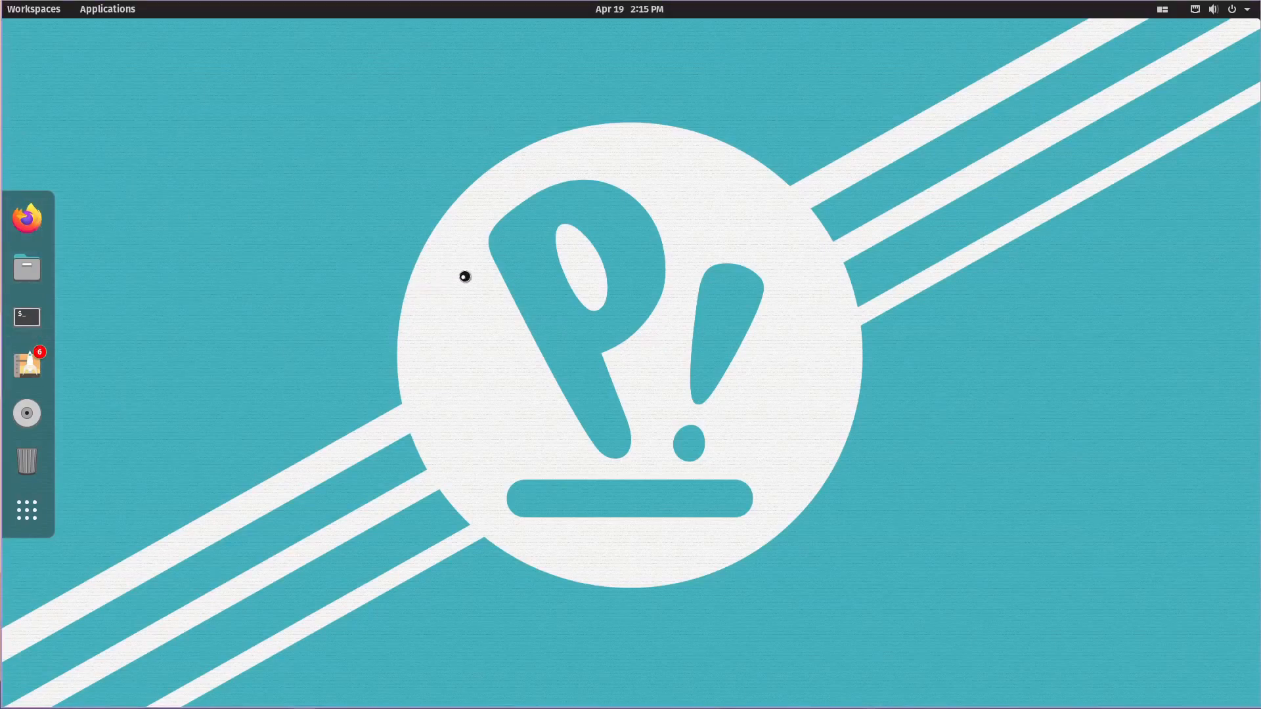
- Launch Terminal from the dock and drag it to float near the desktop centre
{"action": "left_click", "coordinate": [27, 317]}
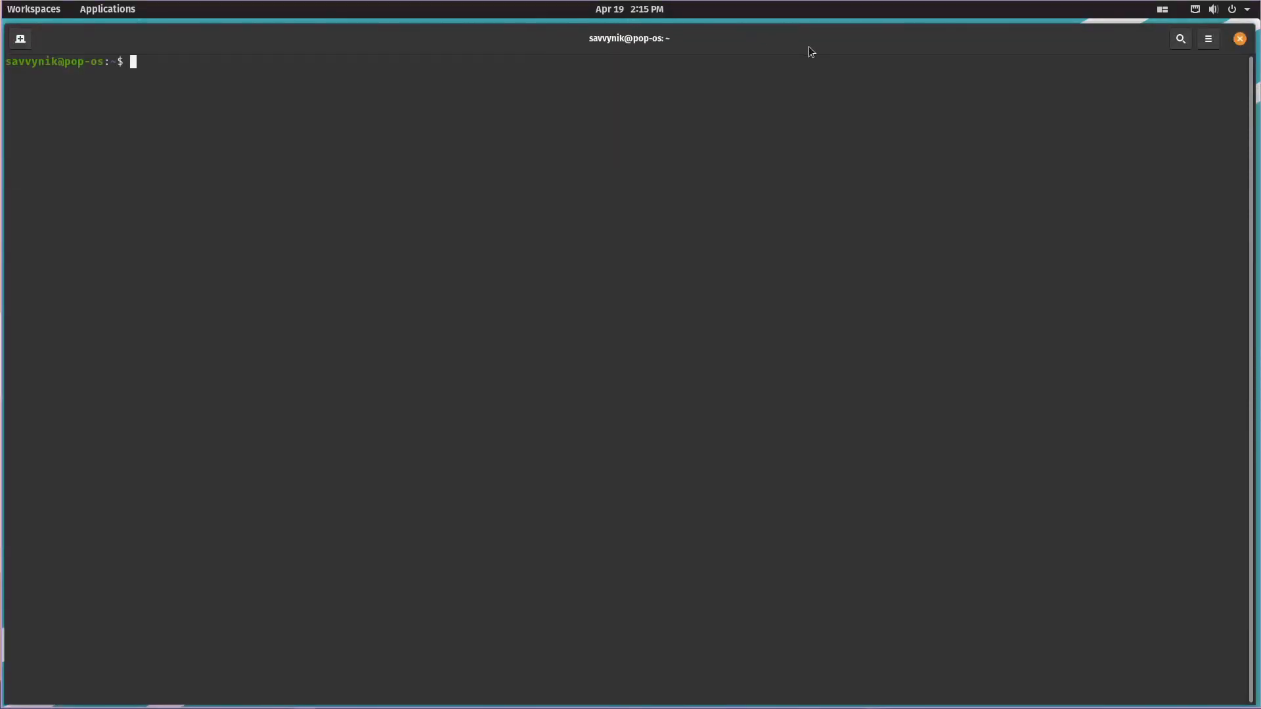
{"action": "mouse_move", "coordinate": [4, 205]}
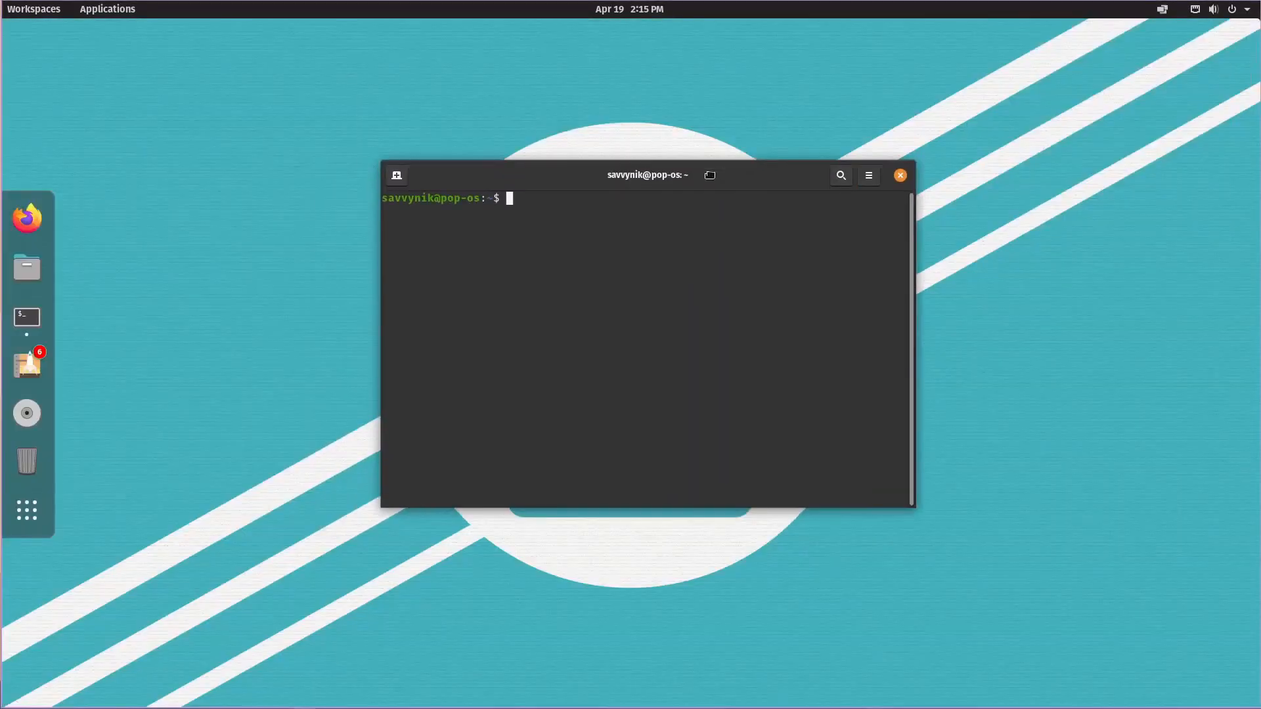
{"action": "left_click_drag", "start_coordinate": [646, 175], "coordinate": [503, 135]}
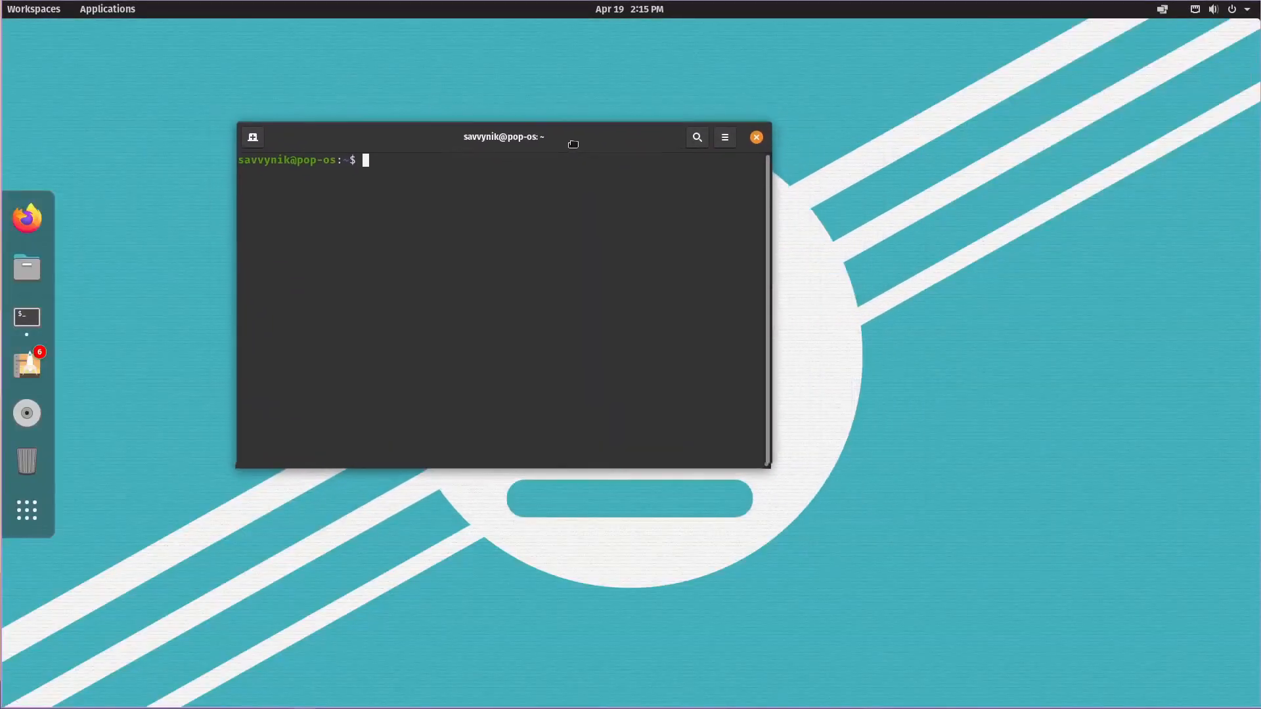
{"action": "left_click_drag", "start_coordinate": [503, 135], "coordinate": [540, 153]}
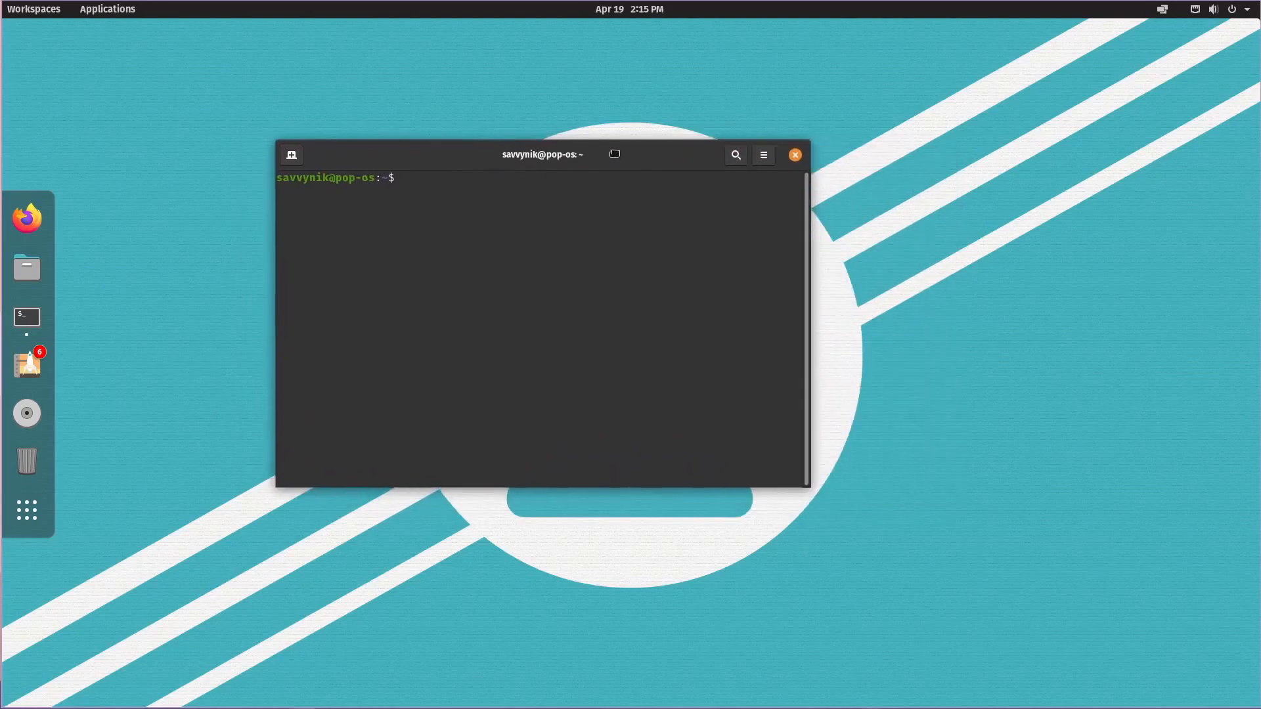
{"action": "left_click_drag", "start_coordinate": [541, 155], "coordinate": [653, 189]}
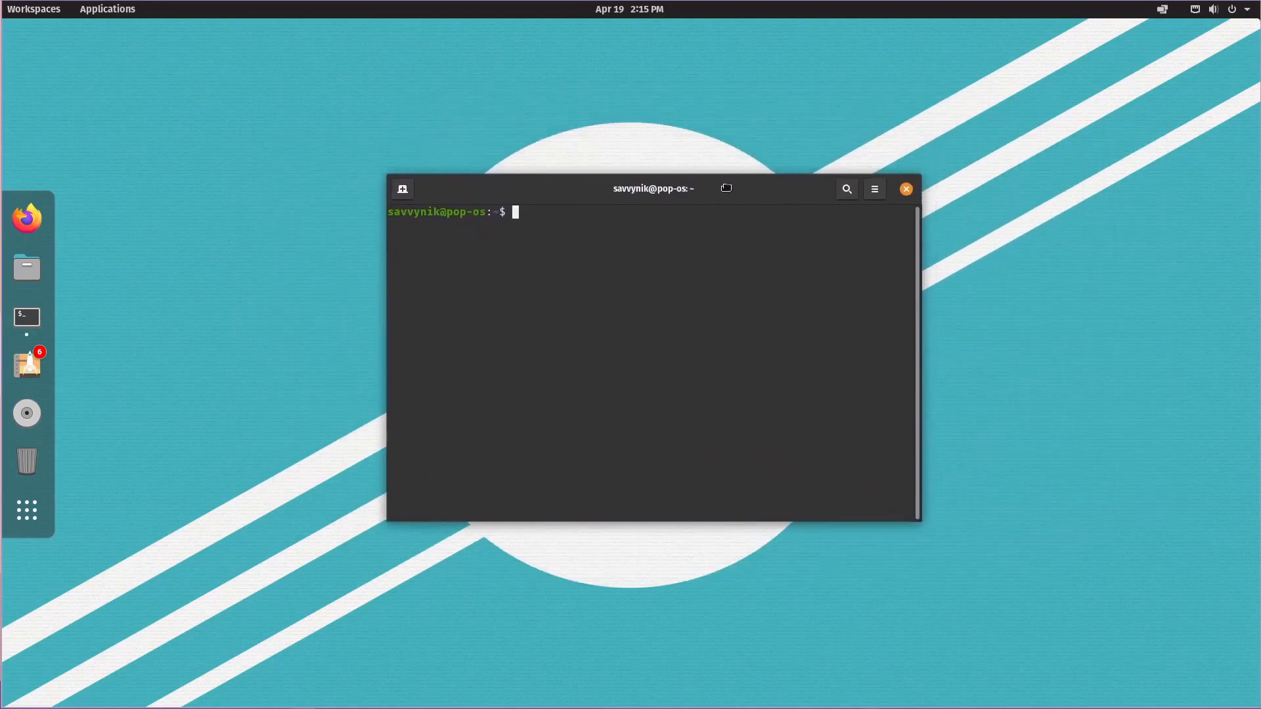
{"action": "left_click_drag", "start_coordinate": [651, 188], "coordinate": [277, 202]}
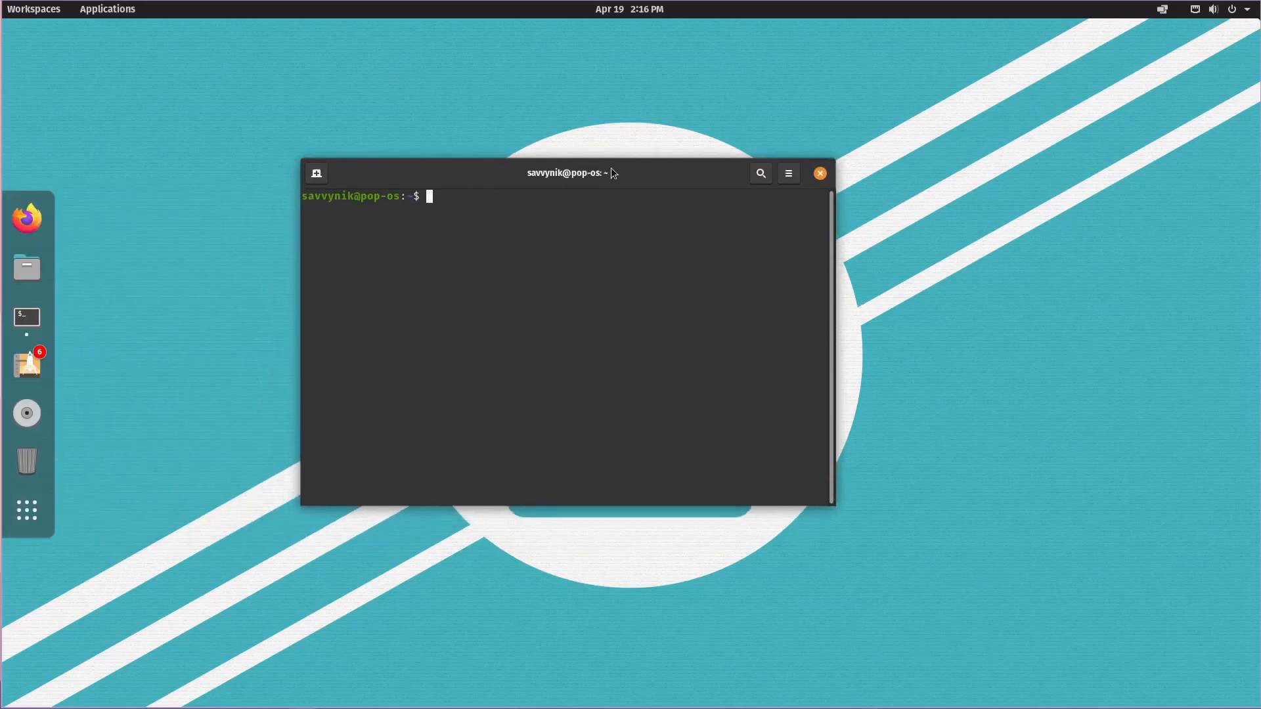
{"action": "mouse_move", "coordinate": [185, 474]}
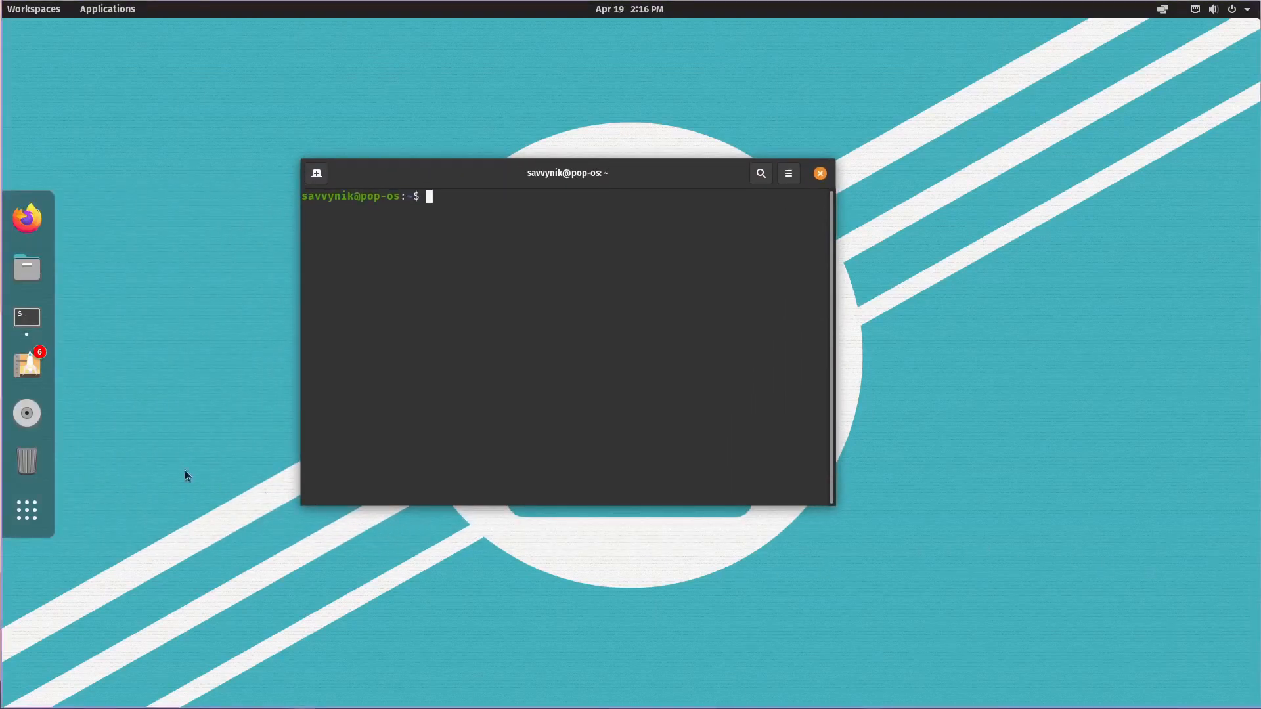
{"action": "mouse_move", "coordinate": [868, 244]}
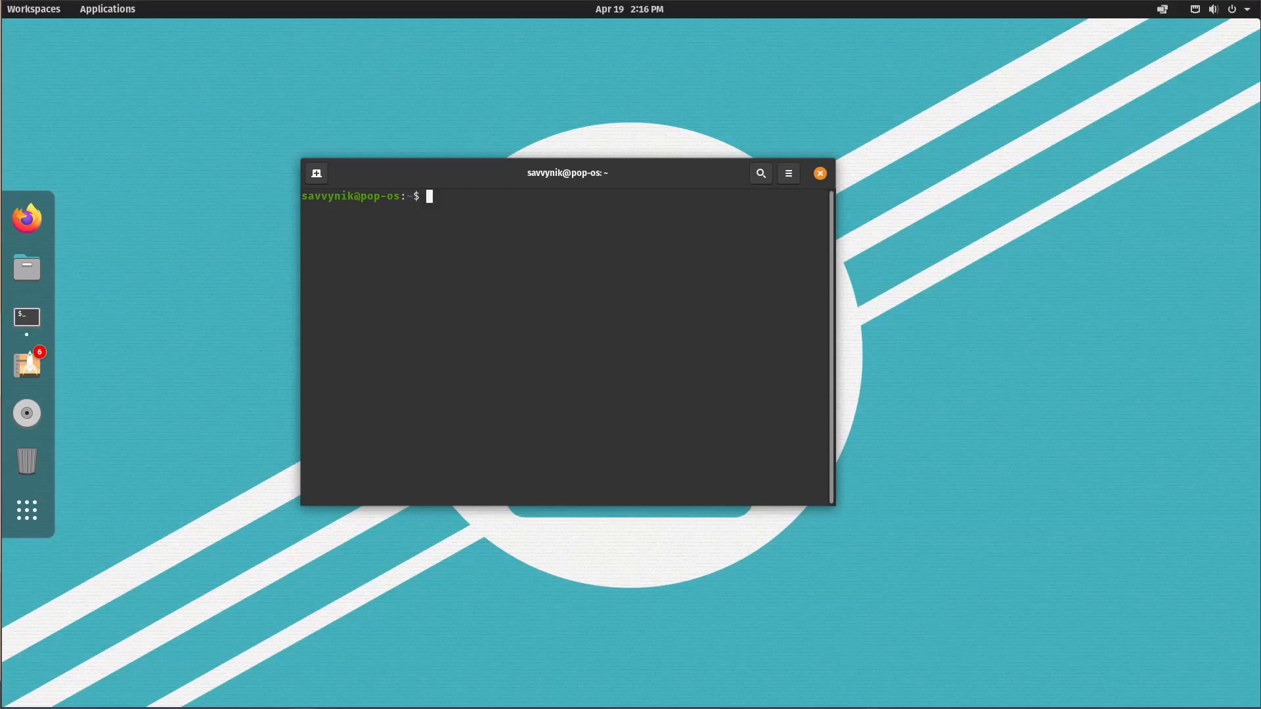
{"action": "mouse_move", "coordinate": [748, 356]}
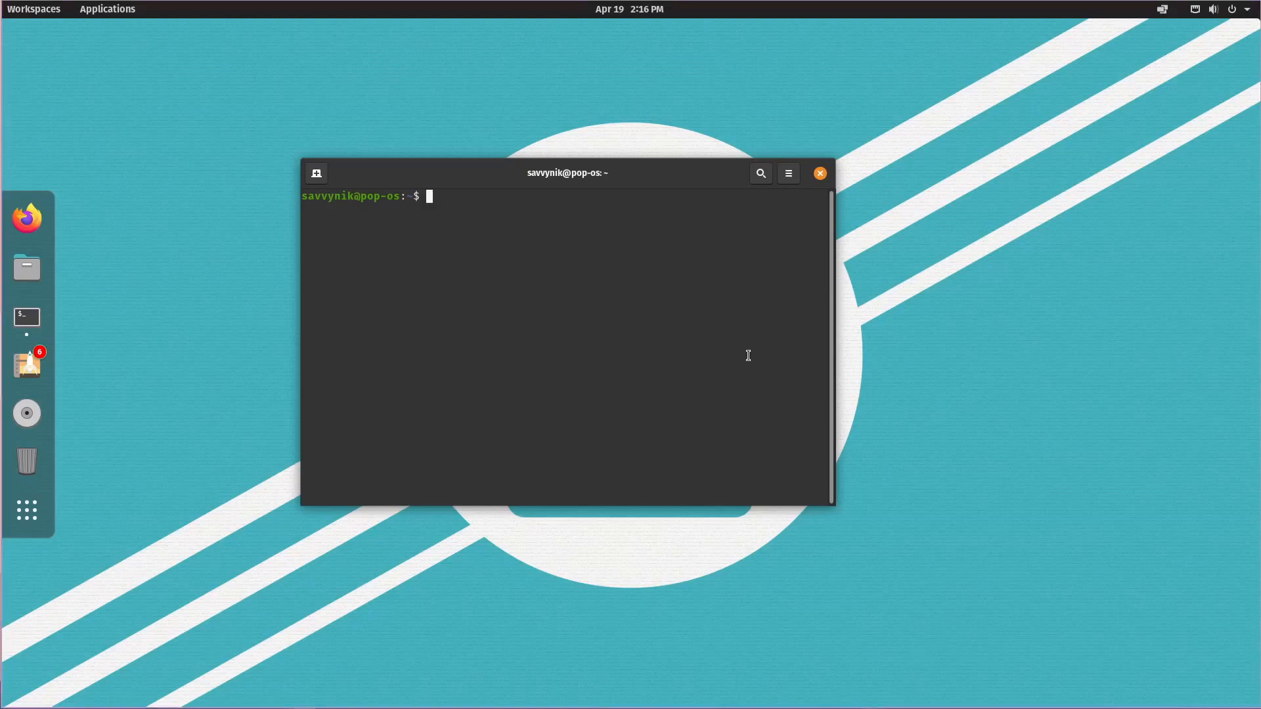
{"action": "mouse_move", "coordinate": [577, 320]}
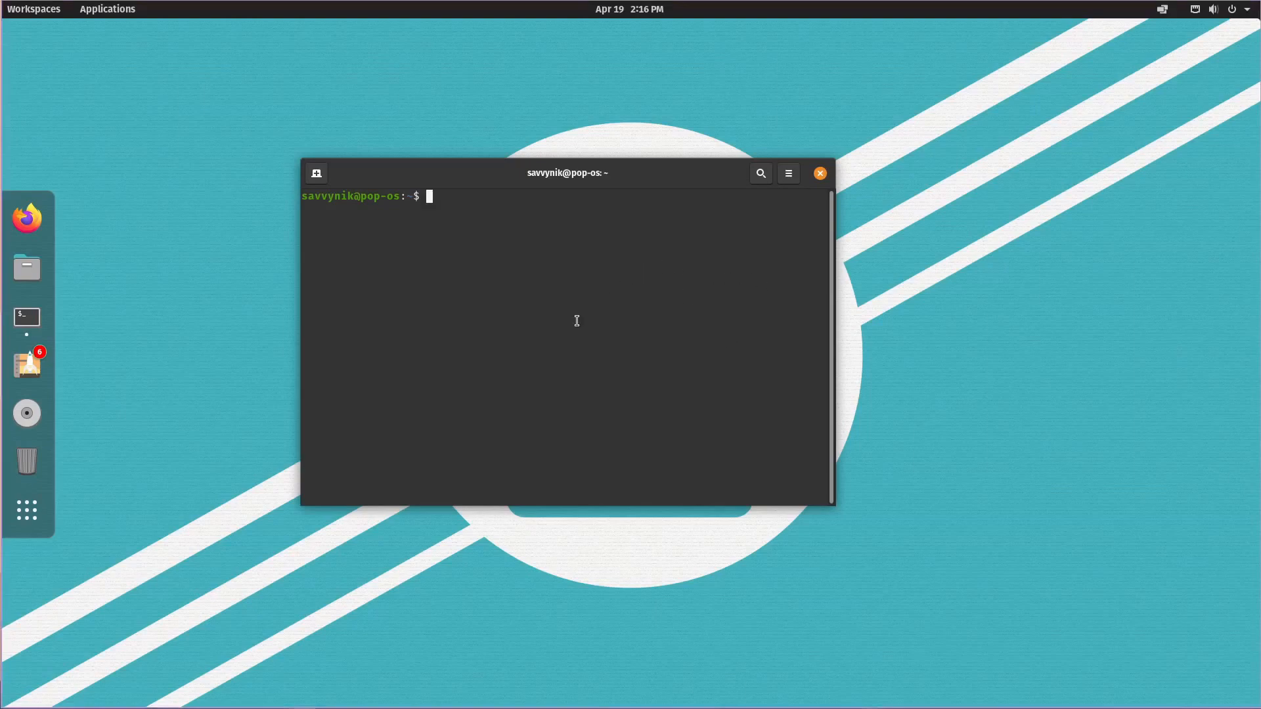
{"action": "mouse_move", "coordinate": [513, 338]}
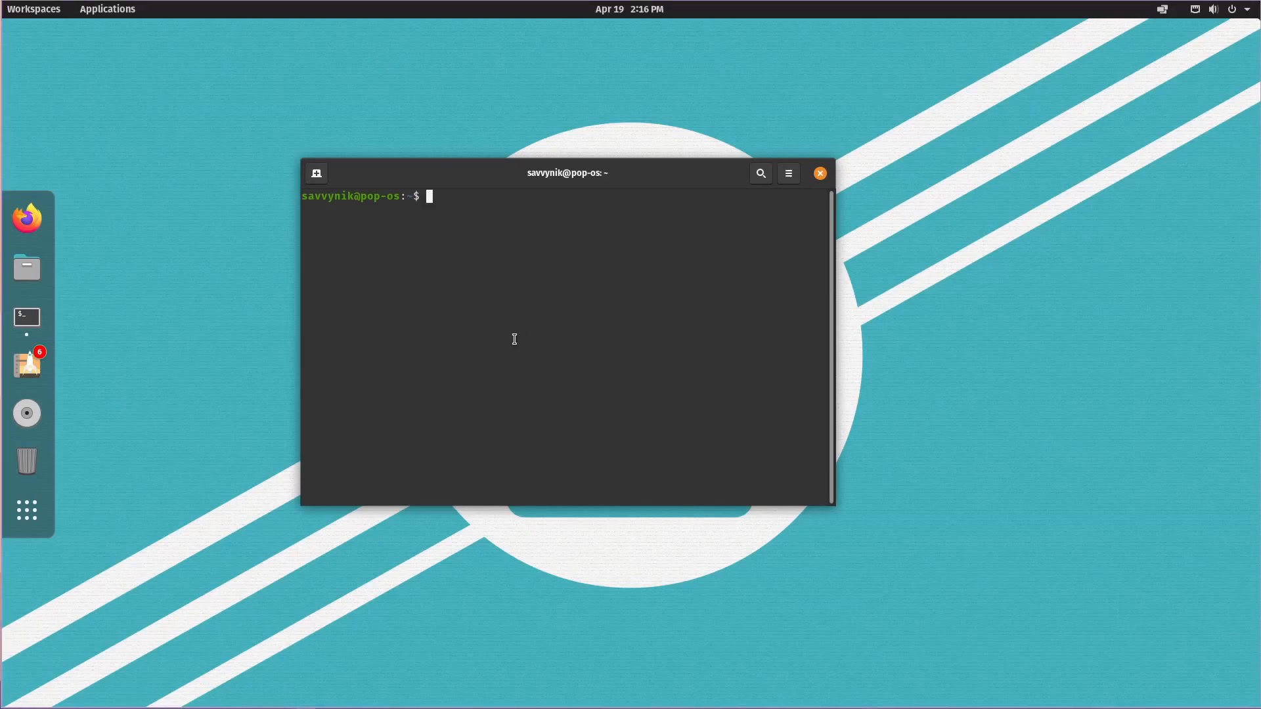
{"action": "mouse_move", "coordinate": [472, 313]}
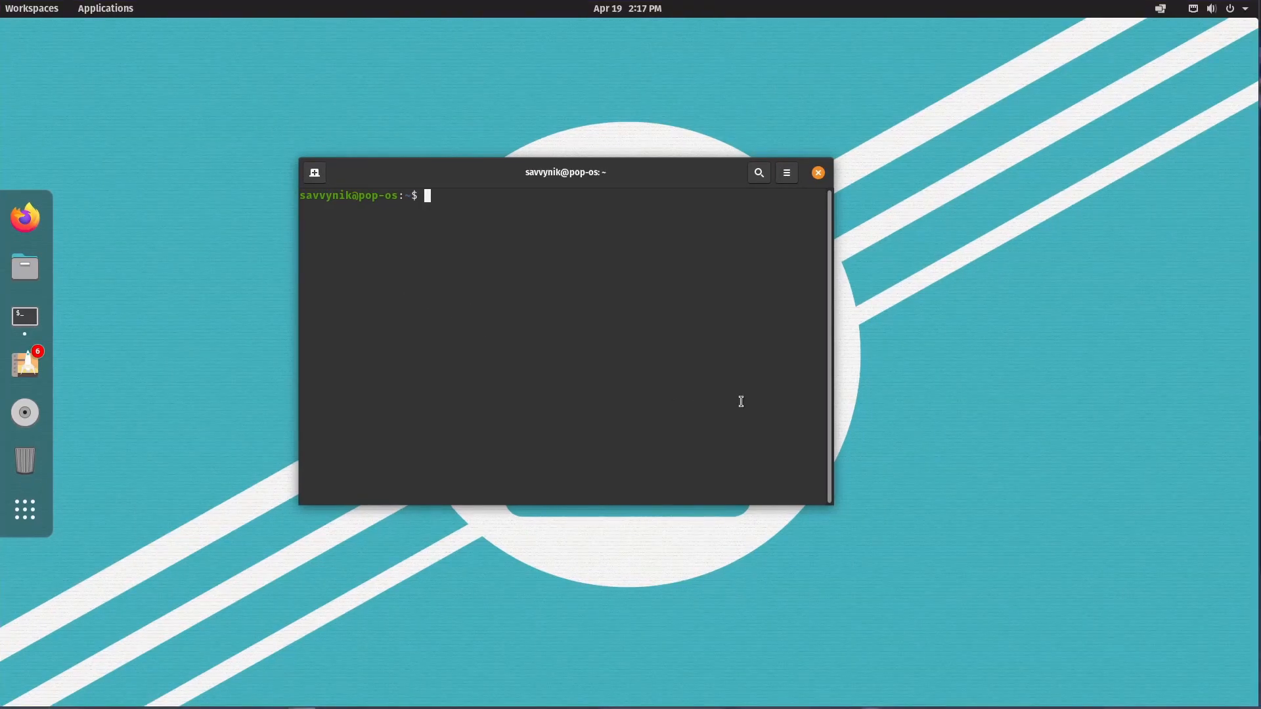
{"action": "mouse_move", "coordinate": [84, 505]}
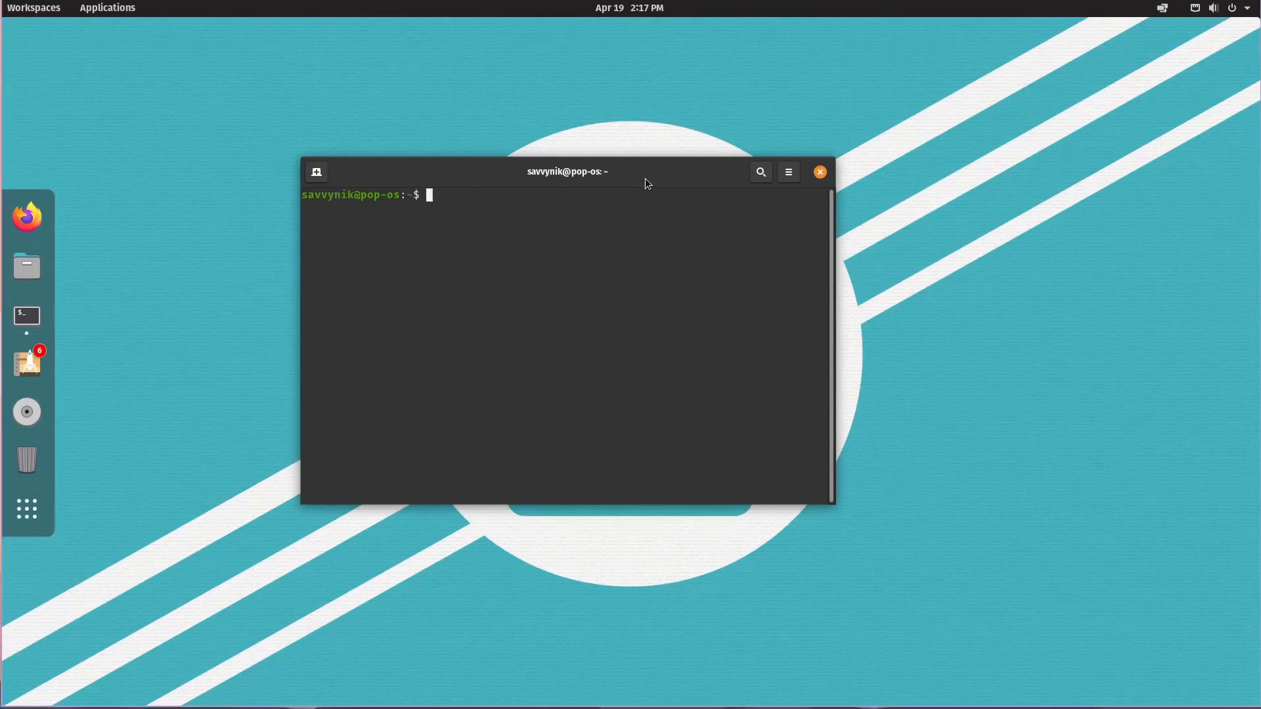
- Open the home folder and Firefox, then show all three windows in the workspaces overview
{"action": "left_click", "coordinate": [819, 171]}
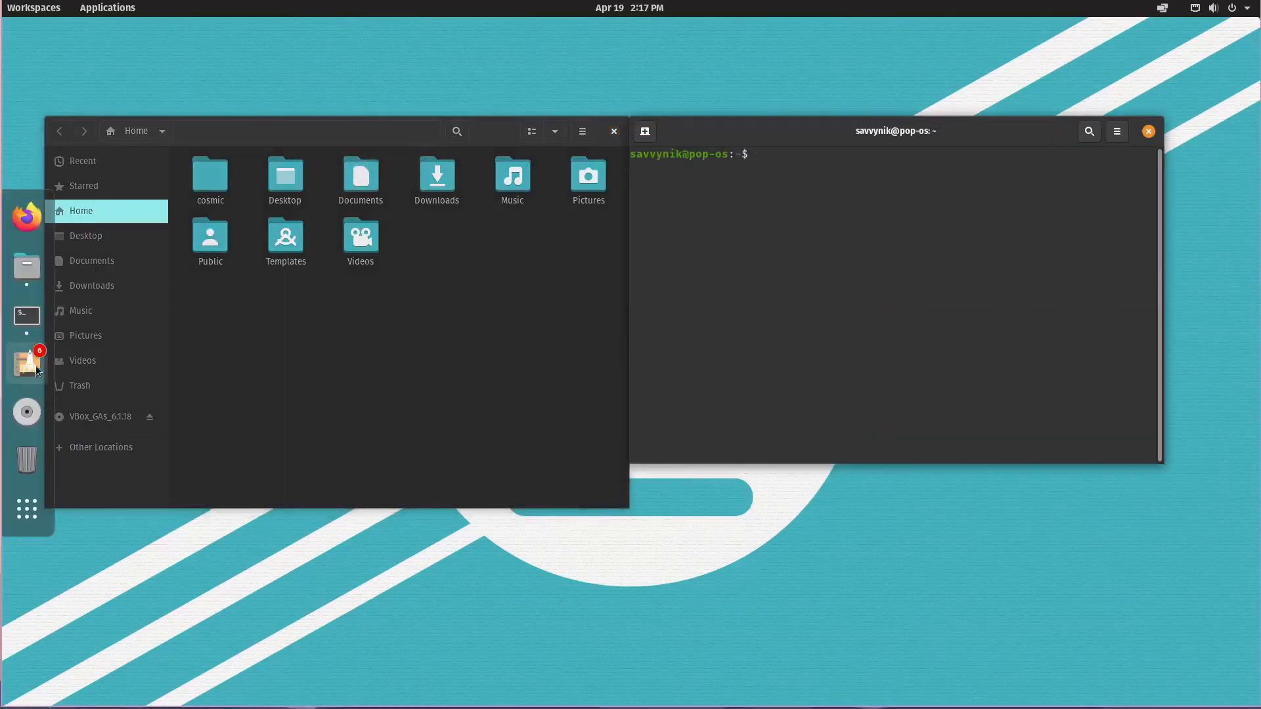
{"action": "left_click", "coordinate": [26, 217]}
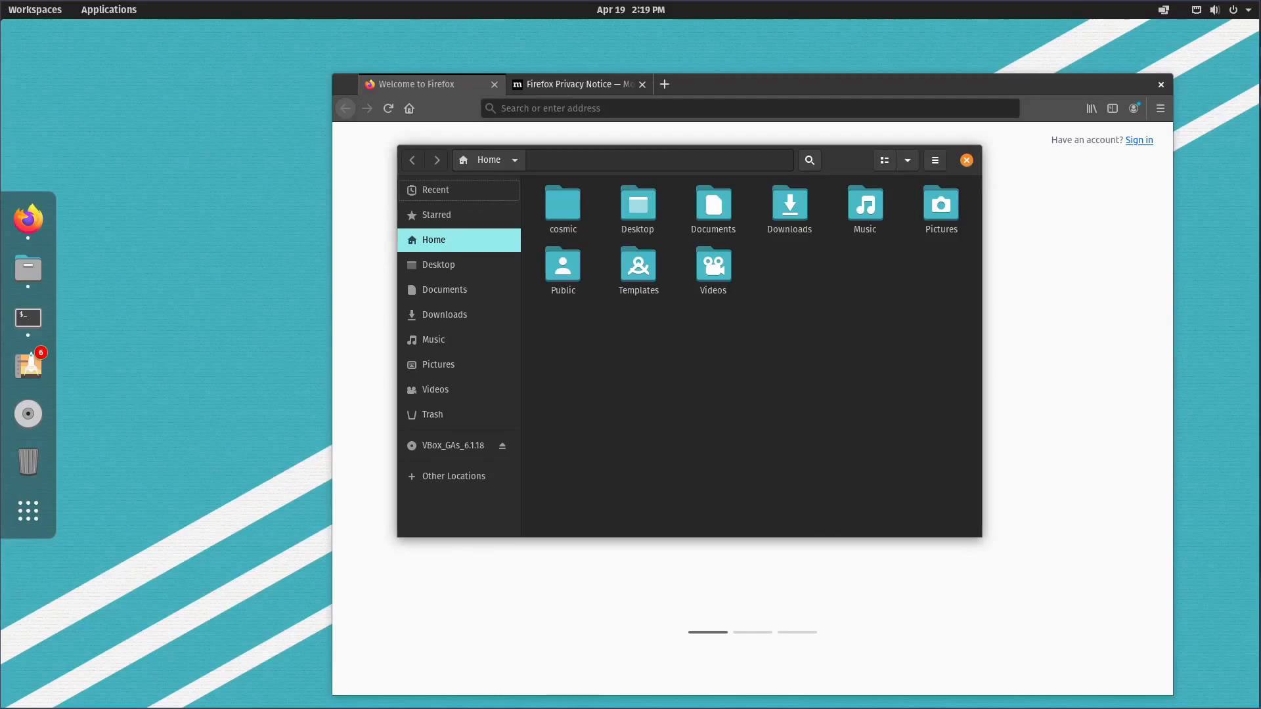
{"action": "left_click", "coordinate": [34, 9]}
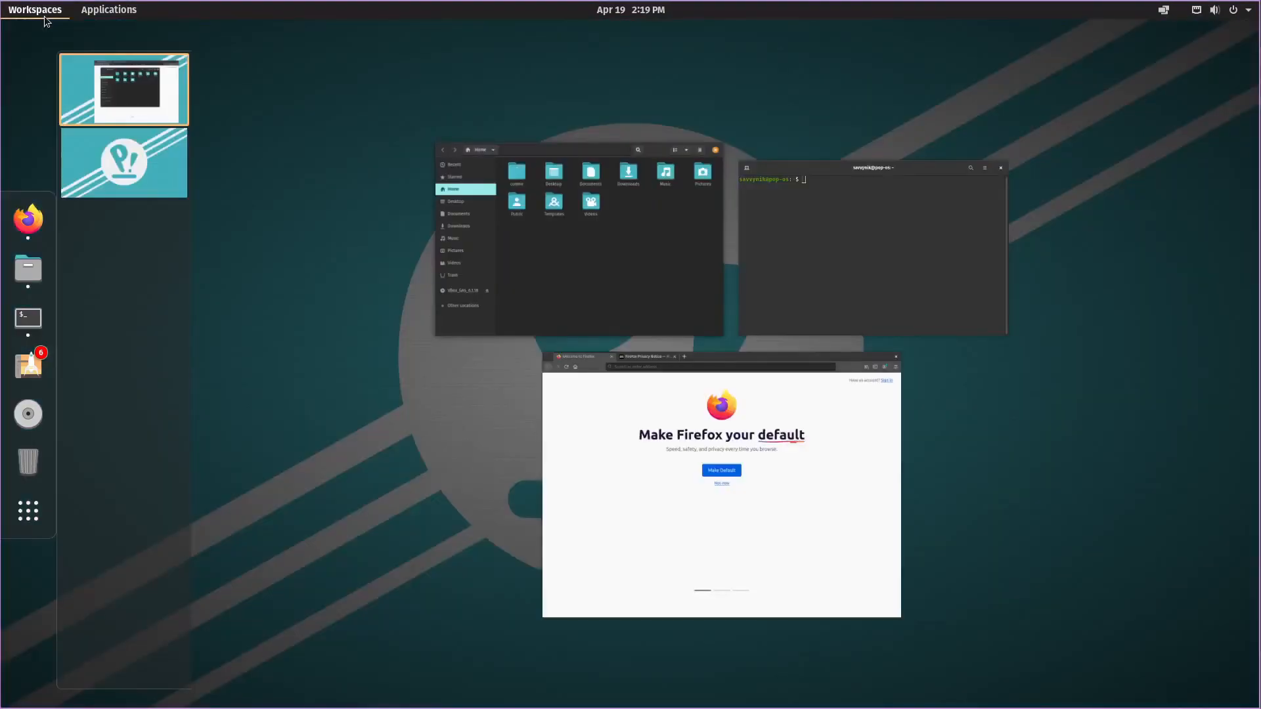
- Search 'exte' to launch Extensions, confirm Pop COSMIC is enabled, and close it
{"action": "type", "text": "exte"}
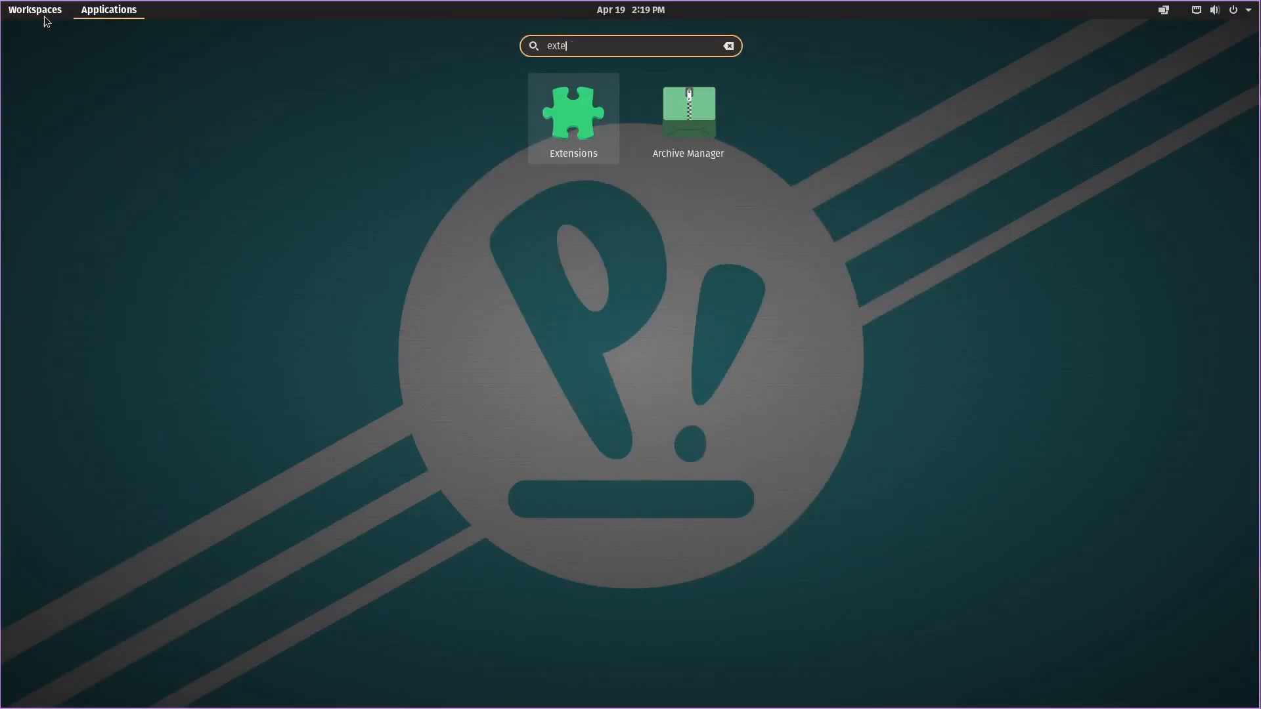
{"action": "left_click", "coordinate": [572, 118]}
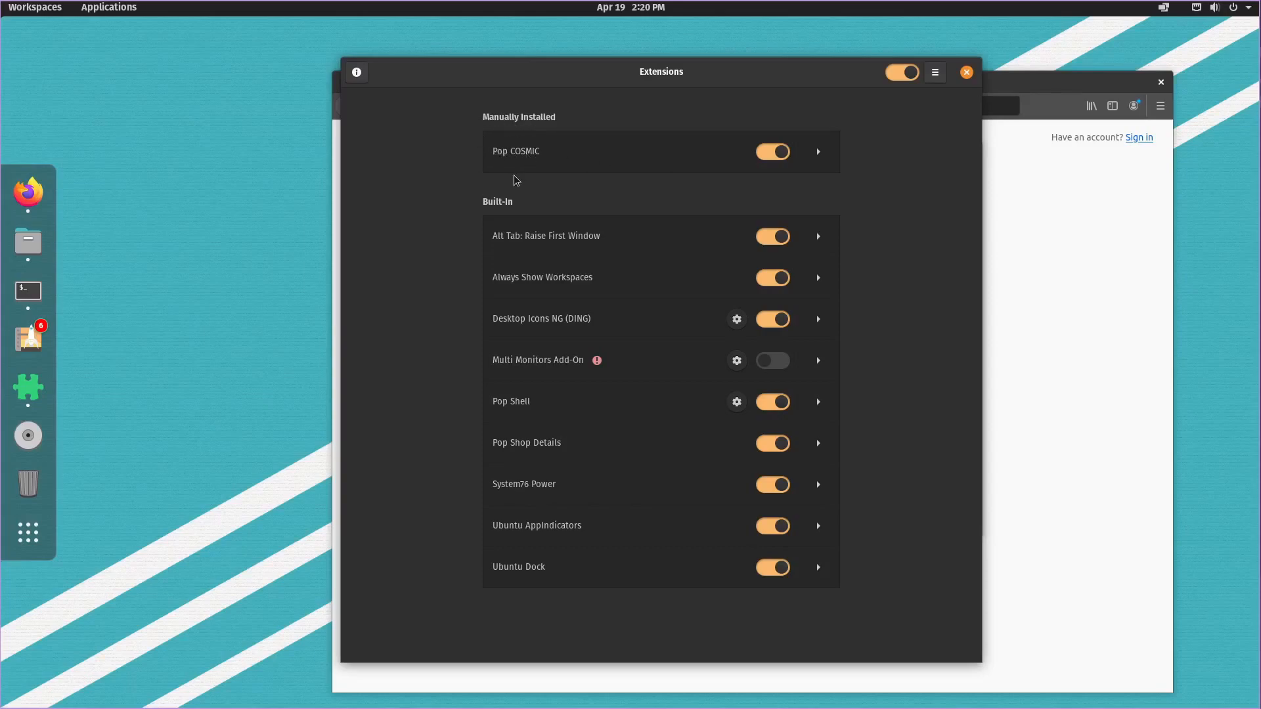
{"action": "mouse_move", "coordinate": [710, 308]}
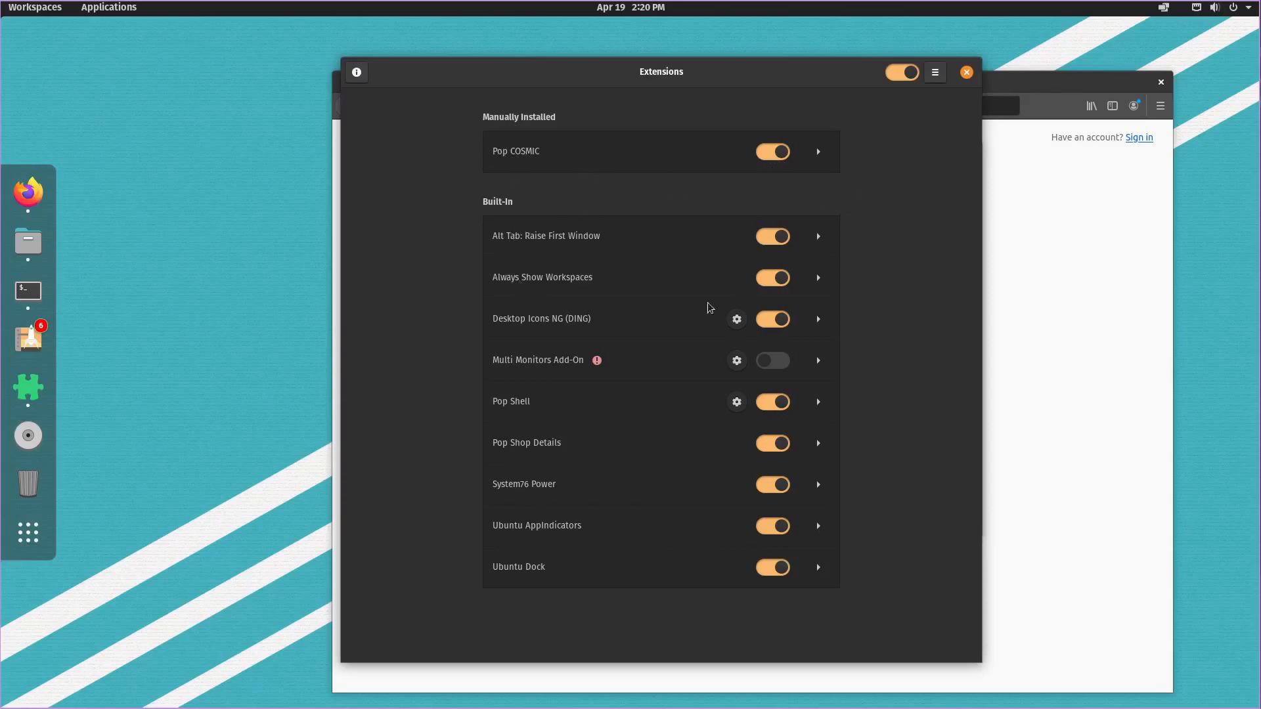
{"action": "mouse_move", "coordinate": [696, 542]}
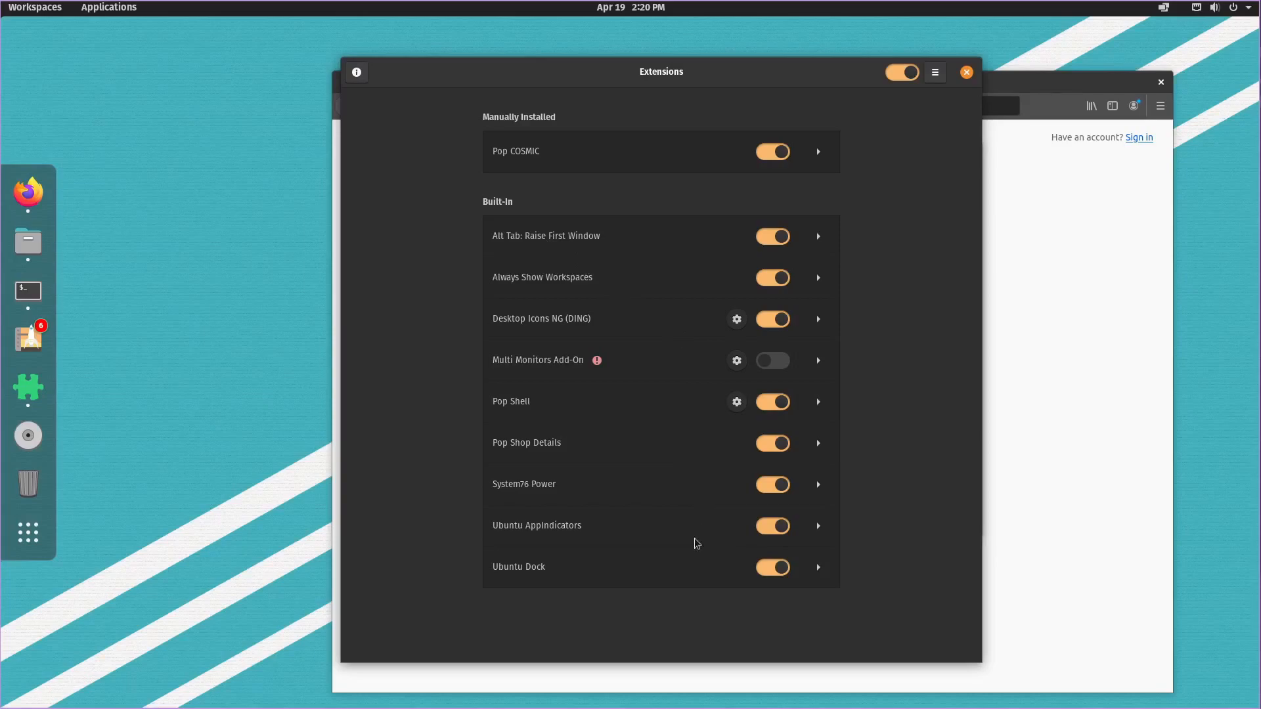
{"action": "mouse_move", "coordinate": [544, 215]}
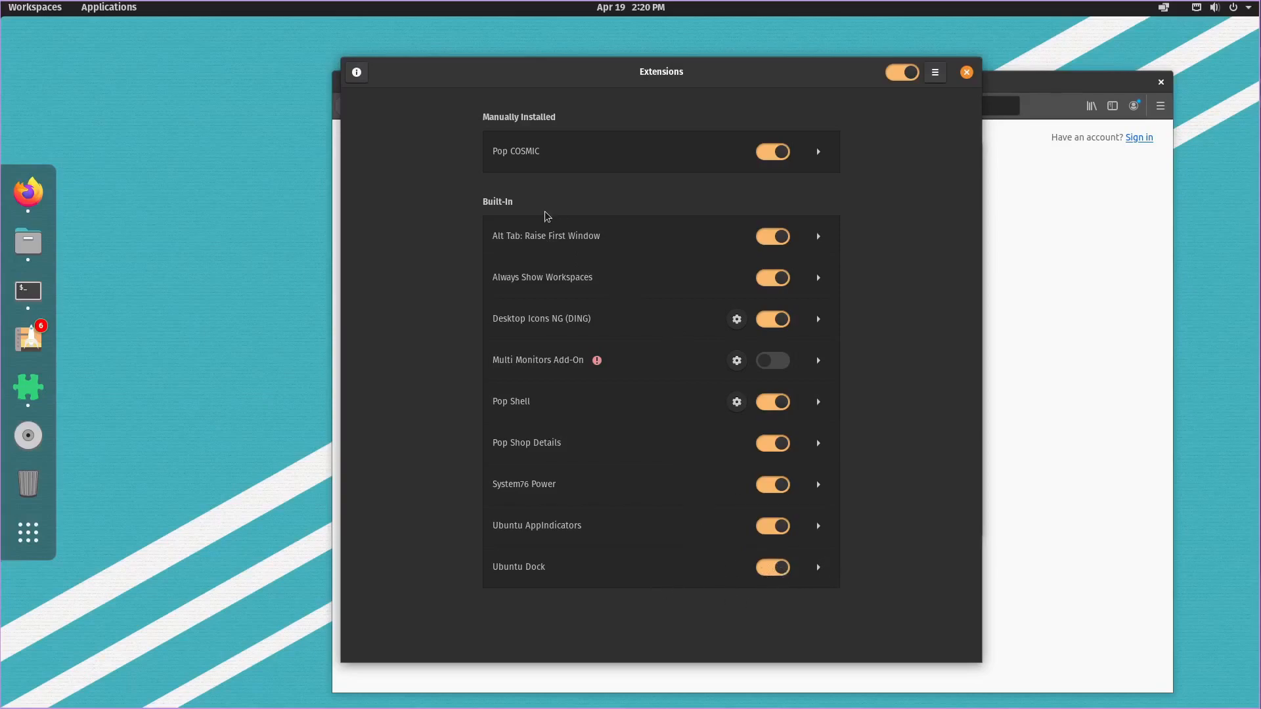
{"action": "mouse_move", "coordinate": [745, 239]}
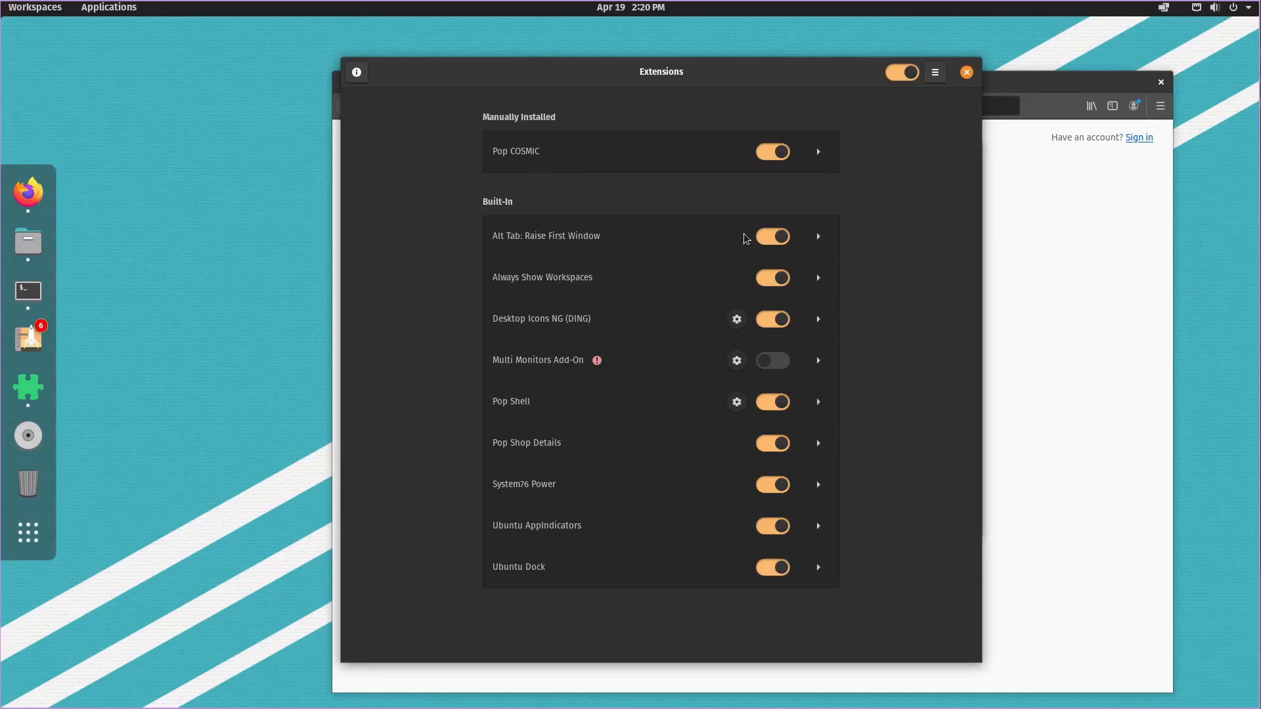
{"action": "mouse_move", "coordinate": [595, 426]}
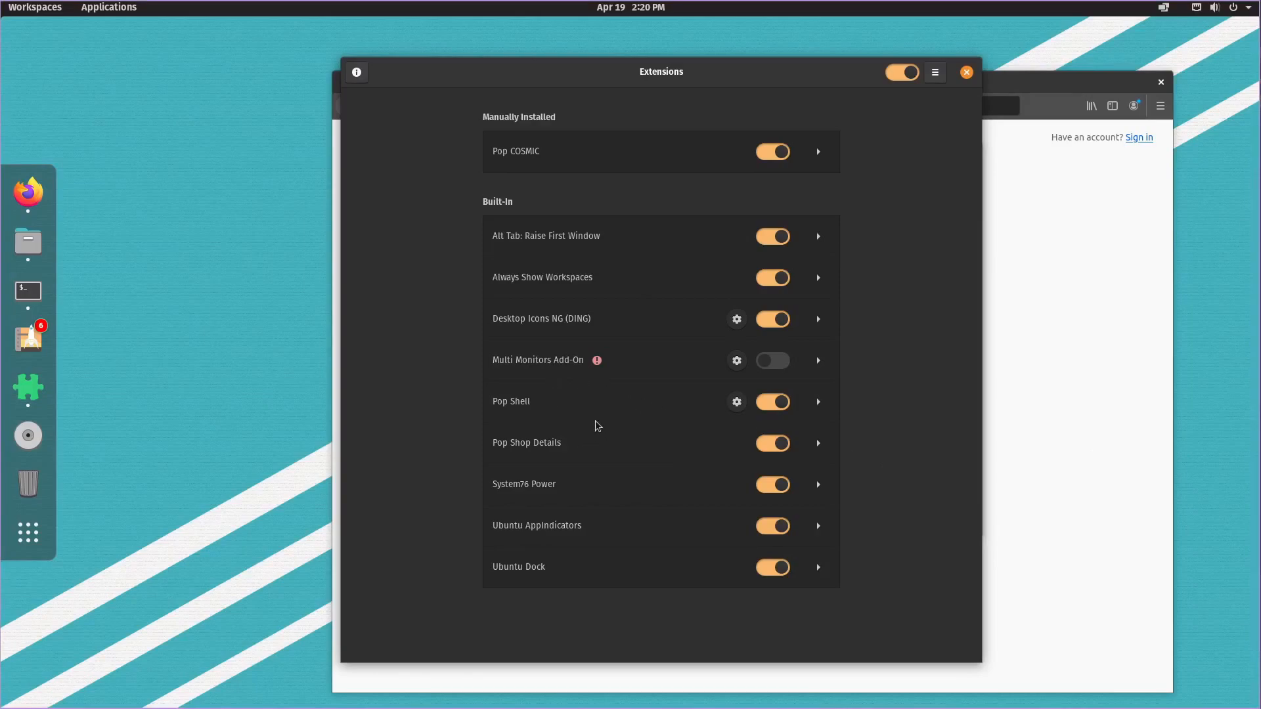
{"action": "mouse_move", "coordinate": [607, 393]}
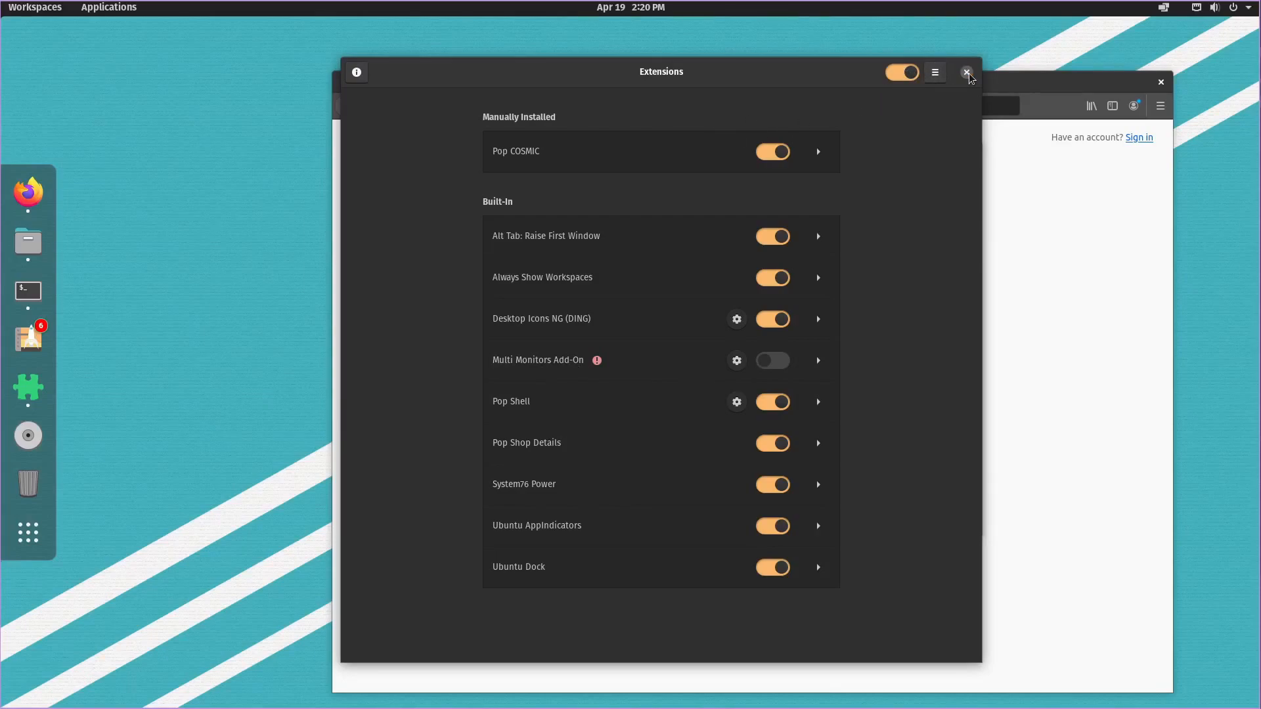
{"action": "left_click", "coordinate": [967, 71]}
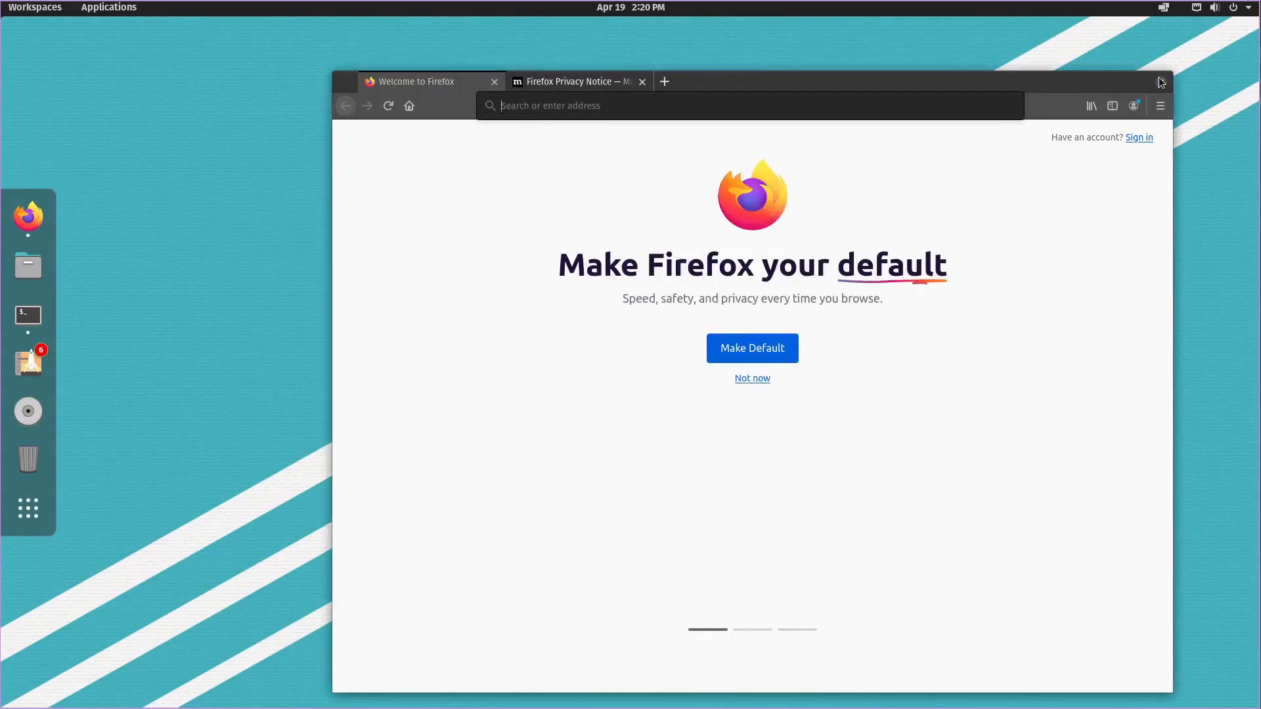
- Close the Firefox window, leaving the bare wallpaper desktop
{"action": "left_click", "coordinate": [631, 7]}
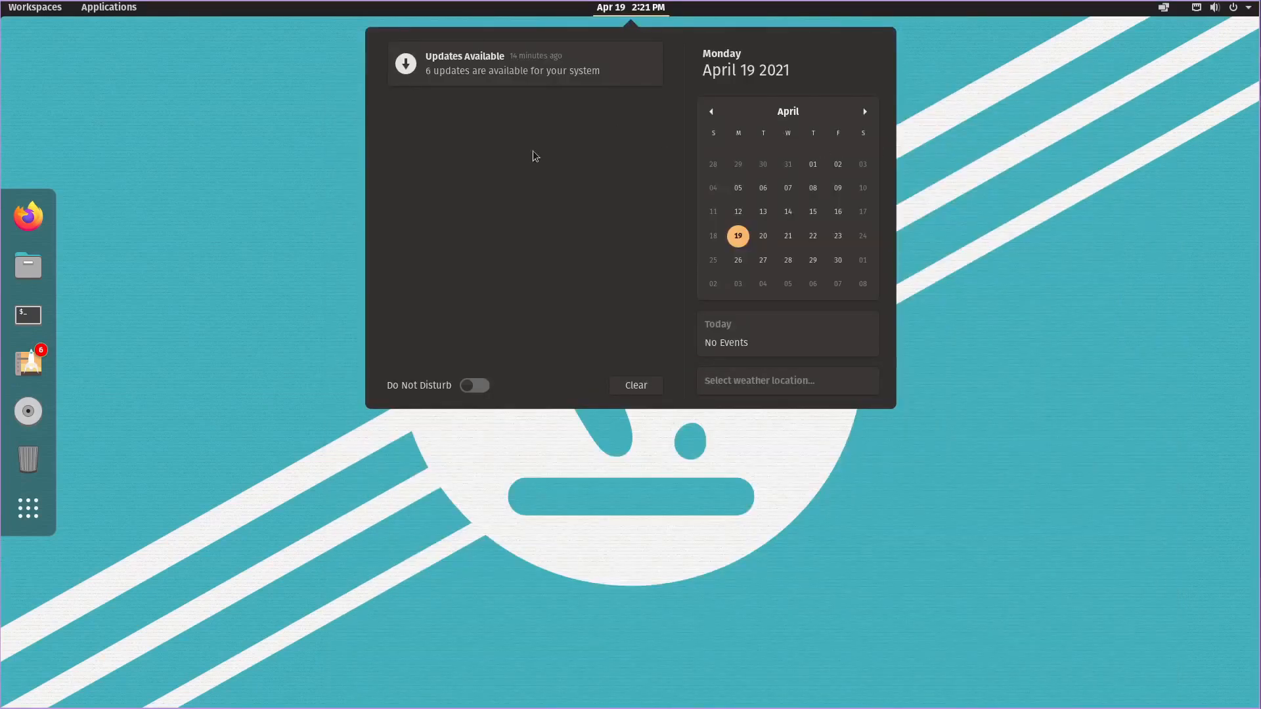
{"action": "mouse_move", "coordinate": [875, 199]}
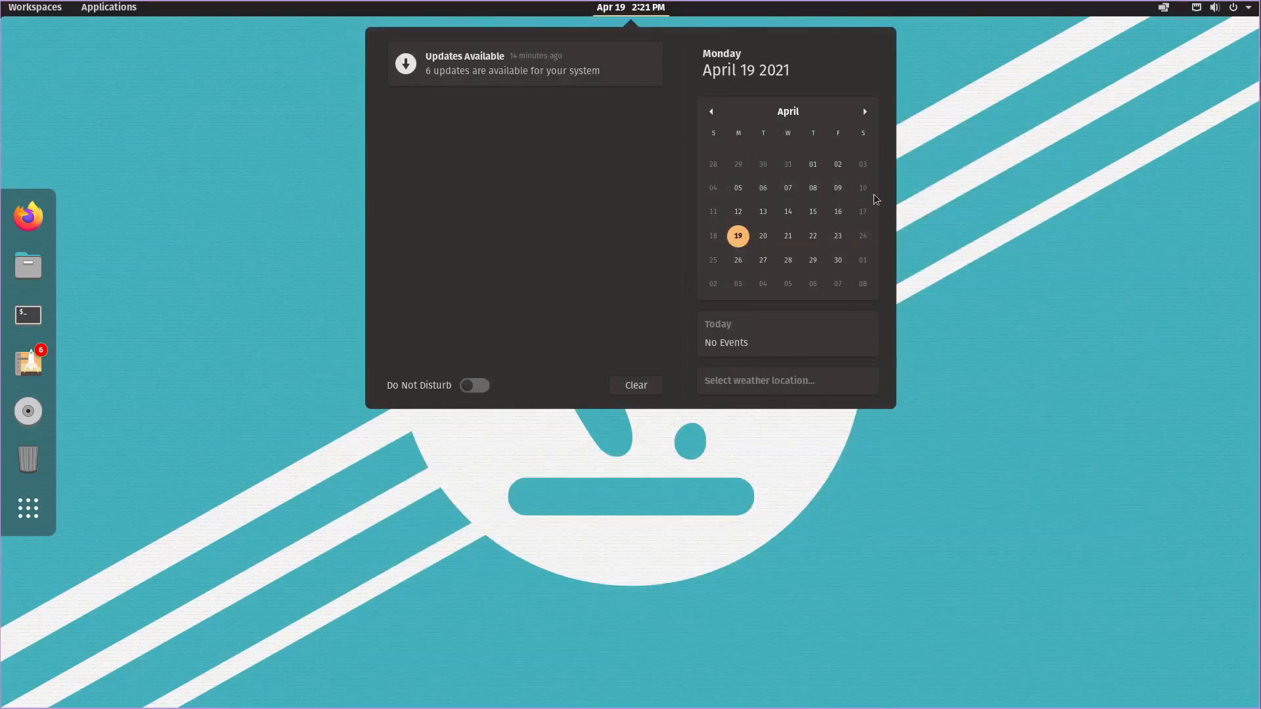
{"action": "mouse_move", "coordinate": [785, 95]}
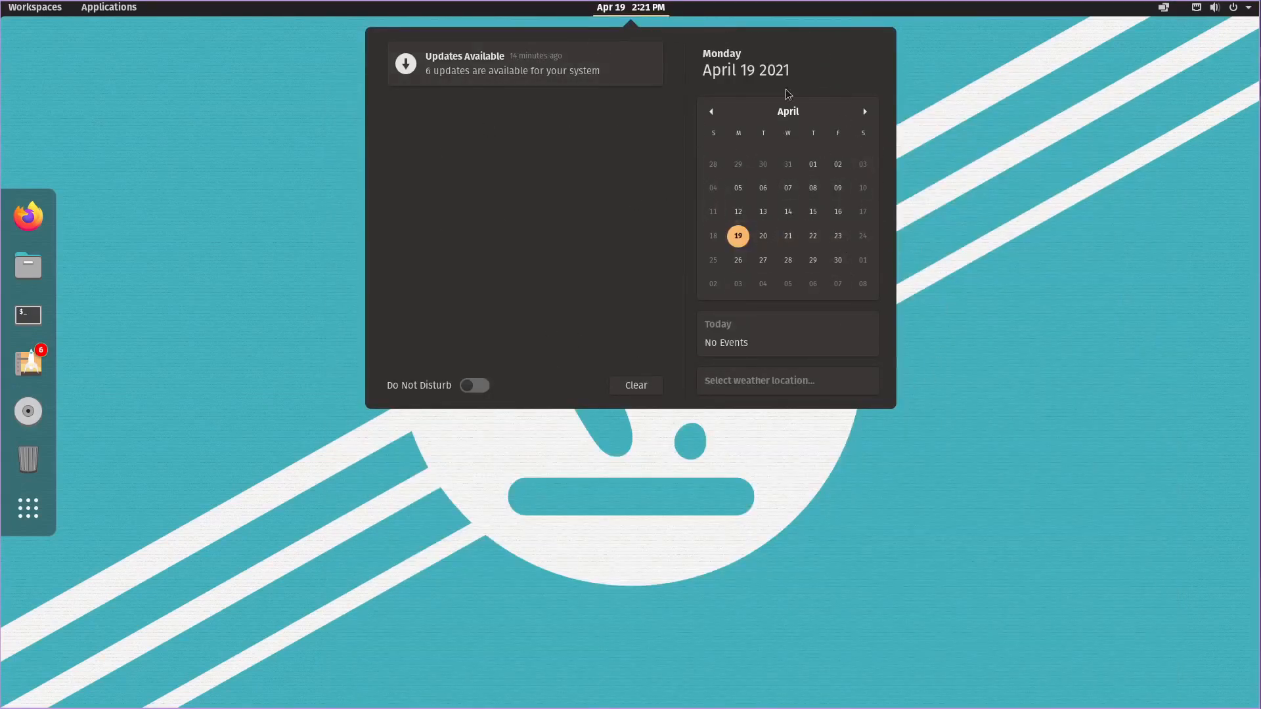
{"action": "mouse_move", "coordinate": [878, 378]}
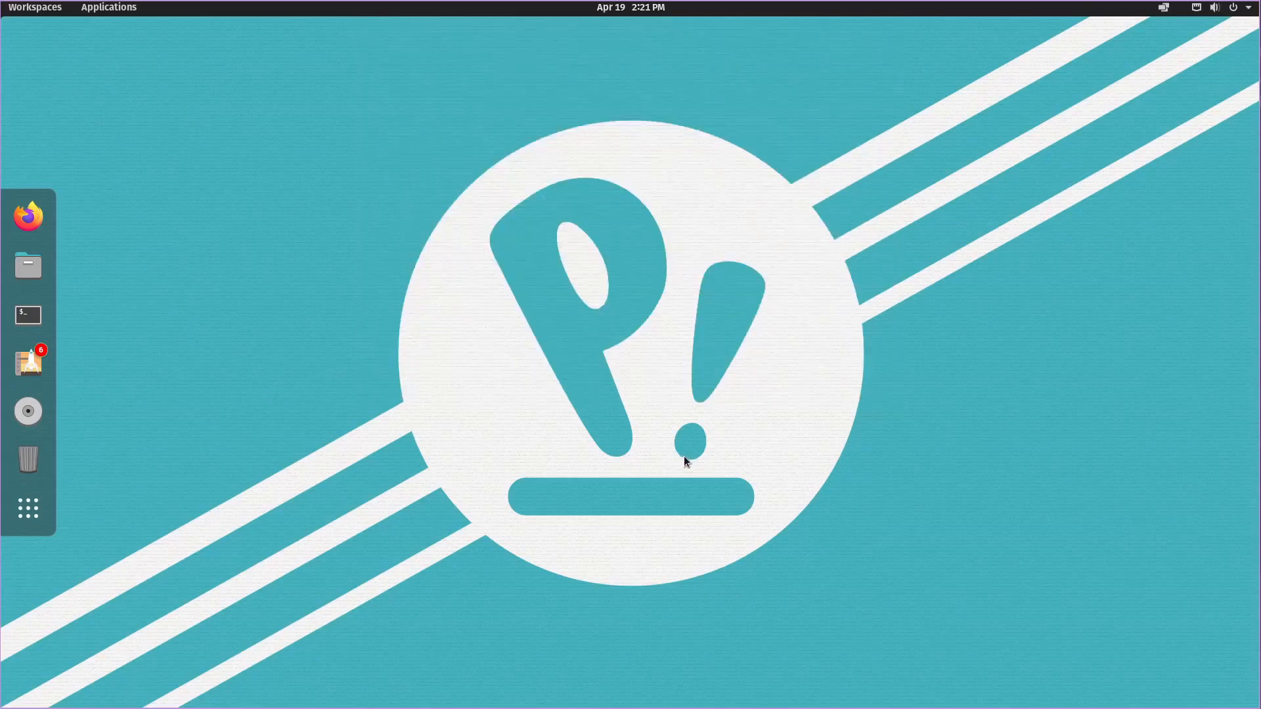
{"action": "type", "text": "see"}
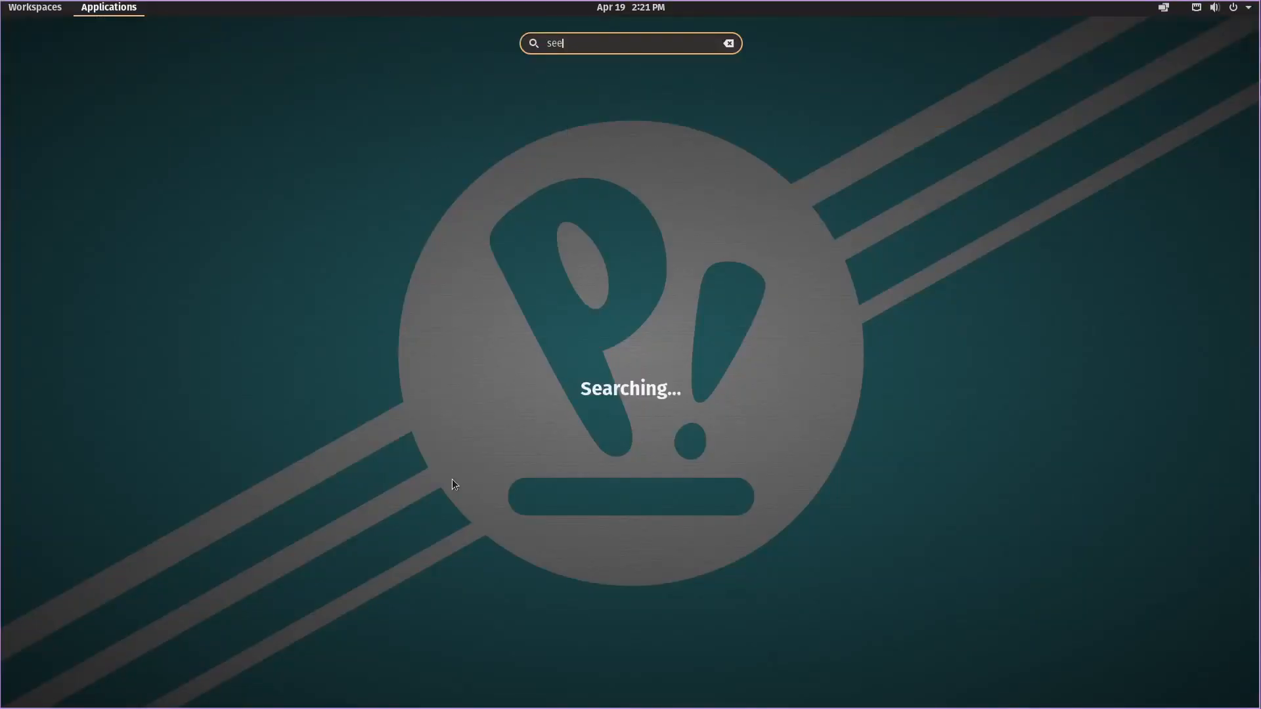
{"action": "key", "text": "Escape"}
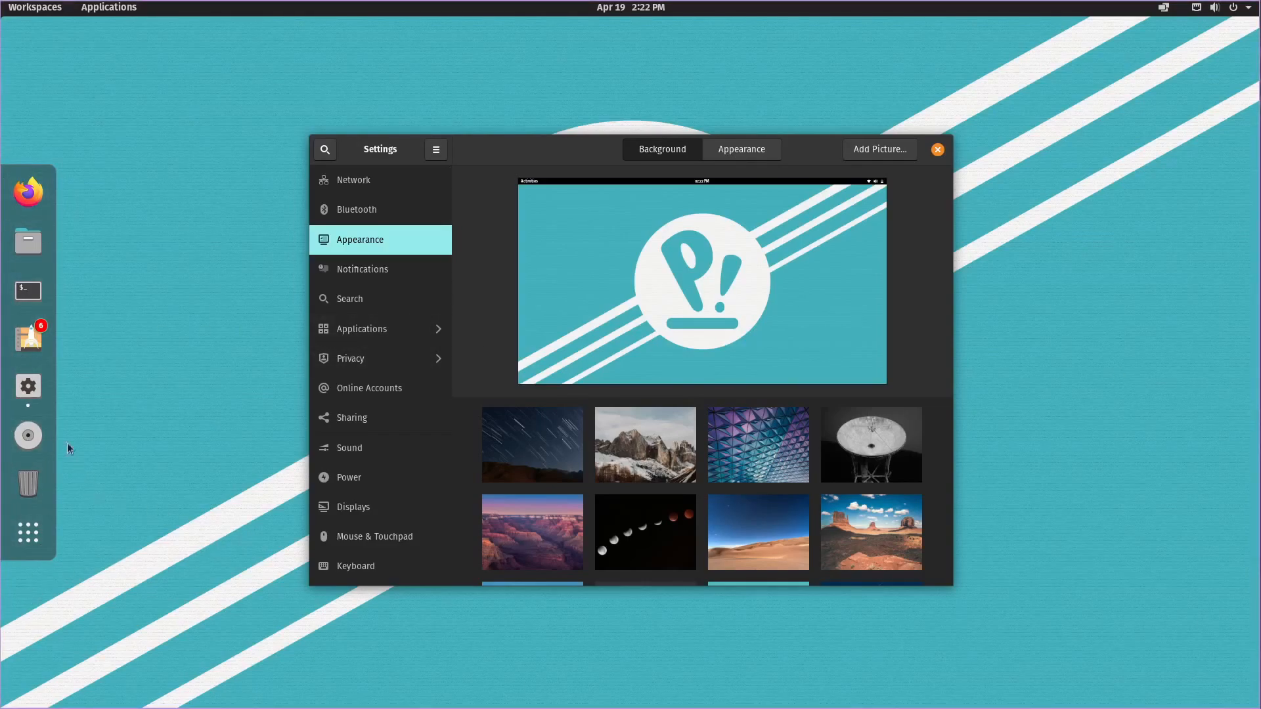
{"action": "mouse_move", "coordinate": [402, 438]}
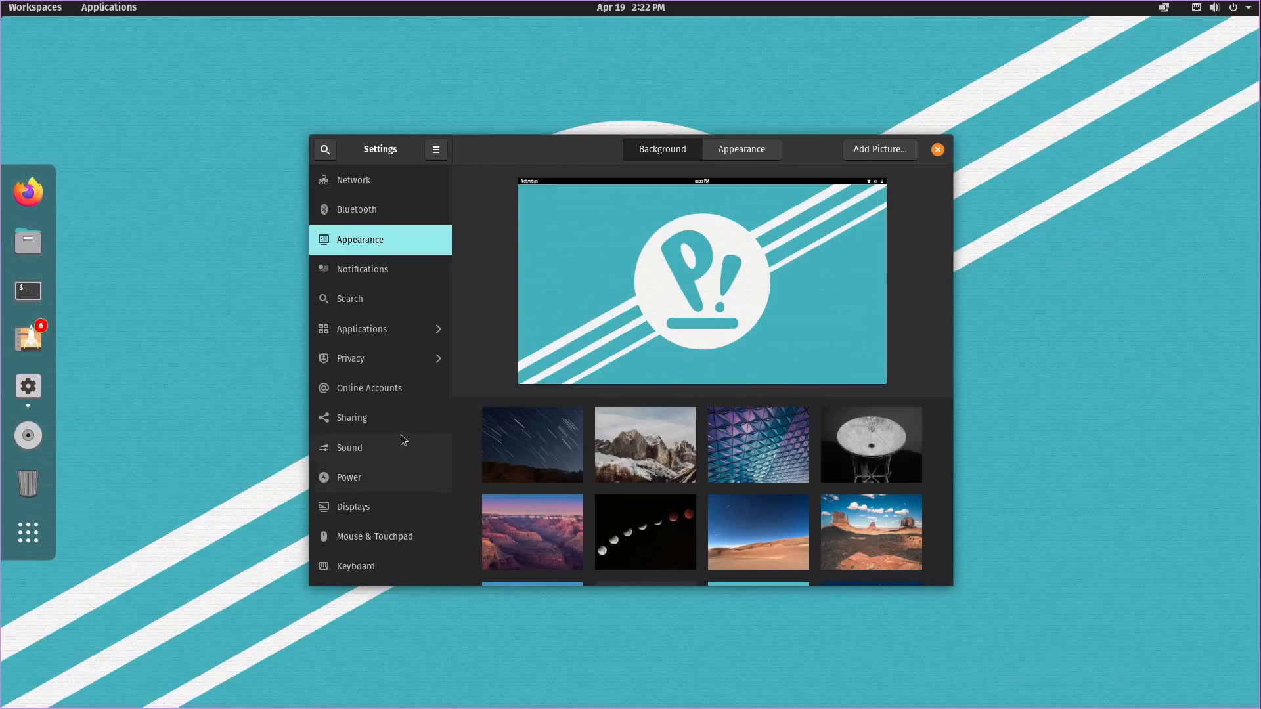
{"action": "mouse_move", "coordinate": [1133, 352]}
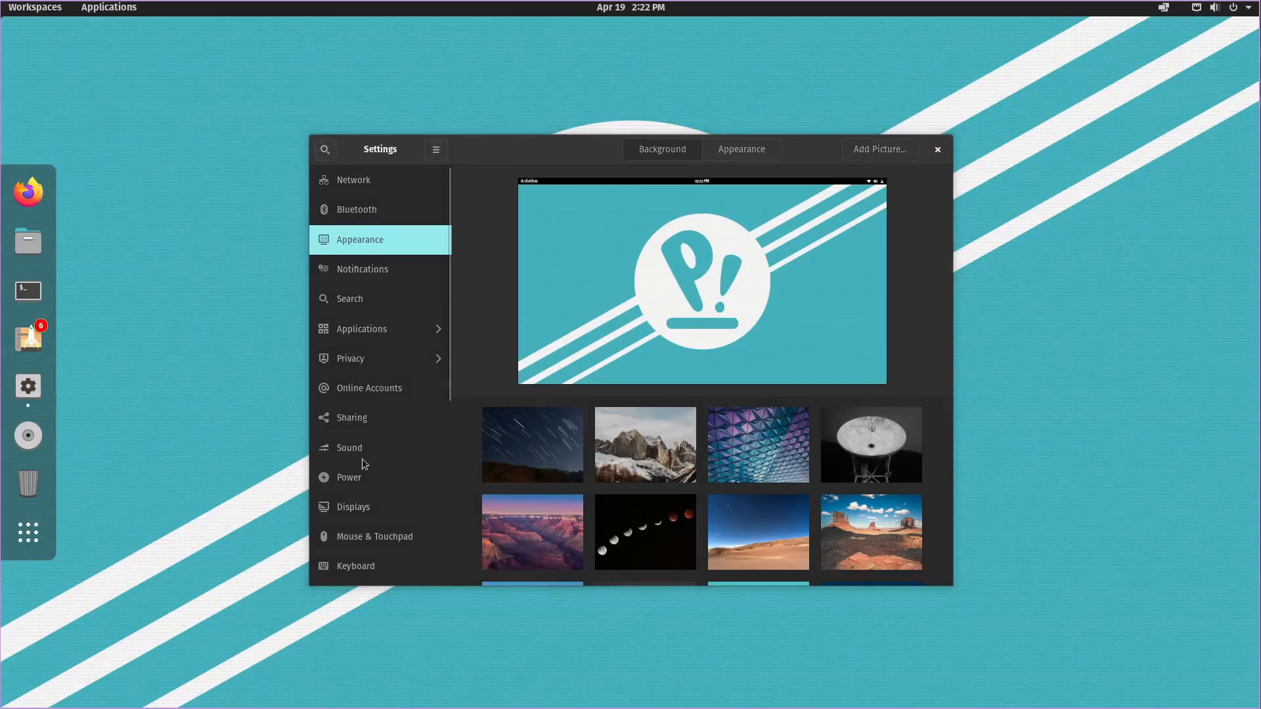
{"action": "mouse_move", "coordinate": [917, 165]}
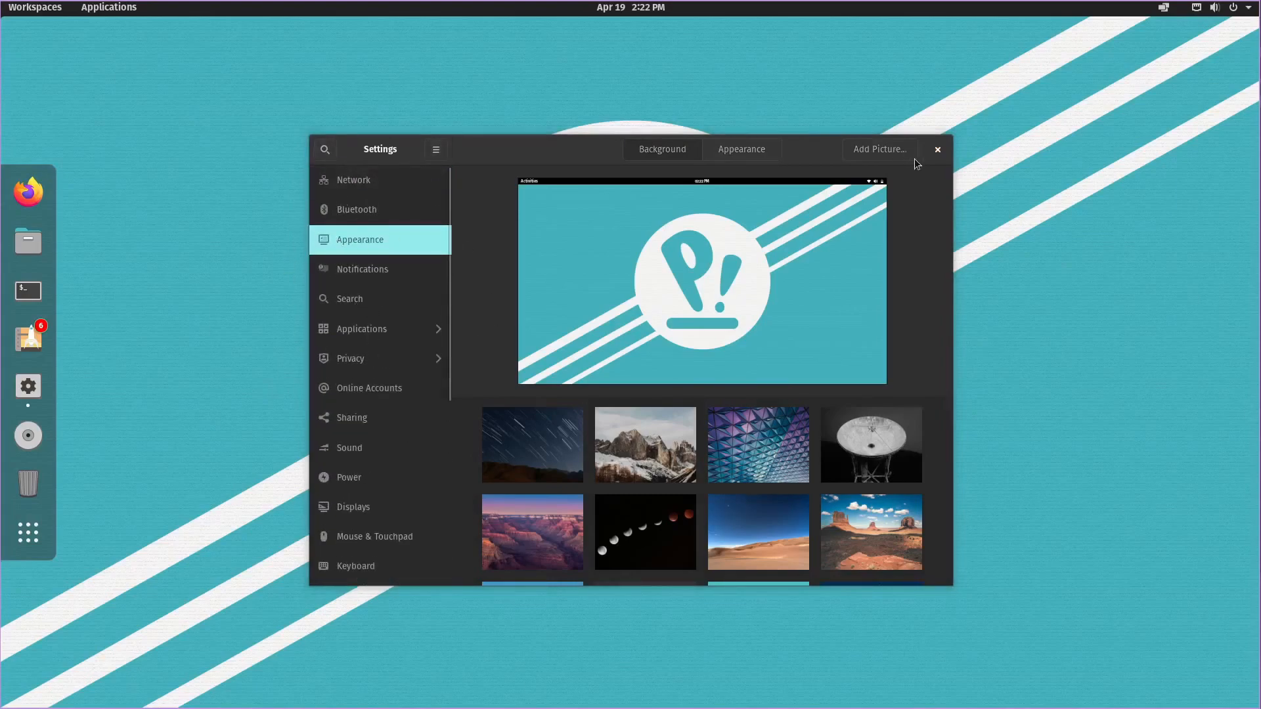
{"action": "mouse_move", "coordinate": [457, 265]}
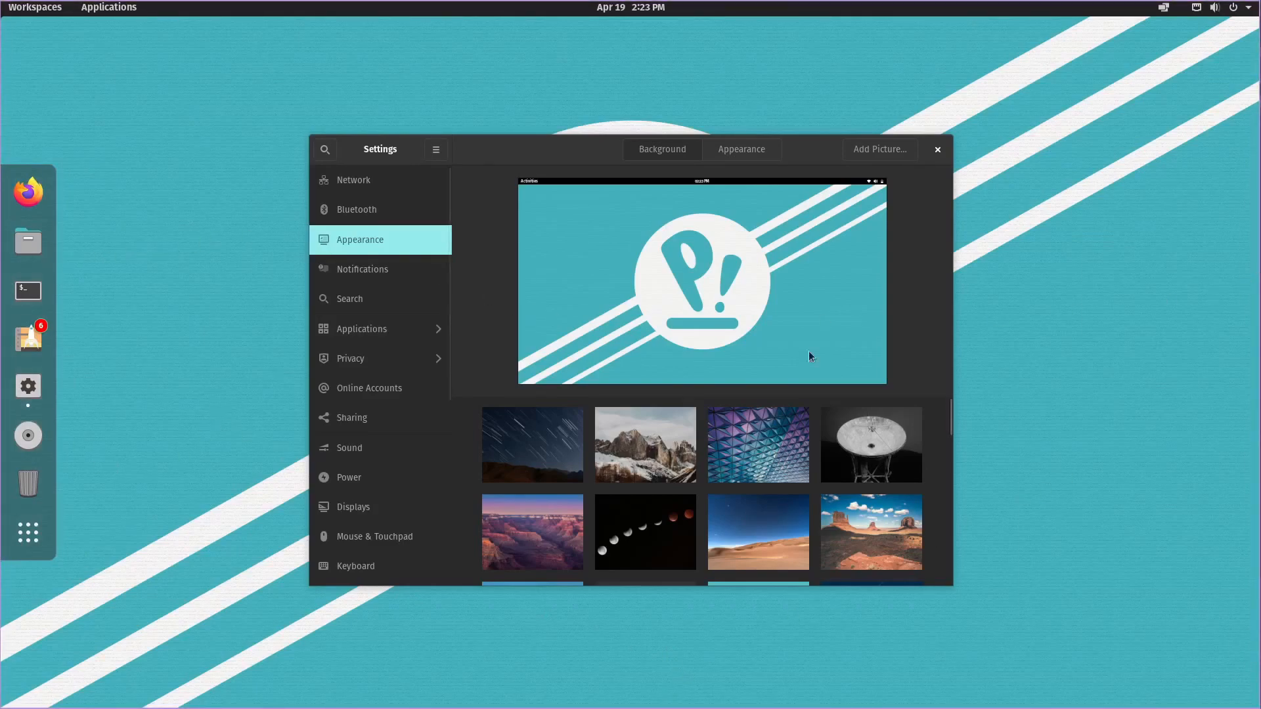
{"action": "left_click", "coordinate": [936, 148]}
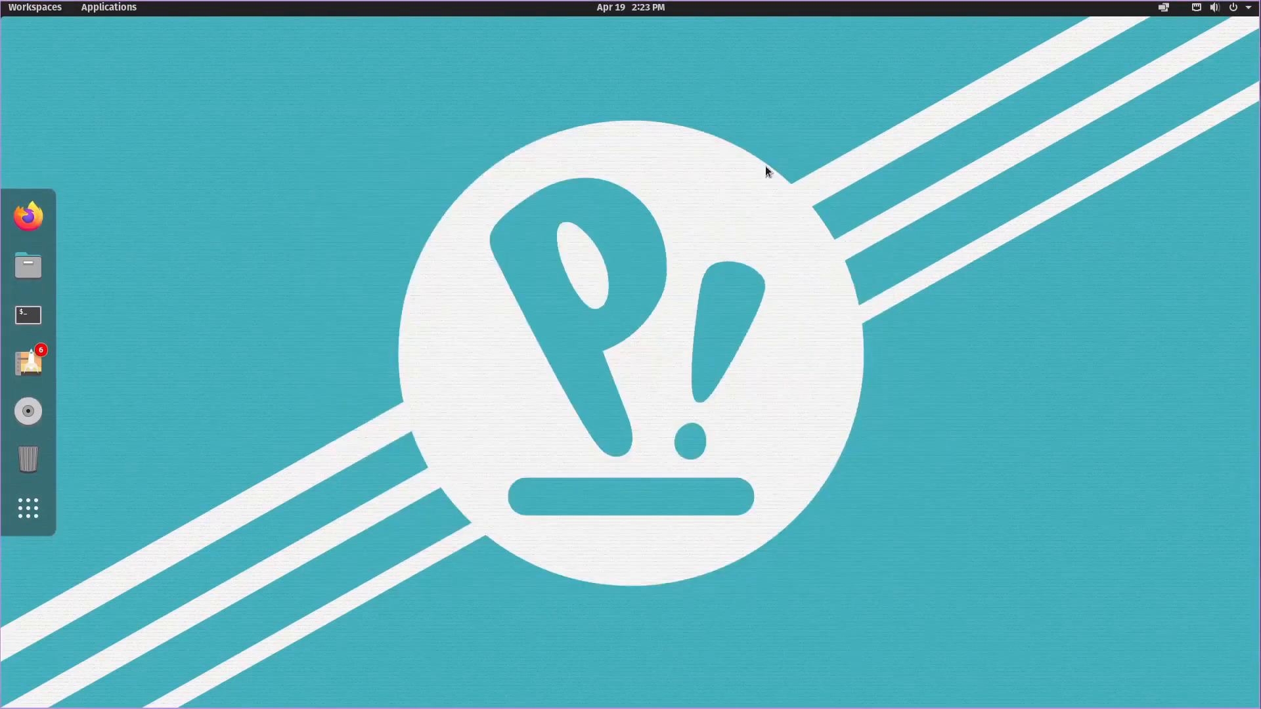
{"action": "mouse_move", "coordinate": [664, 197]}
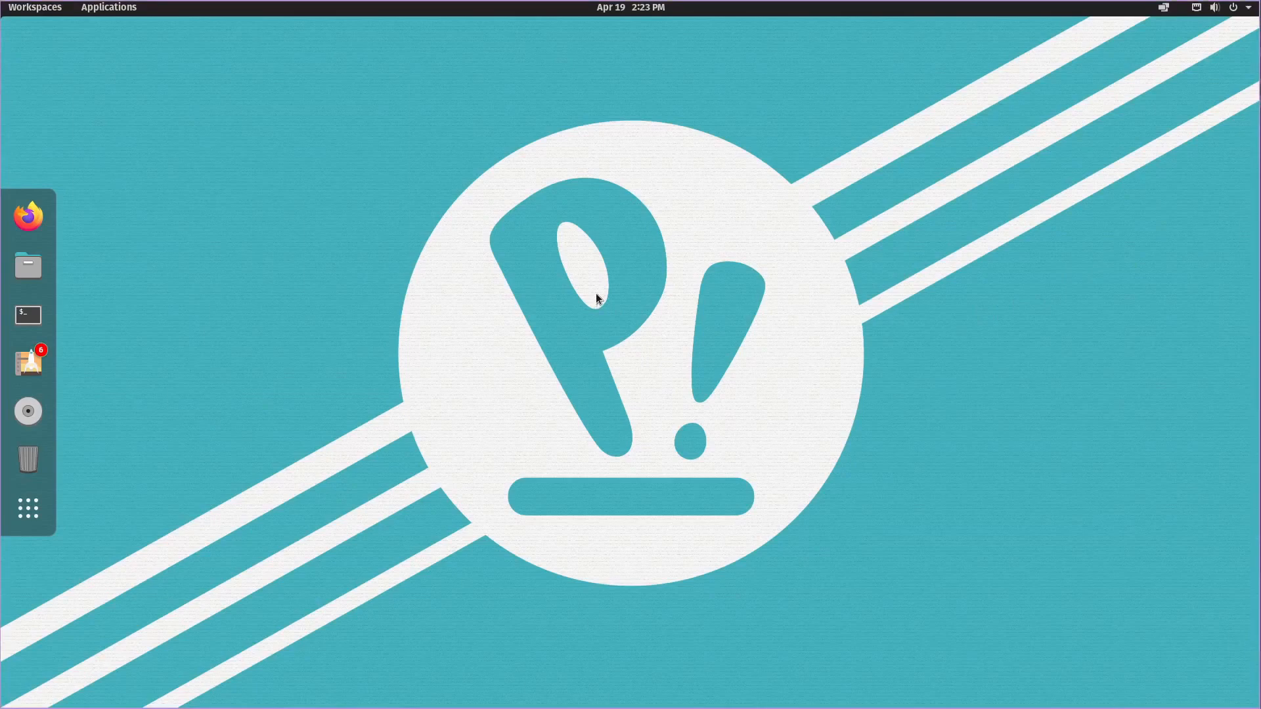
{"action": "mouse_move", "coordinate": [705, 384]}
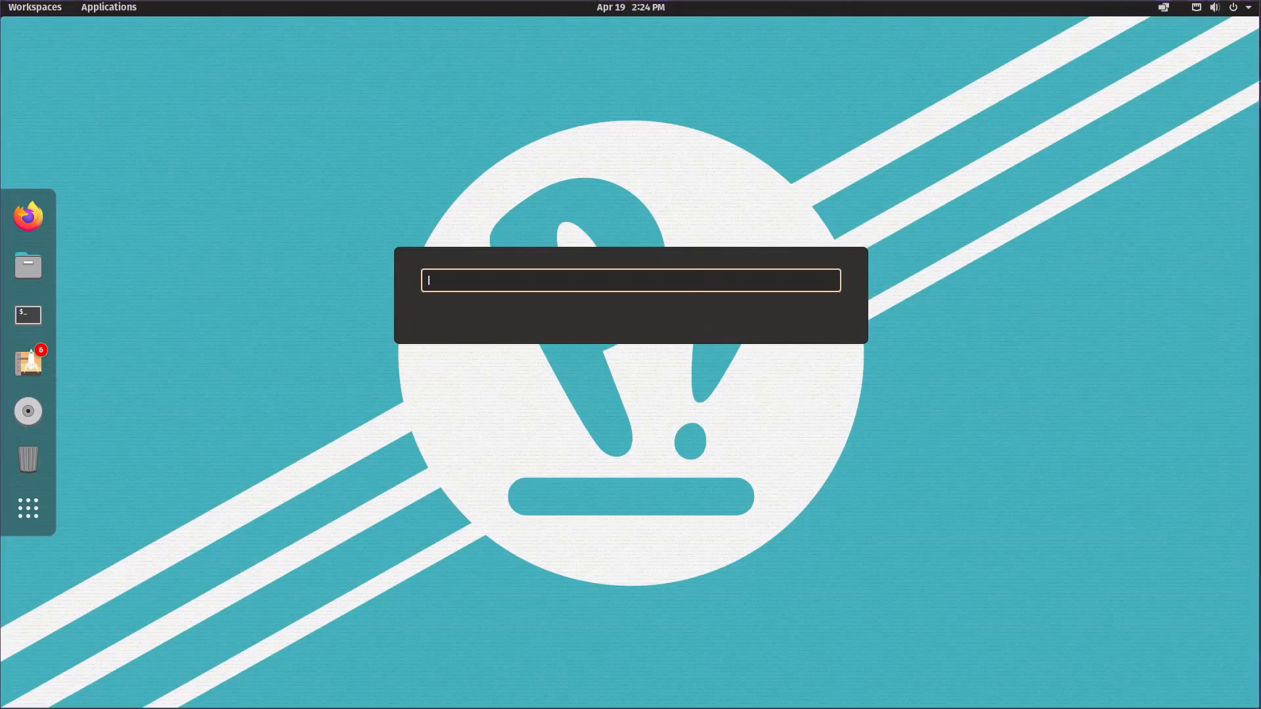
- Search 'terminal' in the COSMIC launcher and scroll through the matching results
{"action": "type", "text": "terminal"}
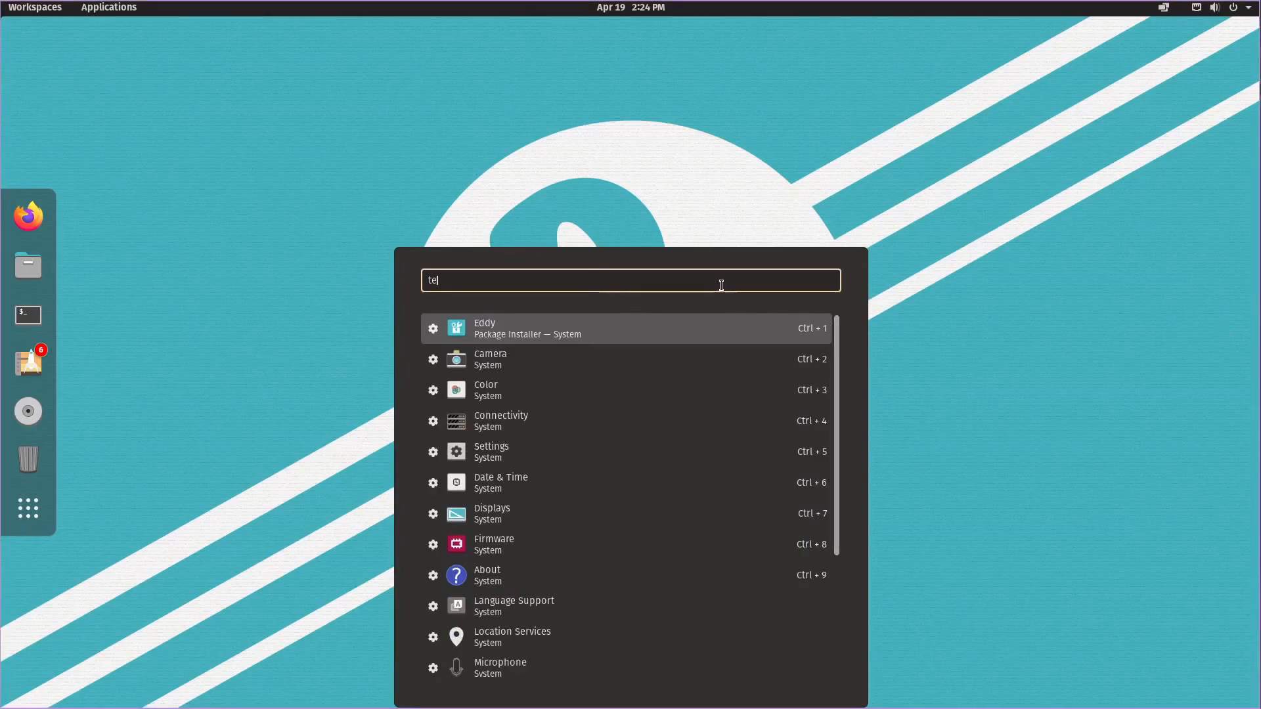
{"action": "mouse_move", "coordinate": [651, 638]}
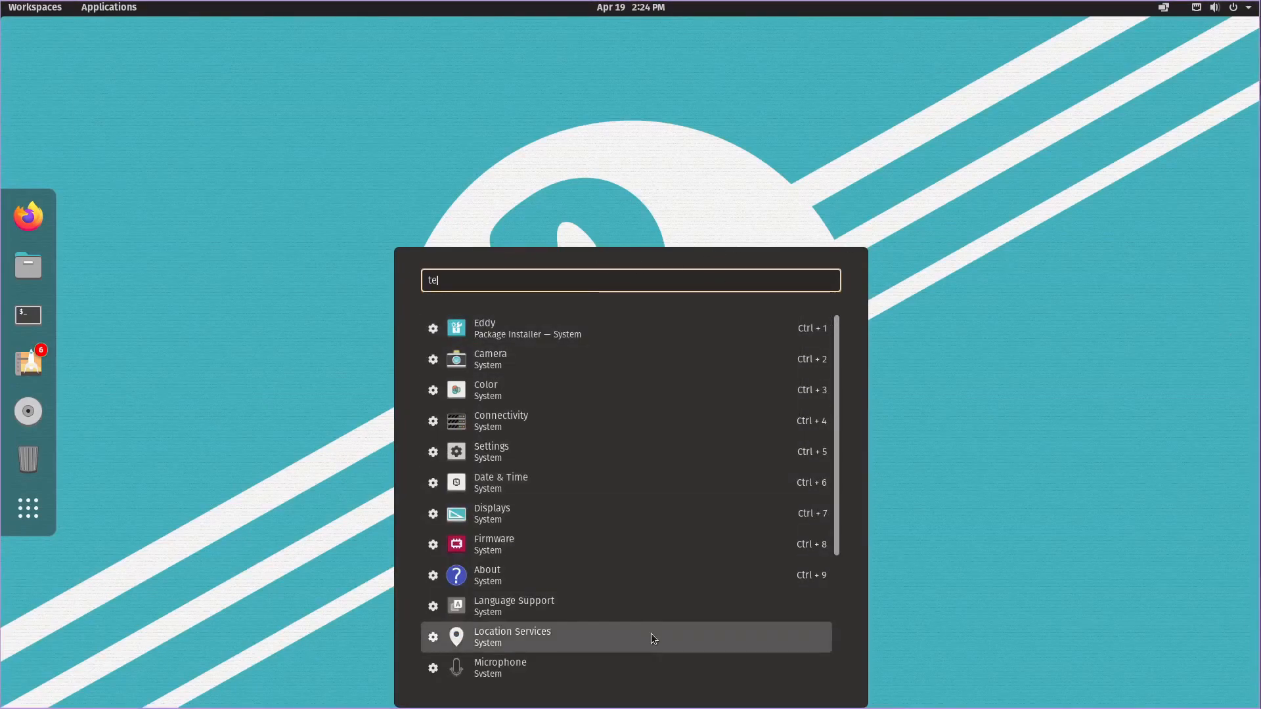
{"action": "scroll", "scroll_direction": "down", "scroll_amount": 3}
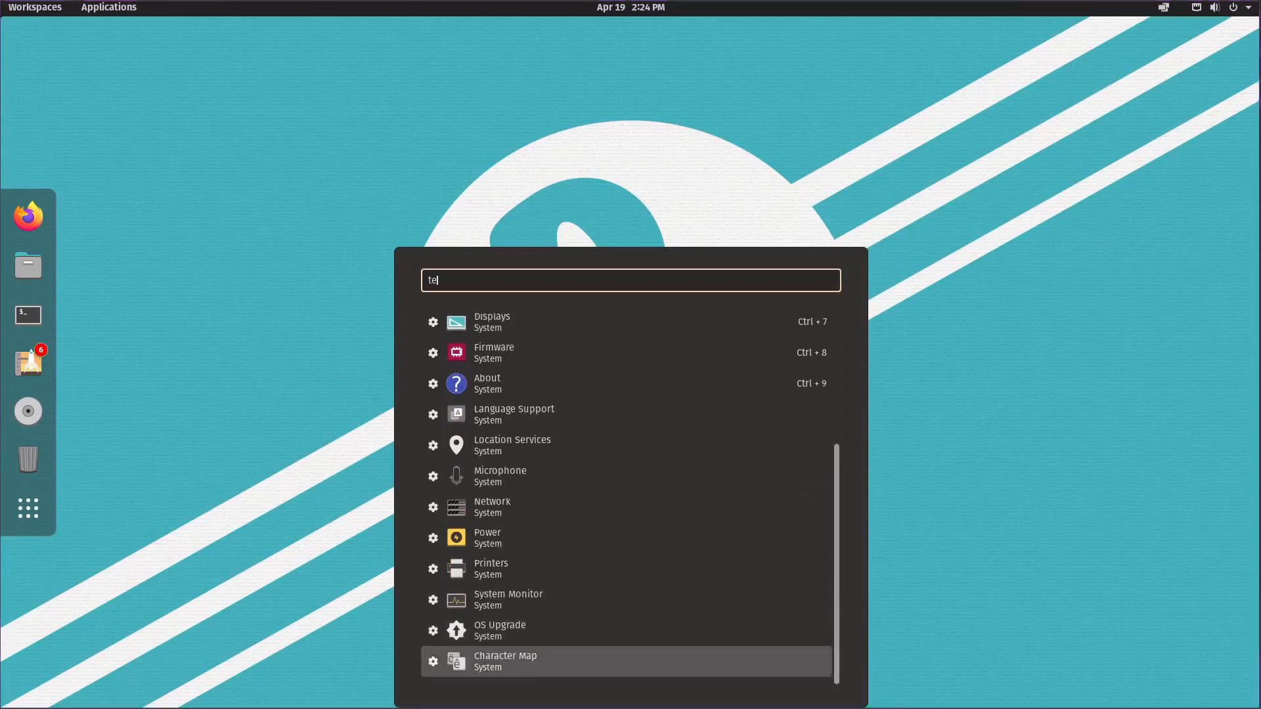
{"action": "mouse_move", "coordinate": [903, 335]}
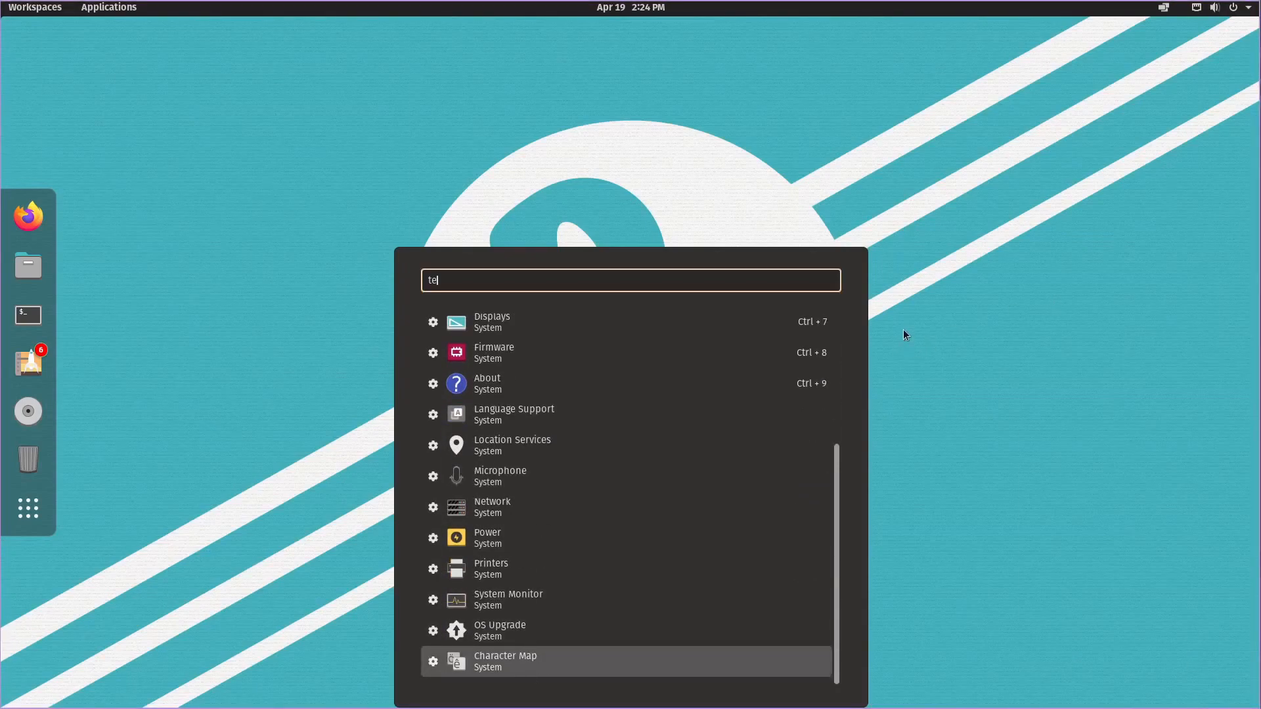
{"action": "mouse_move", "coordinate": [682, 499]}
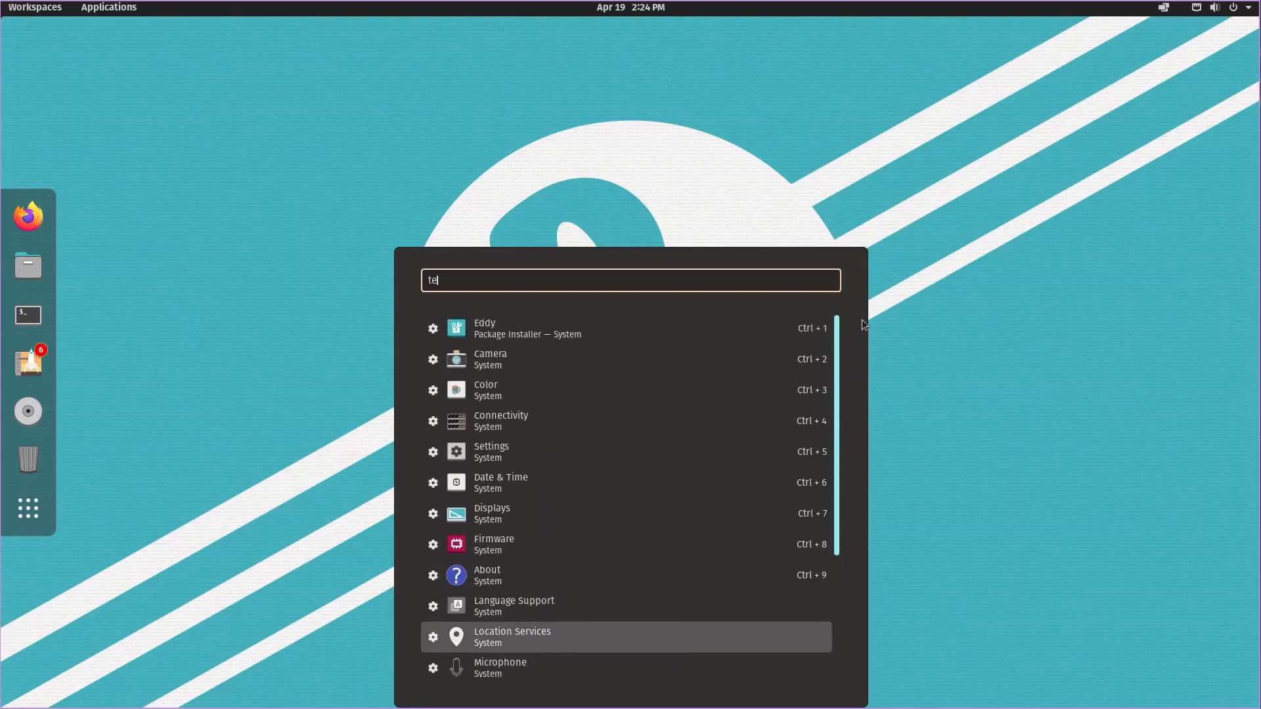
{"action": "mouse_move", "coordinate": [656, 548]}
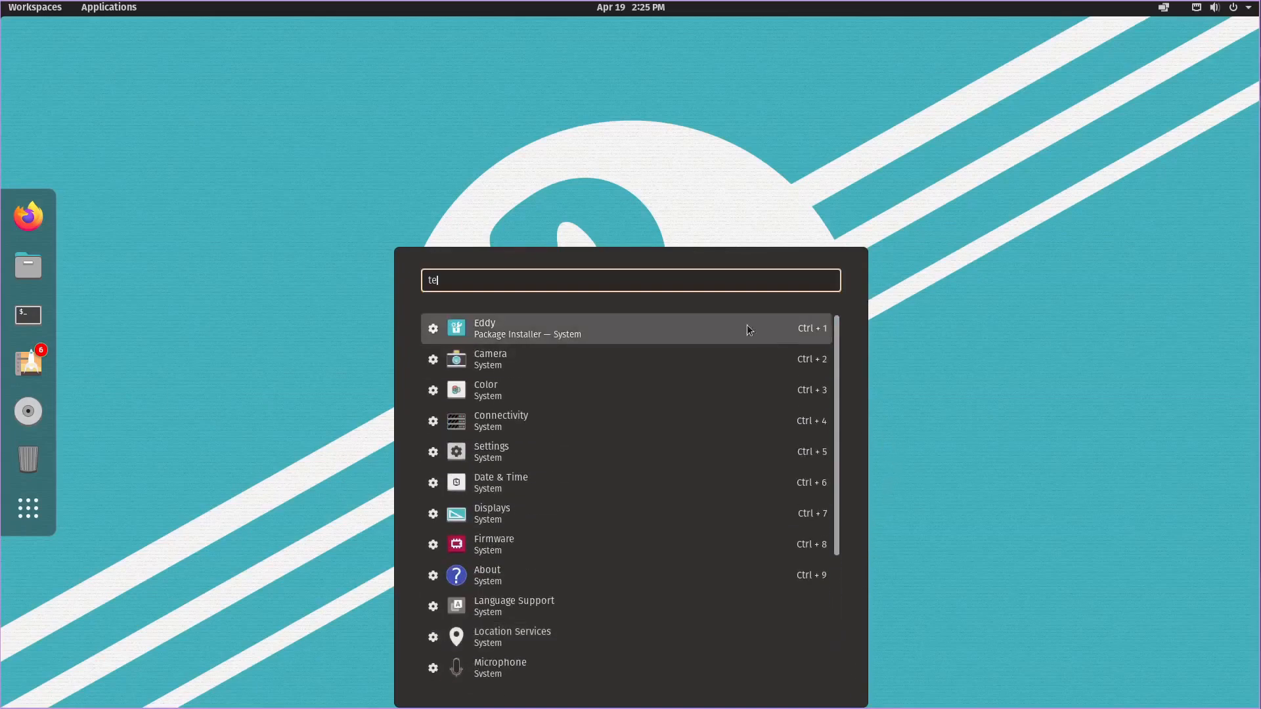
{"action": "mouse_move", "coordinate": [825, 171]}
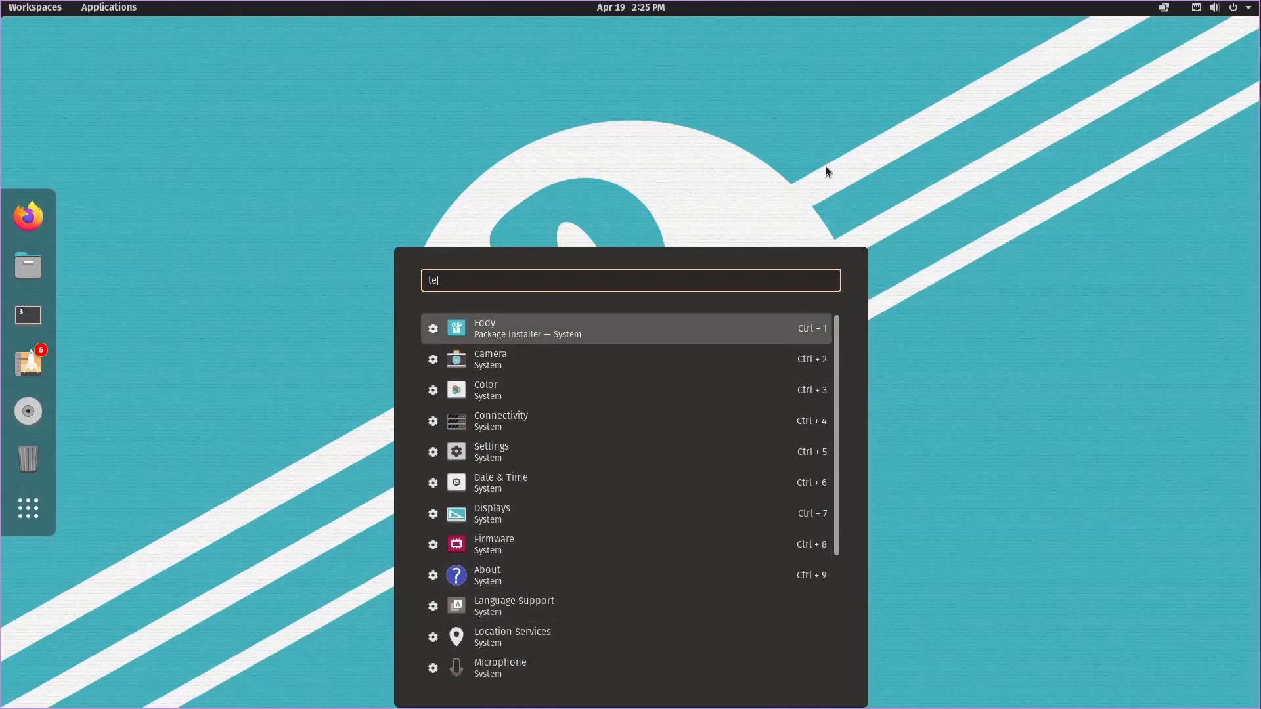
{"action": "mouse_move", "coordinate": [787, 187]}
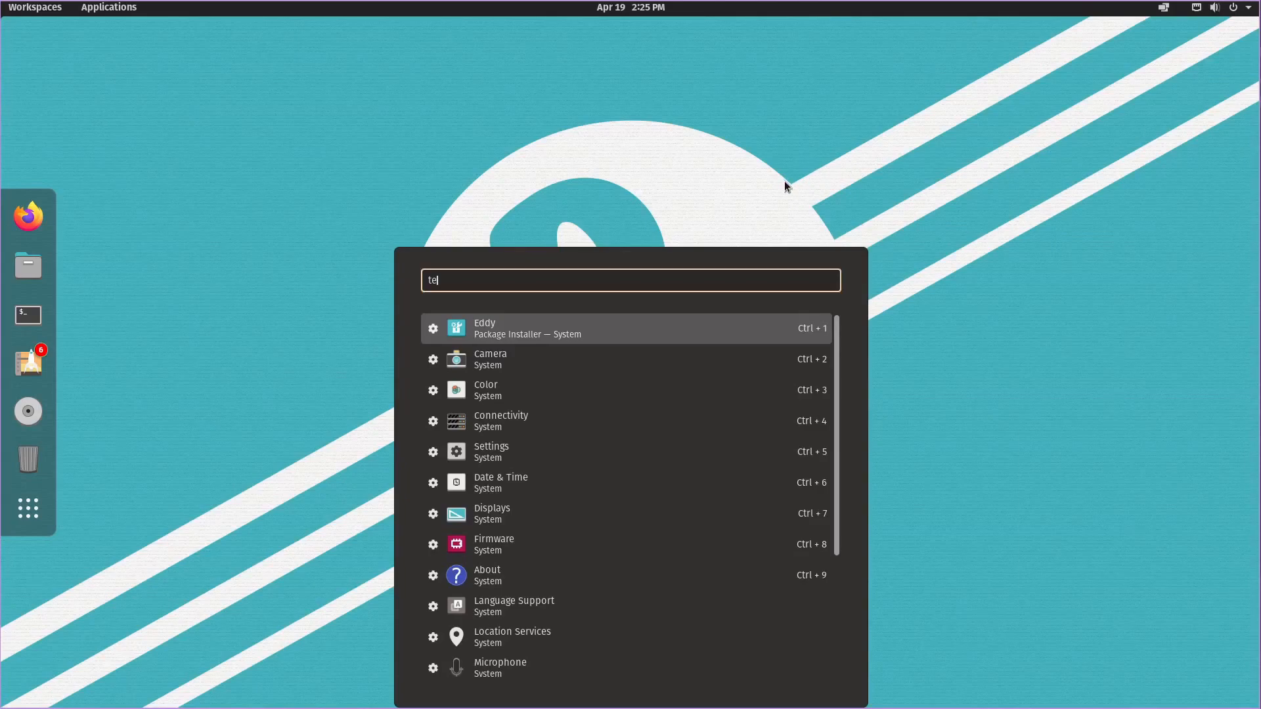
- Compute '=39203948+3942' and '=sqrt(2)' with the launcher's calculator
{"action": "type", "text": "="}
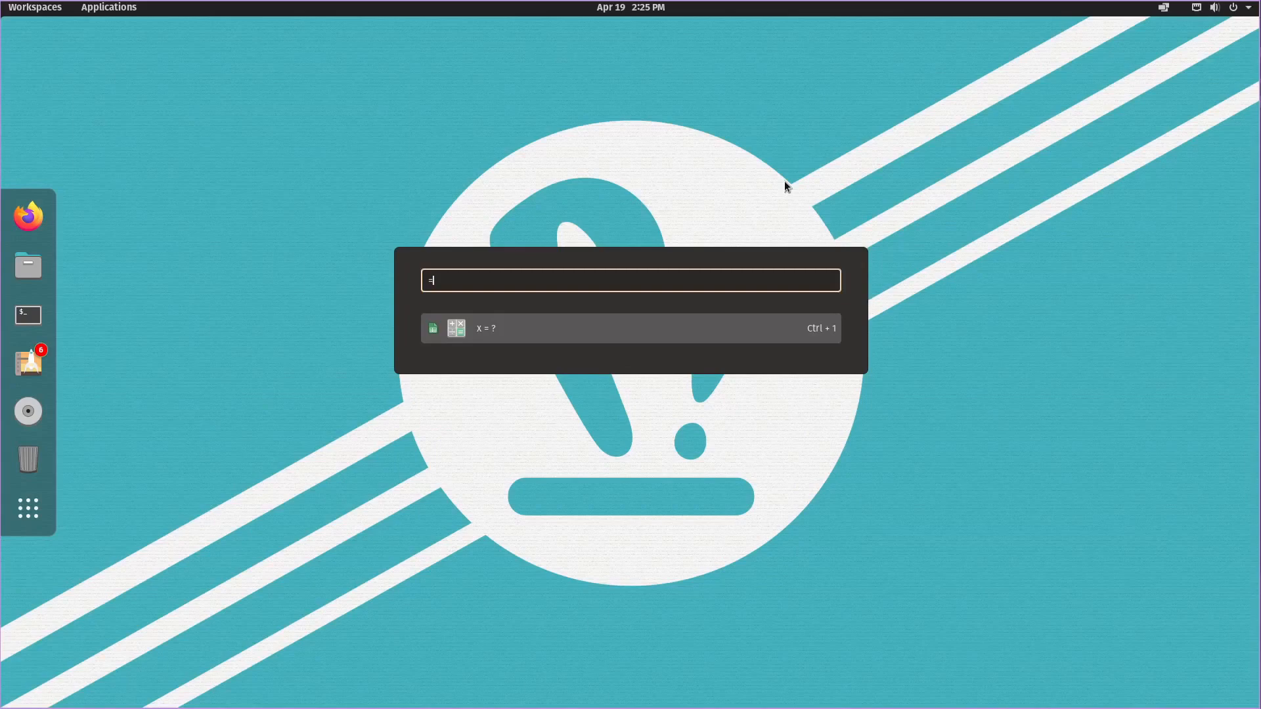
{"action": "type", "text": "39203948+3942"}
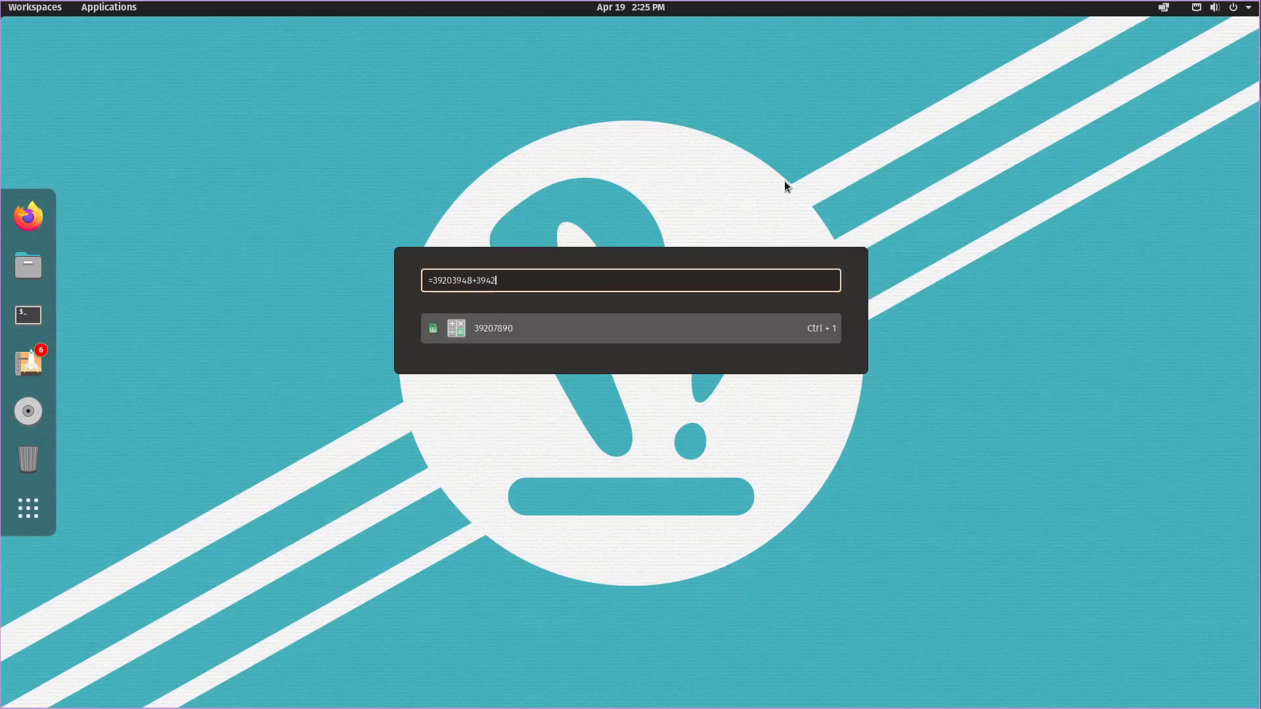
{"action": "type", "text": "03948"}
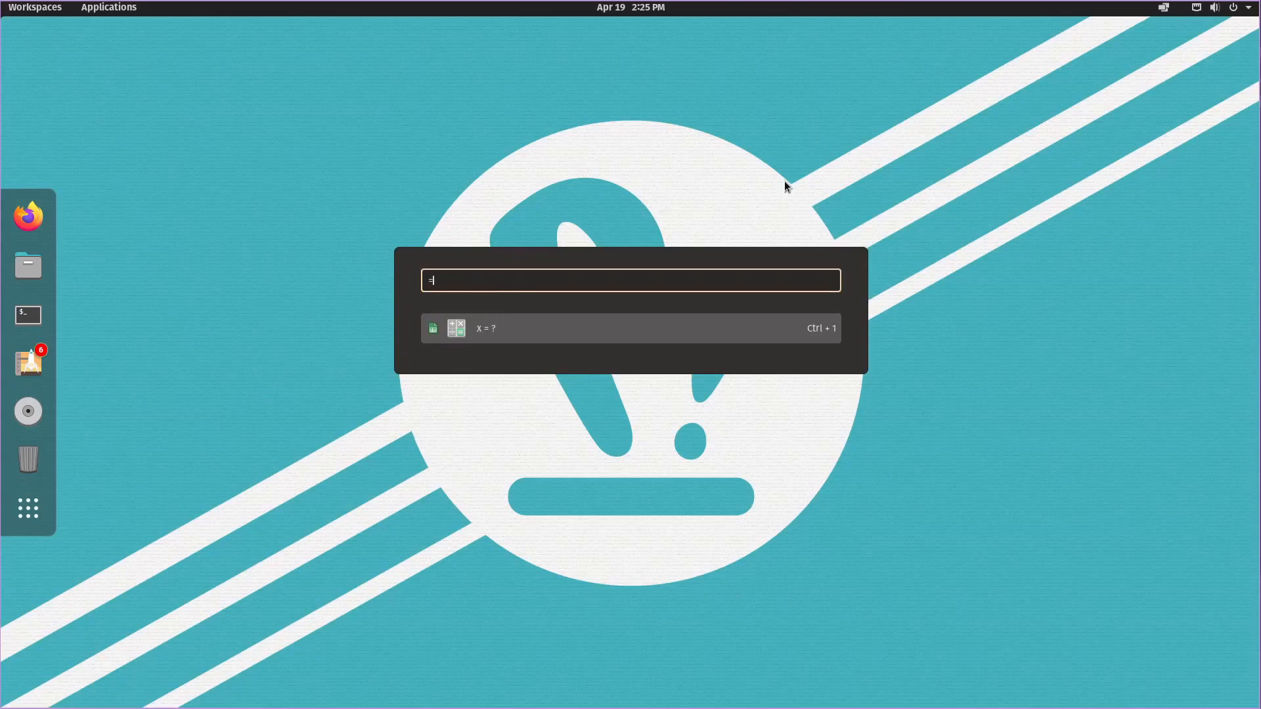
{"action": "type", "text": "s"}
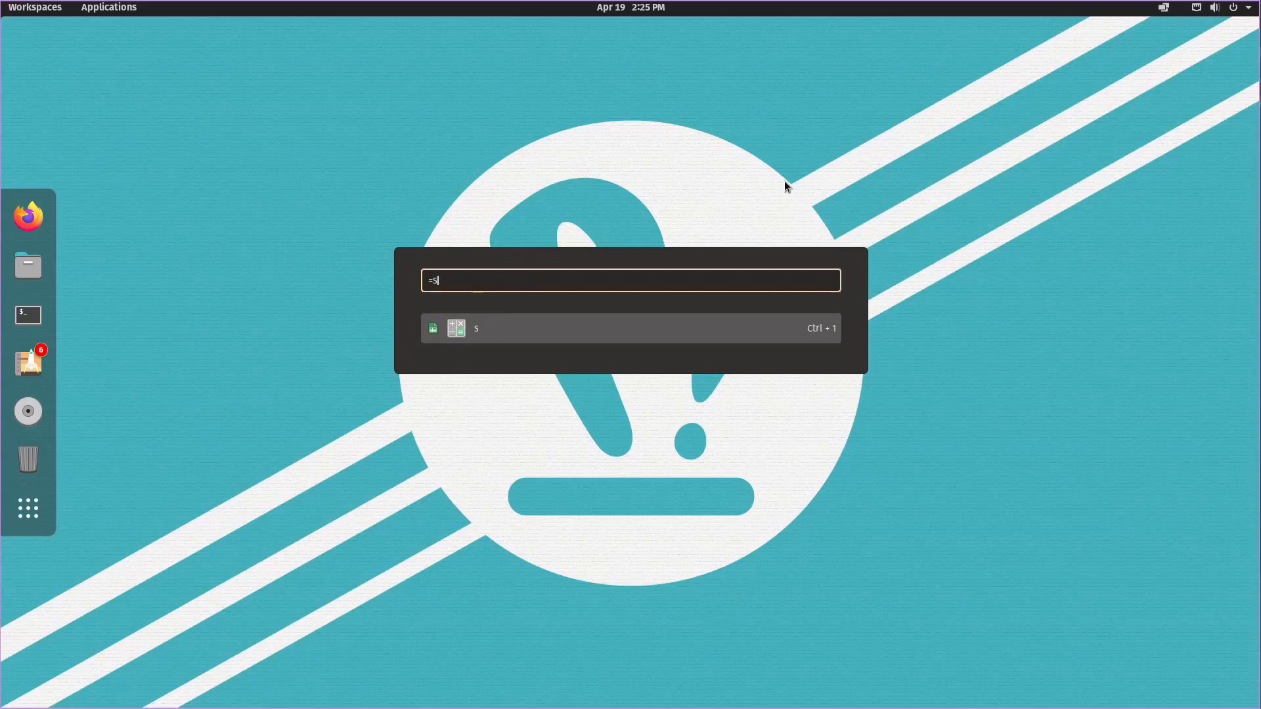
{"action": "type", "text": "qrt("}
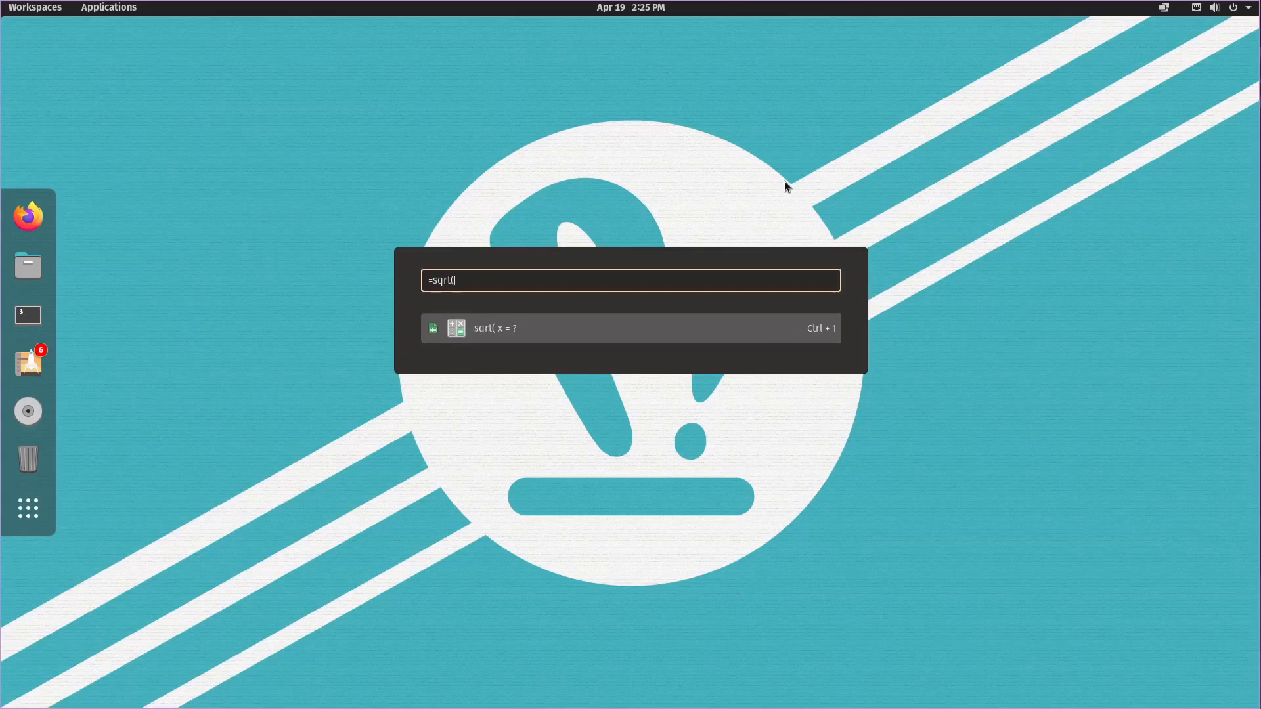
{"action": "type", "text": "2)"}
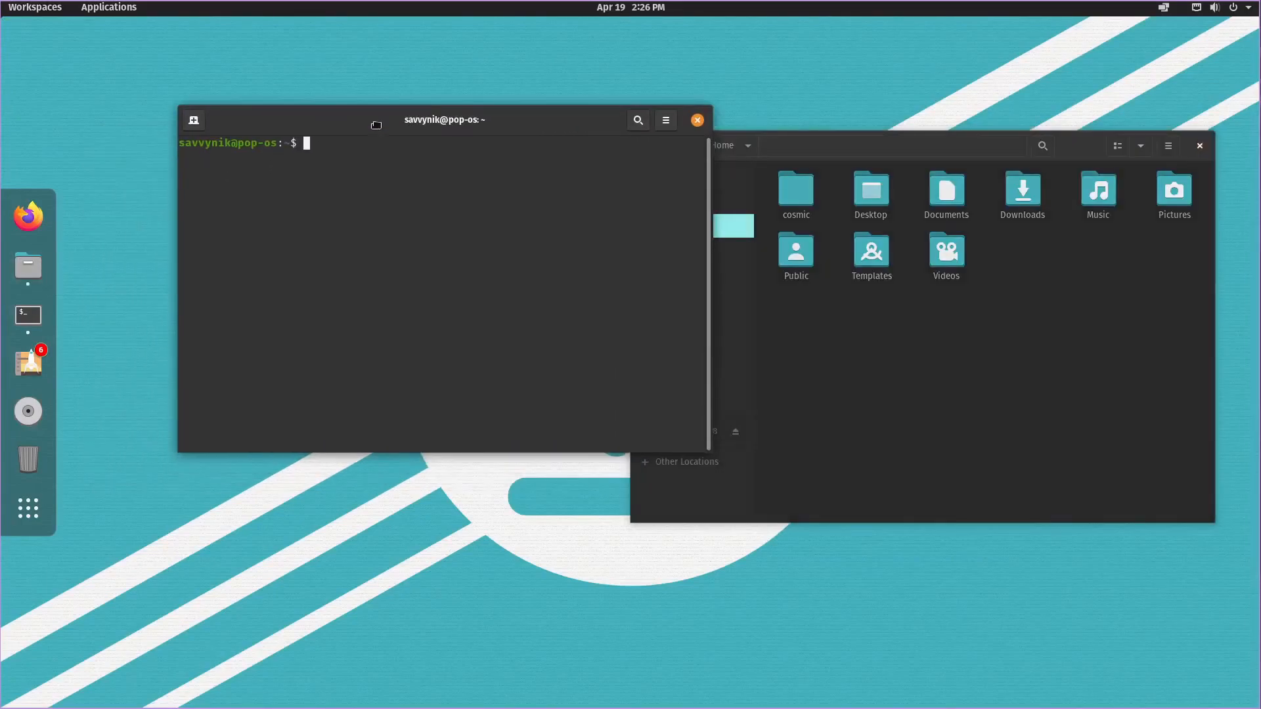
- Leave the workspaces overview and switch to the Chrome window with the System76 COSMIC announcement
{"action": "left_click", "coordinate": [34, 8]}
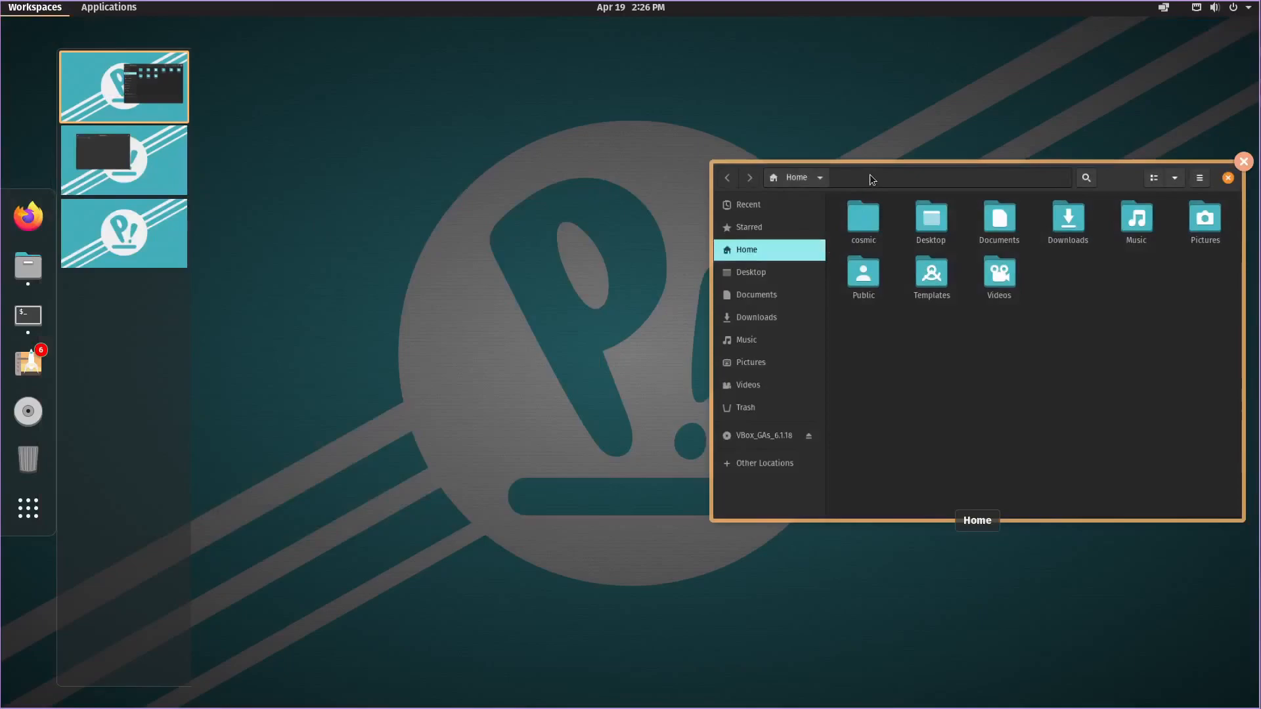
{"action": "left_click", "coordinate": [1242, 160]}
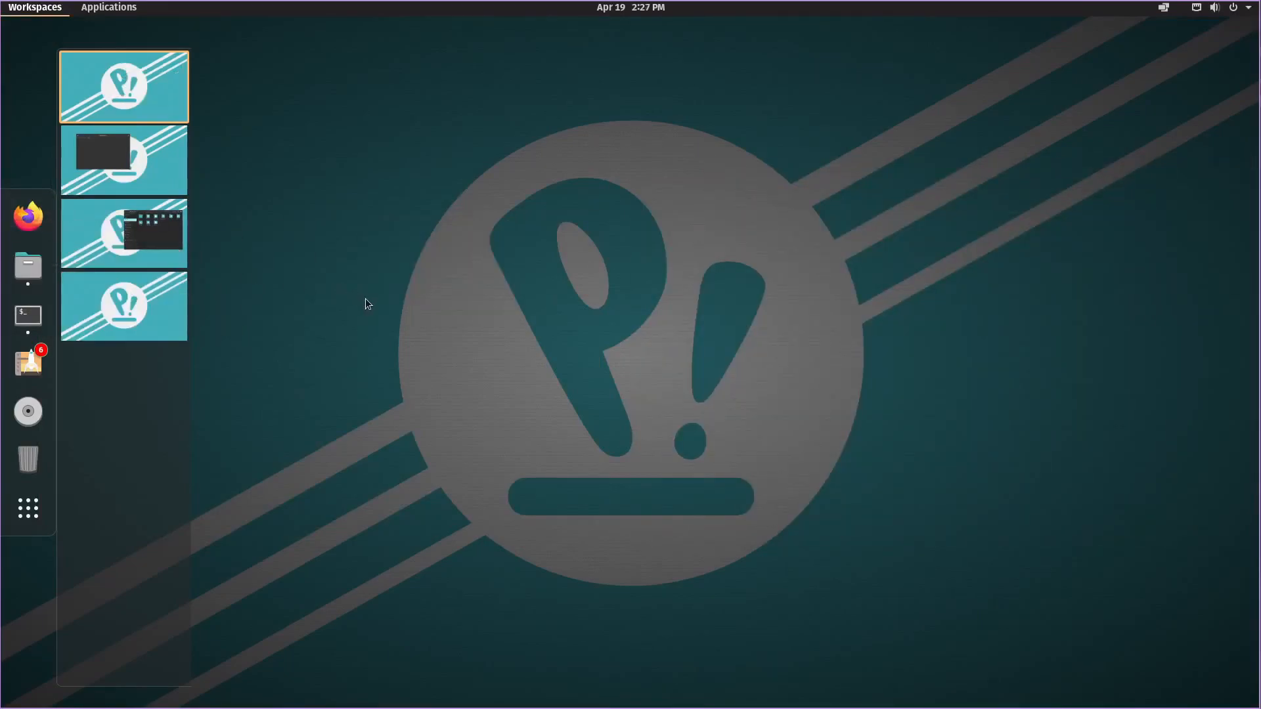
{"action": "mouse_move", "coordinate": [553, 468]}
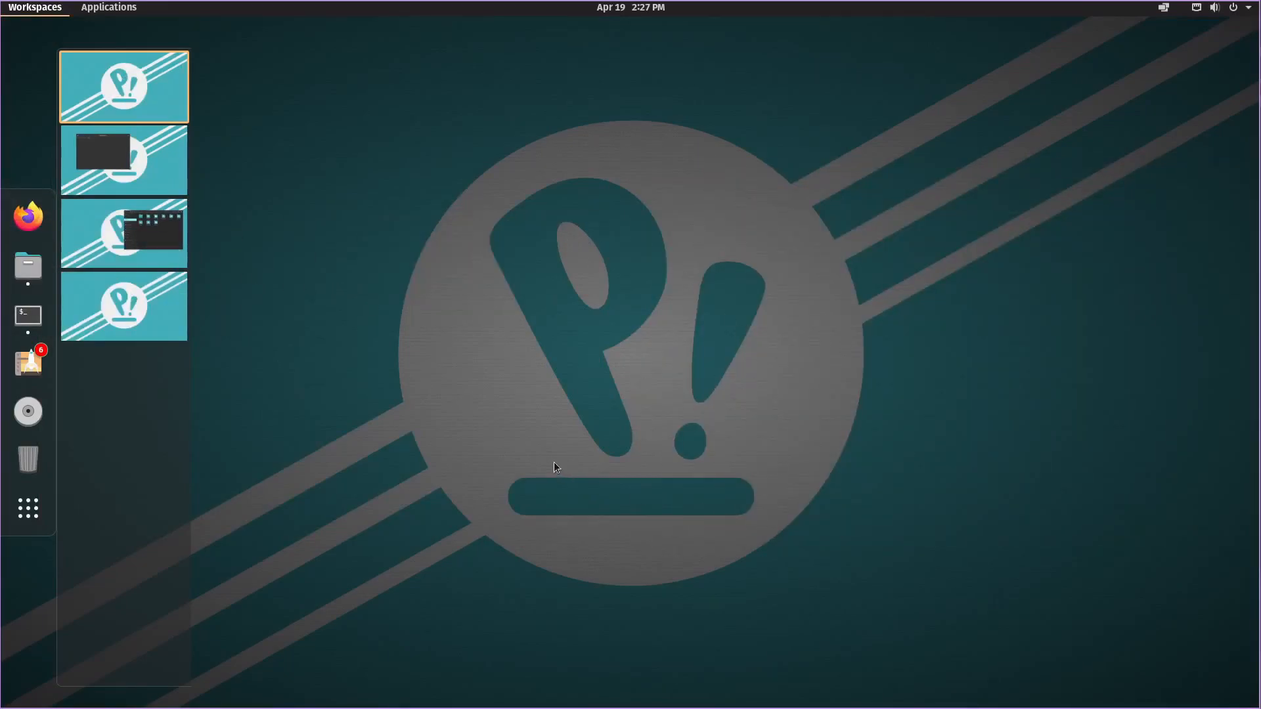
{"action": "mouse_move", "coordinate": [608, 290]}
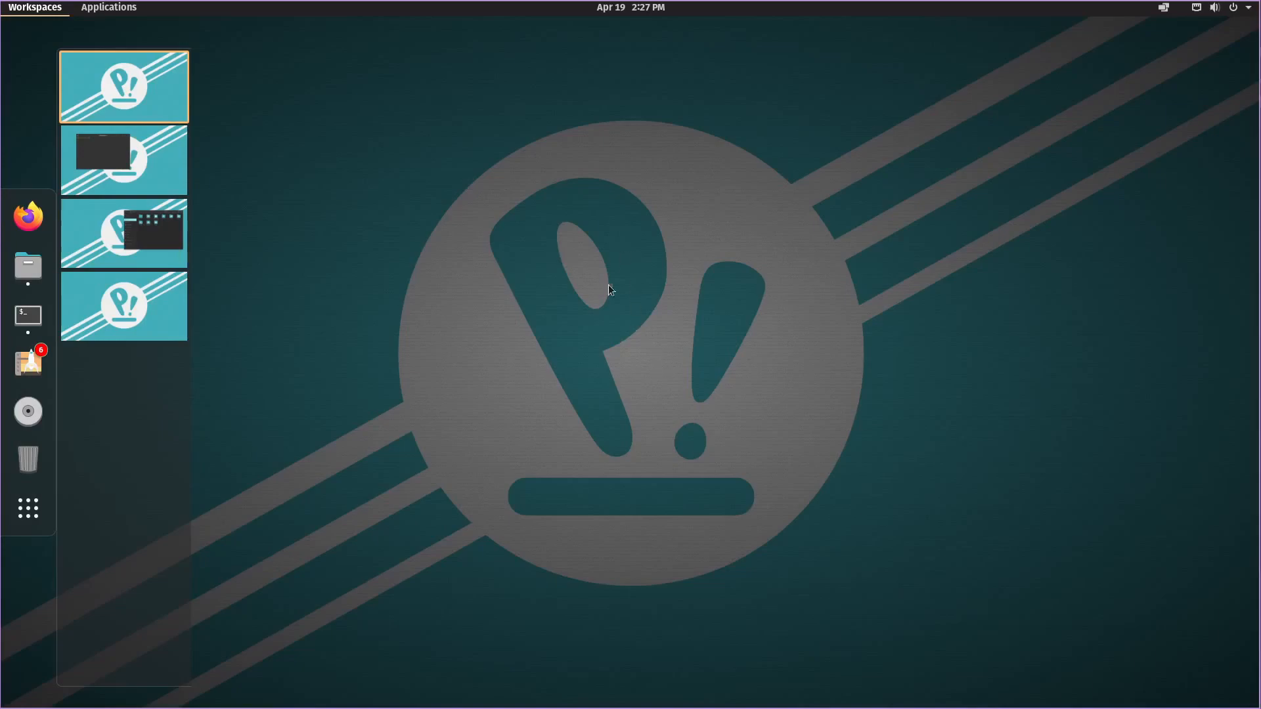
{"action": "mouse_move", "coordinate": [935, 215]}
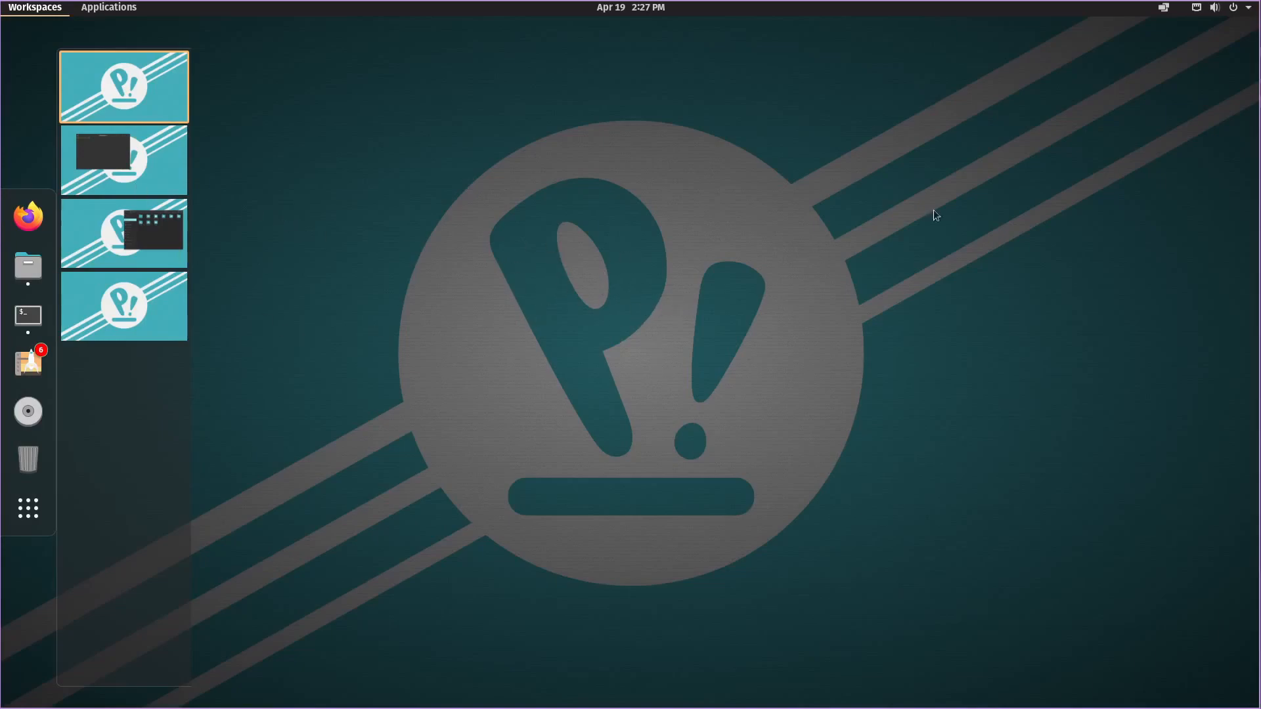
{"action": "mouse_move", "coordinate": [696, 496]}
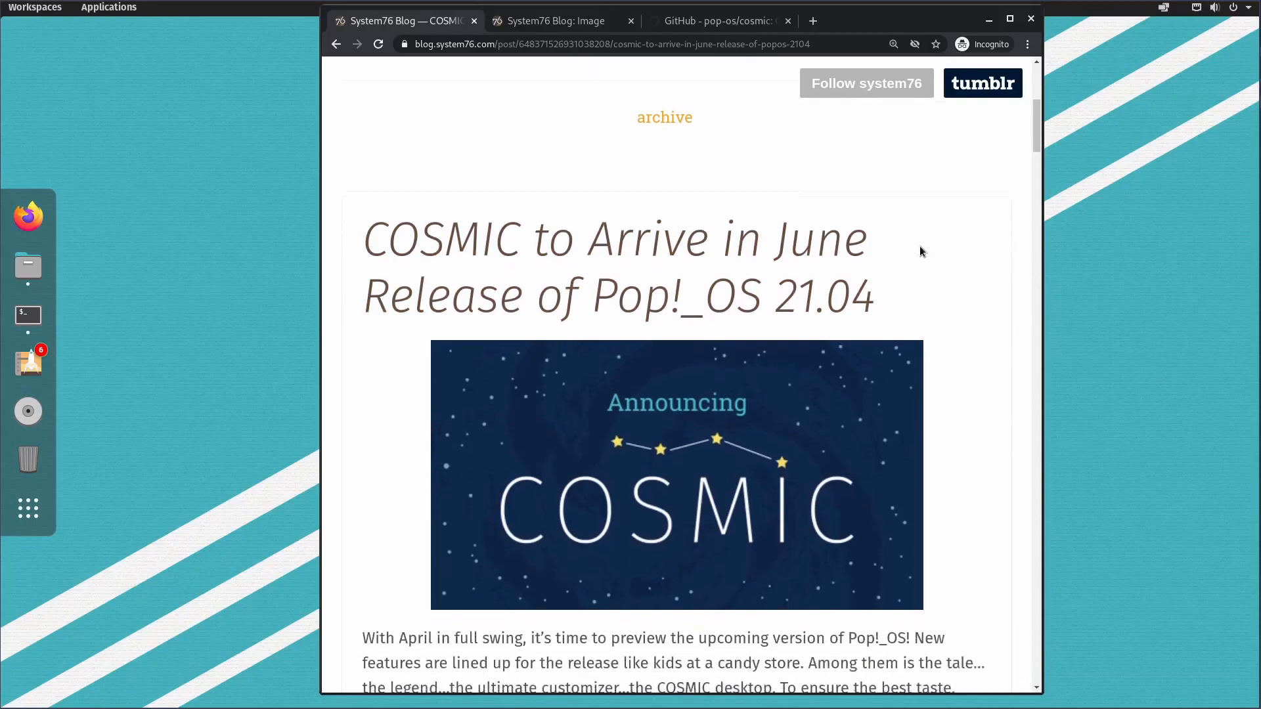
- Read through the rest of the COSMIC blog post, then switch to the pop-os/cosmic GitHub tab
{"action": "scroll", "scroll_direction": "down", "scroll_amount": 3}
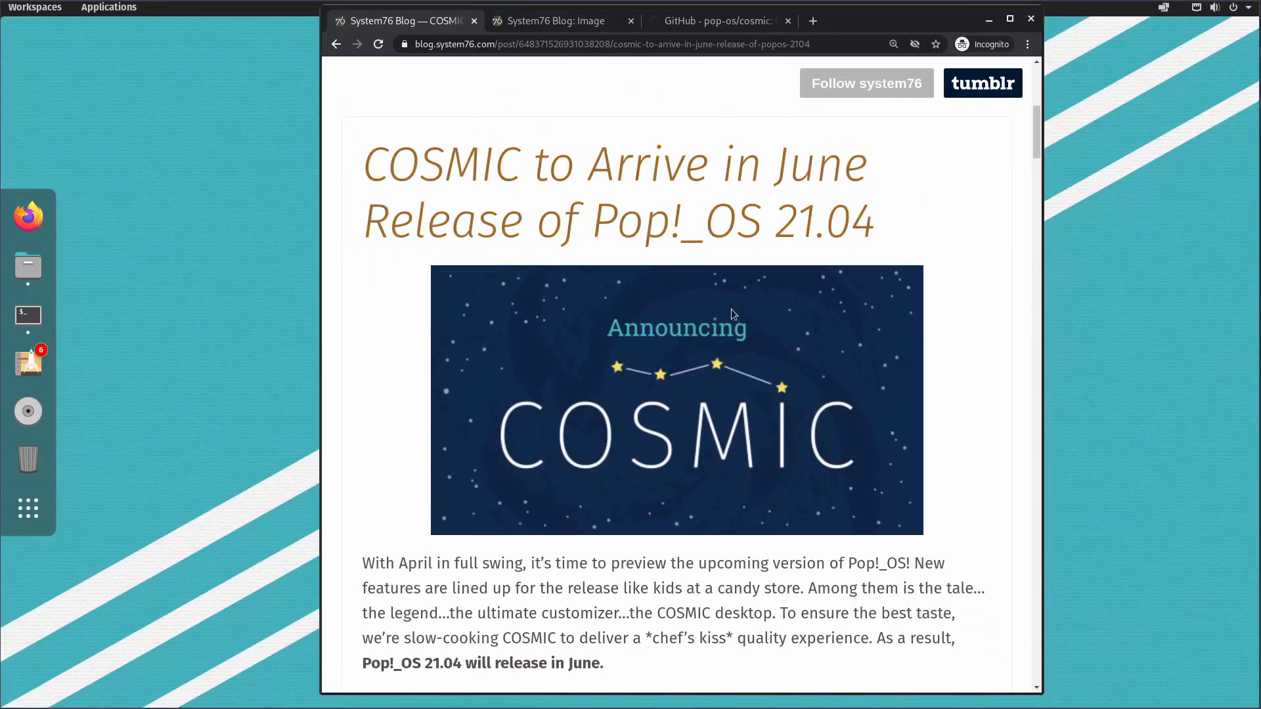
{"action": "scroll", "scroll_direction": "down", "scroll_amount": 3}
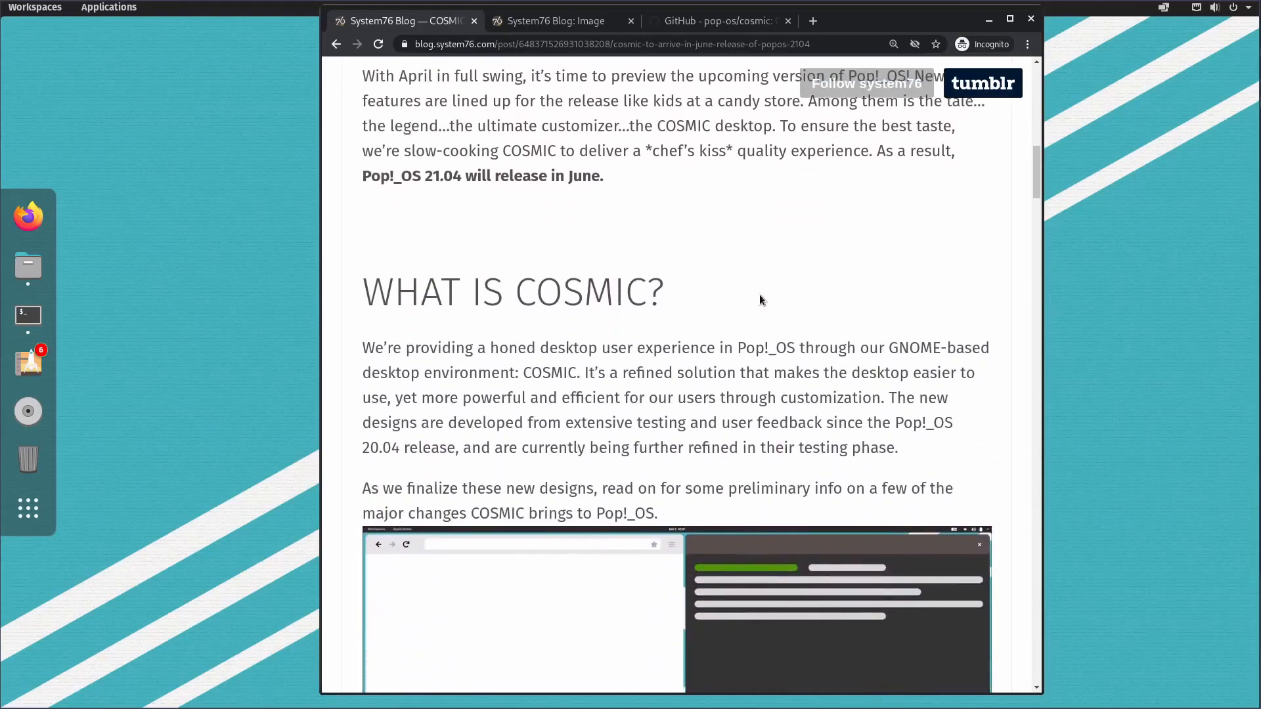
{"action": "scroll", "scroll_direction": "down", "scroll_amount": 3}
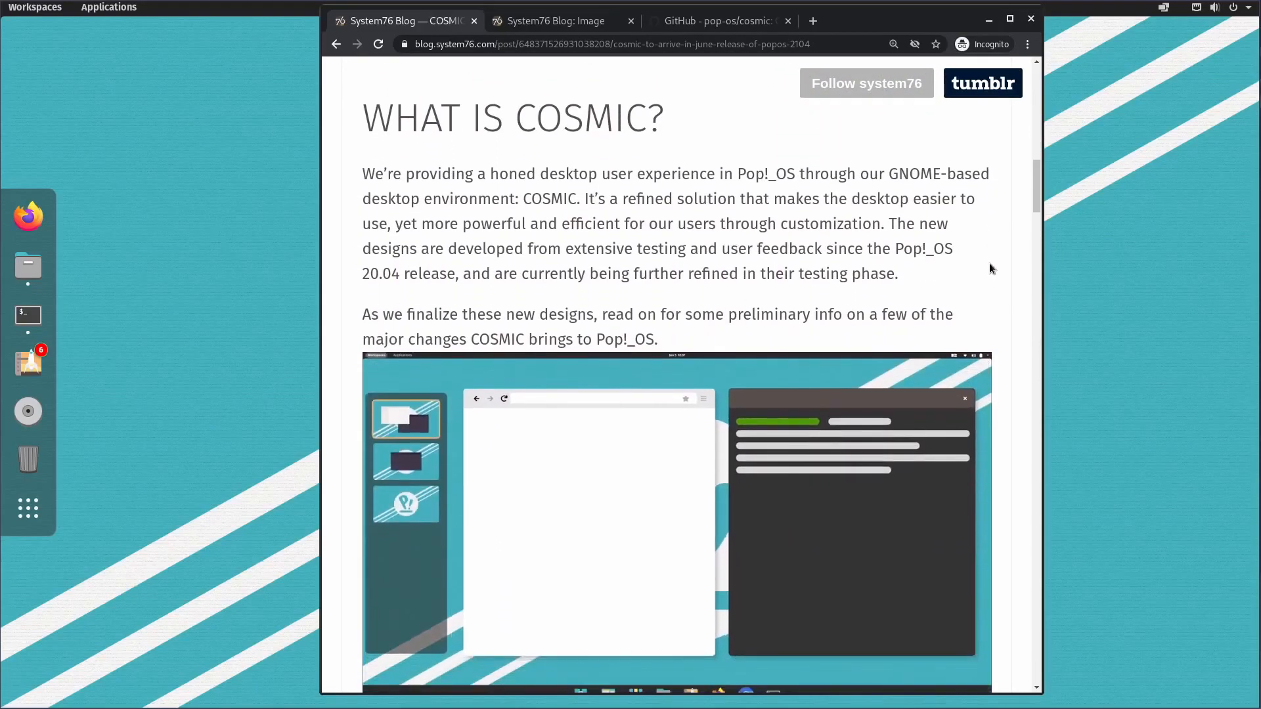
{"action": "scroll", "scroll_direction": "down", "scroll_amount": 3}
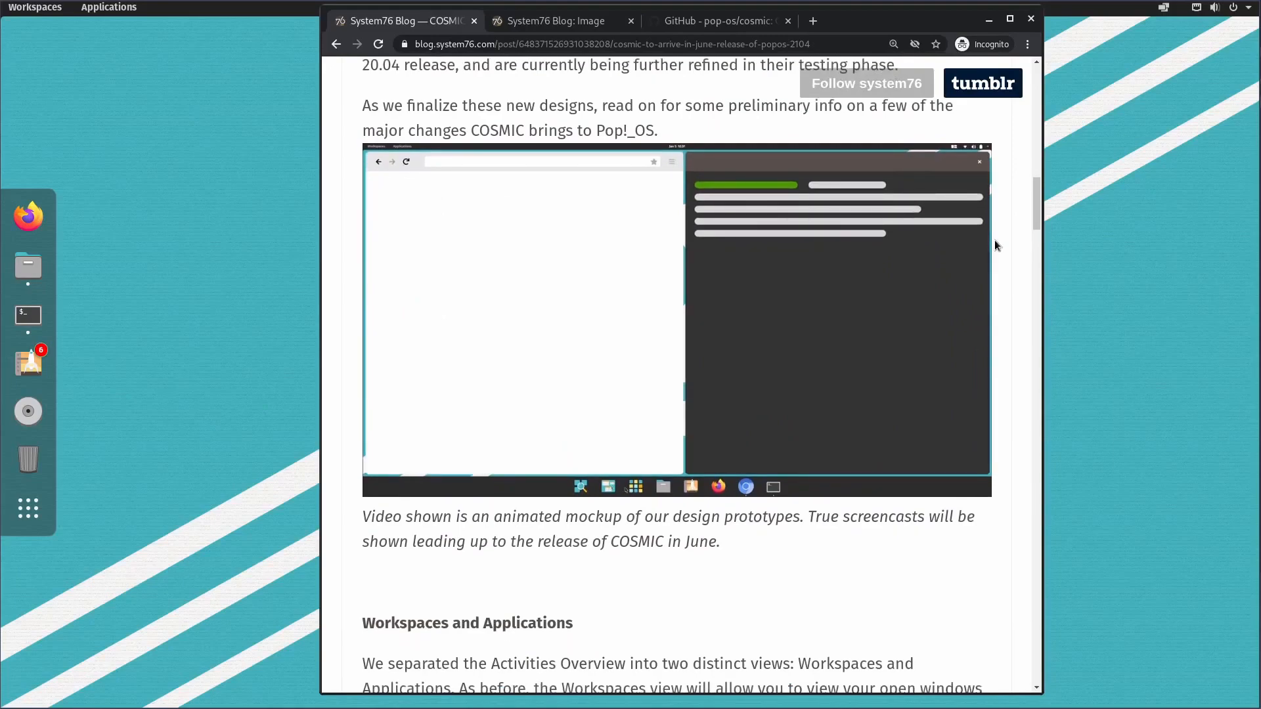
{"action": "scroll", "scroll_direction": "down", "scroll_amount": 3}
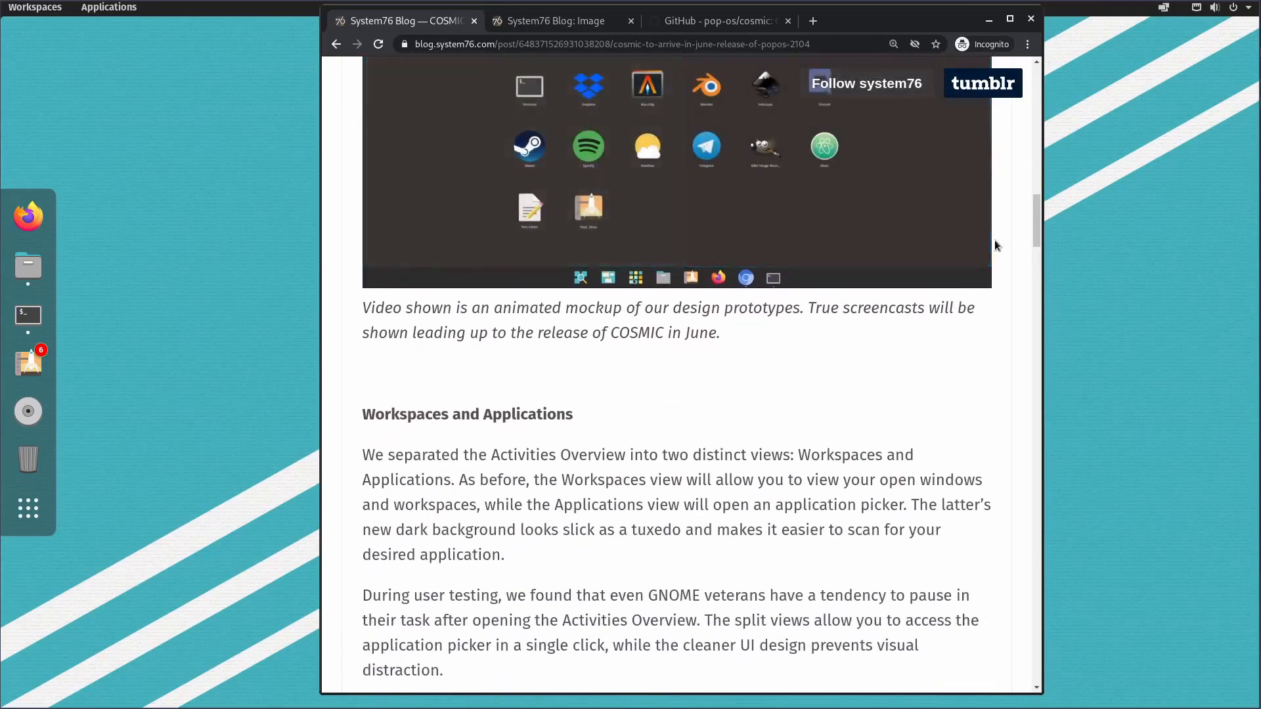
{"action": "scroll", "scroll_direction": "down", "scroll_amount": 3}
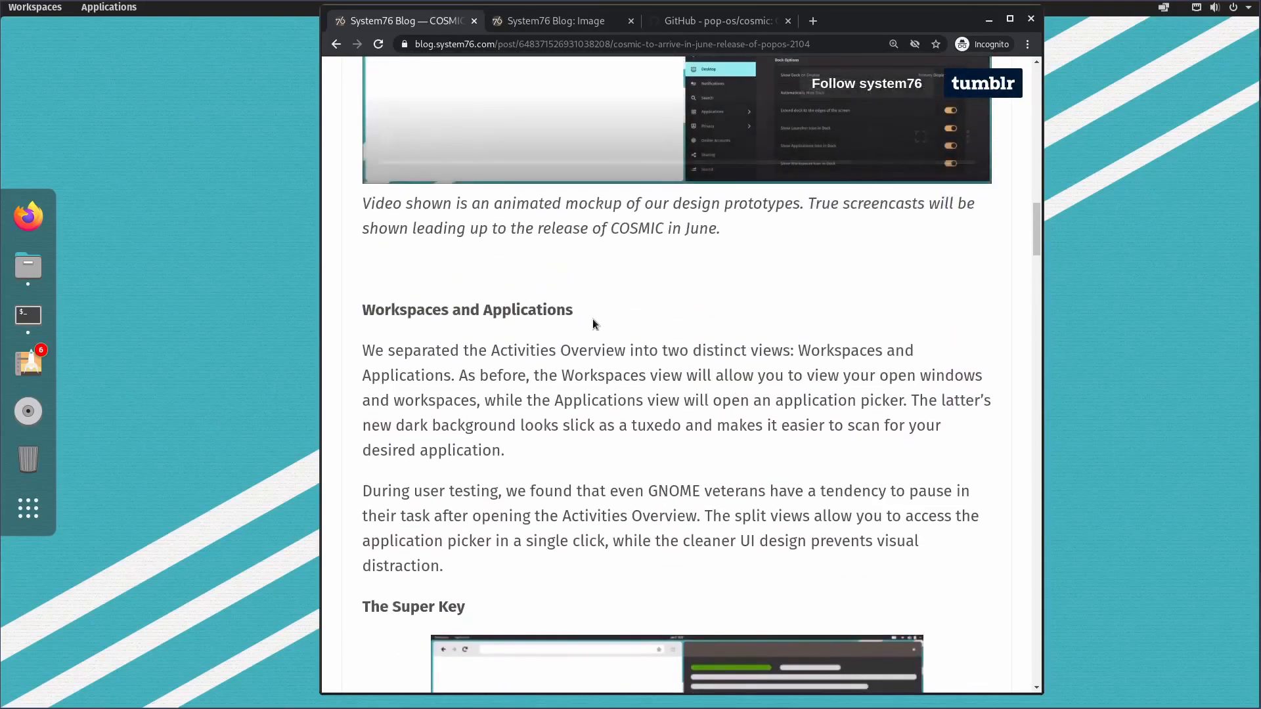
{"action": "scroll", "scroll_direction": "down", "scroll_amount": 3}
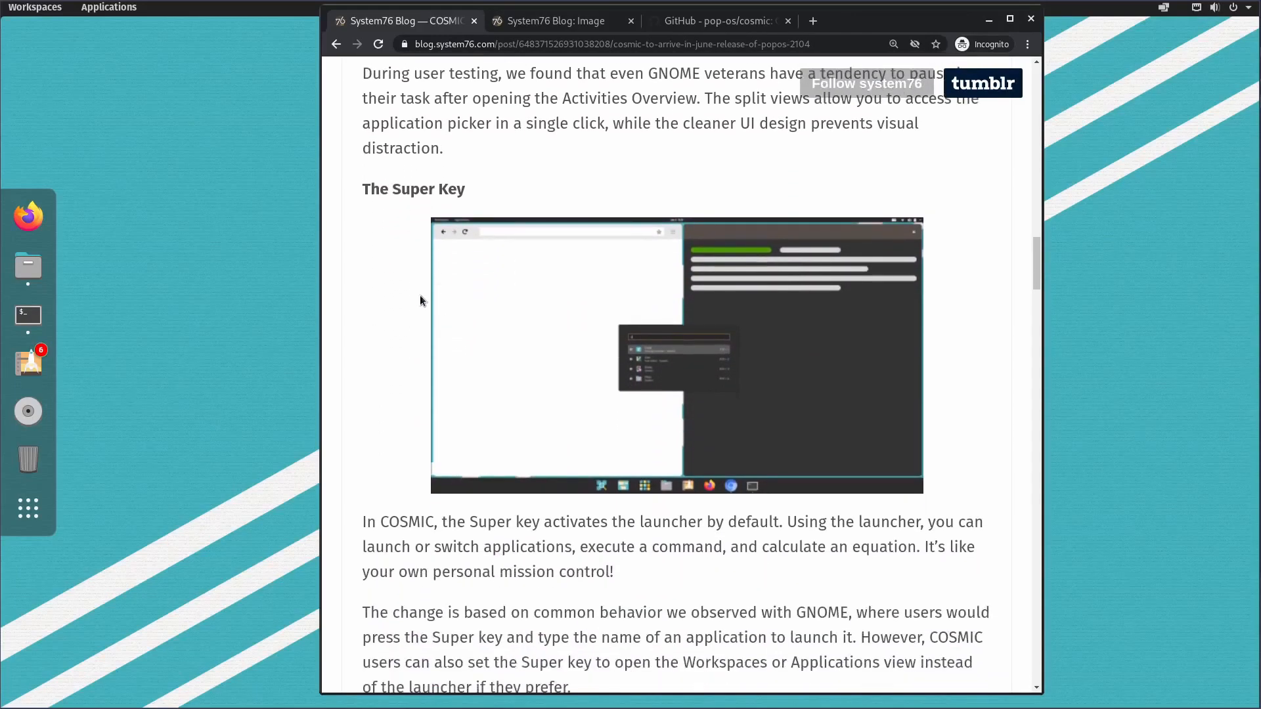
{"action": "scroll", "scroll_direction": "down", "scroll_amount": 3}
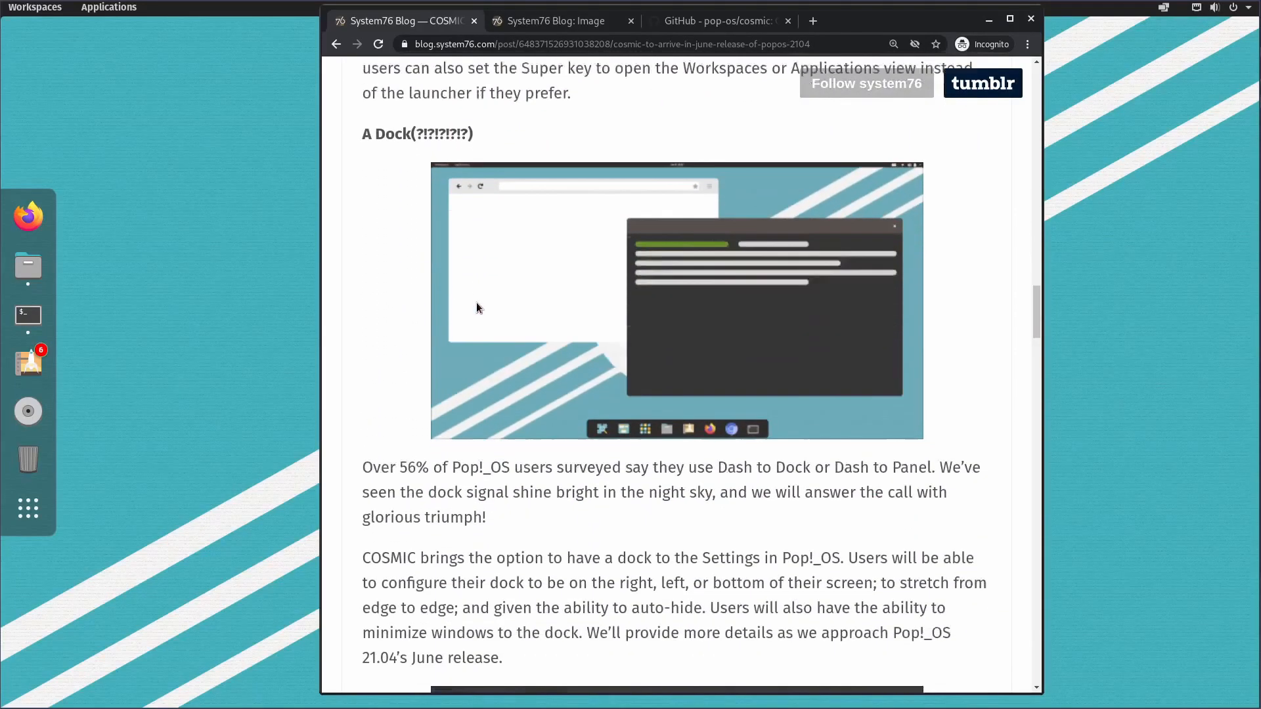
{"action": "scroll", "scroll_direction": "down", "scroll_amount": 3}
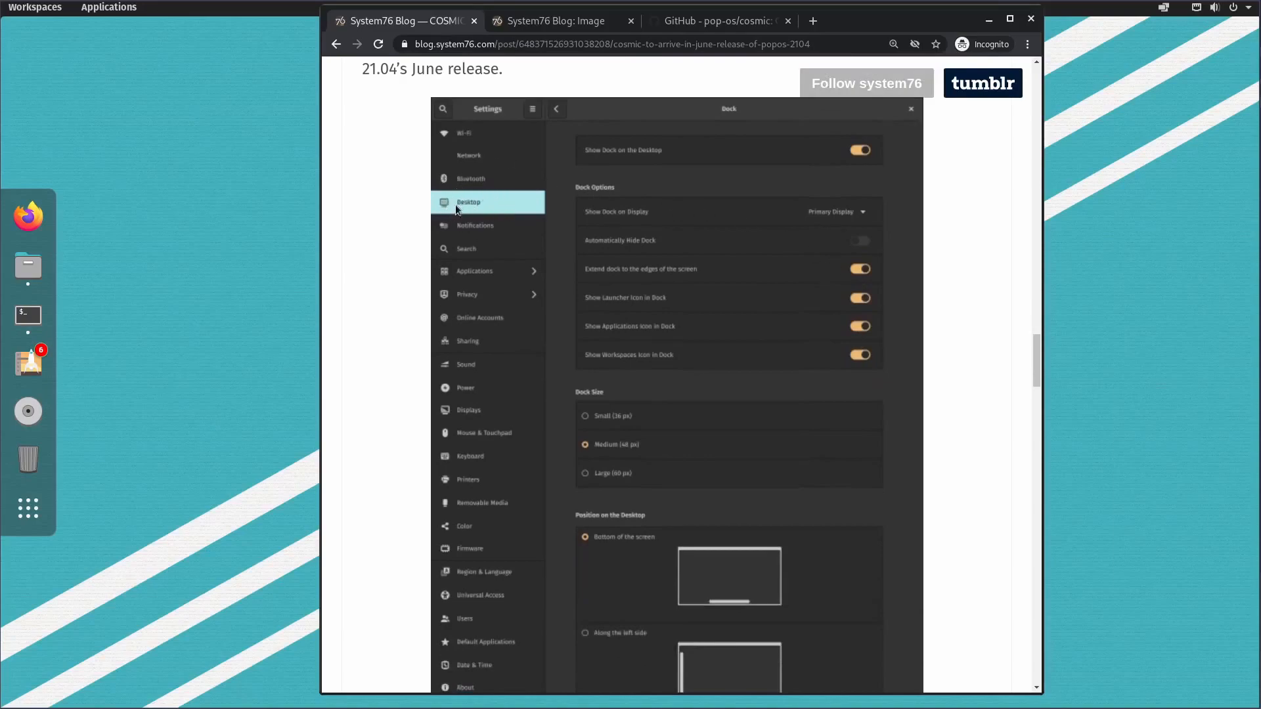
{"action": "scroll", "scroll_direction": "down", "scroll_amount": 3}
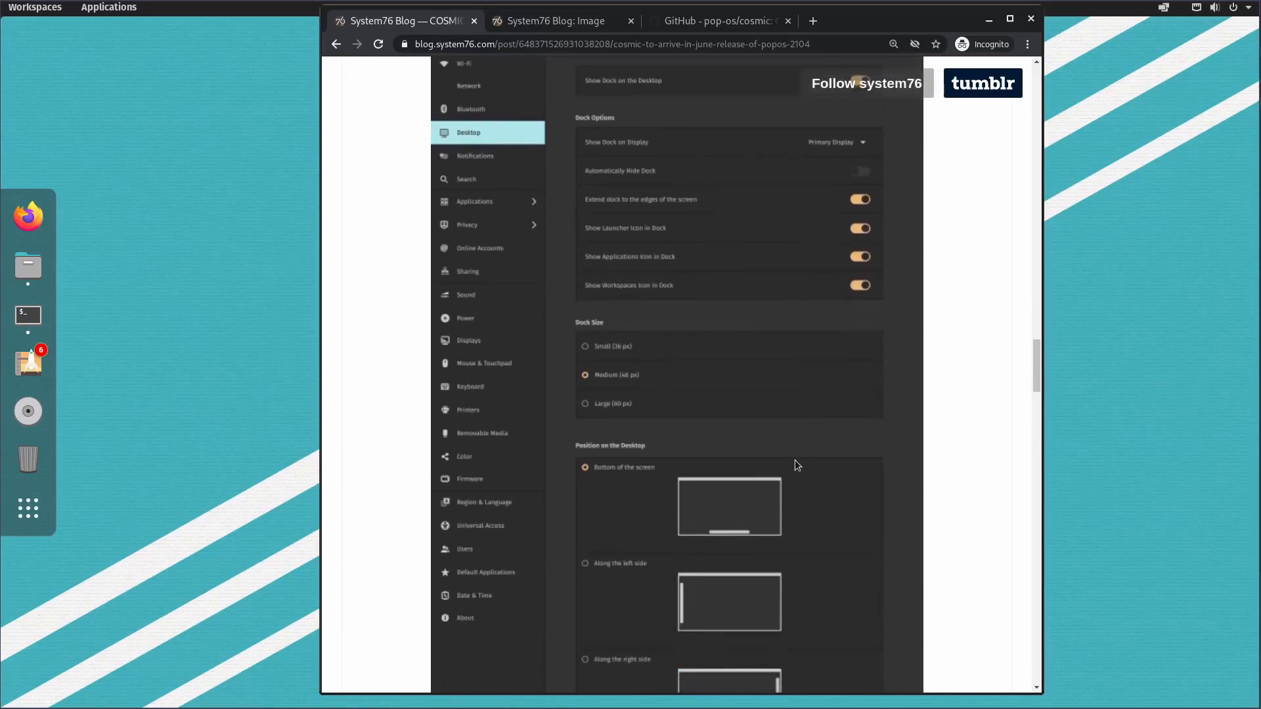
{"action": "scroll", "scroll_direction": "down", "scroll_amount": 3}
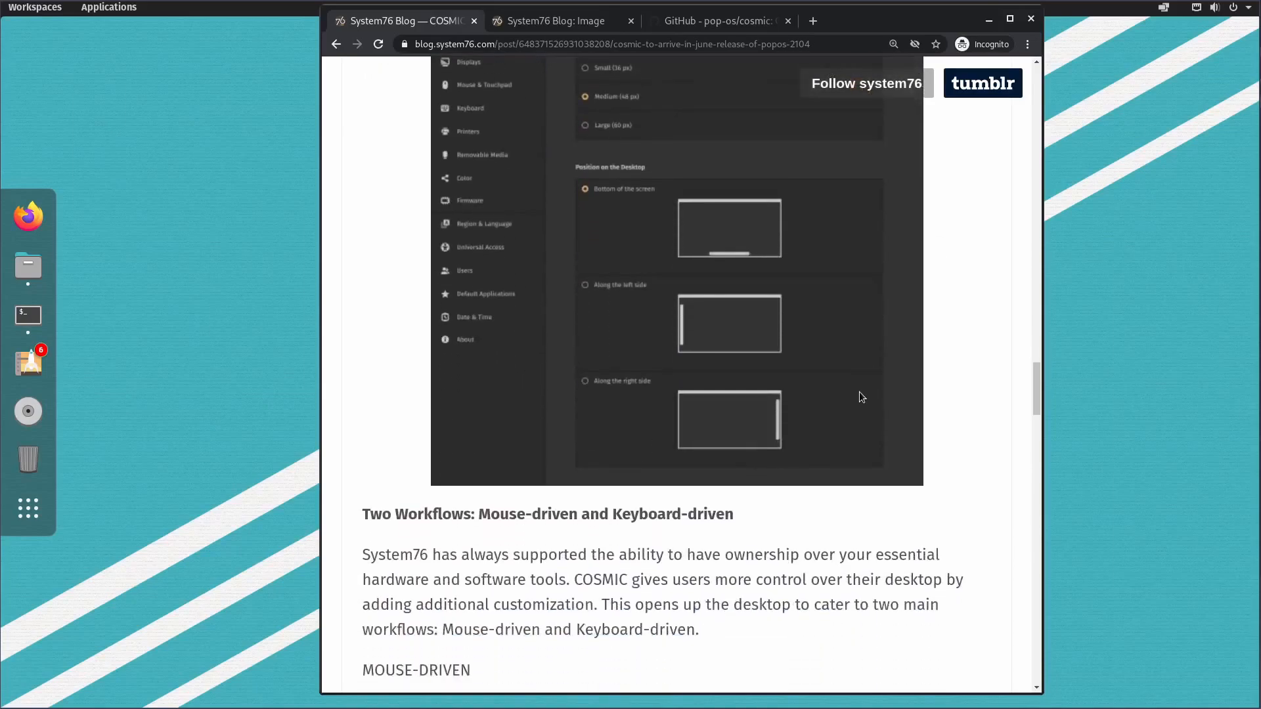
{"action": "scroll", "scroll_direction": "down", "scroll_amount": 3}
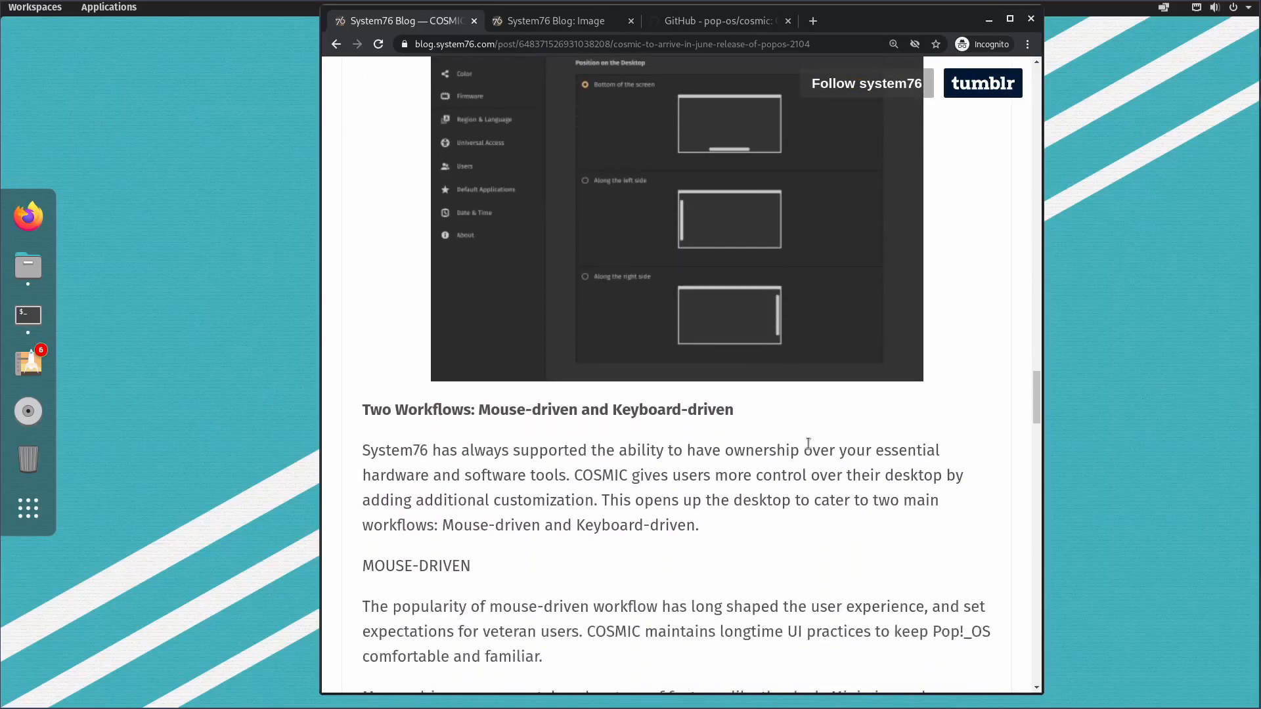
{"action": "scroll", "scroll_direction": "down", "scroll_amount": 3}
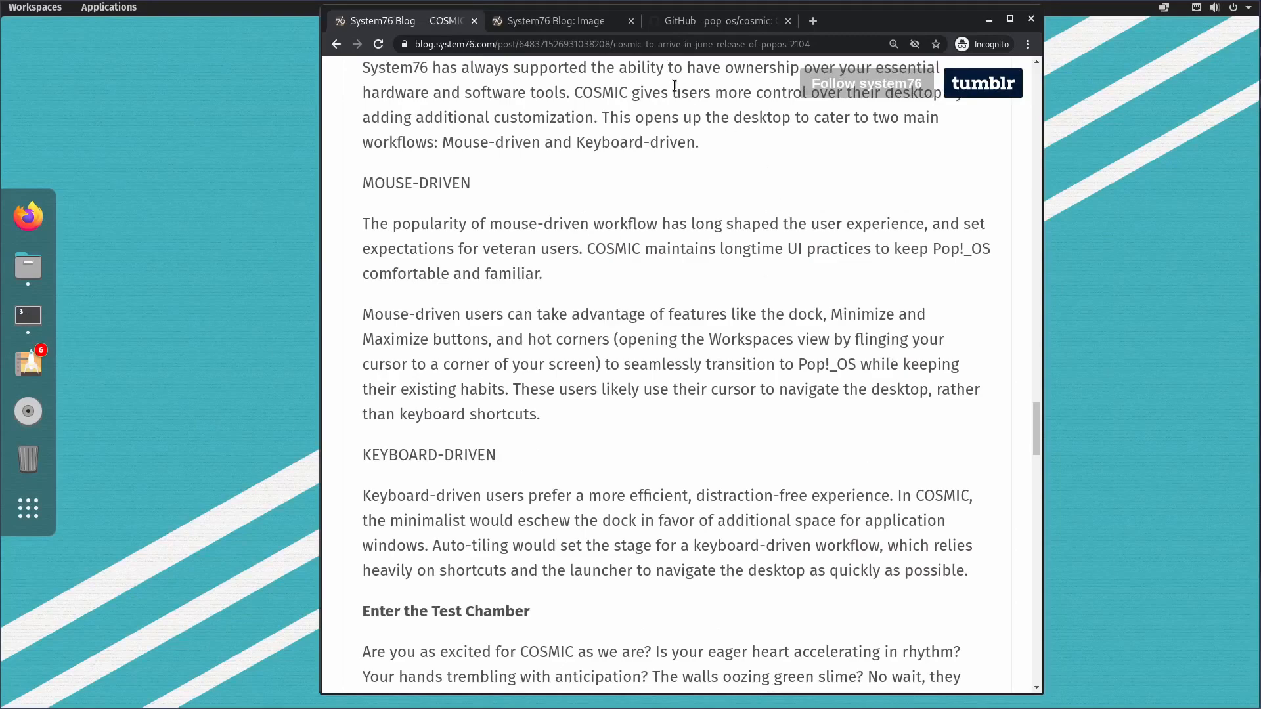
{"action": "left_click", "coordinate": [712, 20]}
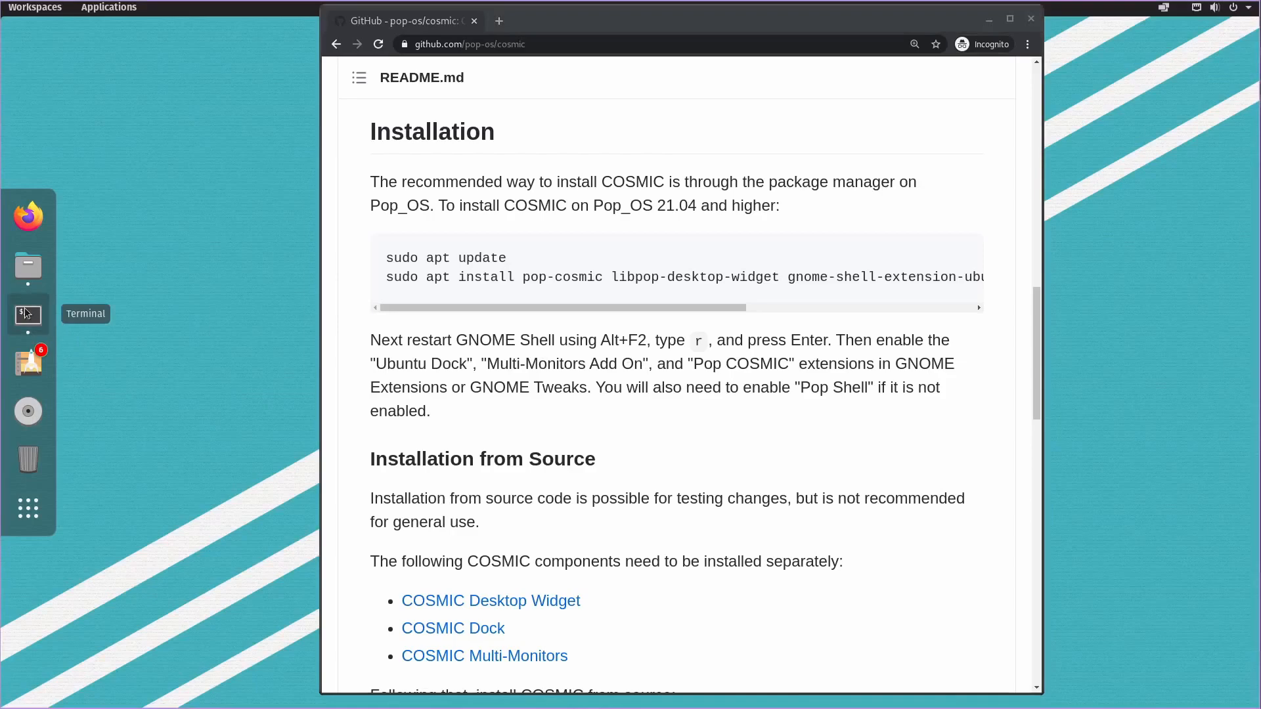
- Launch a Terminal window and read the apt install commands in the README code block
{"action": "left_click", "coordinate": [27, 314]}
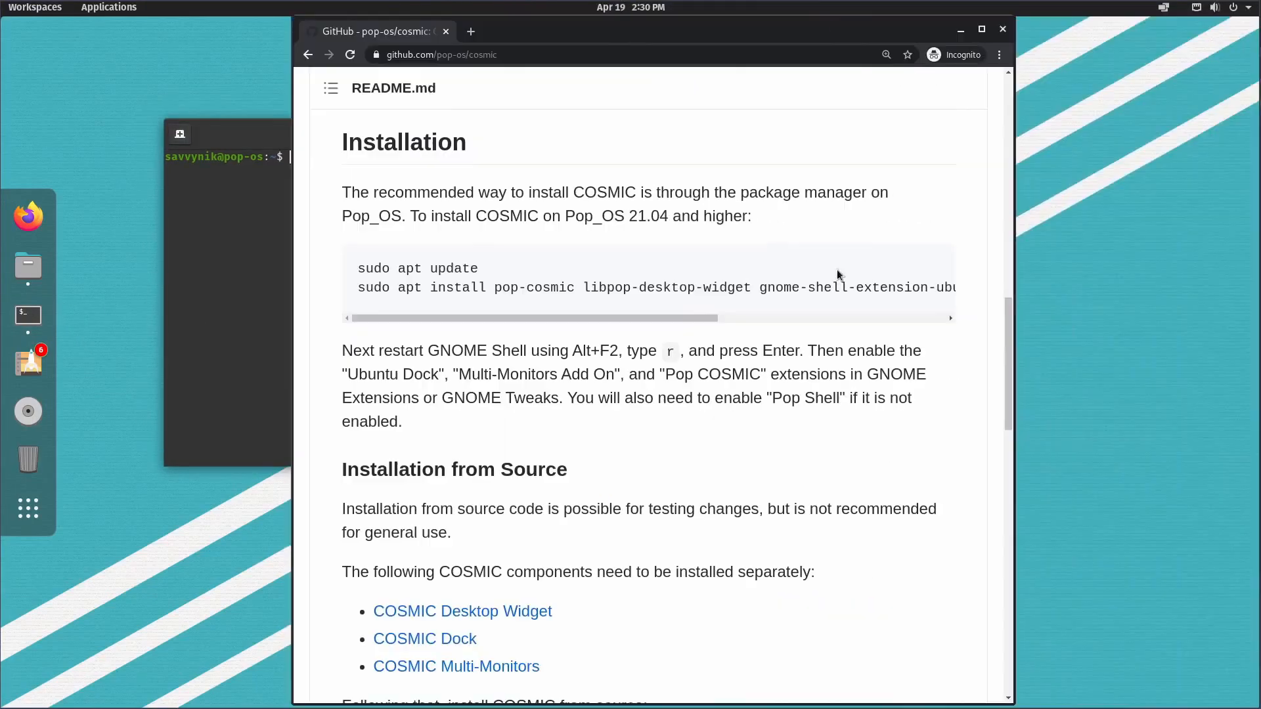
{"action": "double_click", "coordinate": [416, 267]}
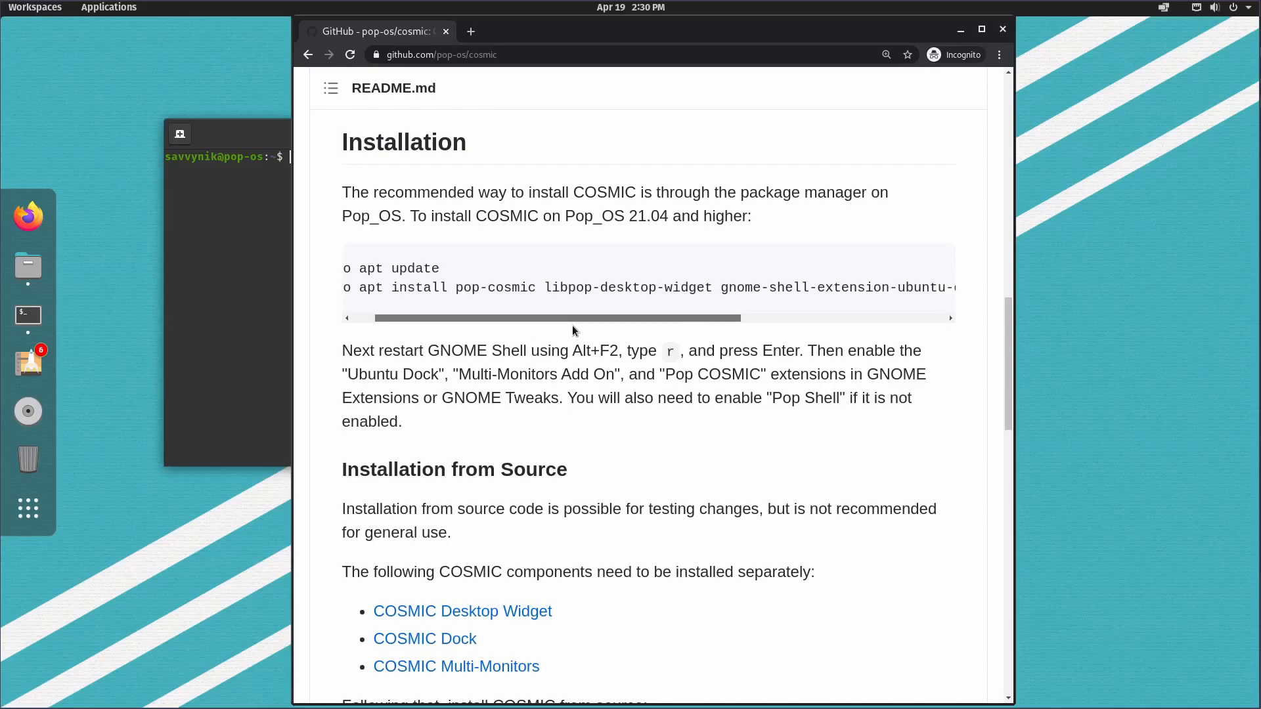
{"action": "left_click_drag", "start_coordinate": [563, 318], "coordinate": [712, 317]}
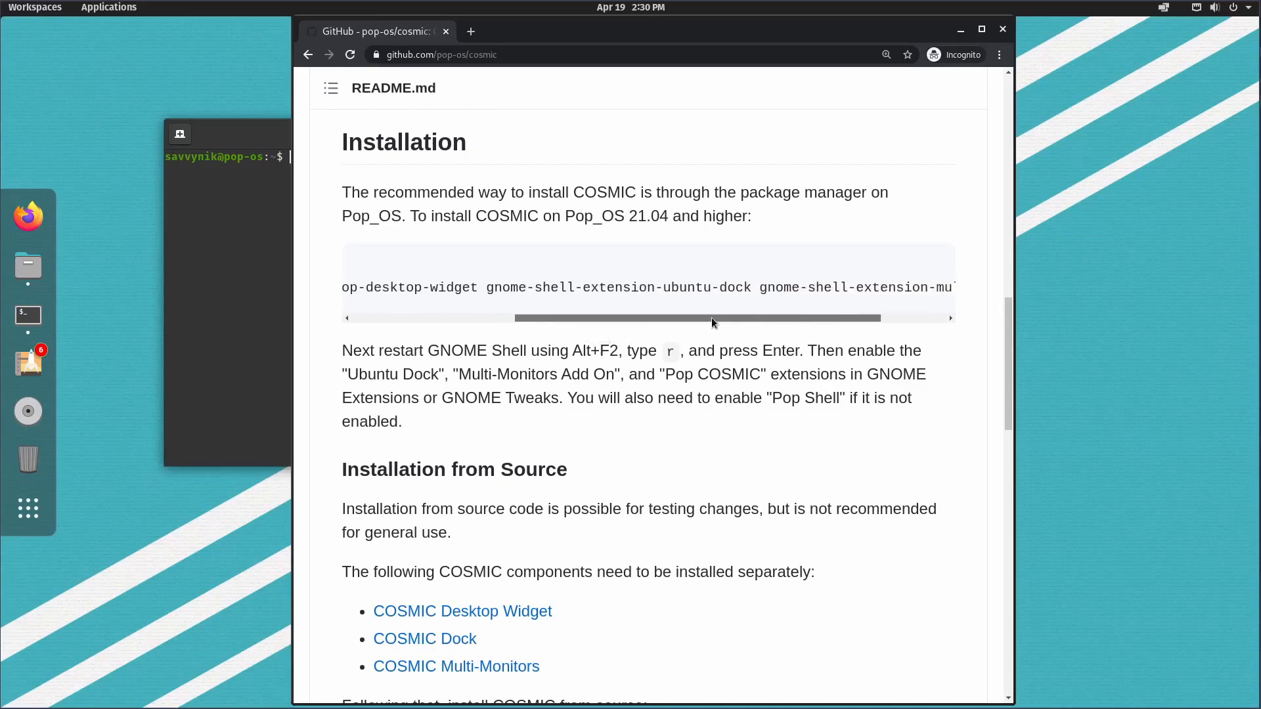
{"action": "left_click_drag", "start_coordinate": [700, 318], "coordinate": [515, 318]}
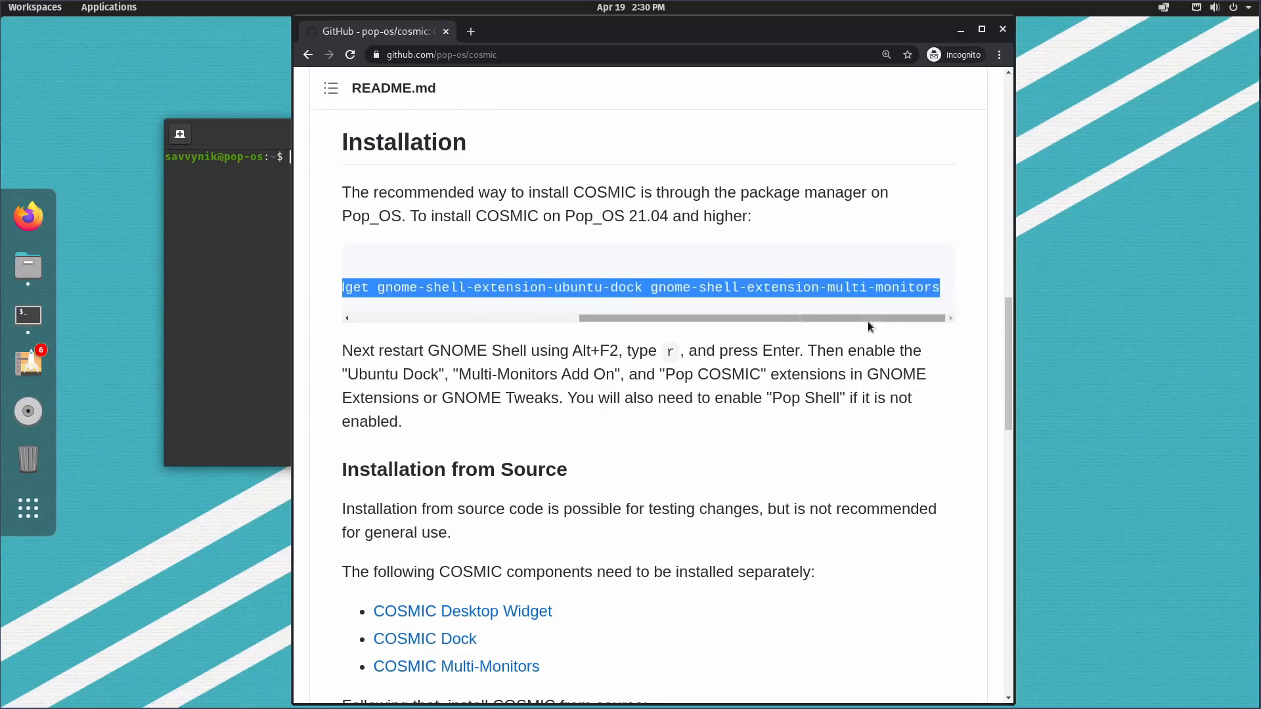
{"action": "scroll", "scroll_direction": "left", "scroll_amount": 3}
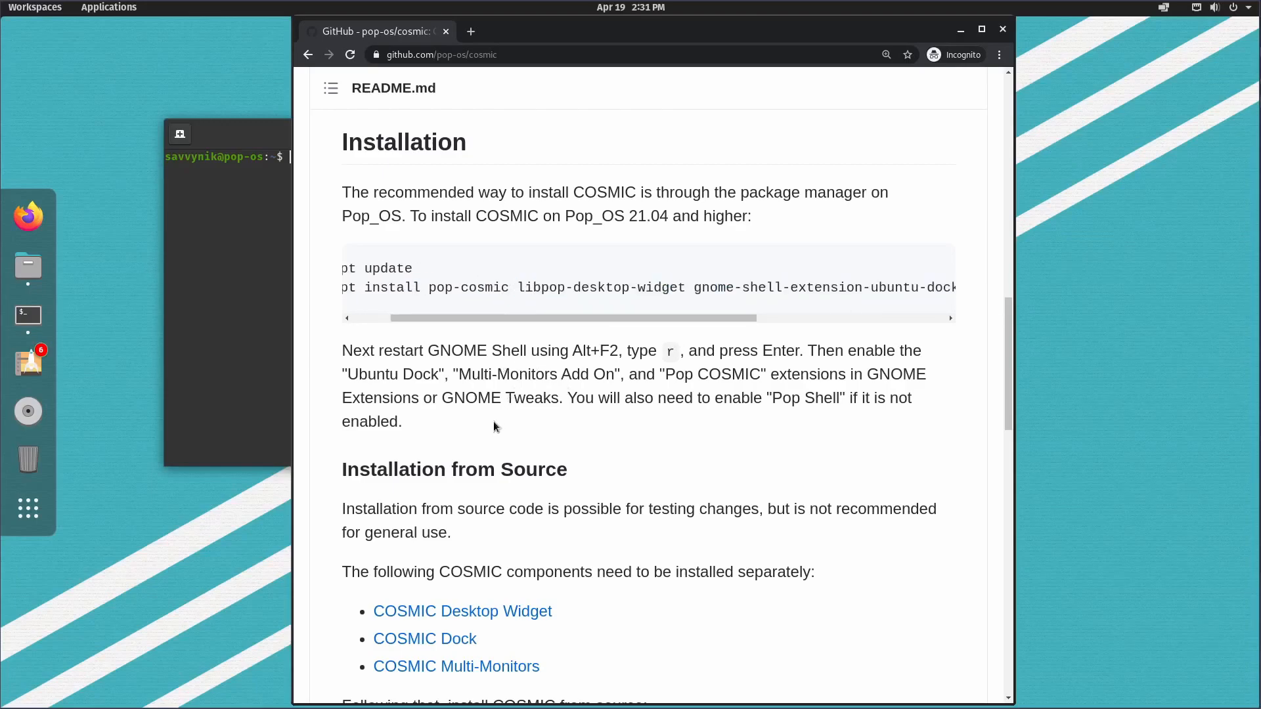
{"action": "mouse_move", "coordinate": [776, 366]}
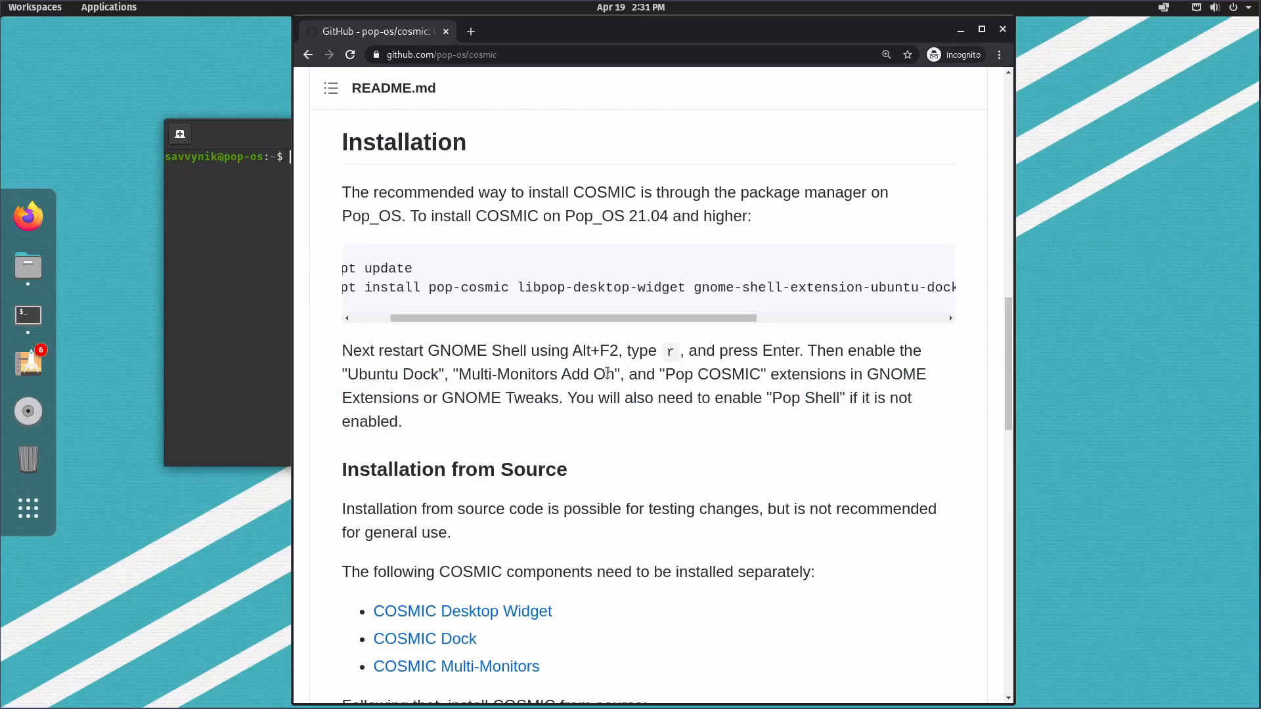
- Select the README paragraph about restarting GNOME Shell after installation
{"action": "left_click_drag", "start_coordinate": [342, 350], "coordinate": [406, 422]}
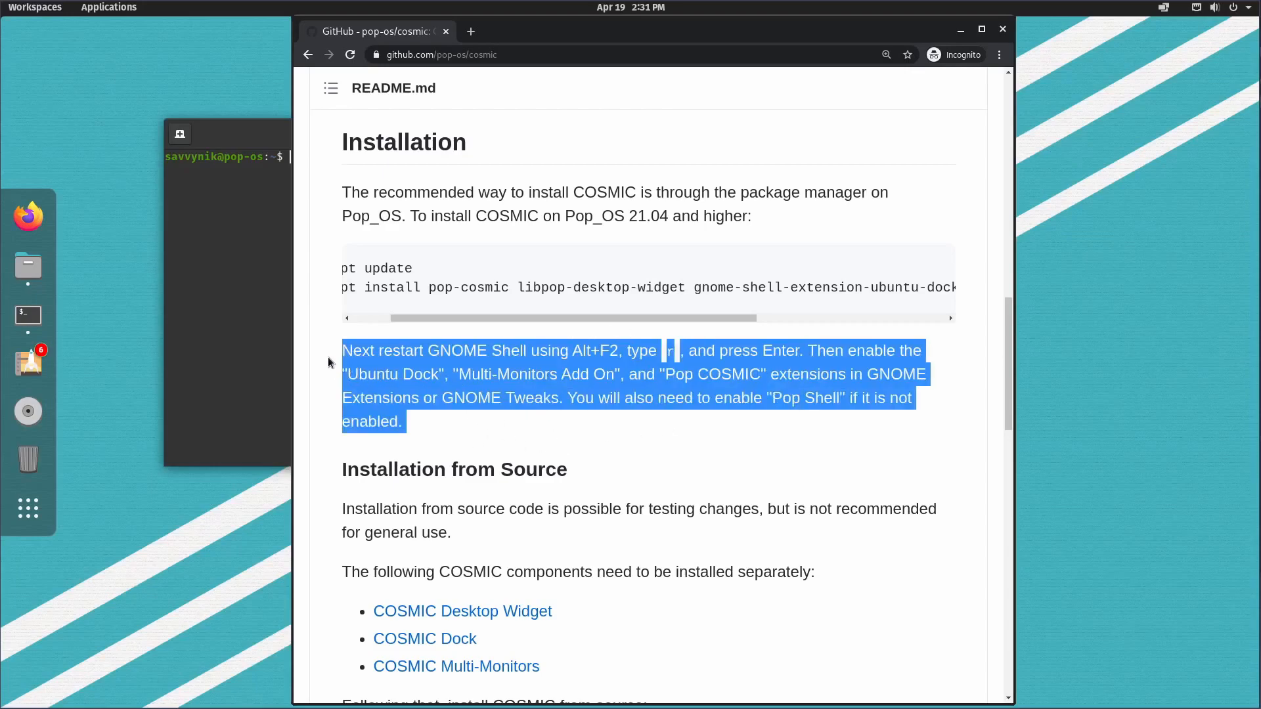
{"action": "scroll", "scroll_direction": "down", "scroll_amount": 3}
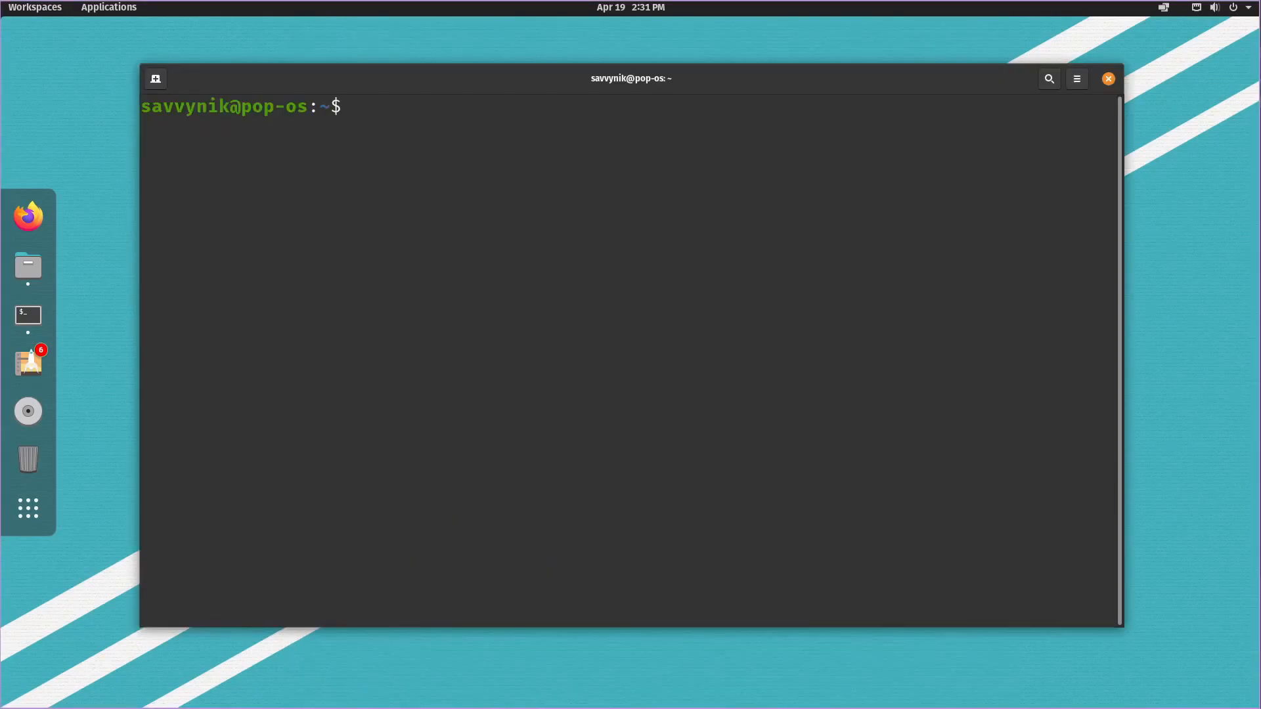
- Run sudo apt install libpop-desktop-widget gnome-shell-extension-ubuntu-dock gnome-shell-extension-multi-monitors
{"action": "type", "text": "sudo apt update"}
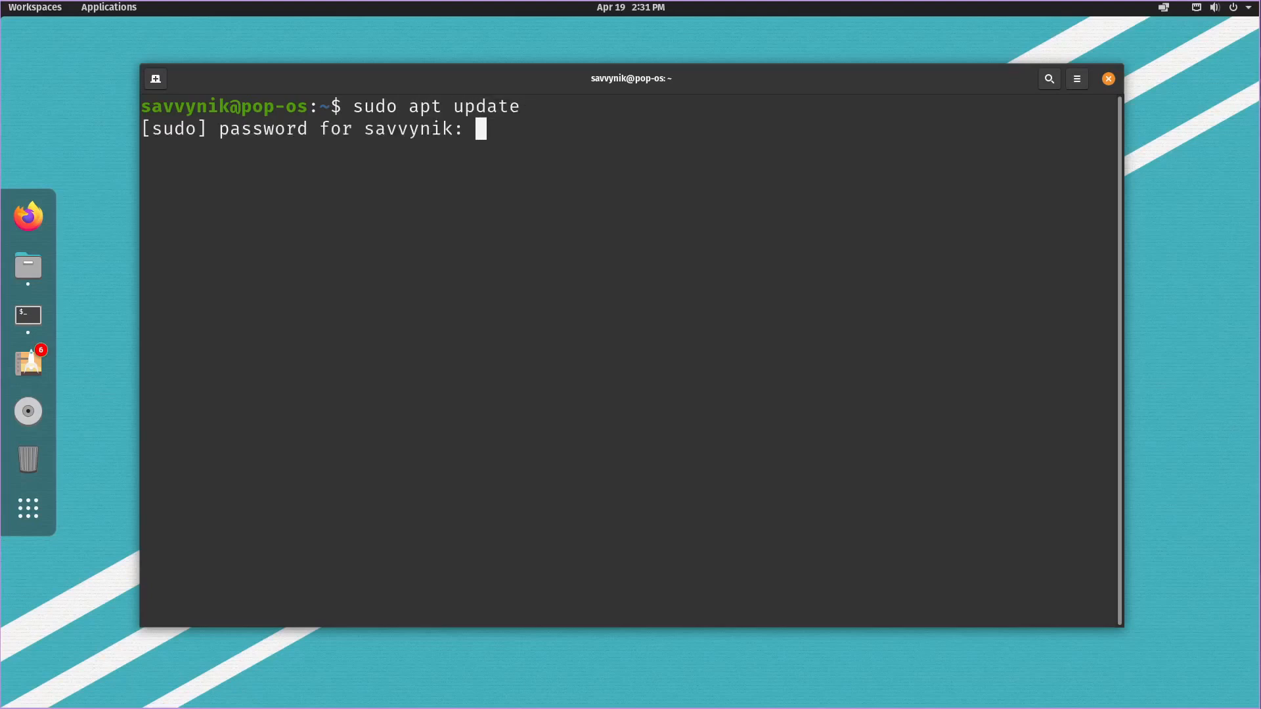
{"action": "key", "text": "Return"}
{"action": "type", "text": "sudo"}
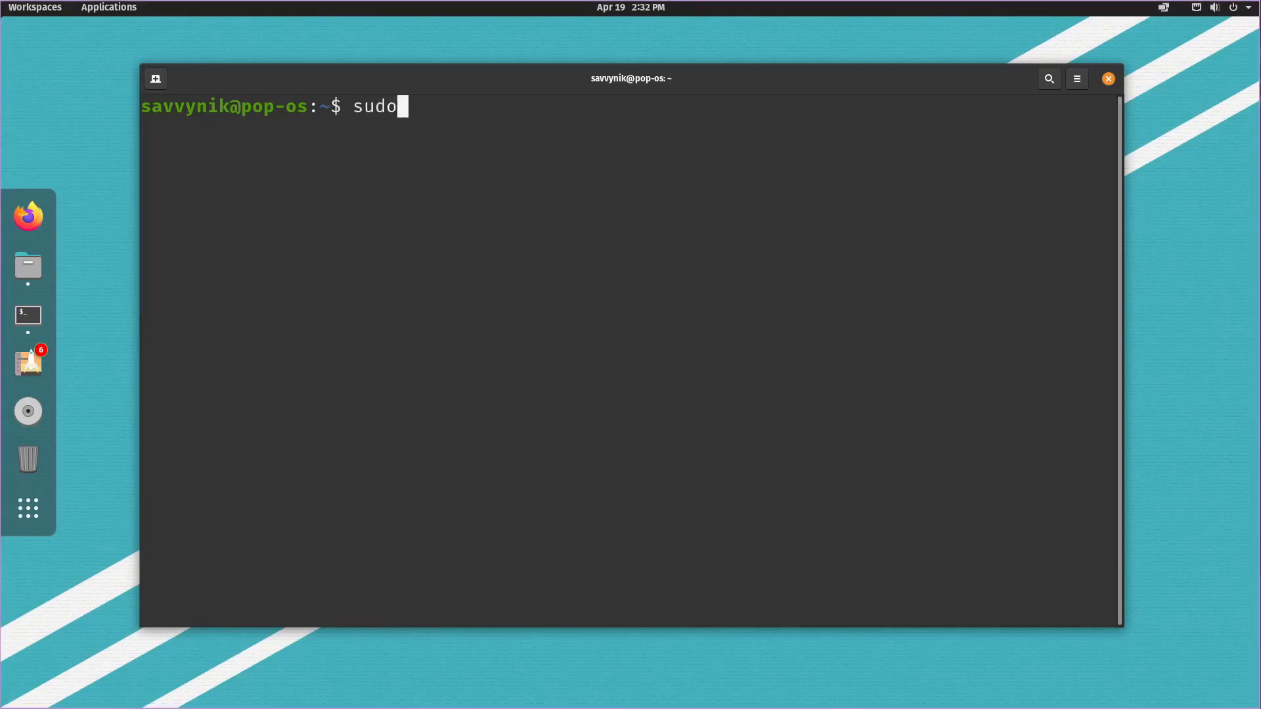
{"action": "type", "text": "apt instal"}
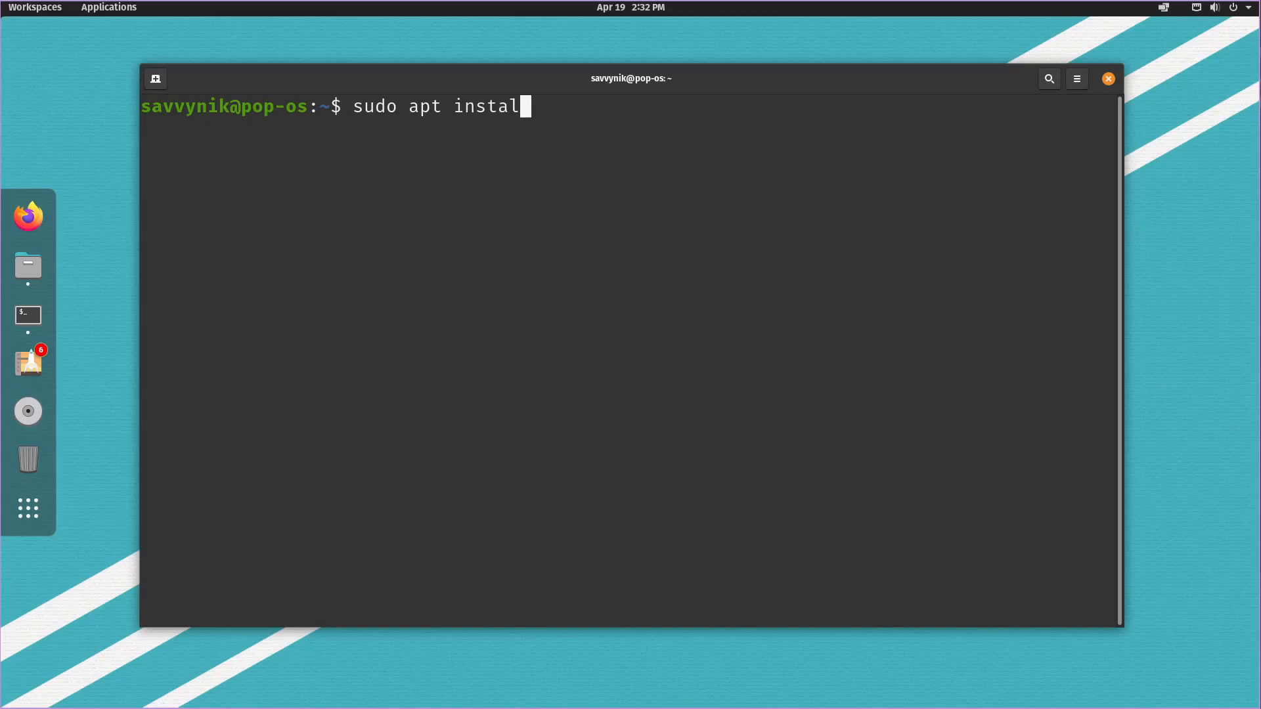
{"action": "type", "text": "l libp"}
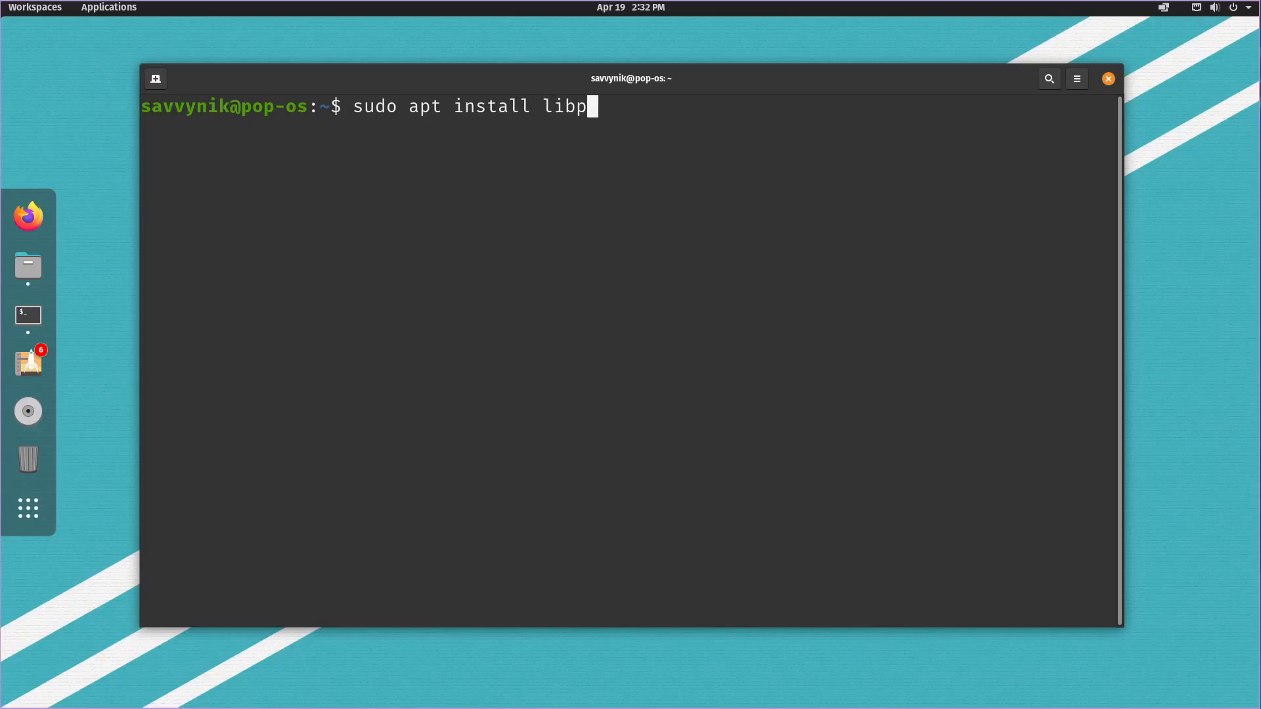
{"action": "type", "text": "op-desktop"}
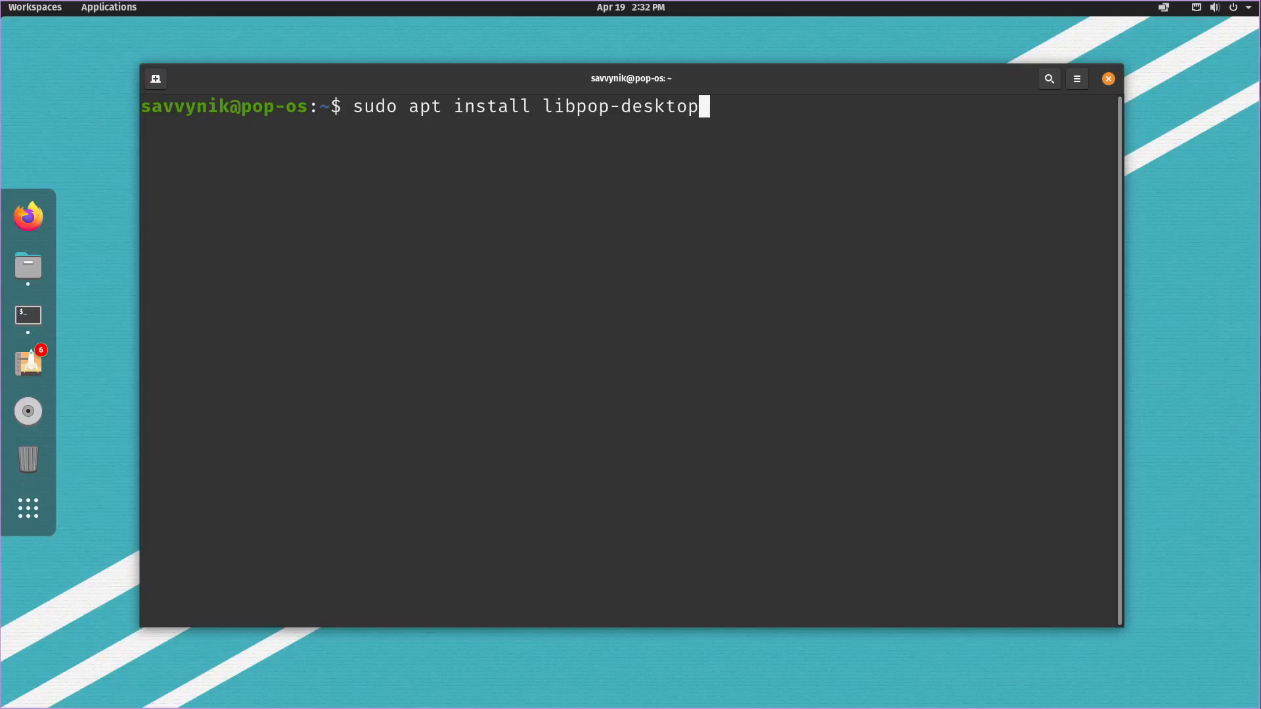
{"action": "type", "text": "-widget"}
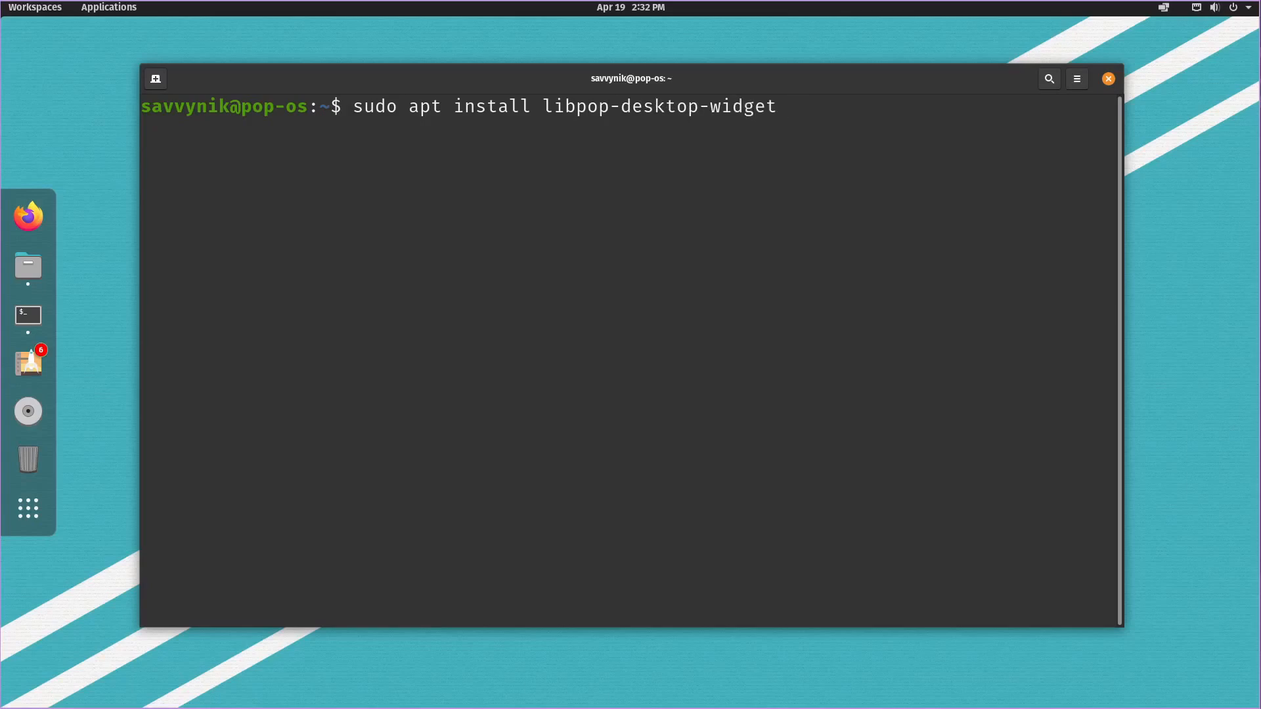
{"action": "type", "text": "gnome-shell-"}
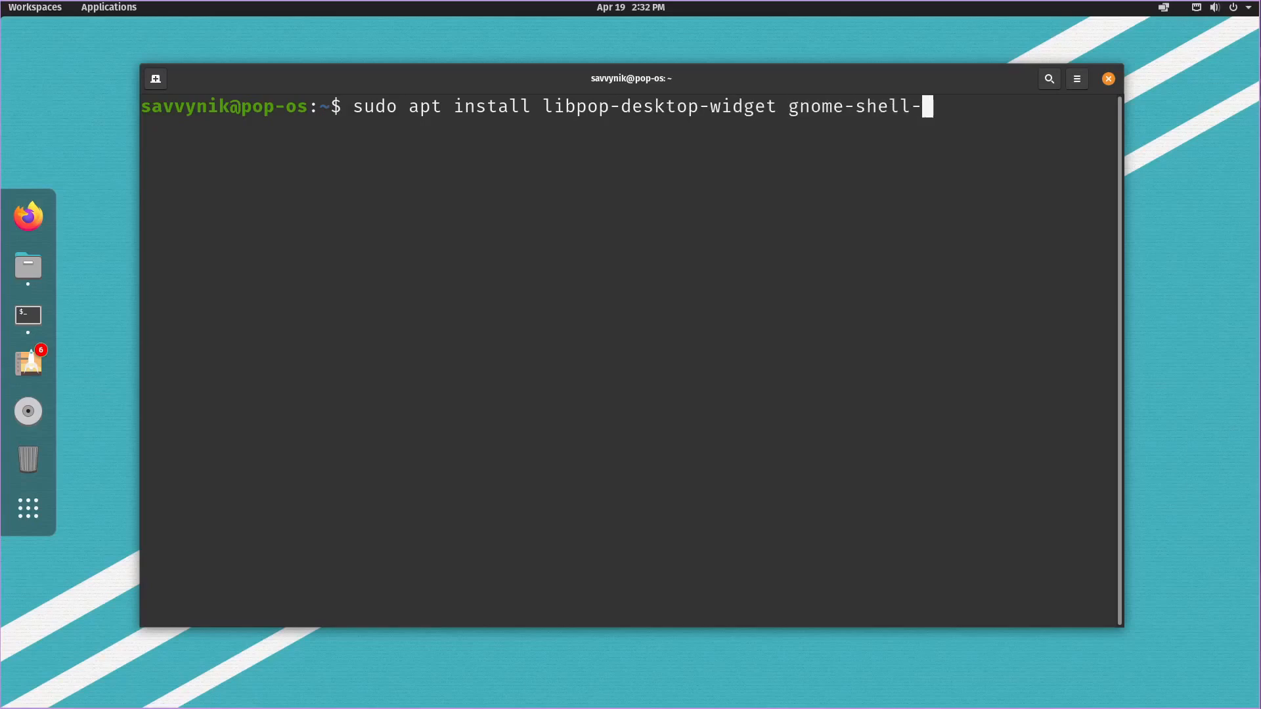
{"action": "type", "text": "extension"}
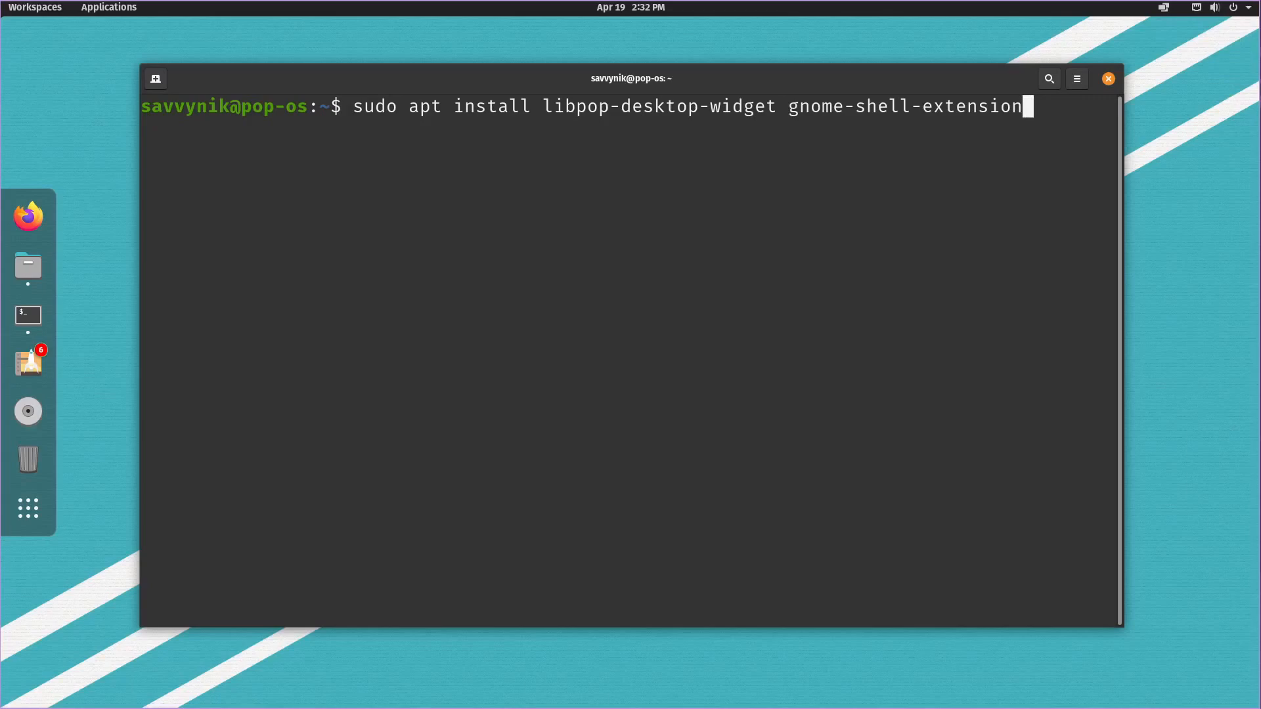
{"action": "type", "text": "-ubuntu"}
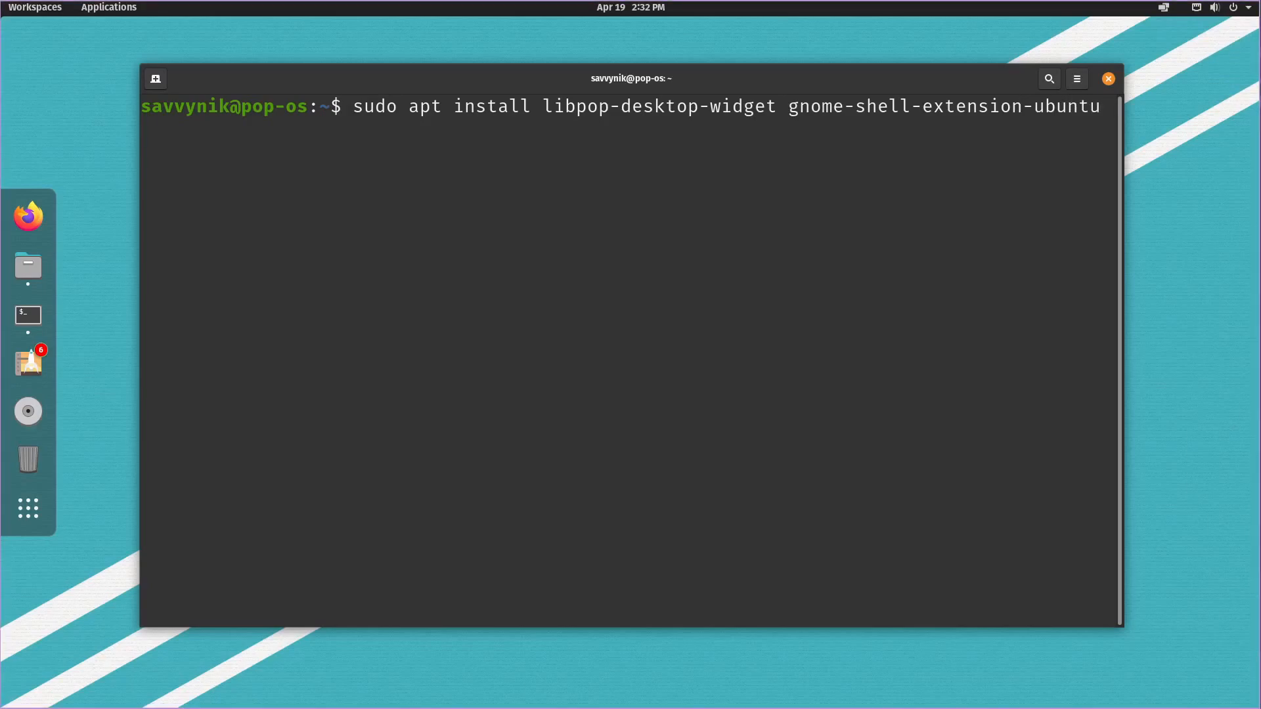
{"action": "type", "text": "-dock"}
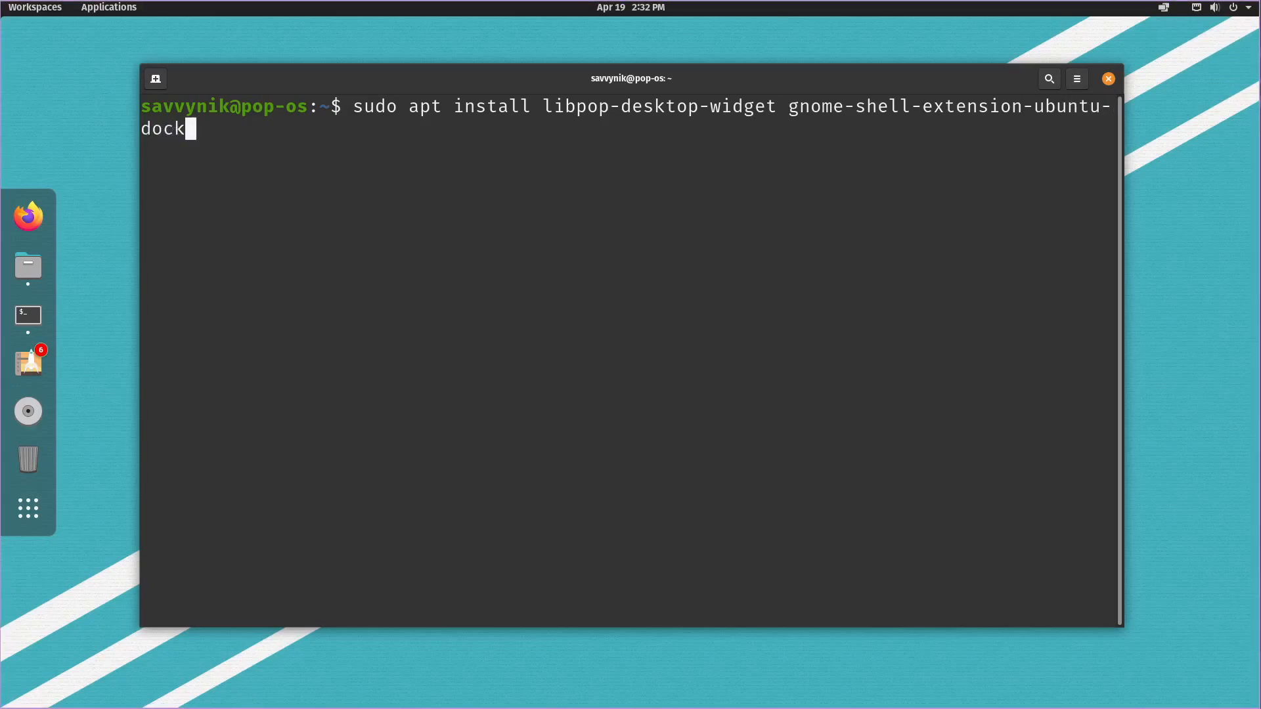
{"action": "type", "text": "gnome"}
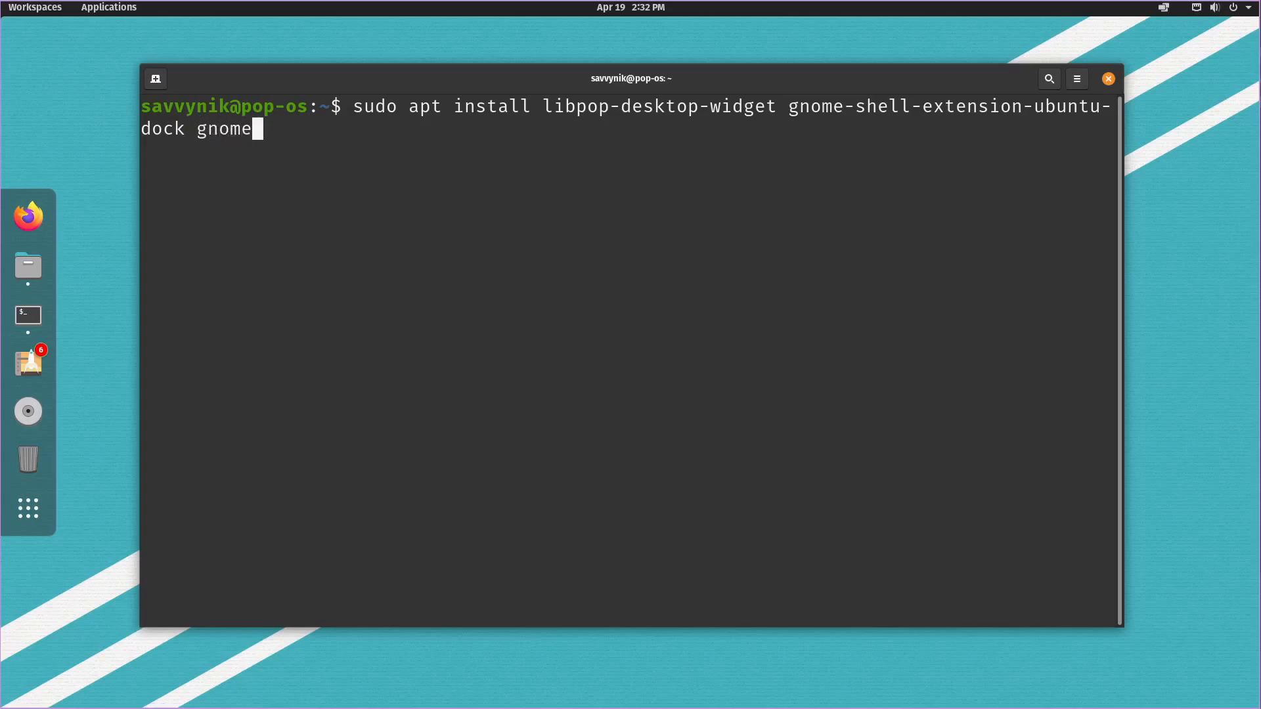
{"action": "type", "text": "-shell-"}
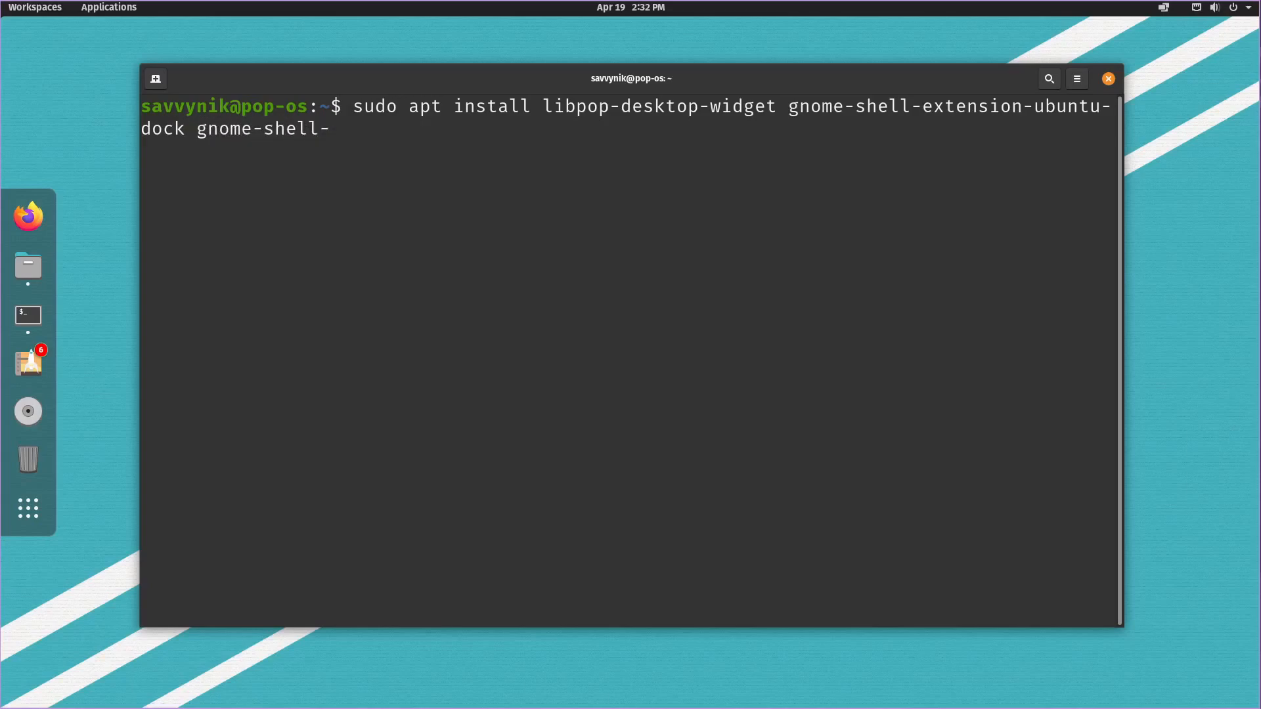
{"action": "type", "text": "extension-mult"}
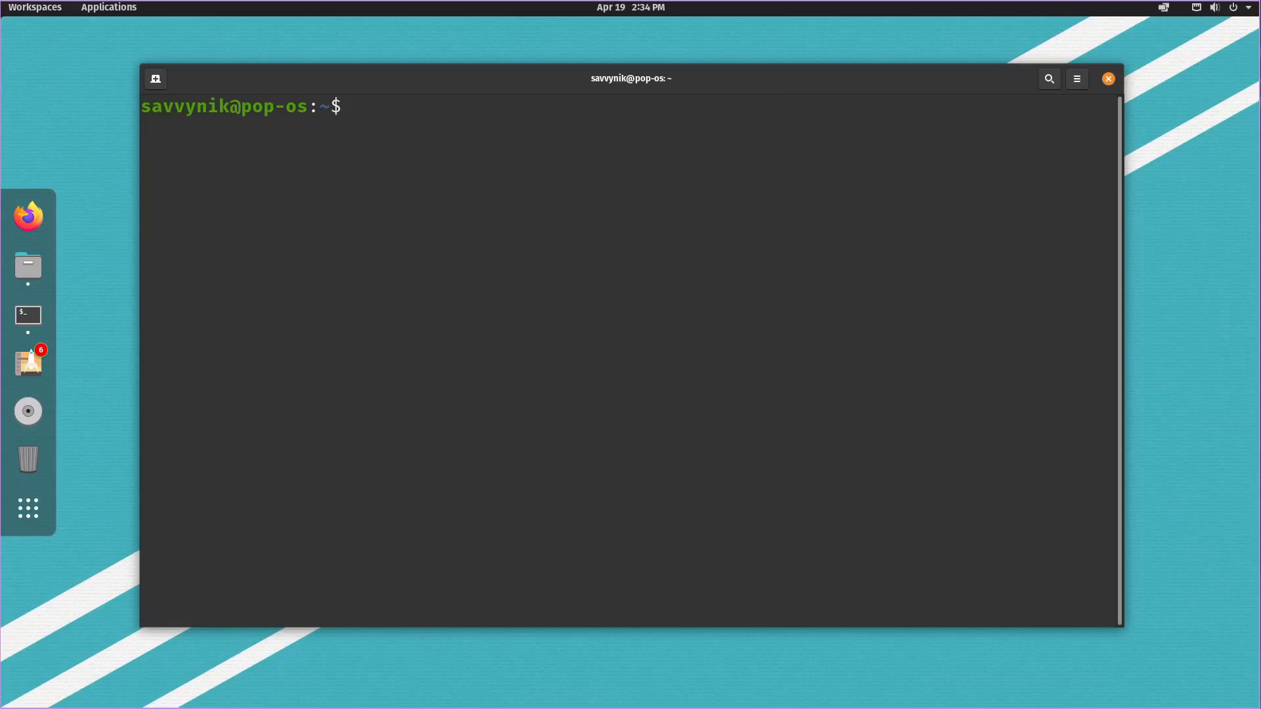
{"action": "type", "text": "git clone"}
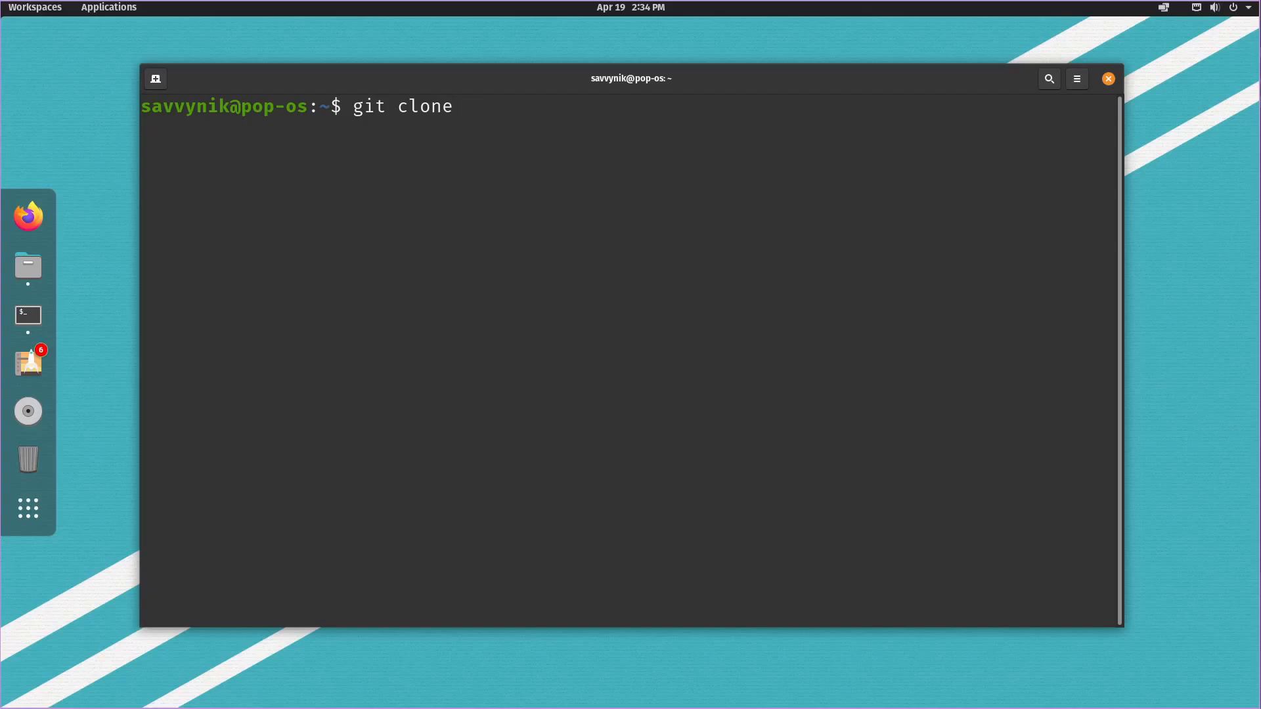
{"action": "type", "text": "https"}
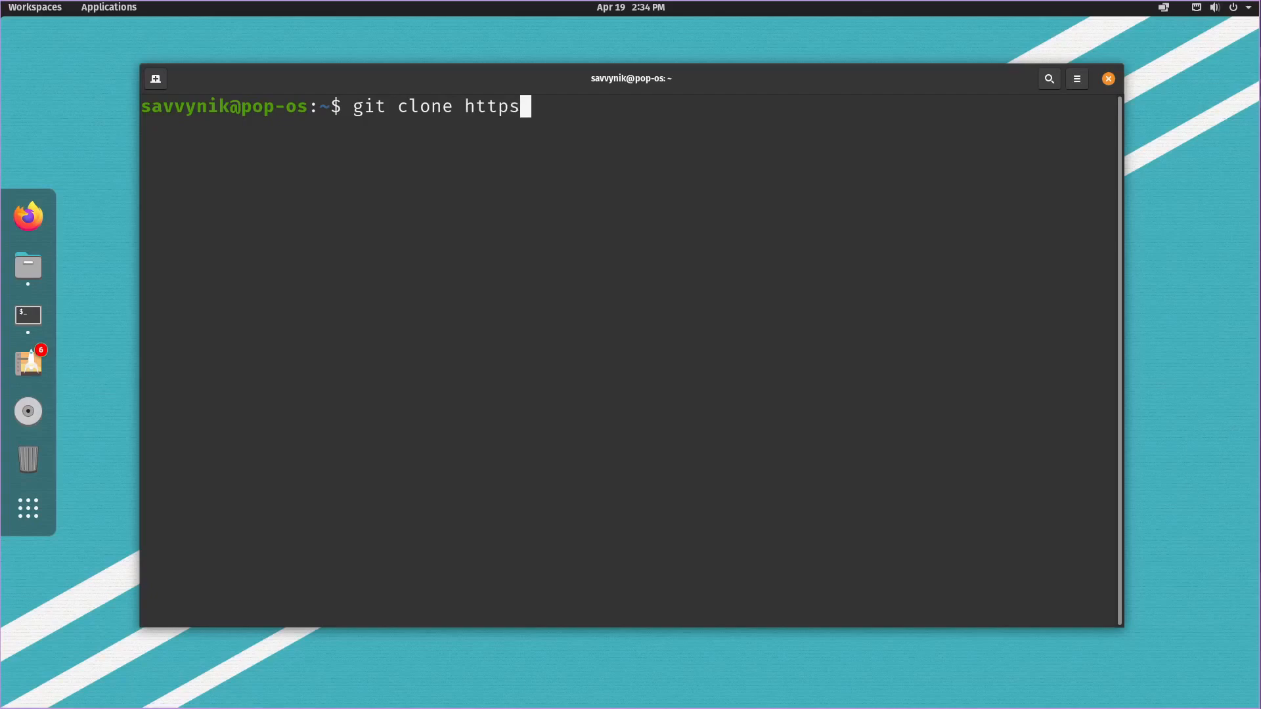
{"action": "type", "text": "://"}
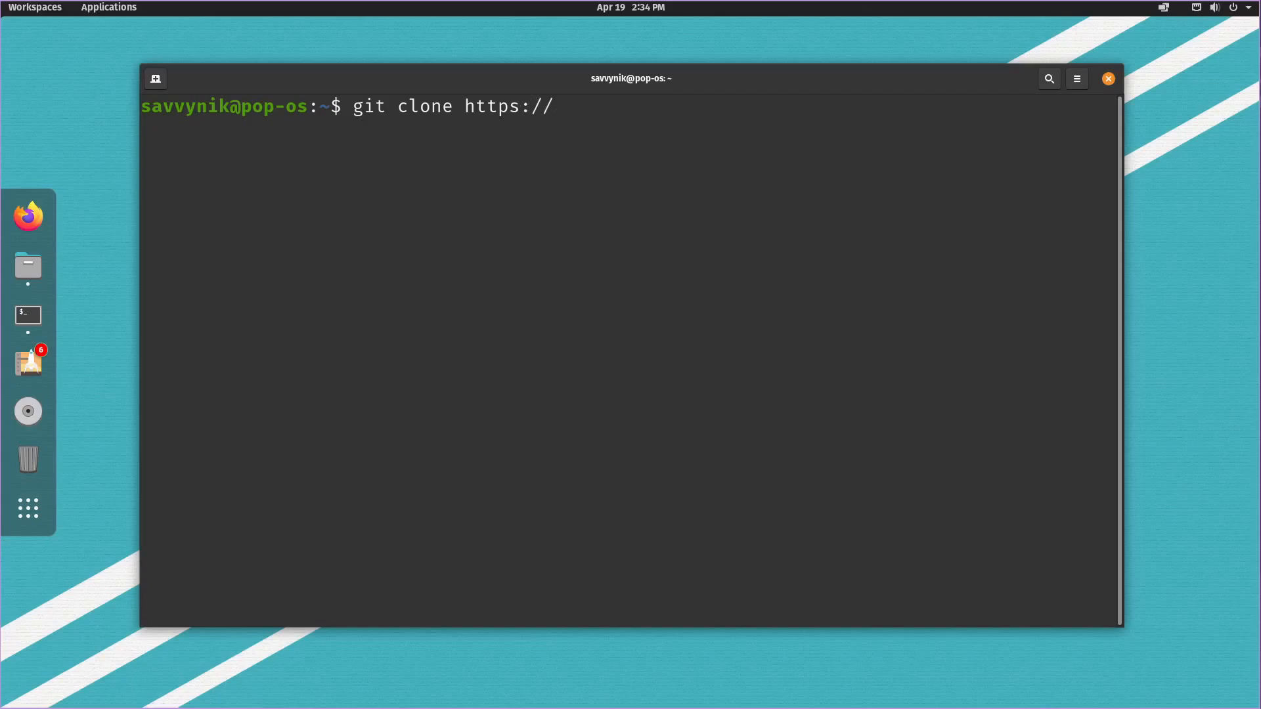
{"action": "type", "text": "github.c"}
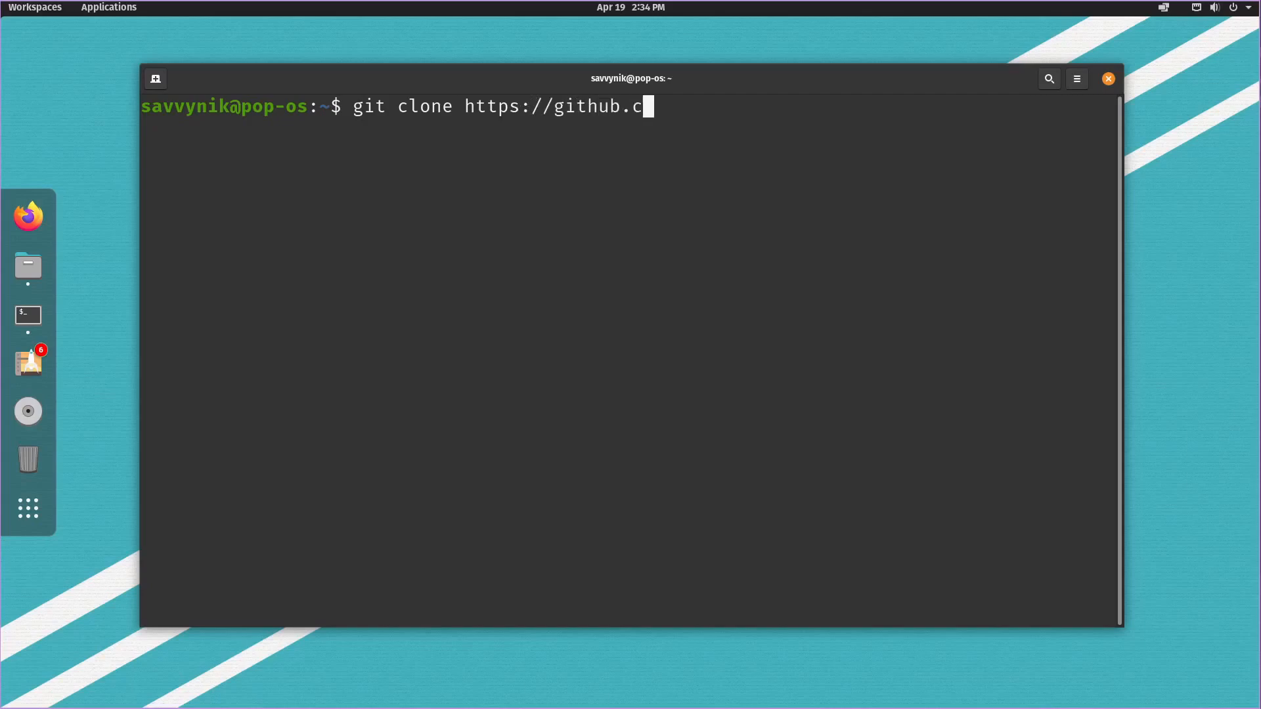
{"action": "type", "text": "om/pop-"}
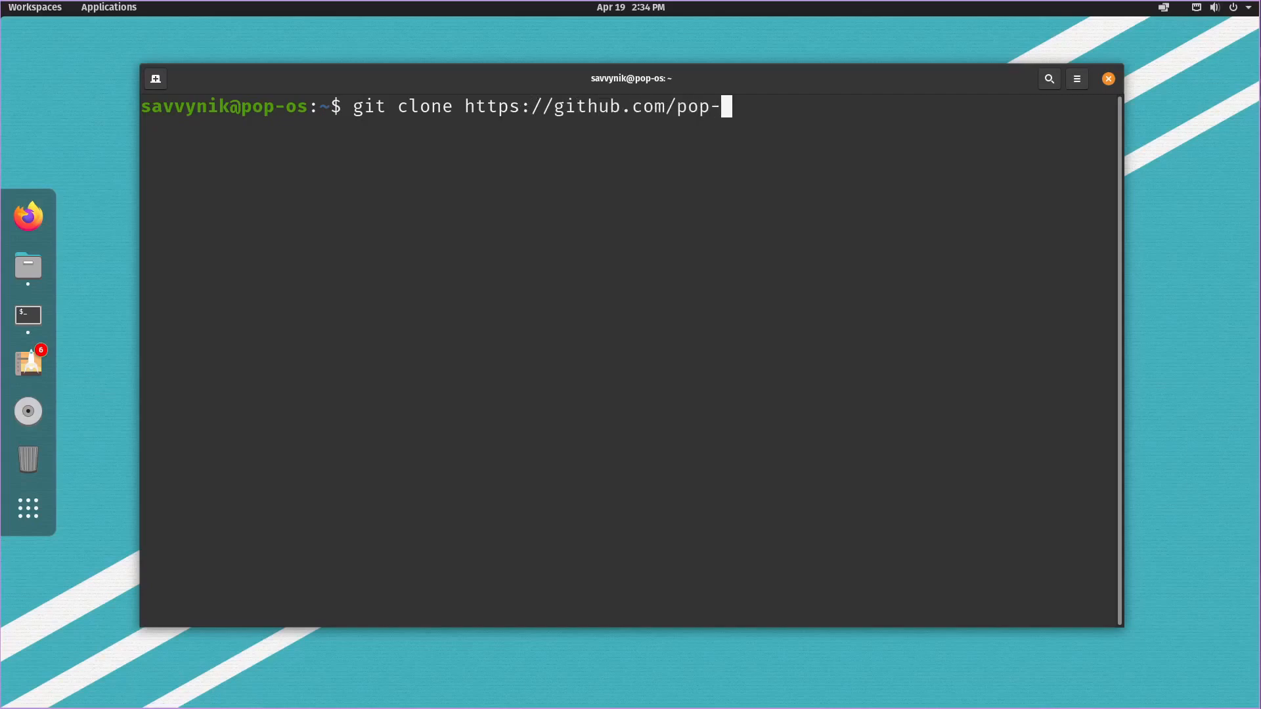
{"action": "type", "text": "os/cosmic"}
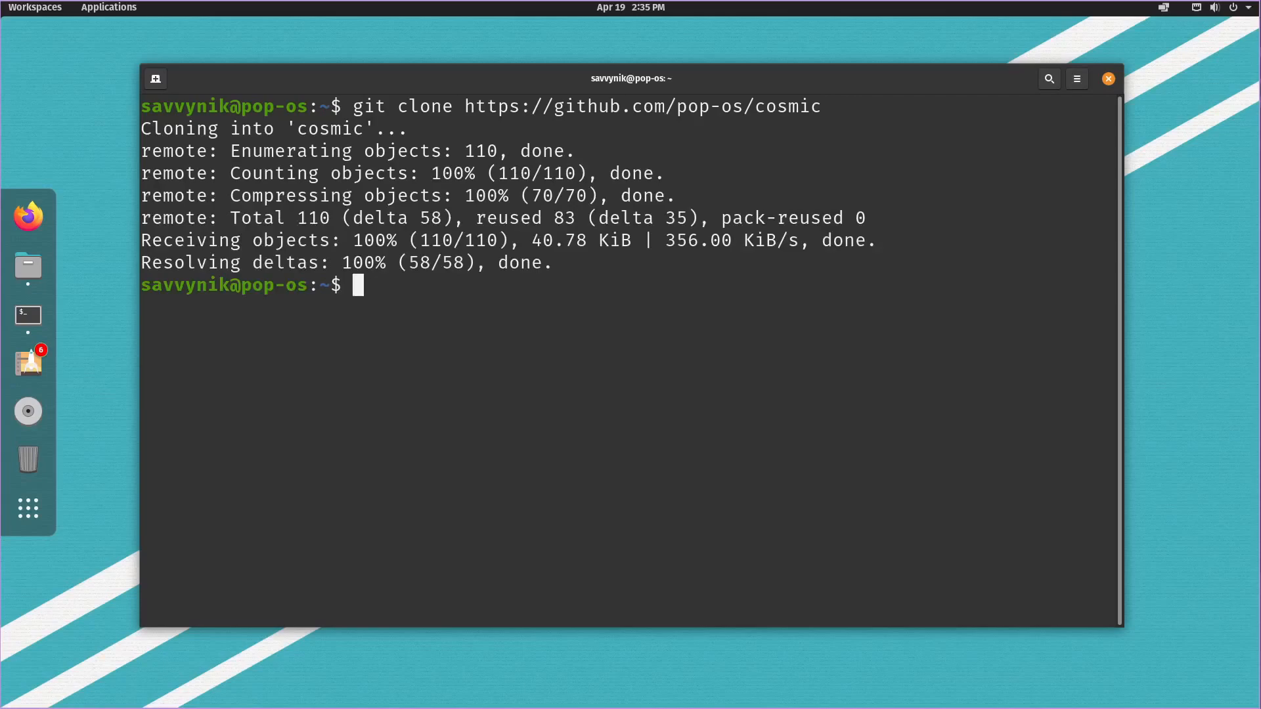
- List the home folder and change into the cosmic directory
{"action": "type", "text": "ls"}
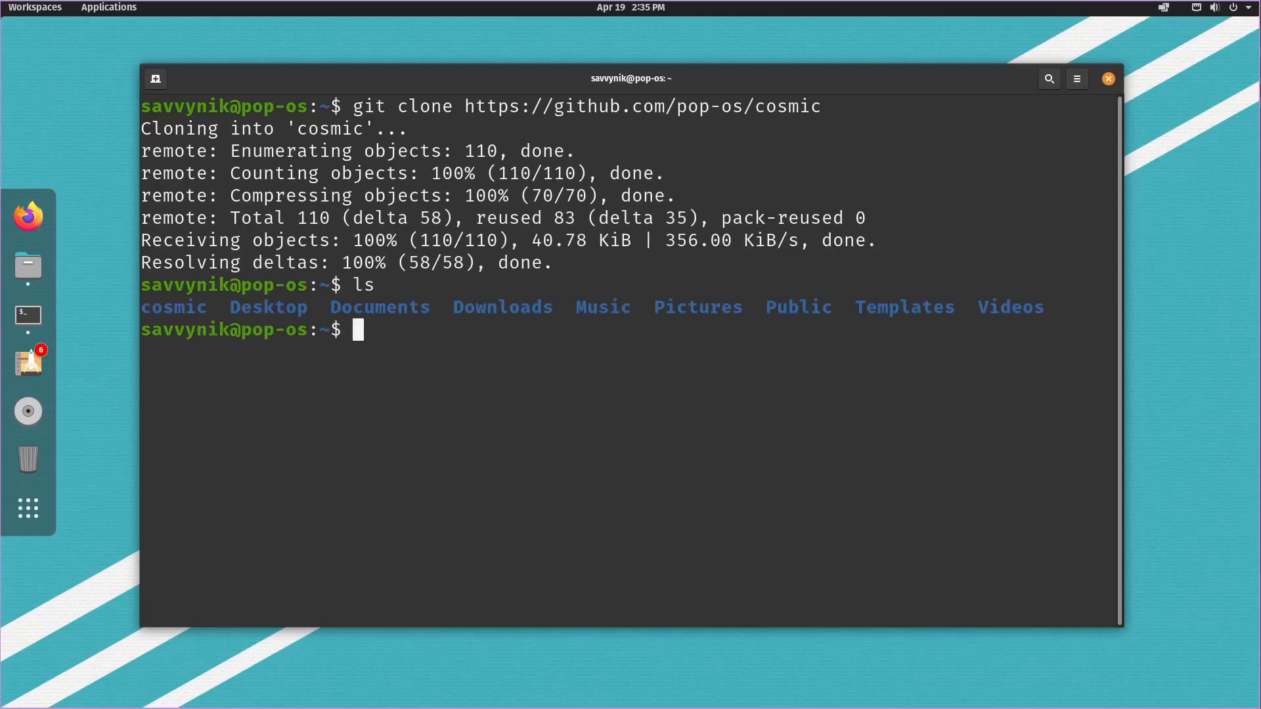
{"action": "type", "text": "cd"}
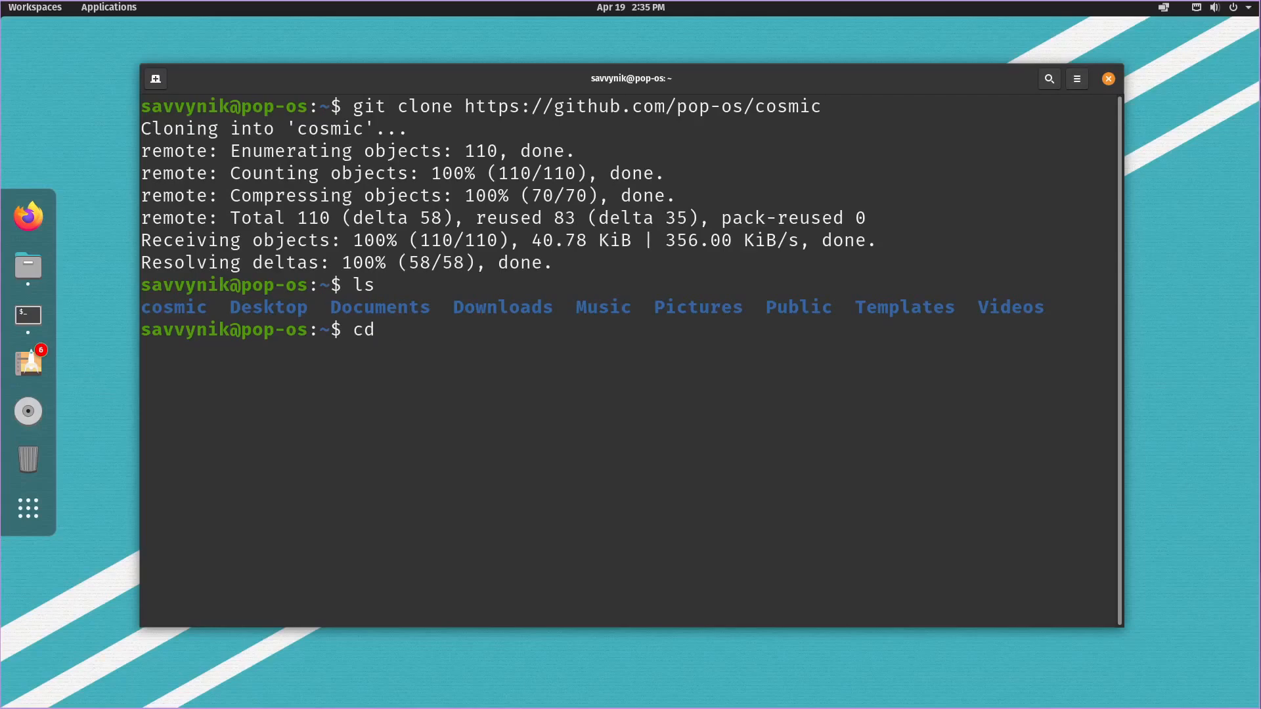
{"action": "type", "text": "cosmic/"}
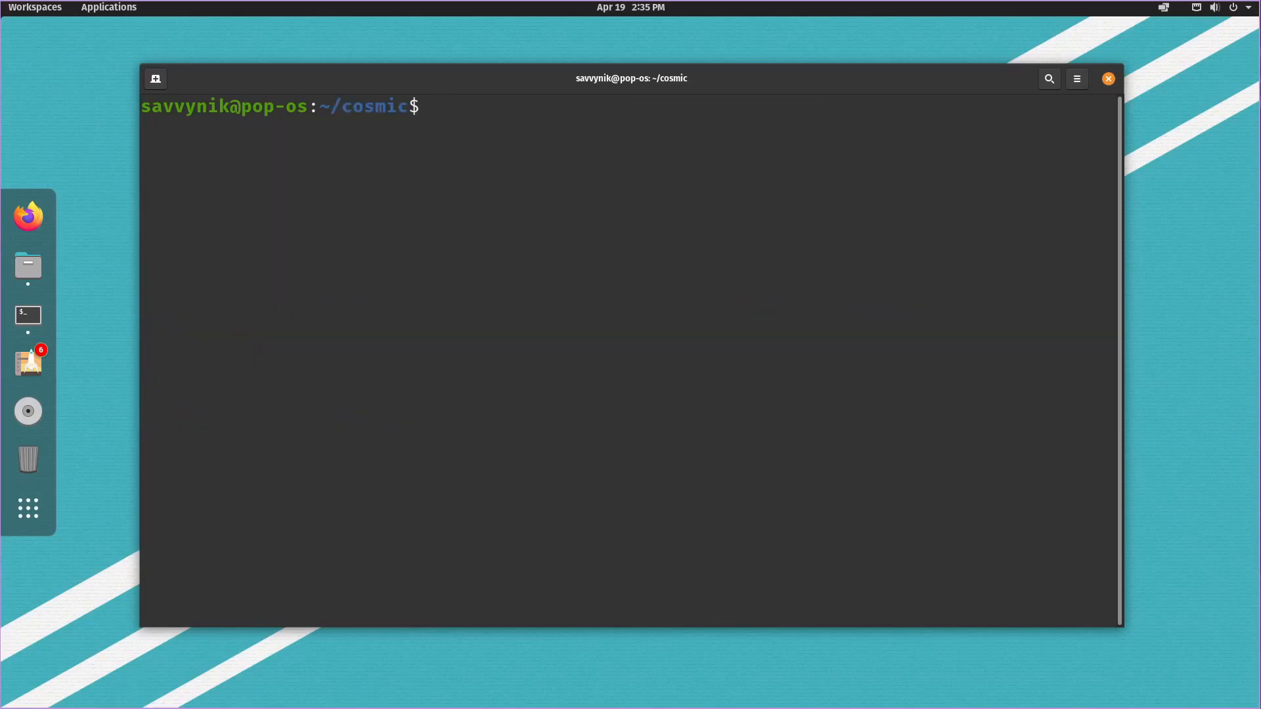
- Run make && make install to build and install the pop-cosmic extension
{"action": "type", "text": "make &&"}
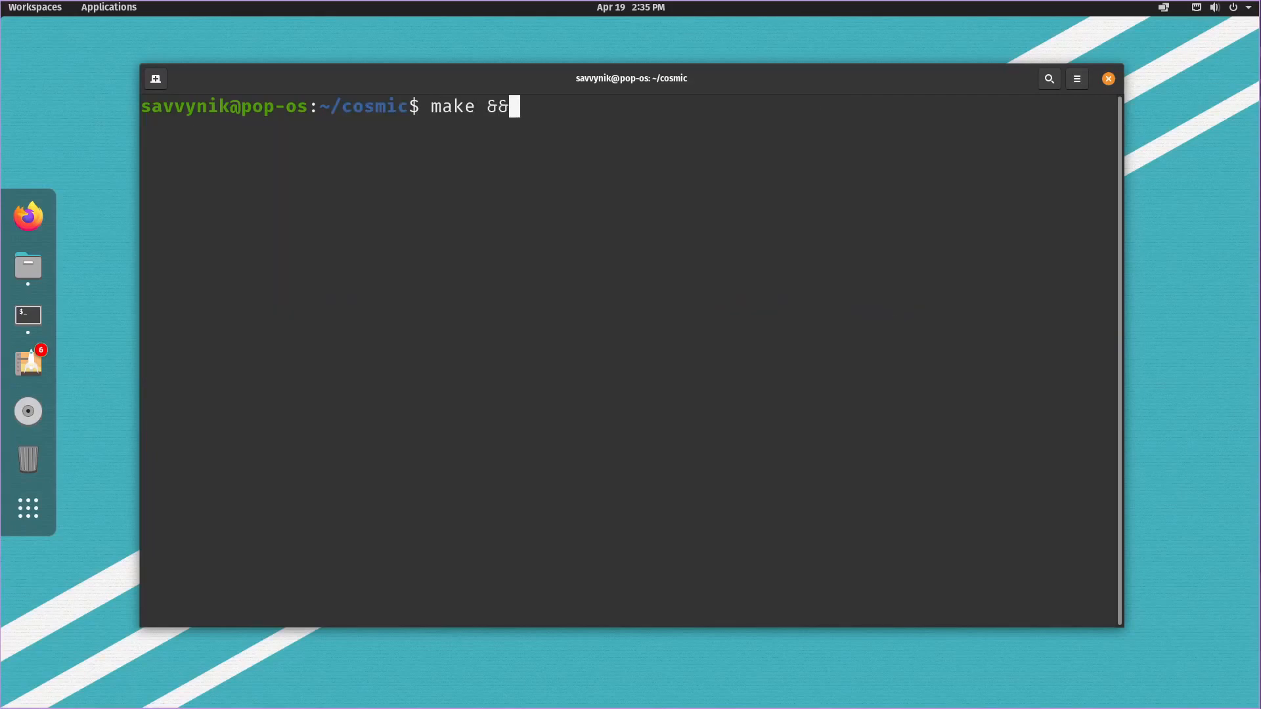
{"action": "type", "text": "make install"}
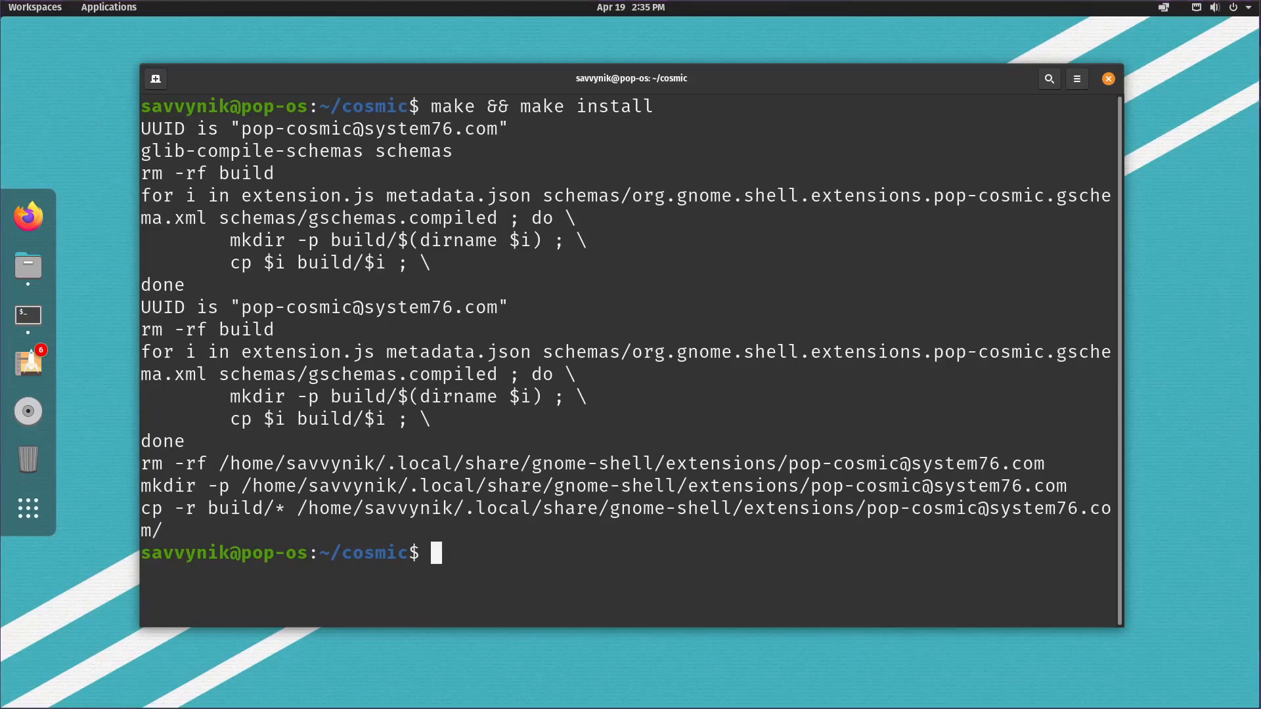
{"action": "mouse_move", "coordinate": [719, 571]}
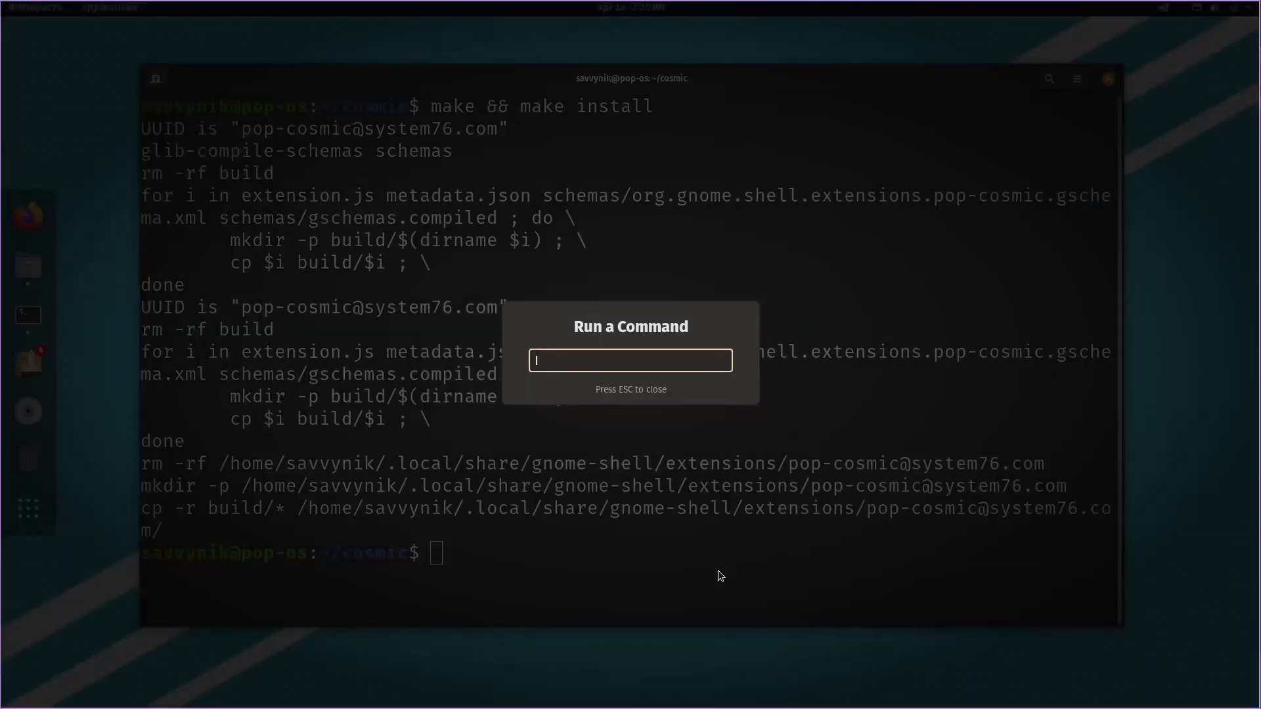
- Reload the desktop shell, then search the applications launcher for 'ex' and launch Extensions
{"action": "key", "text": "Escape"}
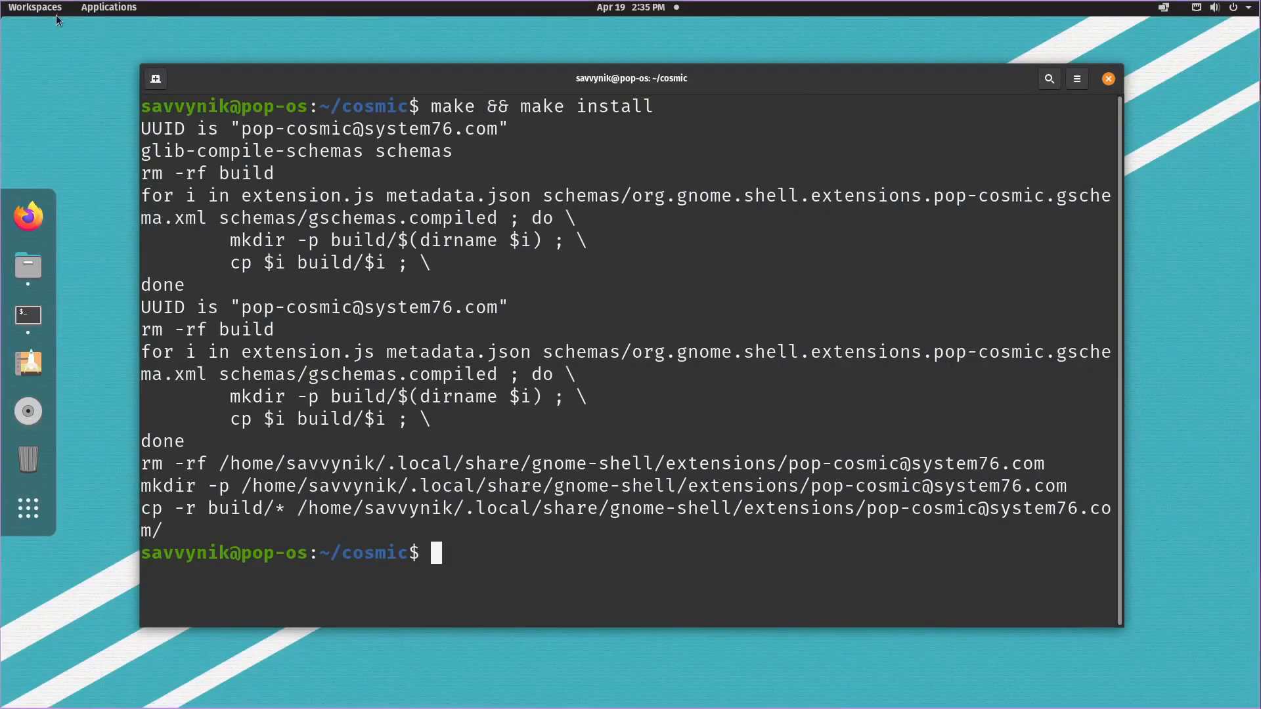
{"action": "left_click", "coordinate": [35, 8]}
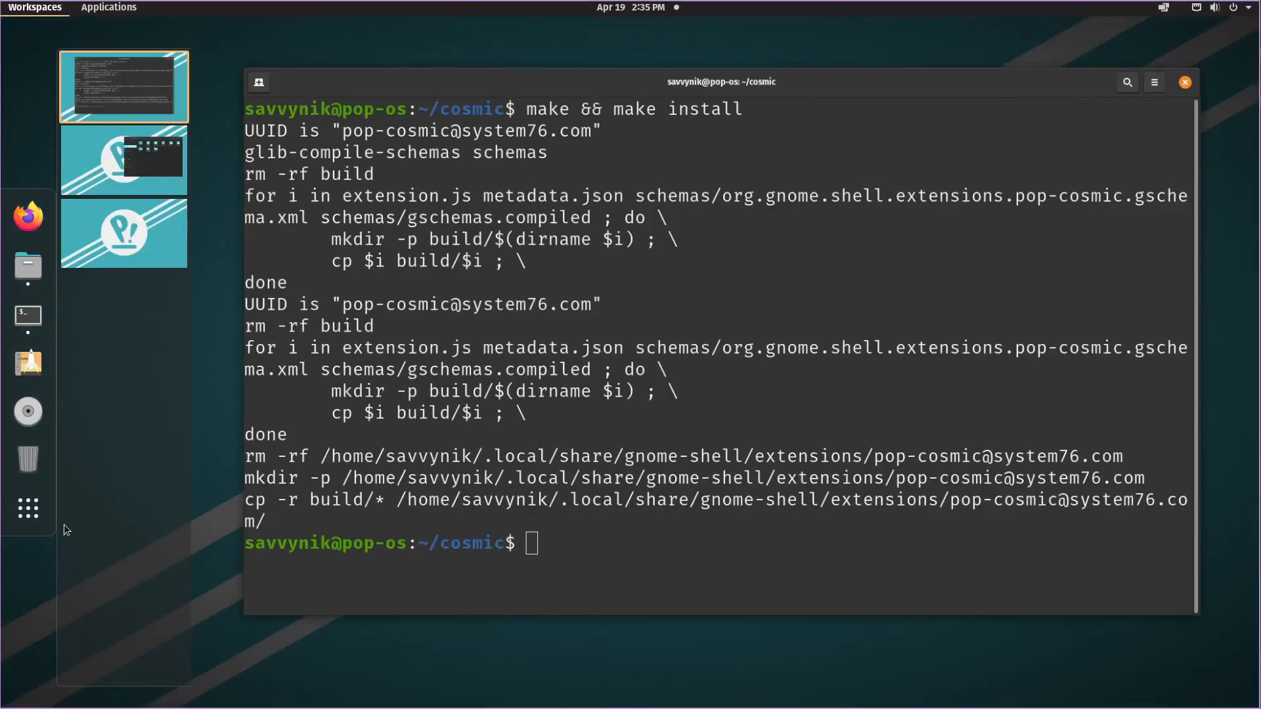
{"action": "left_click", "coordinate": [109, 8]}
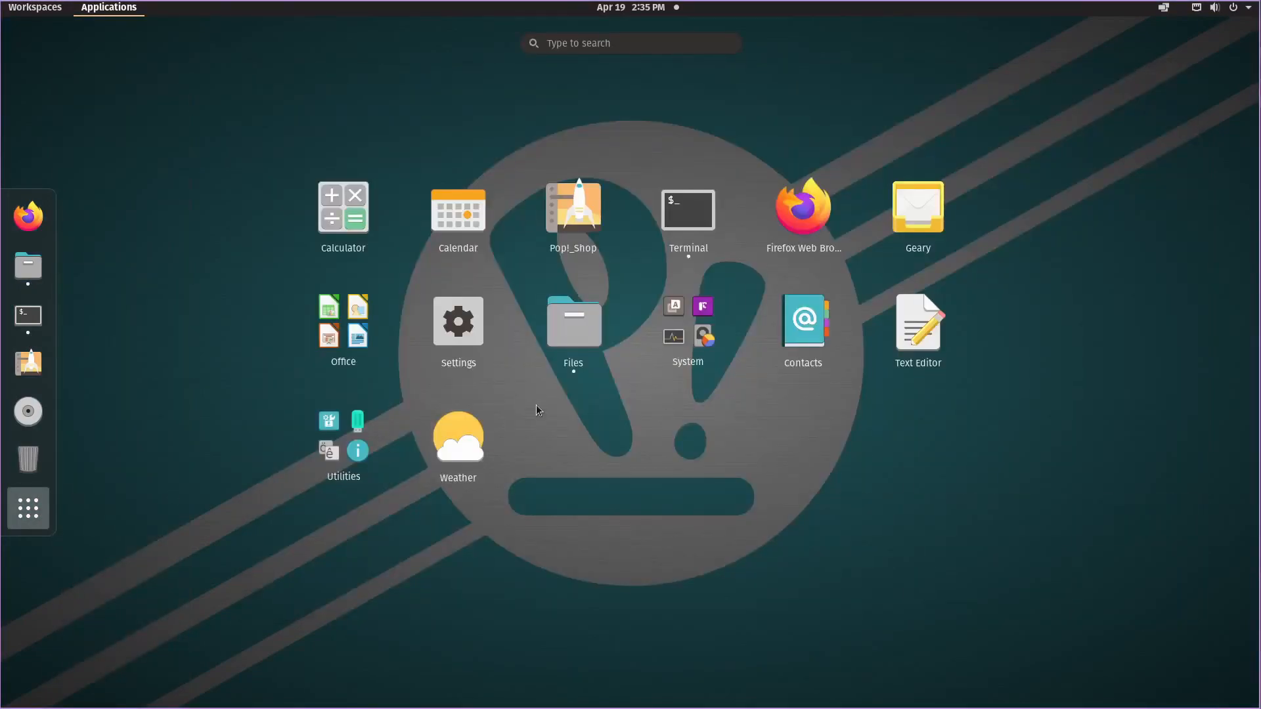
{"action": "type", "text": "extension"}
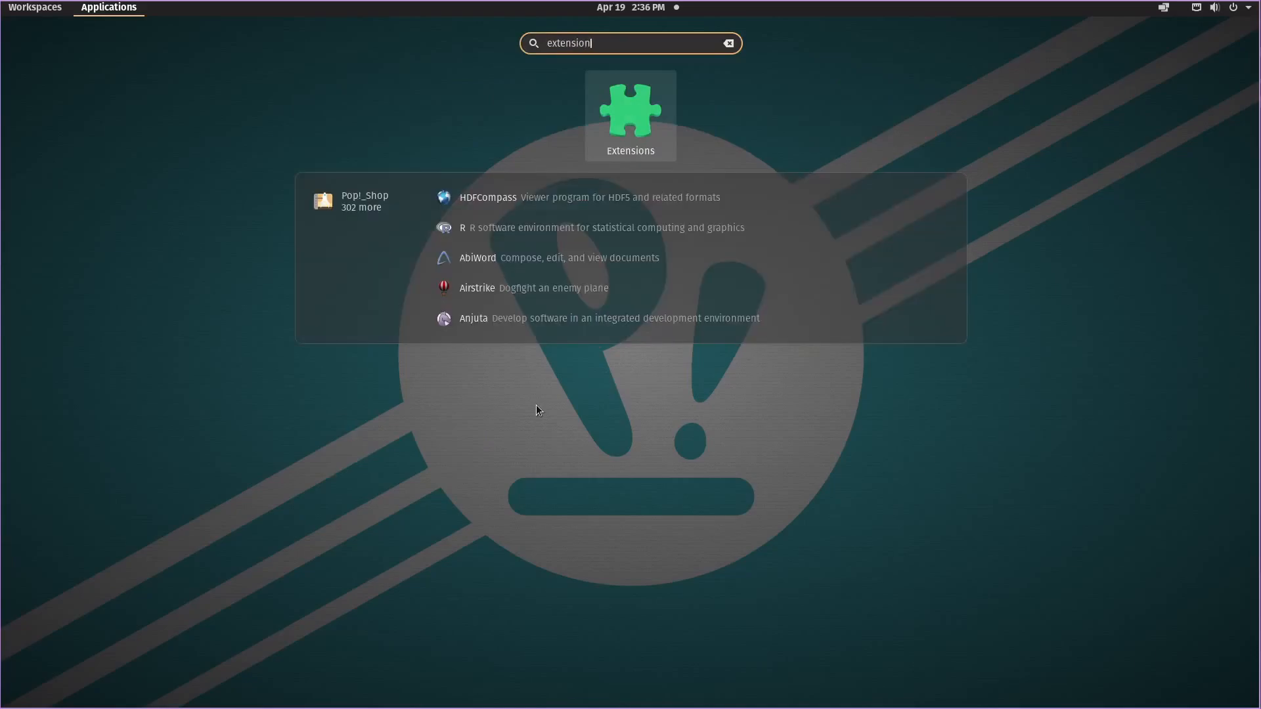
{"action": "left_click", "coordinate": [629, 115]}
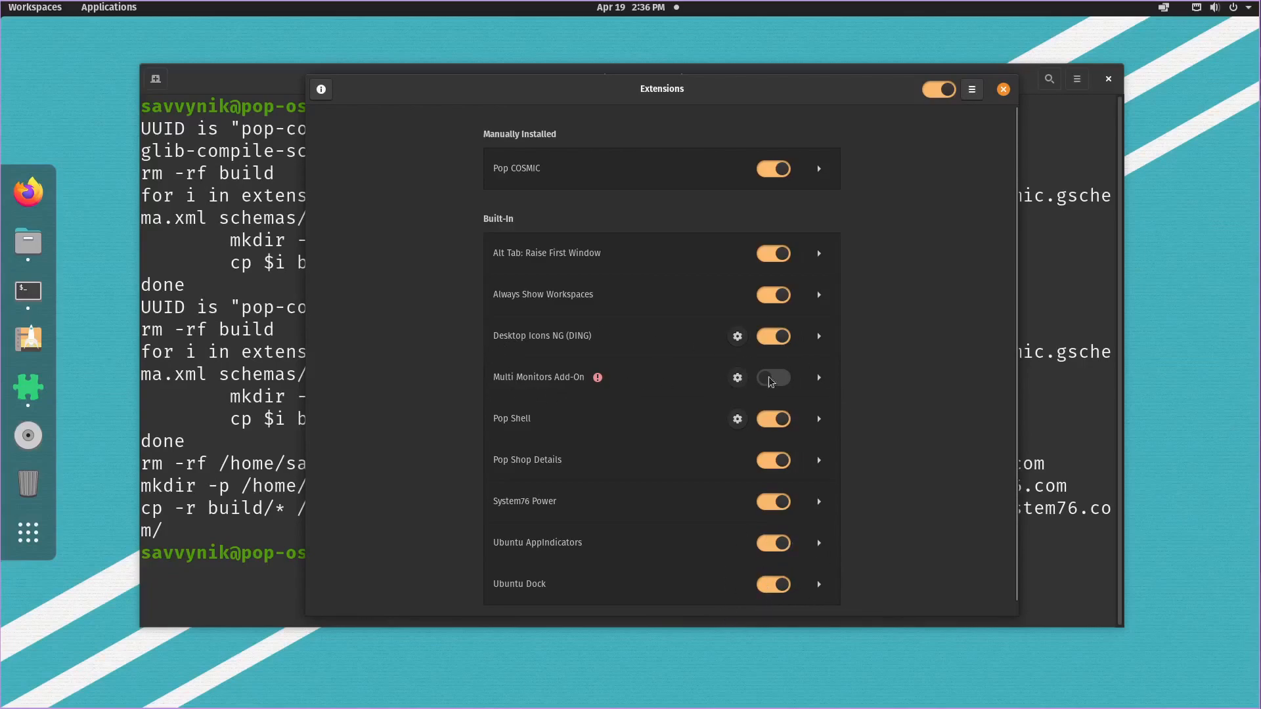
- Switch off the Multi Monitors Add-On toggle, leaving Pop COSMIC enabled
{"action": "left_click", "coordinate": [772, 378]}
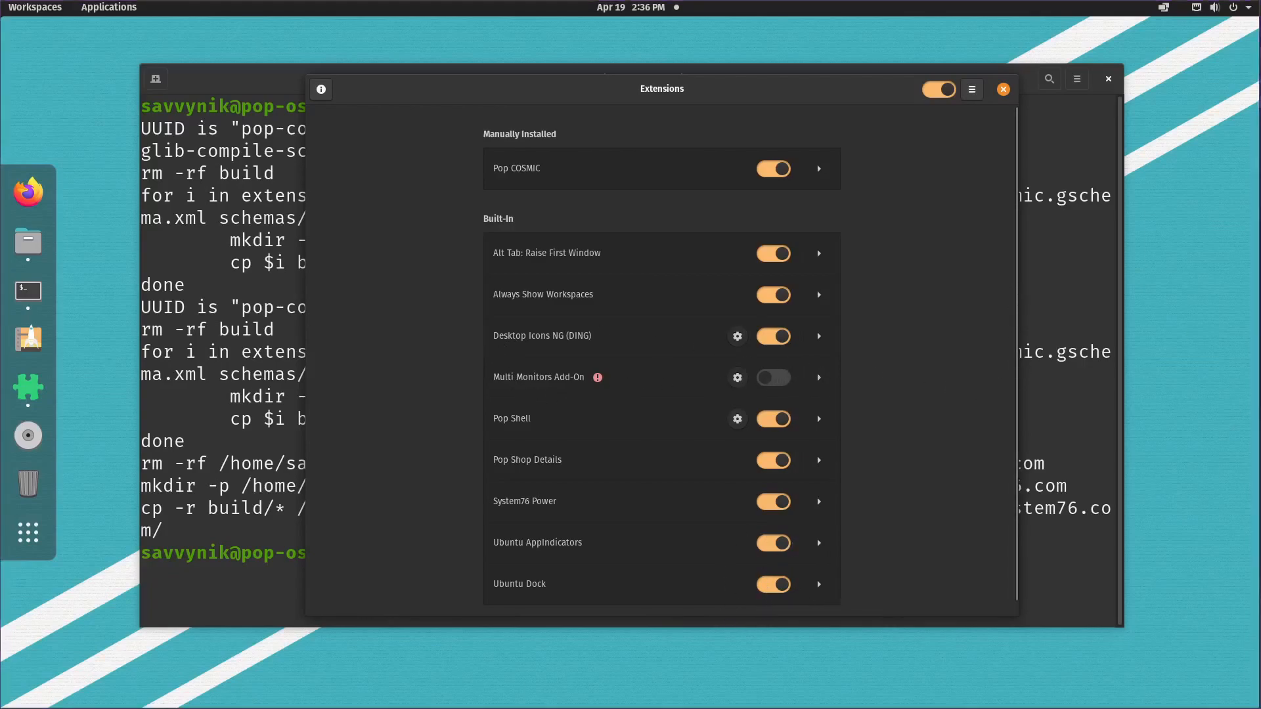
{"action": "mouse_move", "coordinate": [928, 486]}
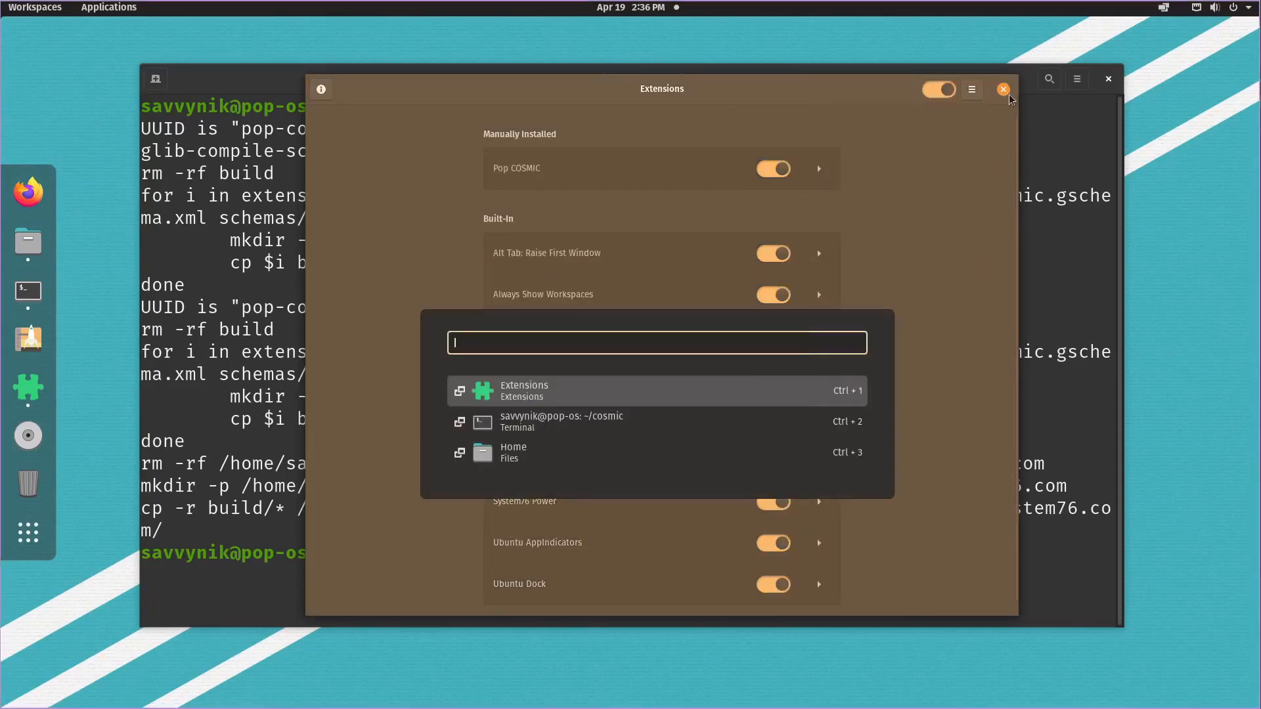
- Close the Extensions window and the Terminal window, leaving the bare desktop
{"action": "left_click", "coordinate": [1002, 88]}
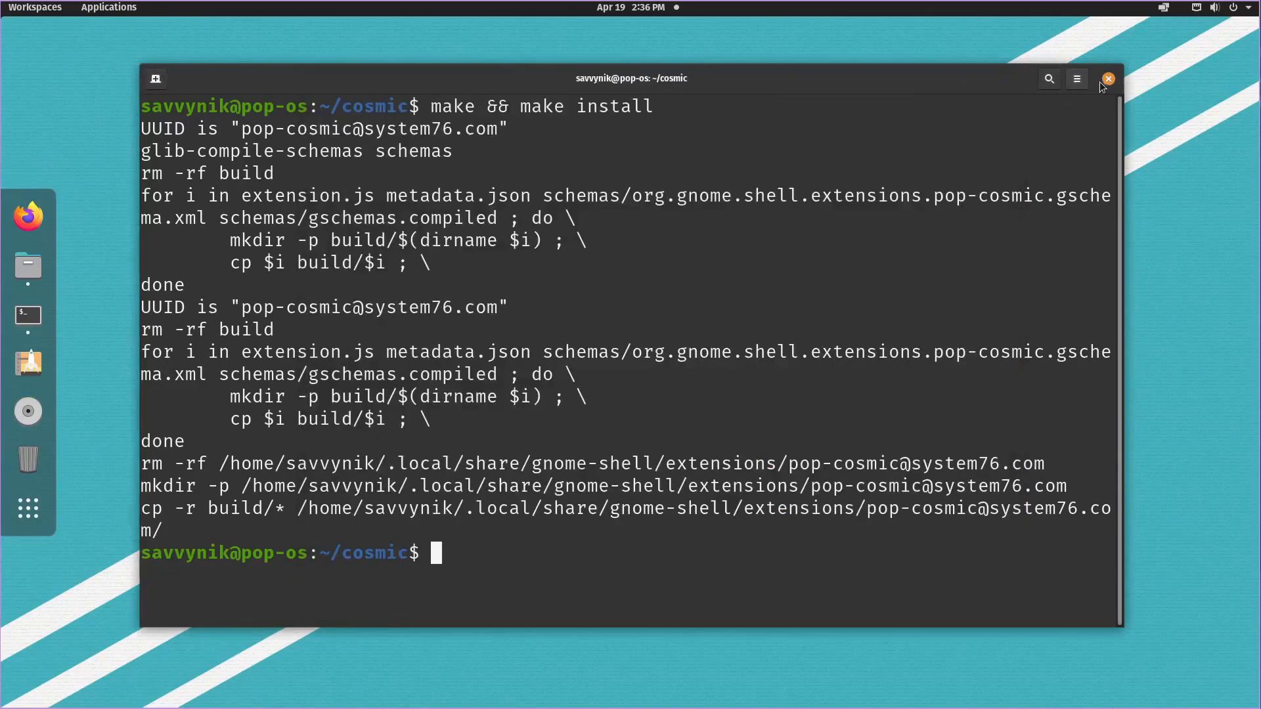
{"action": "left_click", "coordinate": [1109, 77]}
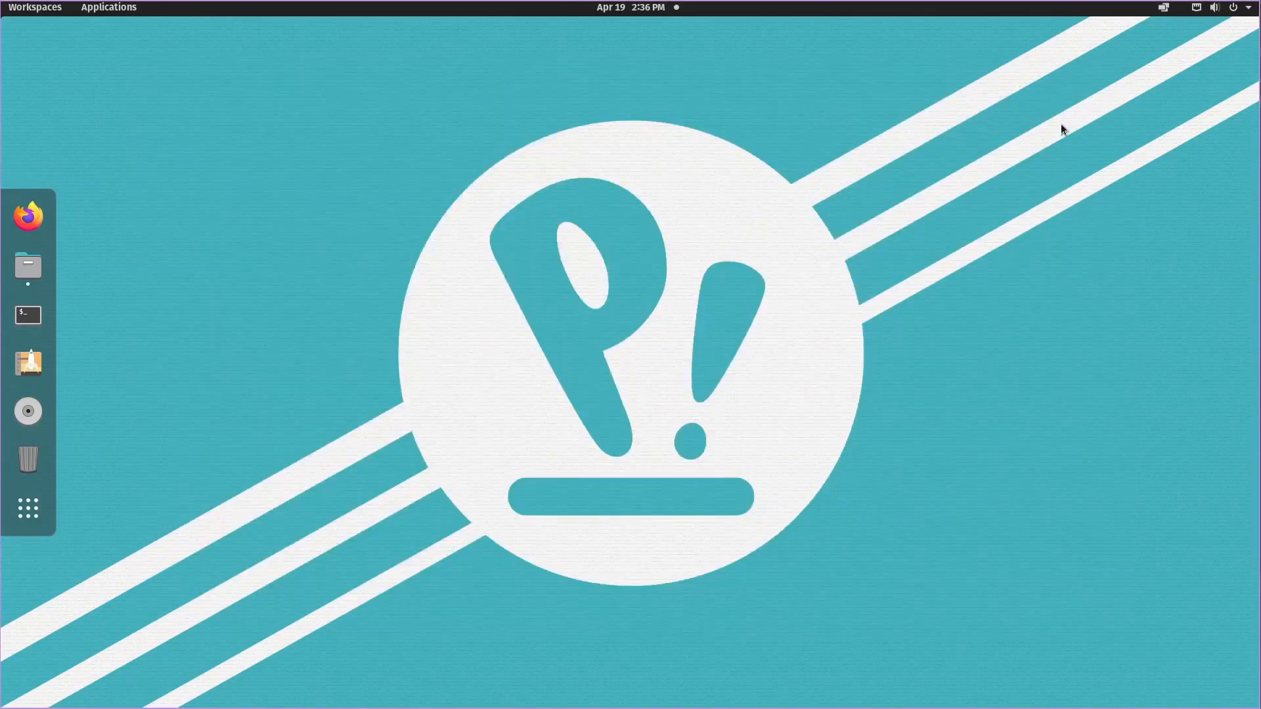